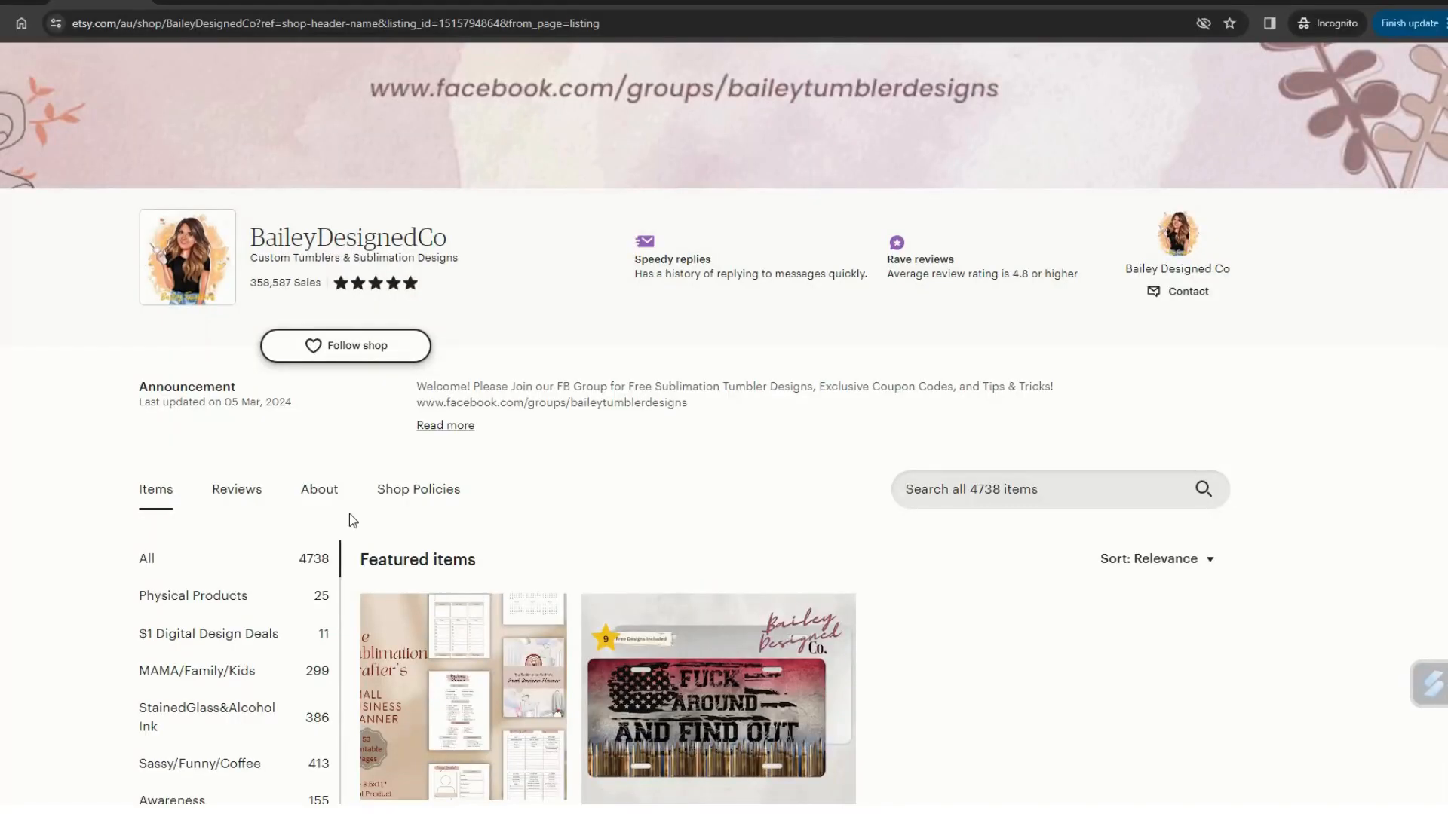
pyautogui.moveTo(236, 462)
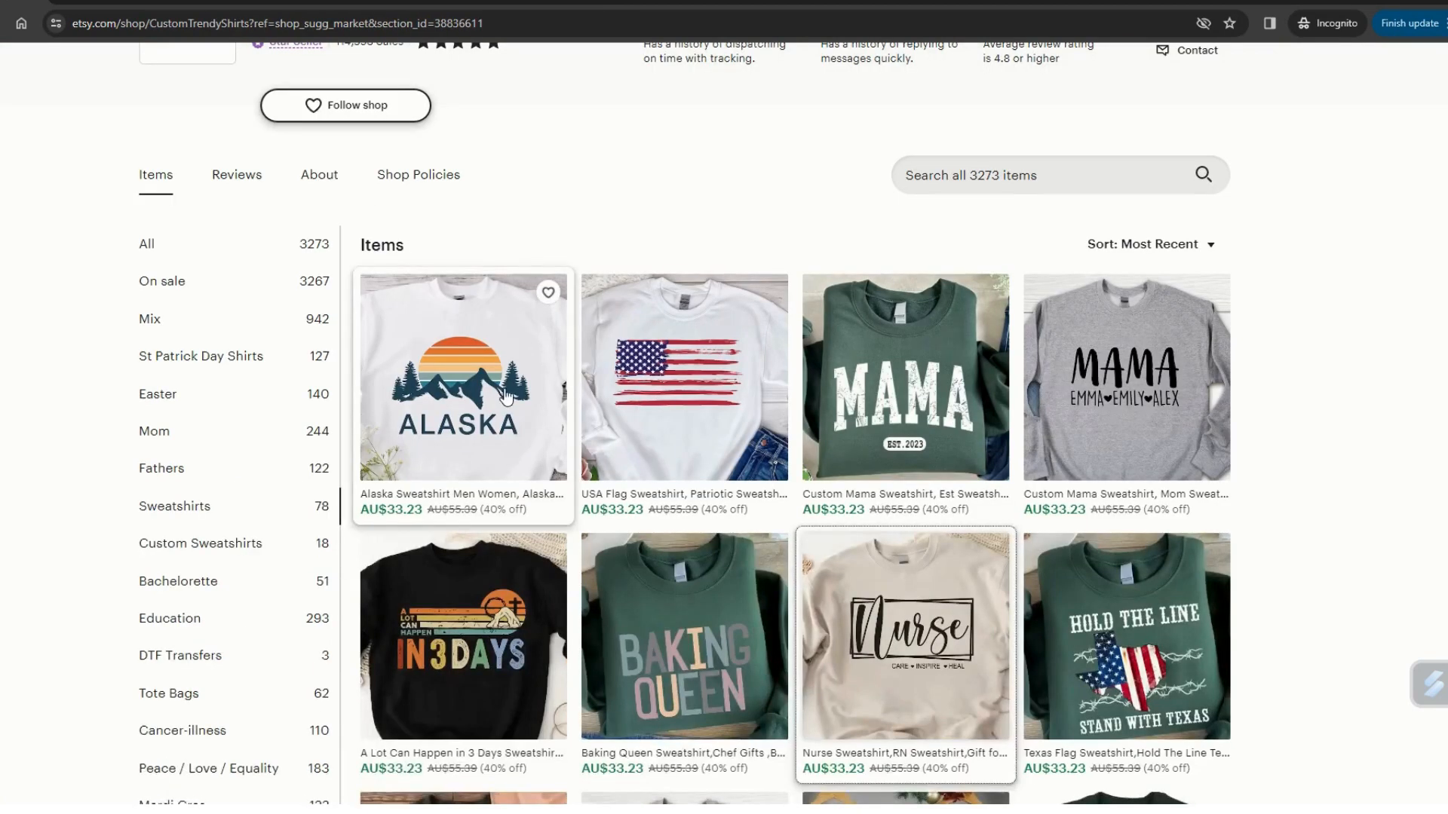
# Step: Scroll the CustomTrendyShirts Etsy shop page to browse its sweatshirt listings
pyautogui.scroll(3)
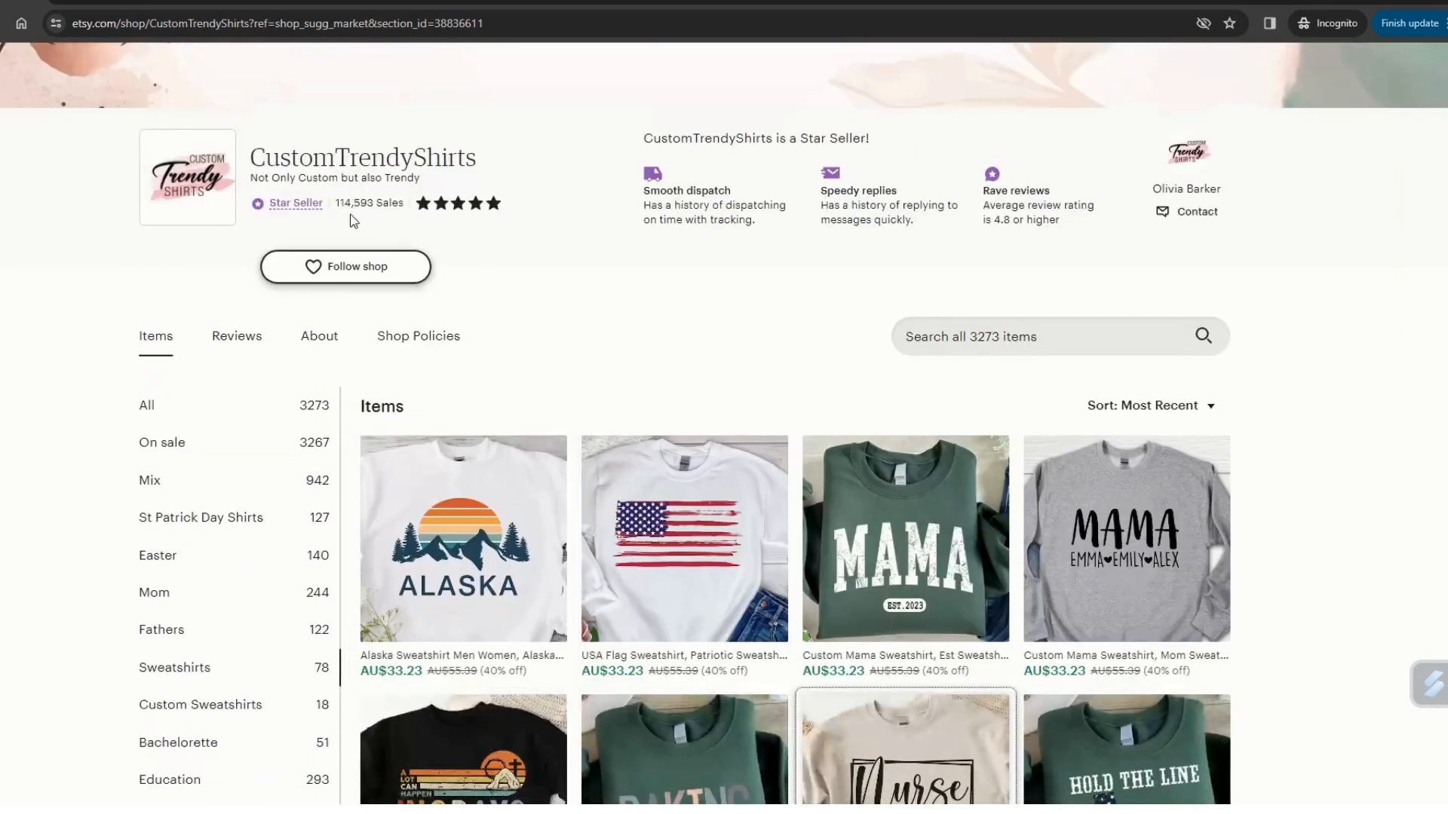
pyautogui.moveTo(374, 196)
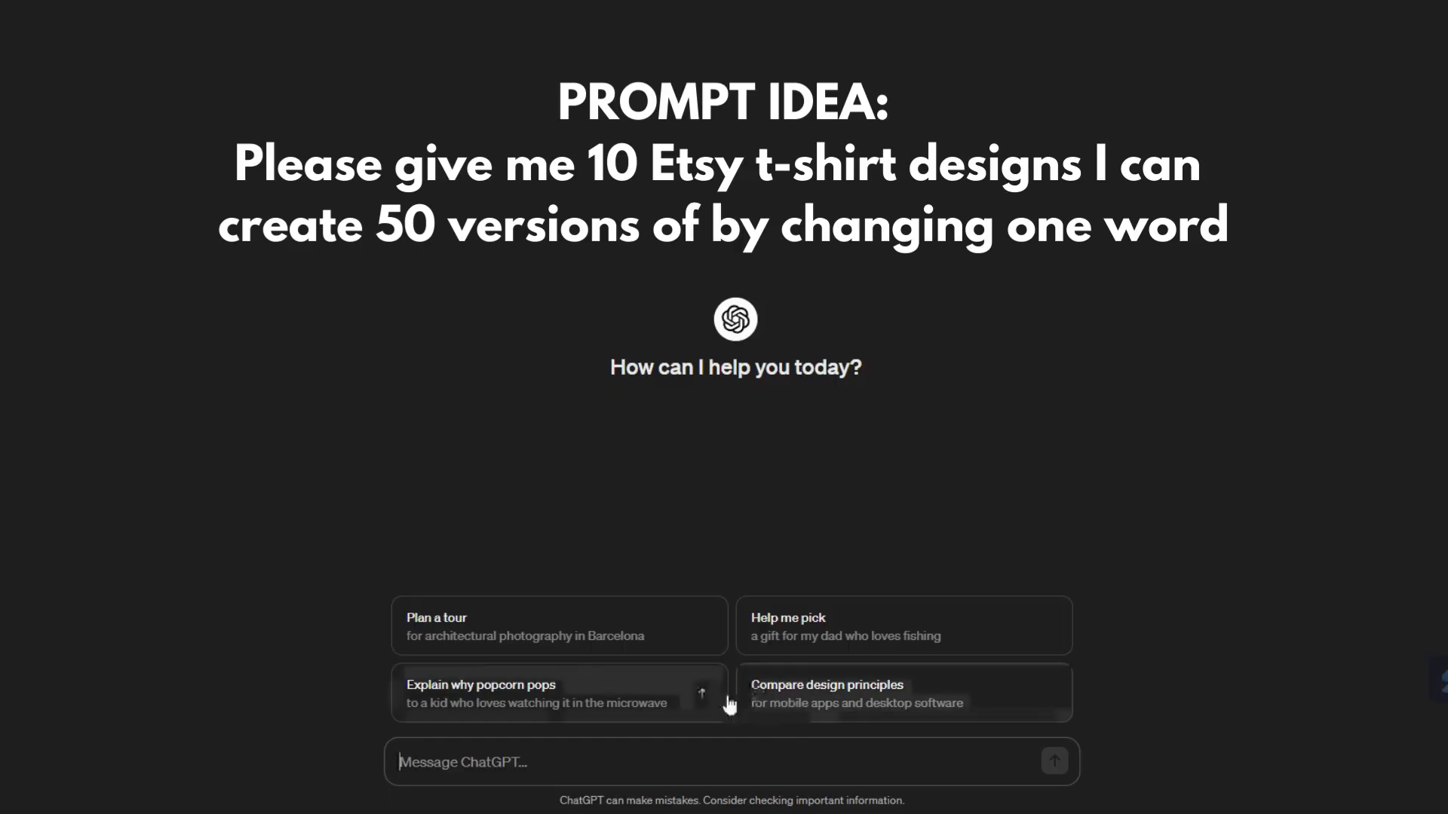
# Step: Ask ChatGPT for 10 Etsy t-shirt designs that allow 50 one-word variations
pyautogui.write('Please give me 10 Etsy tshirt designs  I can create 50 versions of by changing one word')
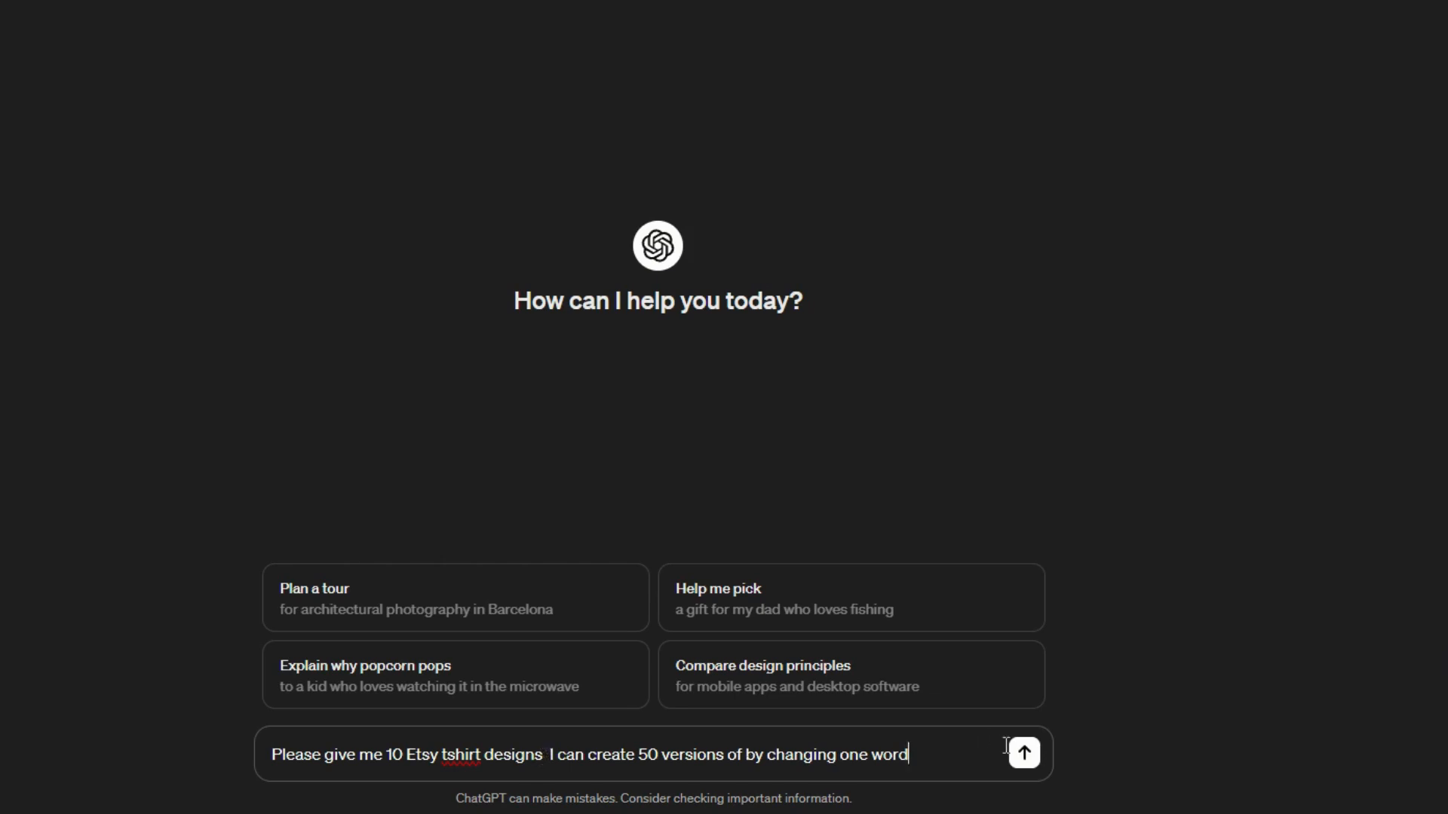
pyautogui.click(1023, 752)
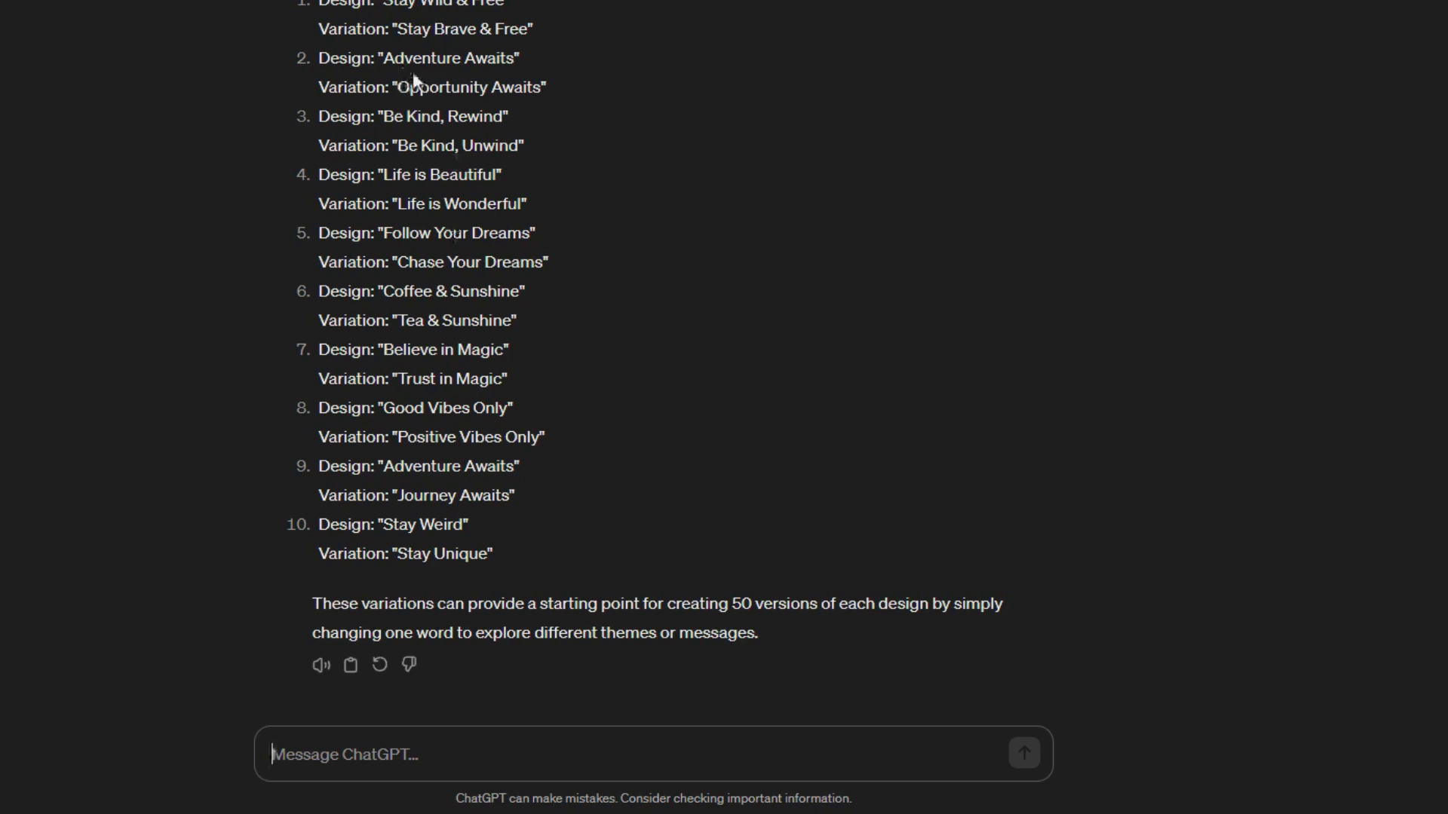
pyautogui.moveTo(454, 267)
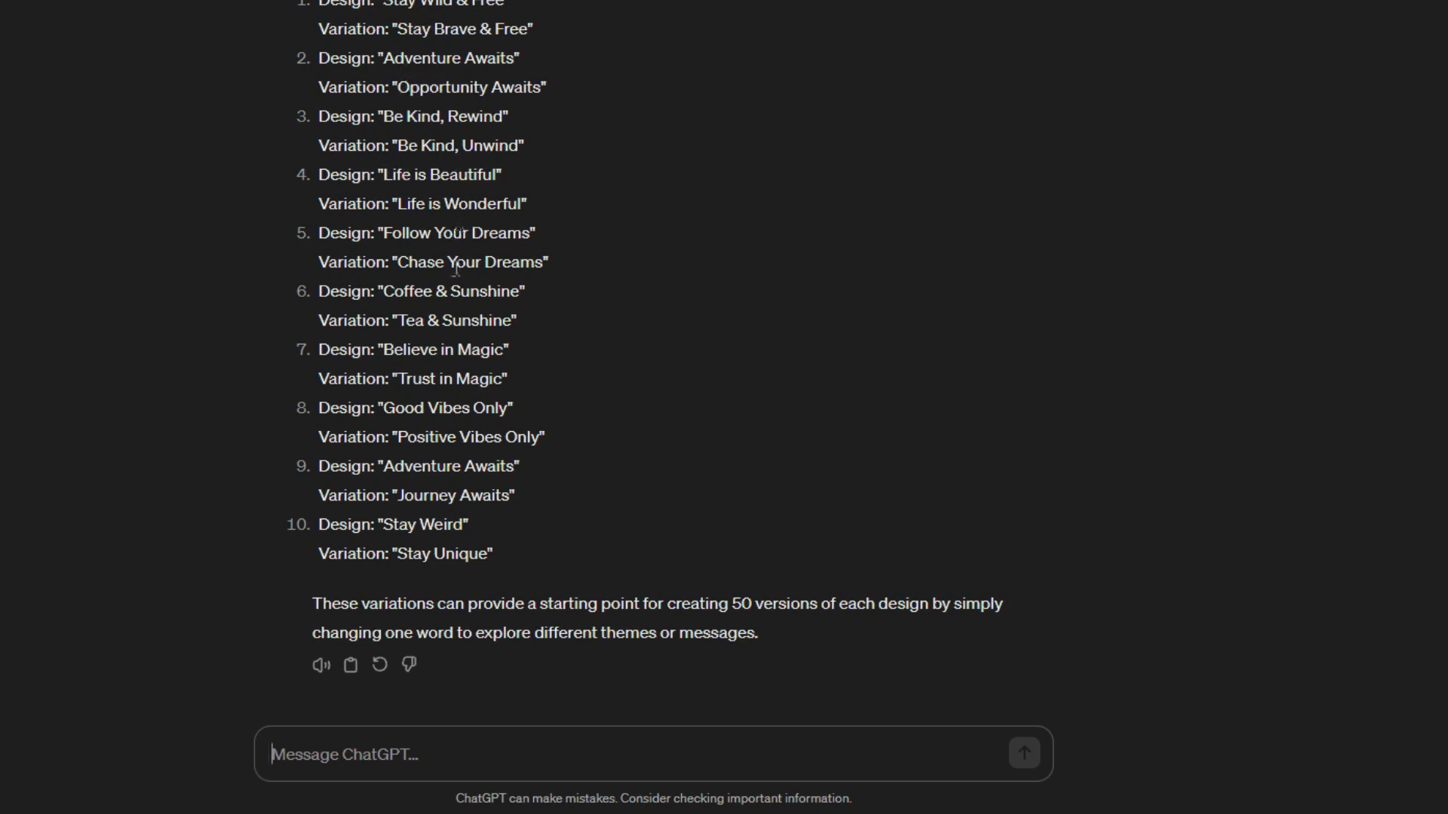
pyautogui.moveTo(420, 607)
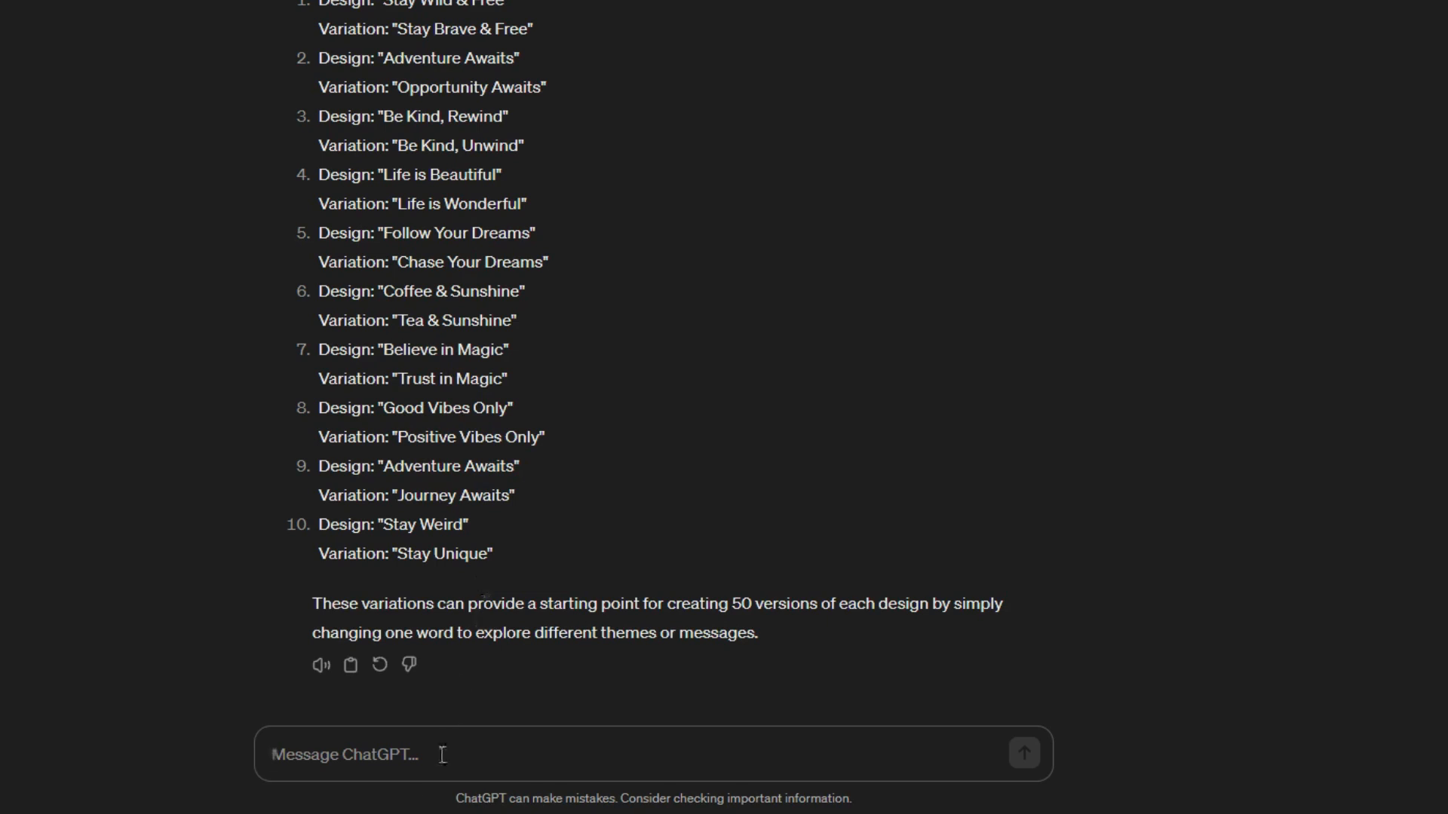
# Step: Draft the follow-up message 'give me 10 more'
pyautogui.write('g')
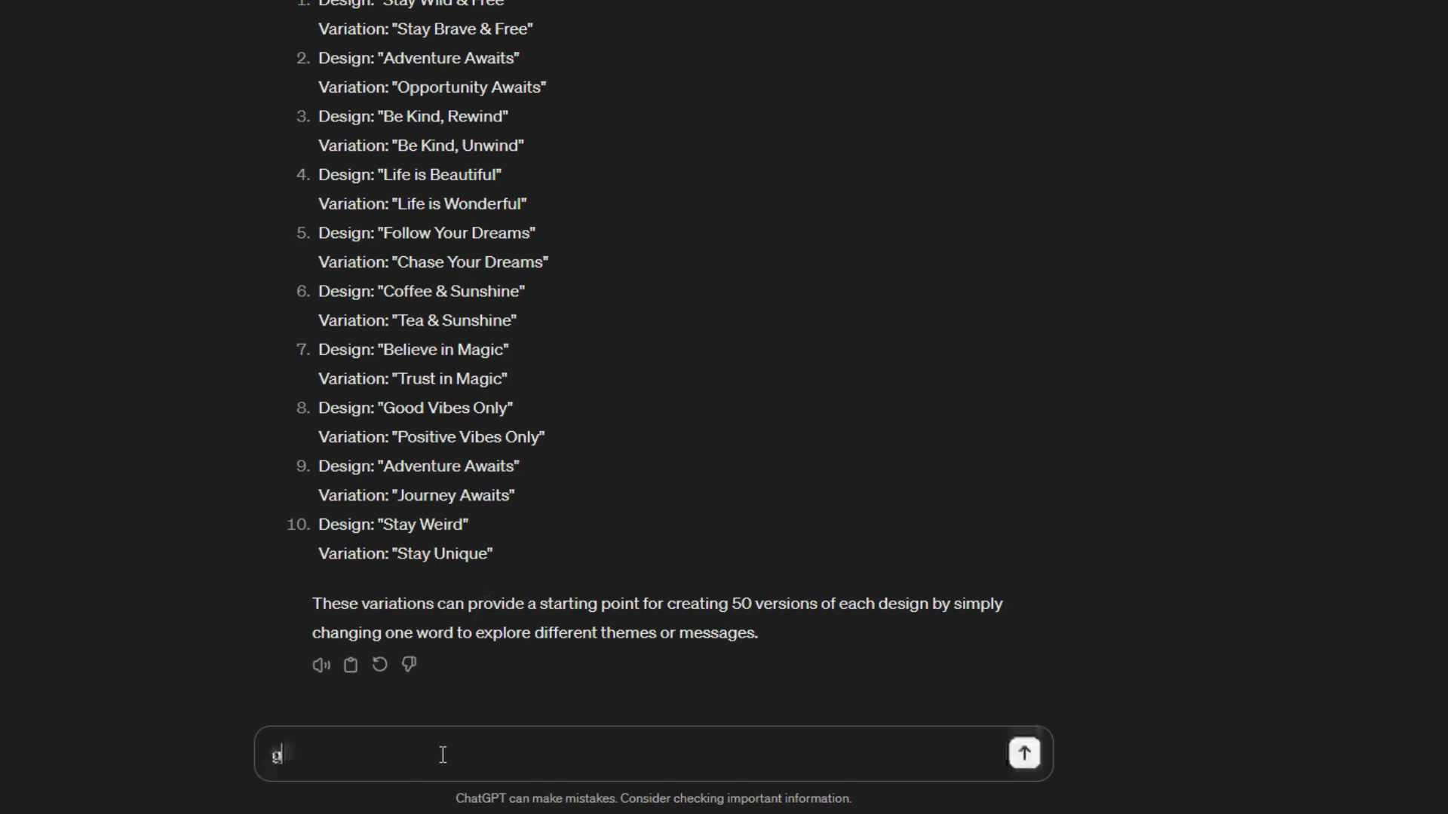
pyautogui.write('ive')
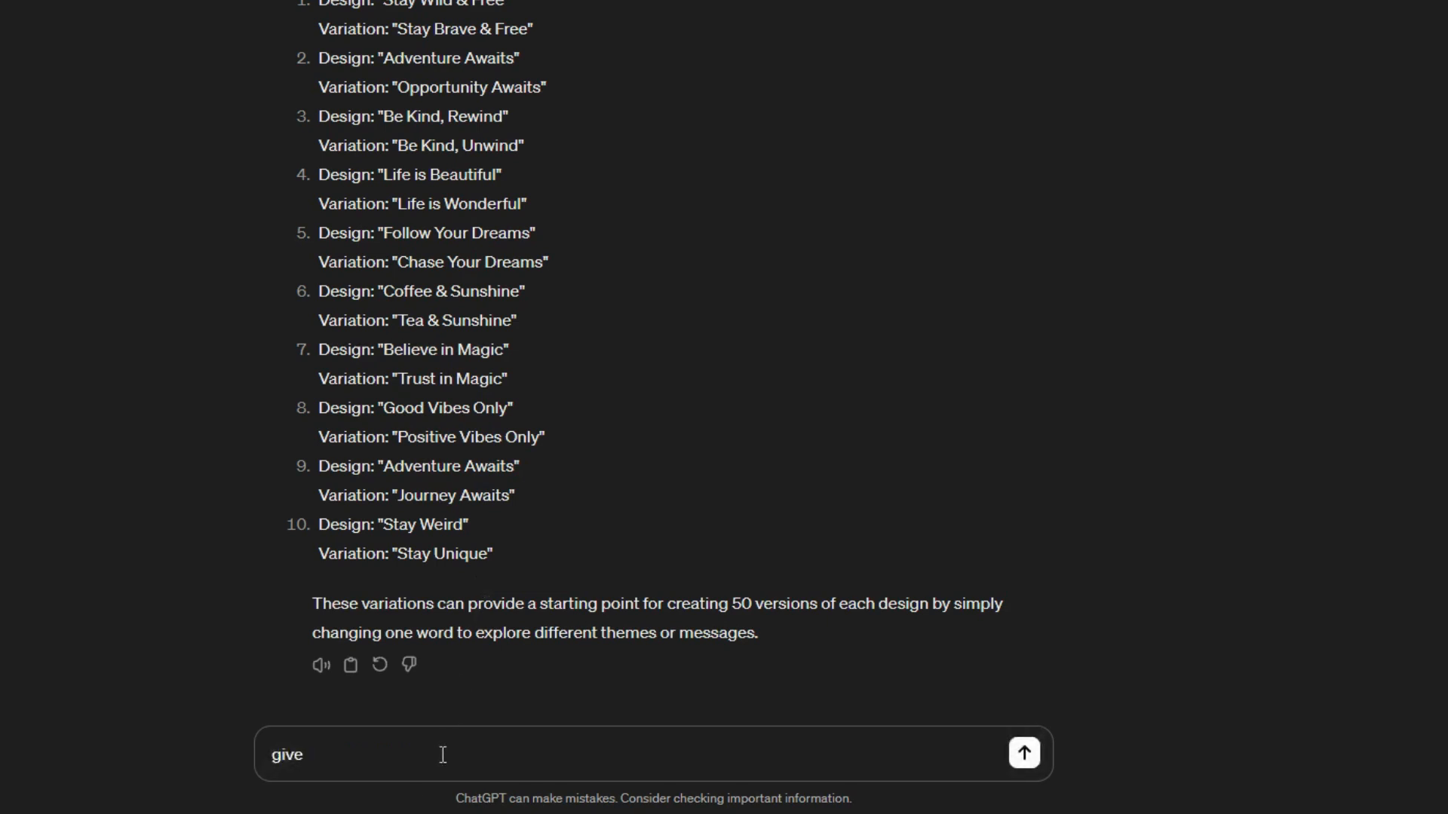
pyautogui.write('me more')
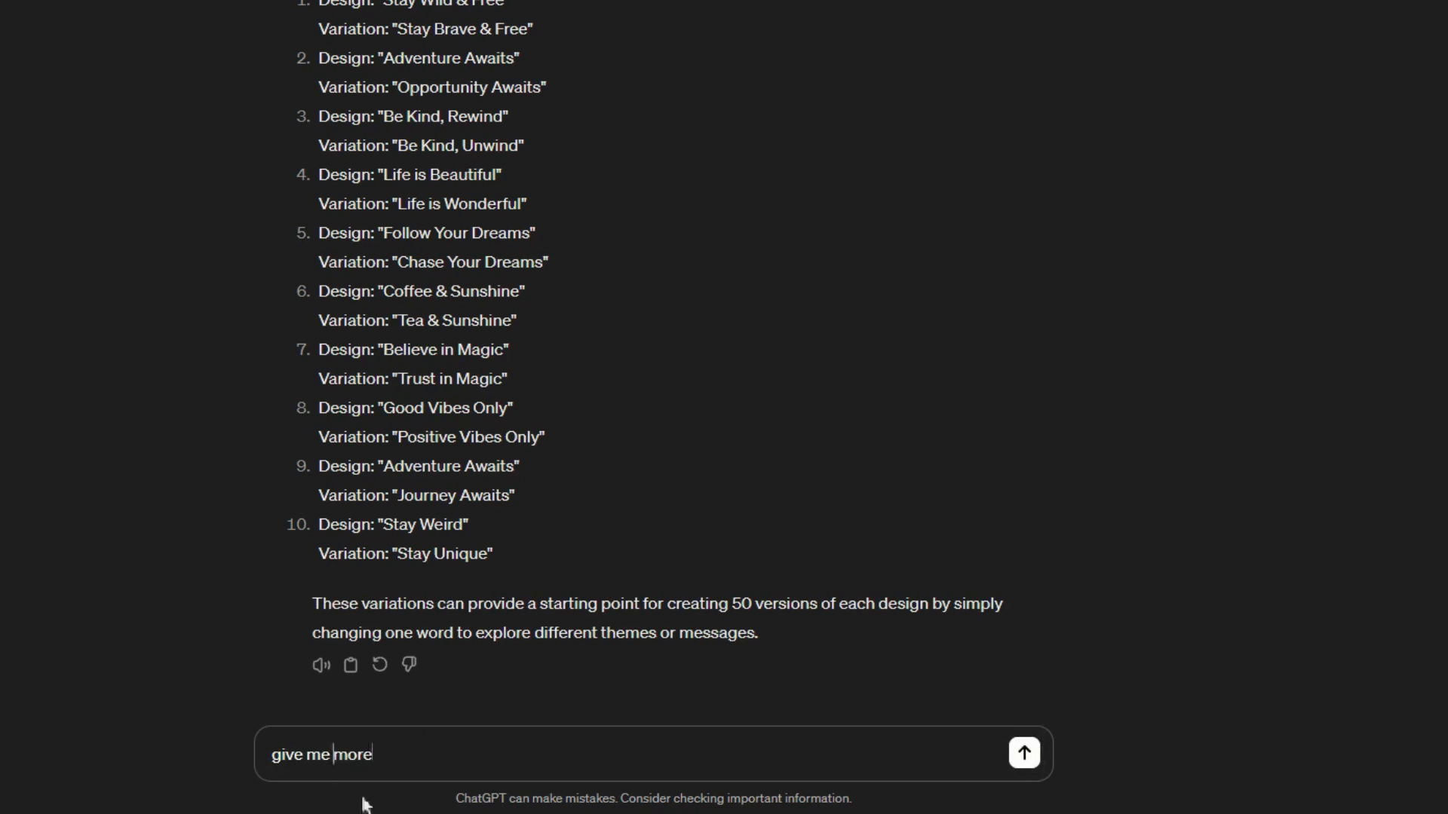
pyautogui.write('10')
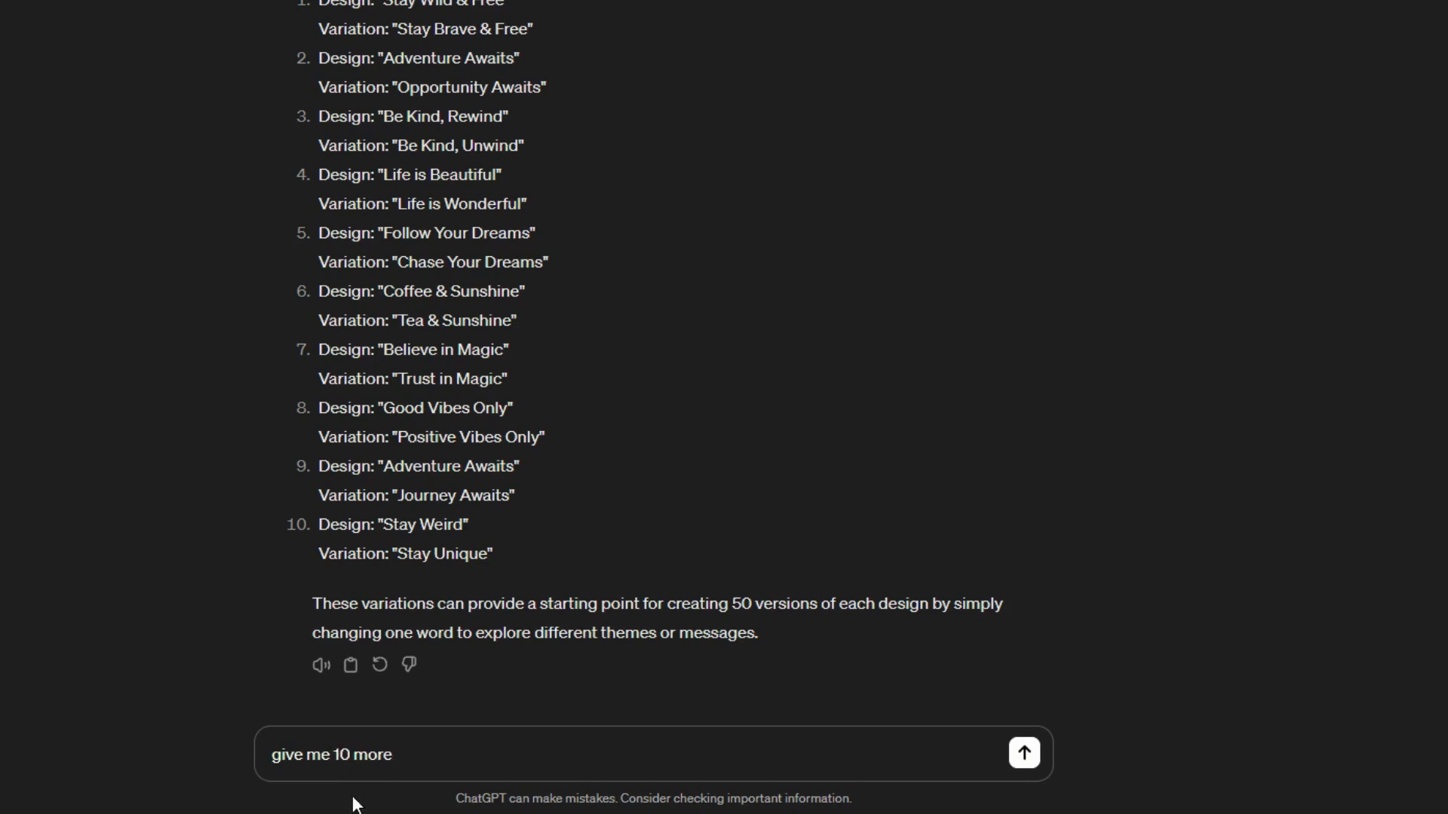
# Step: Send 'give me 10 more' and scroll through the ten new designs
pyautogui.click(1024, 753)
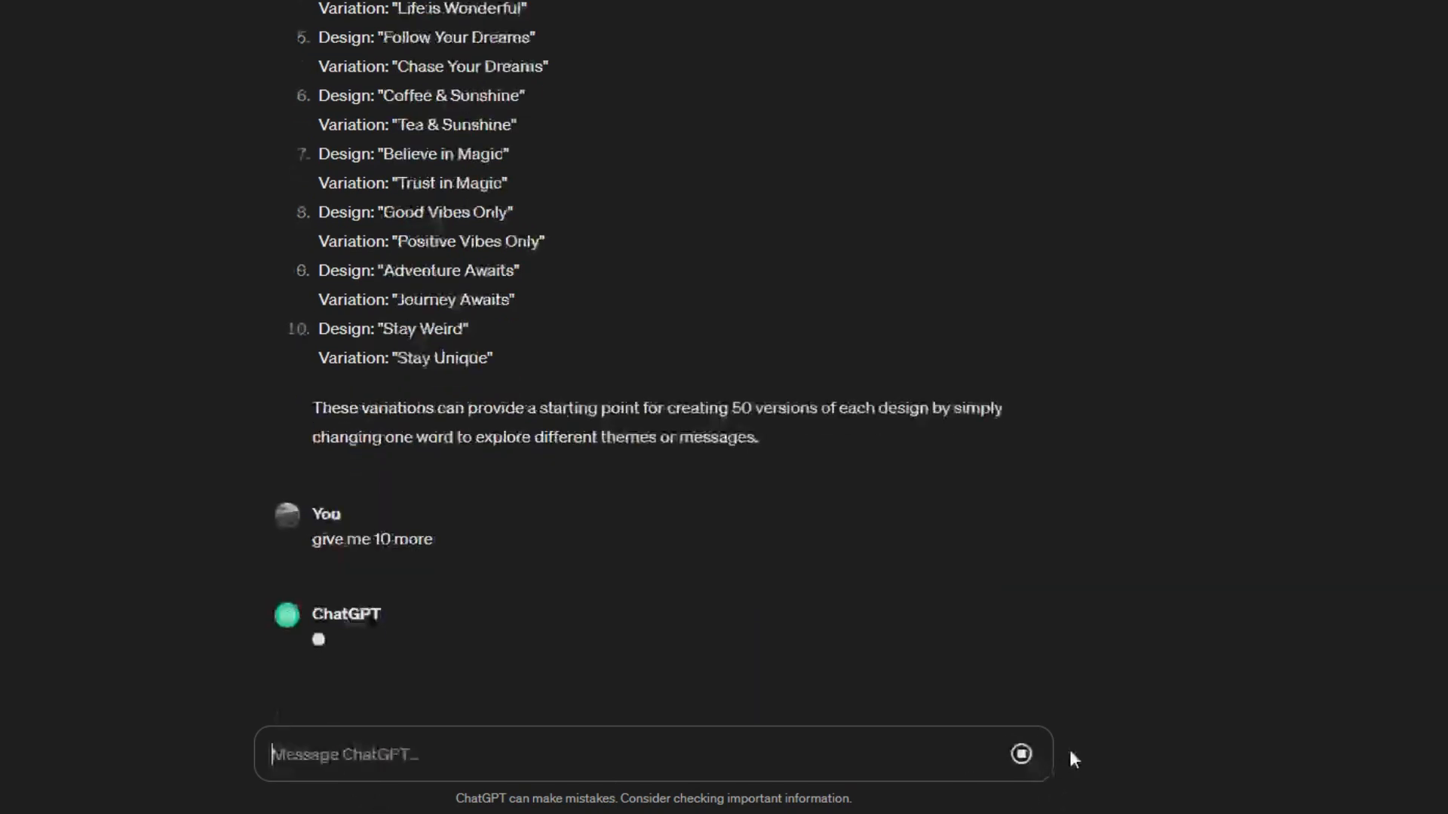
pyautogui.scroll(-3)
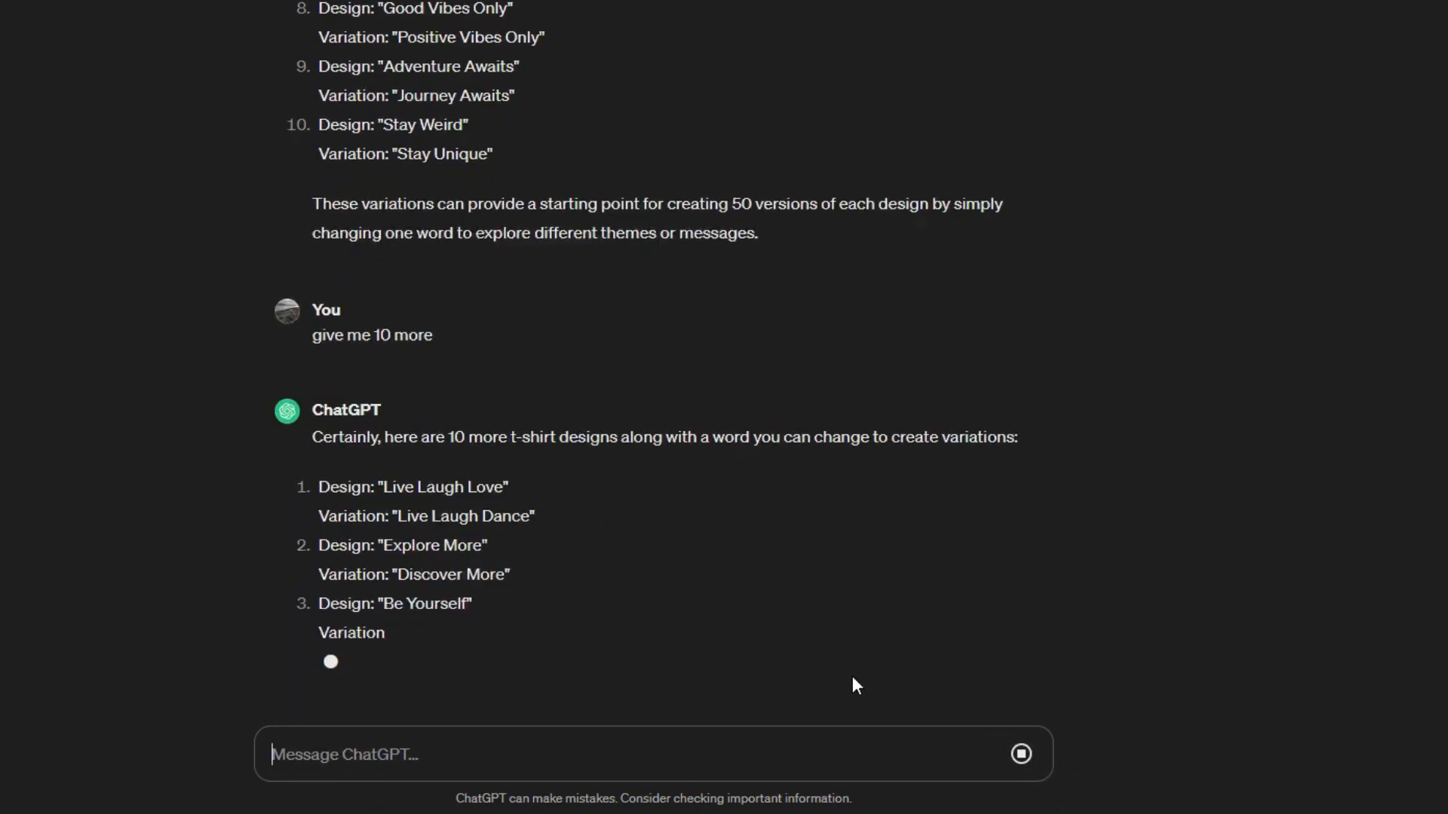
pyautogui.scroll(-3)
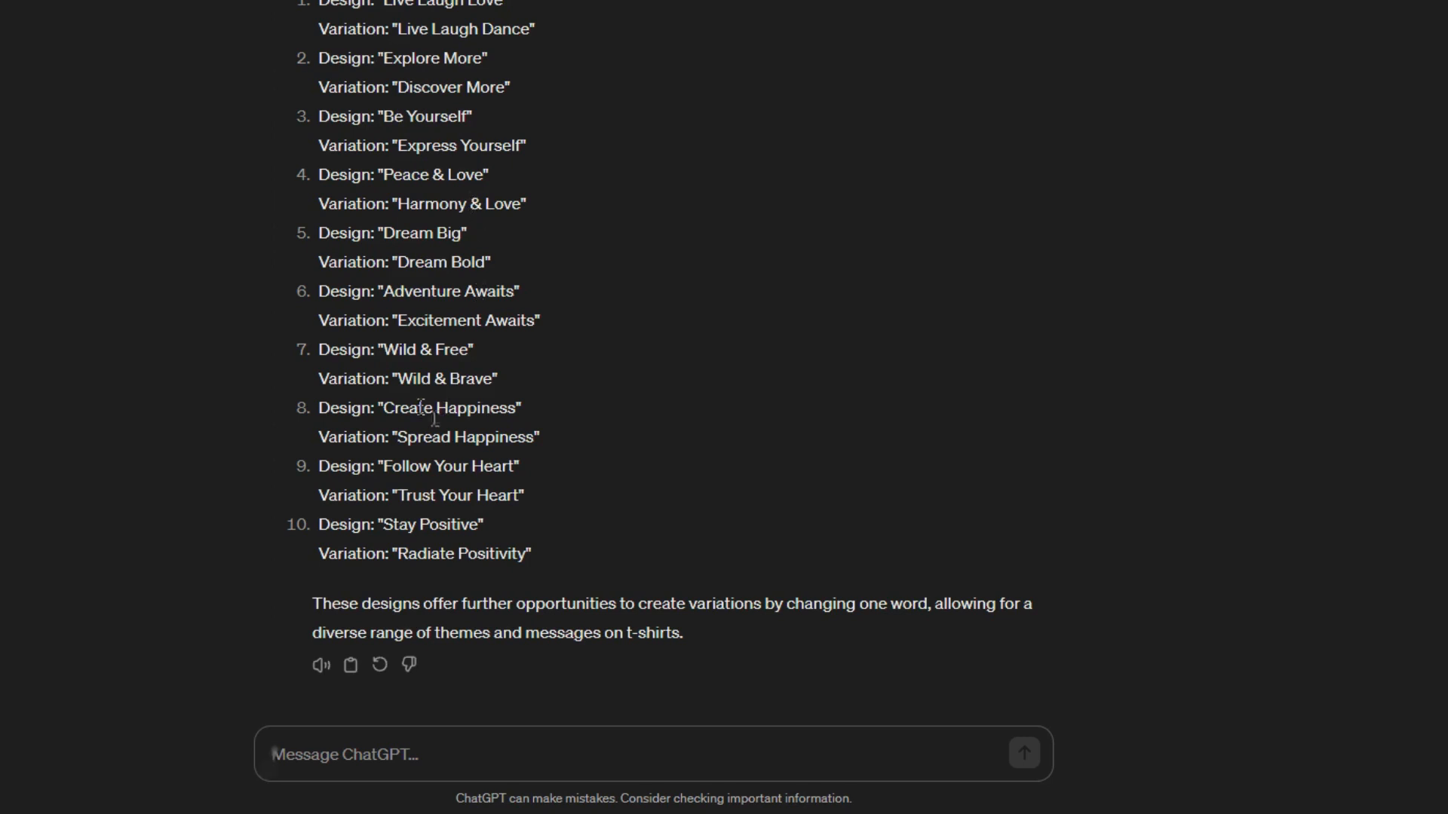
pyautogui.moveTo(488, 453)
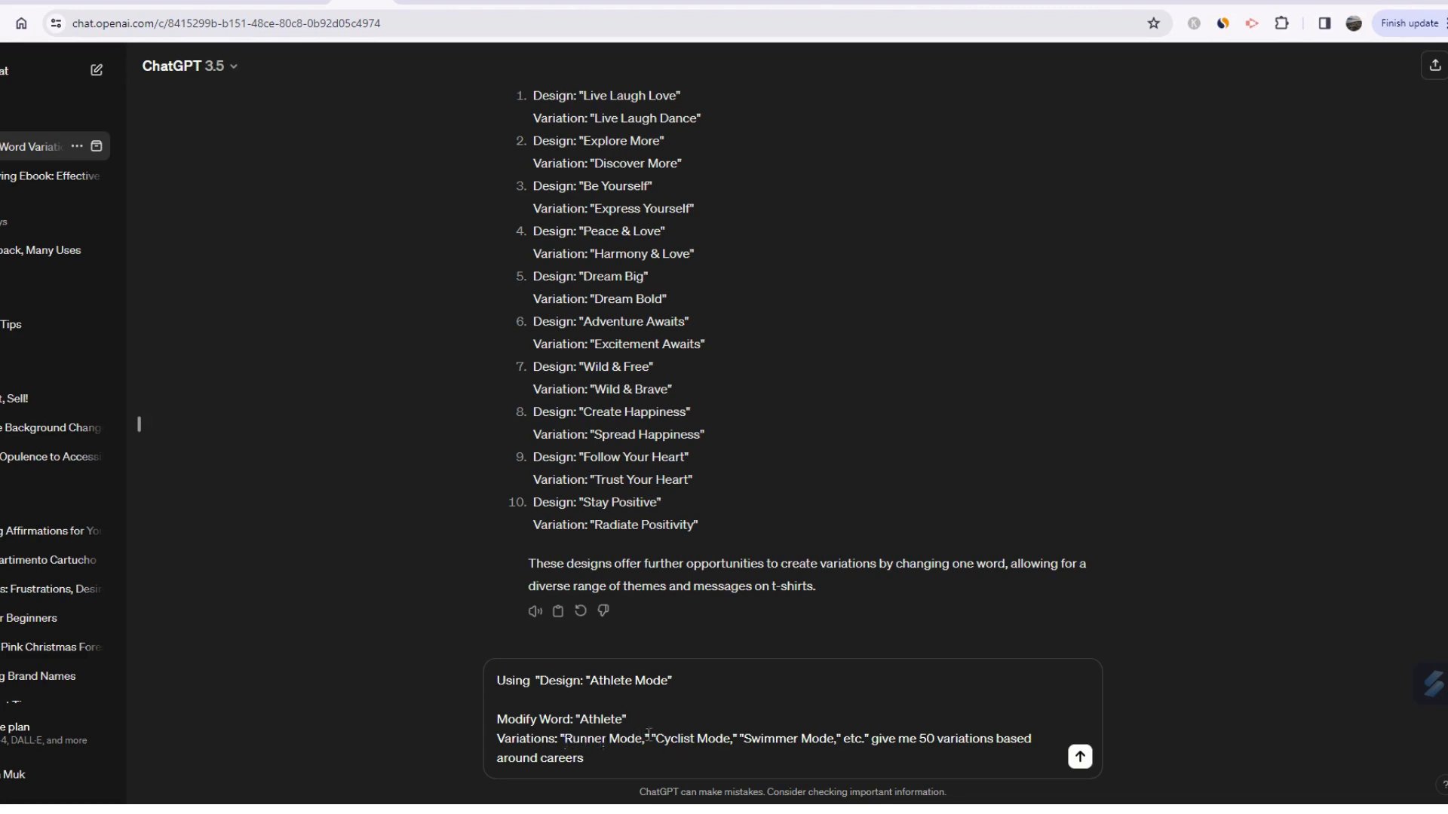
pyautogui.moveTo(764, 736)
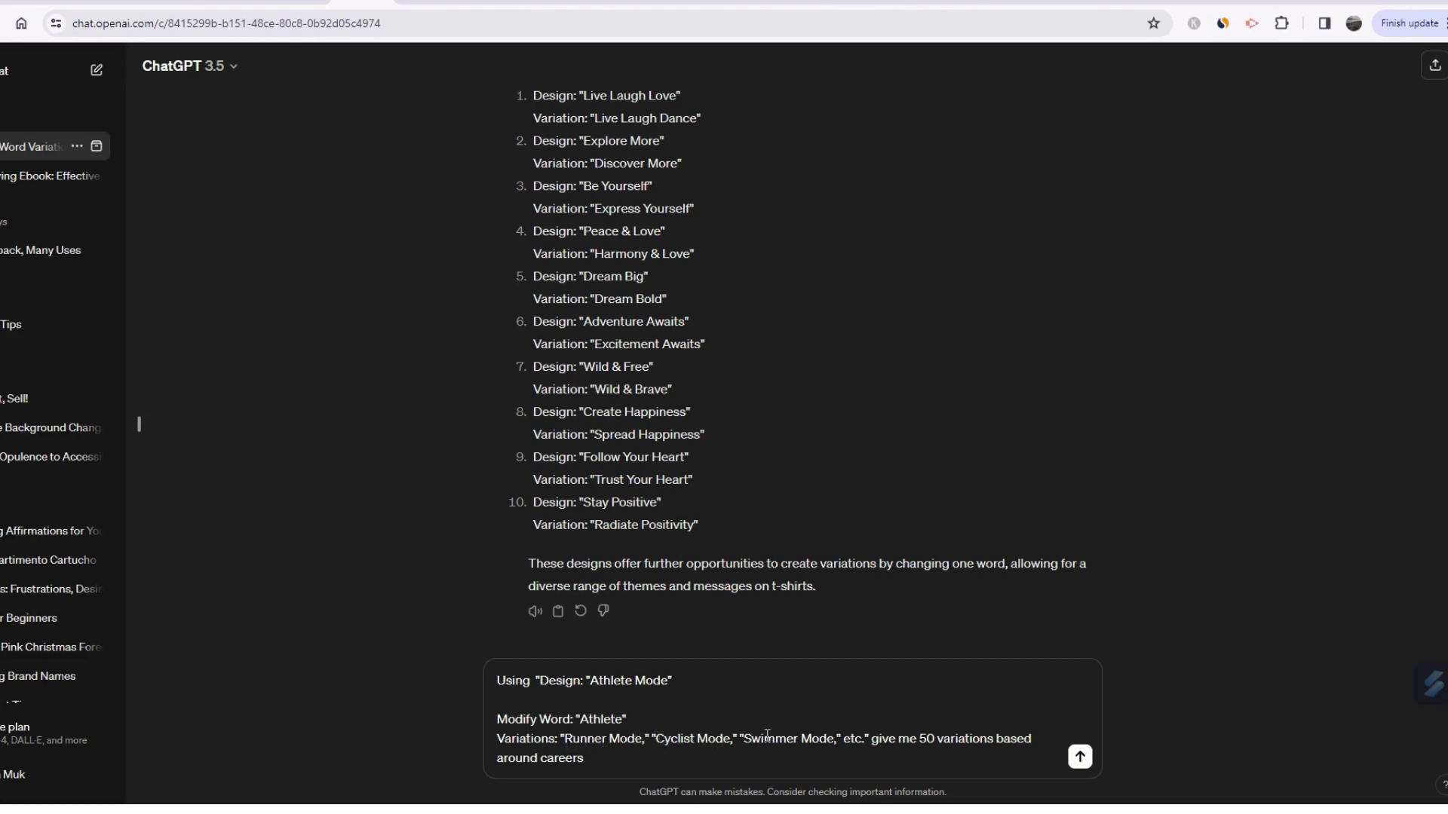
pyautogui.moveTo(942, 745)
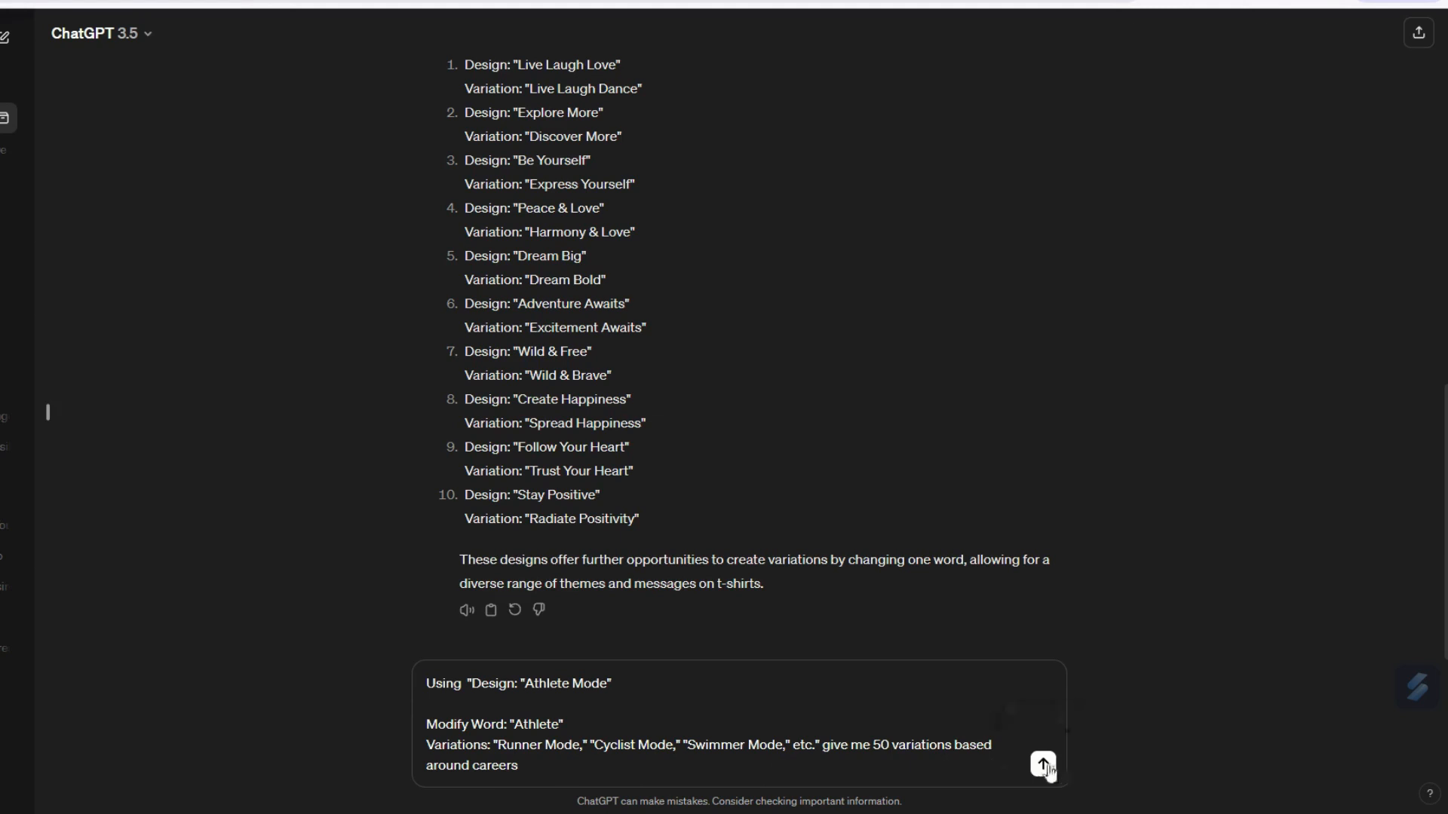
# Step: Submit the Athlete Mode prompt and scroll through the 50 career variations
pyautogui.click(1042, 765)
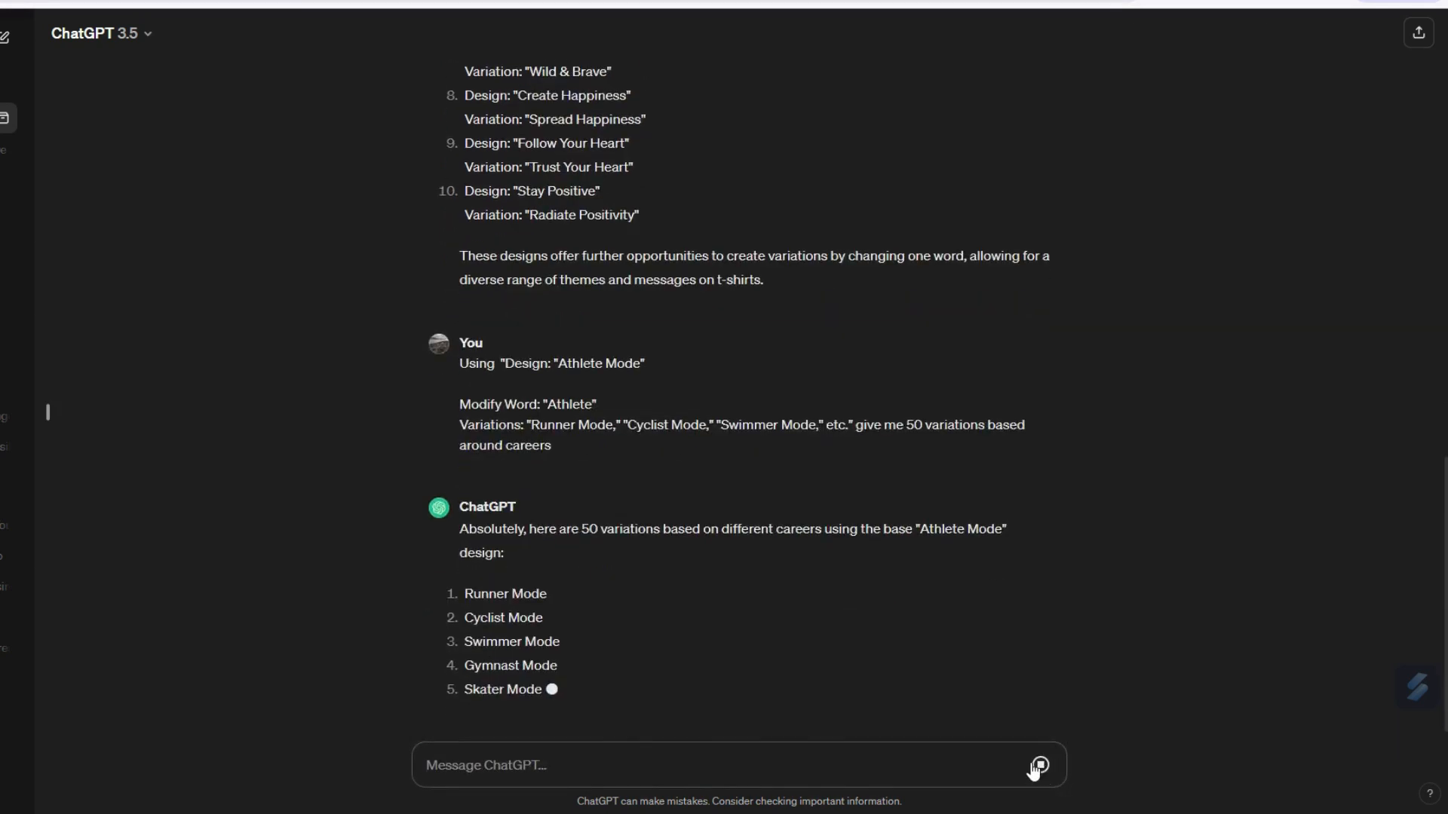
pyautogui.scroll(-3)
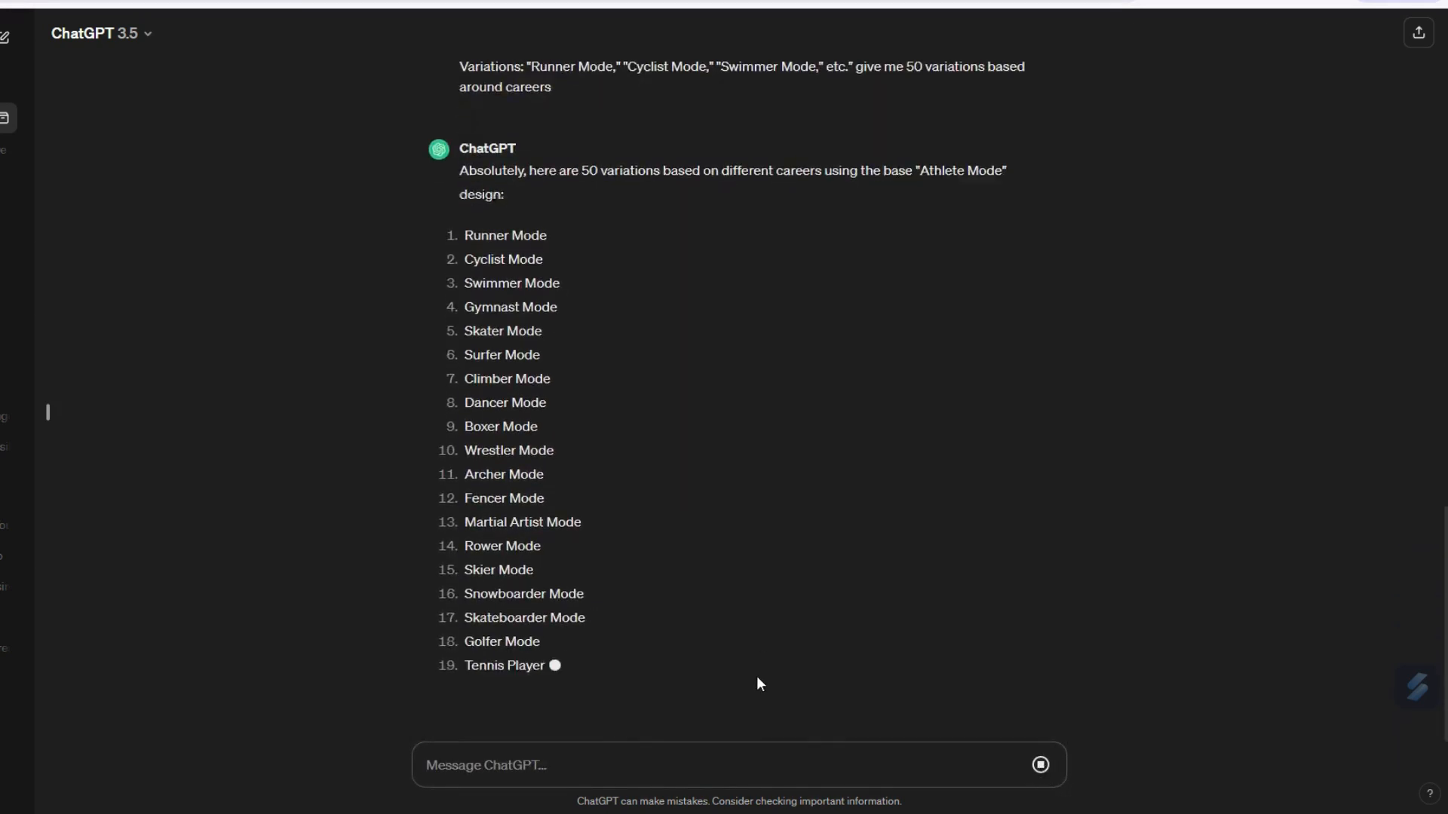
pyautogui.scroll(-3)
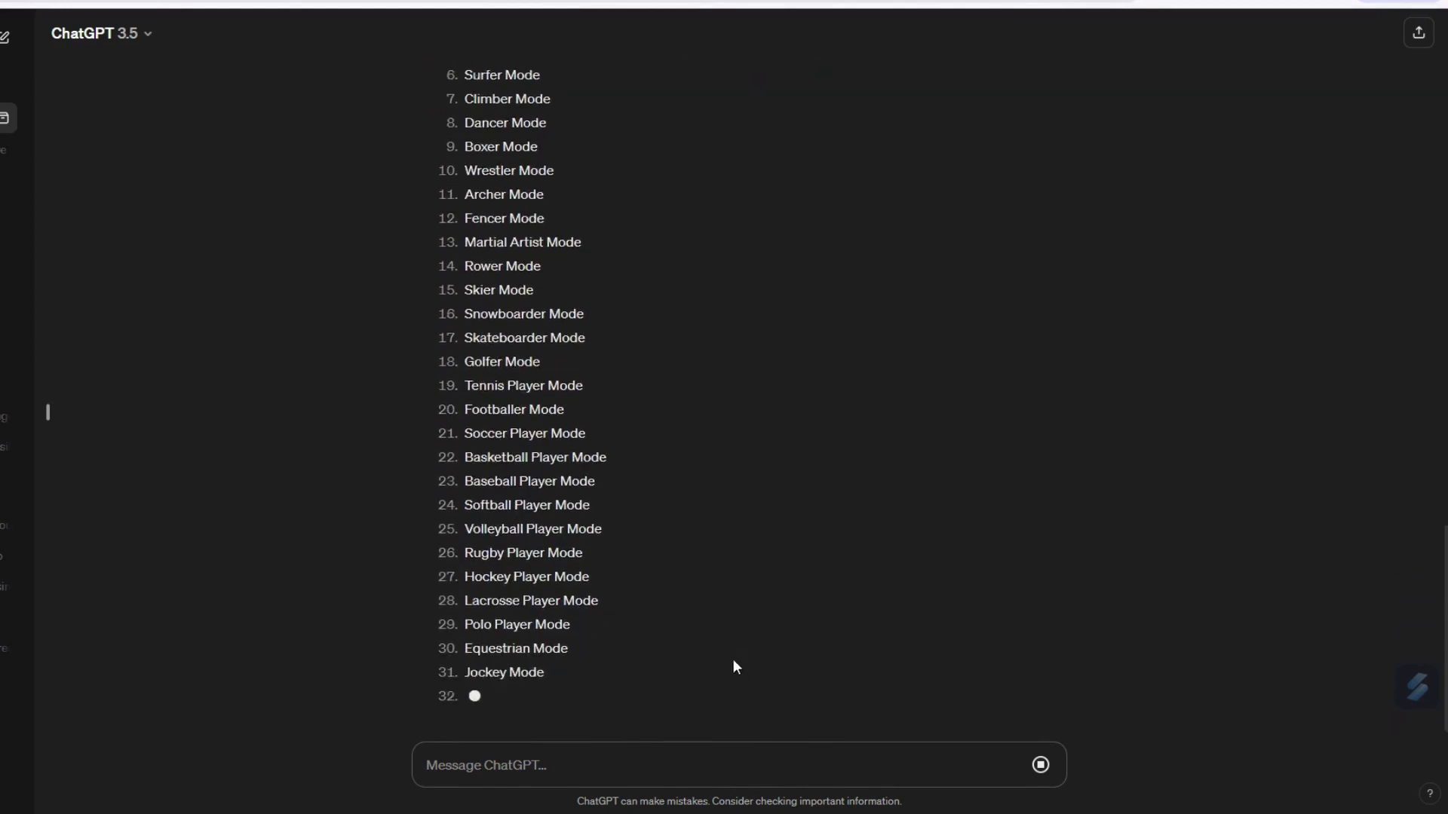
pyautogui.scroll(-3)
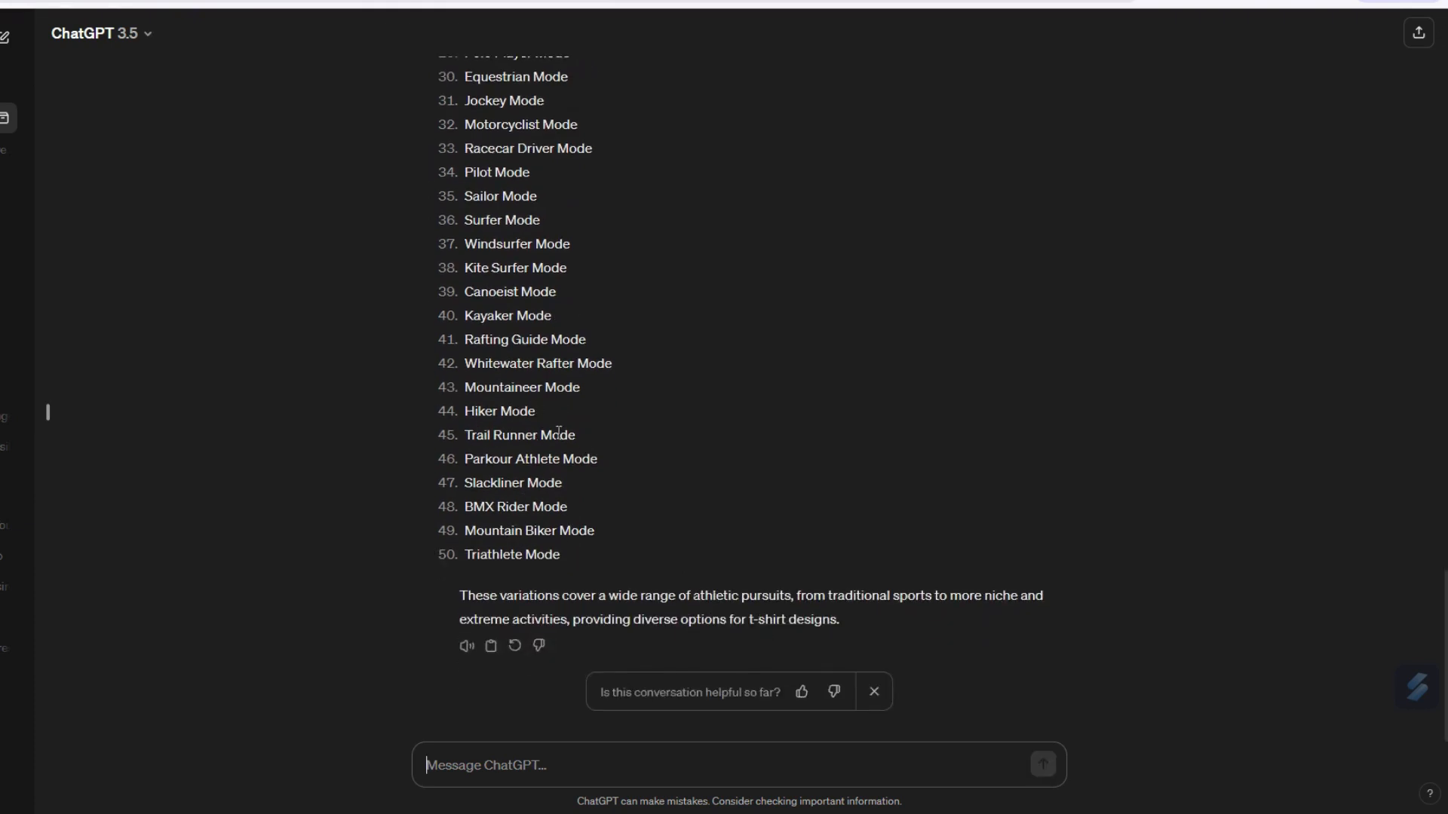
pyautogui.moveTo(505, 554)
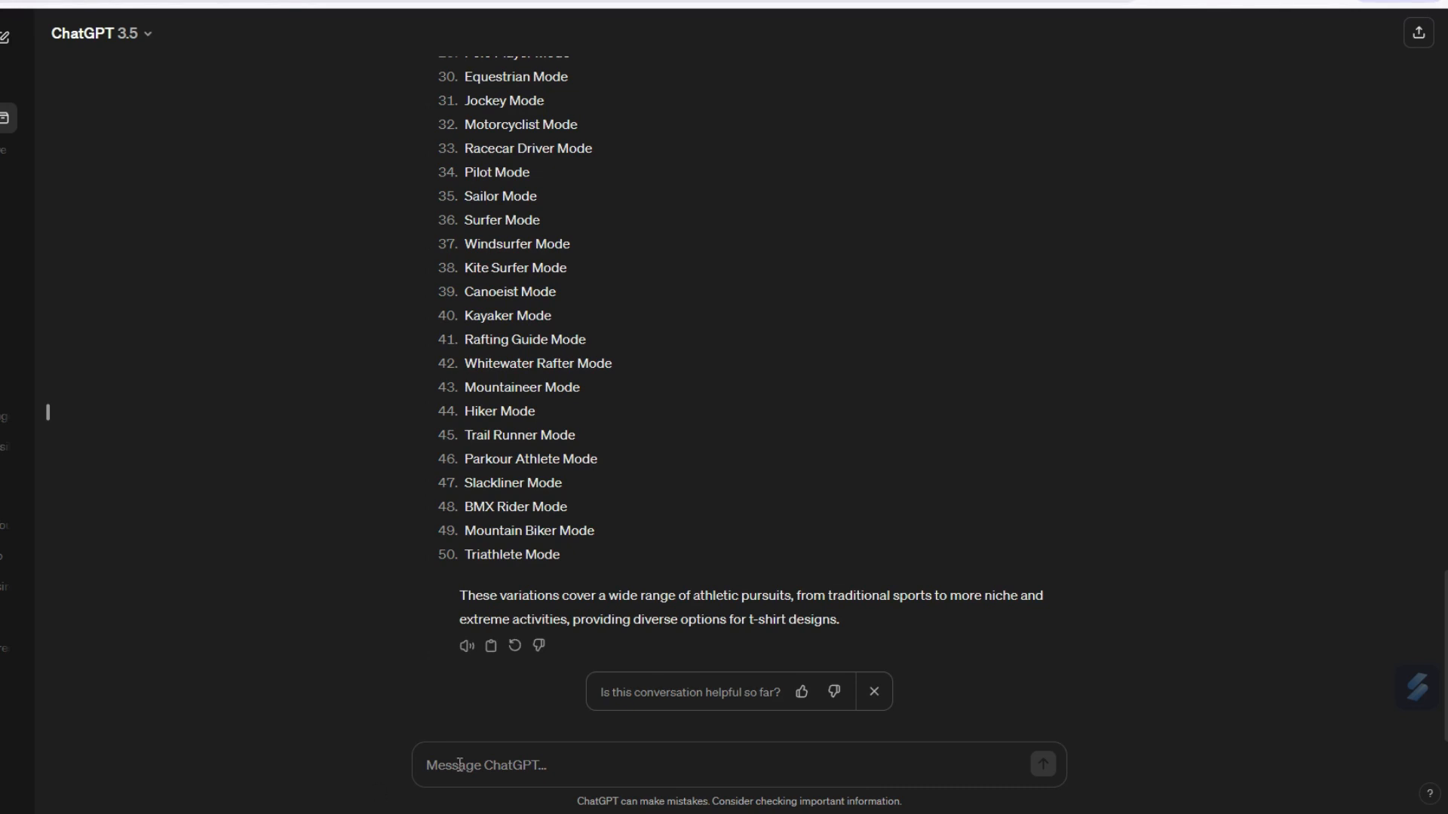
# Step: Ask for 50 popular professions to put on a shirt and review the lists
pyautogui.write('Give me 50 professions that are popular that I can put on a shirt')
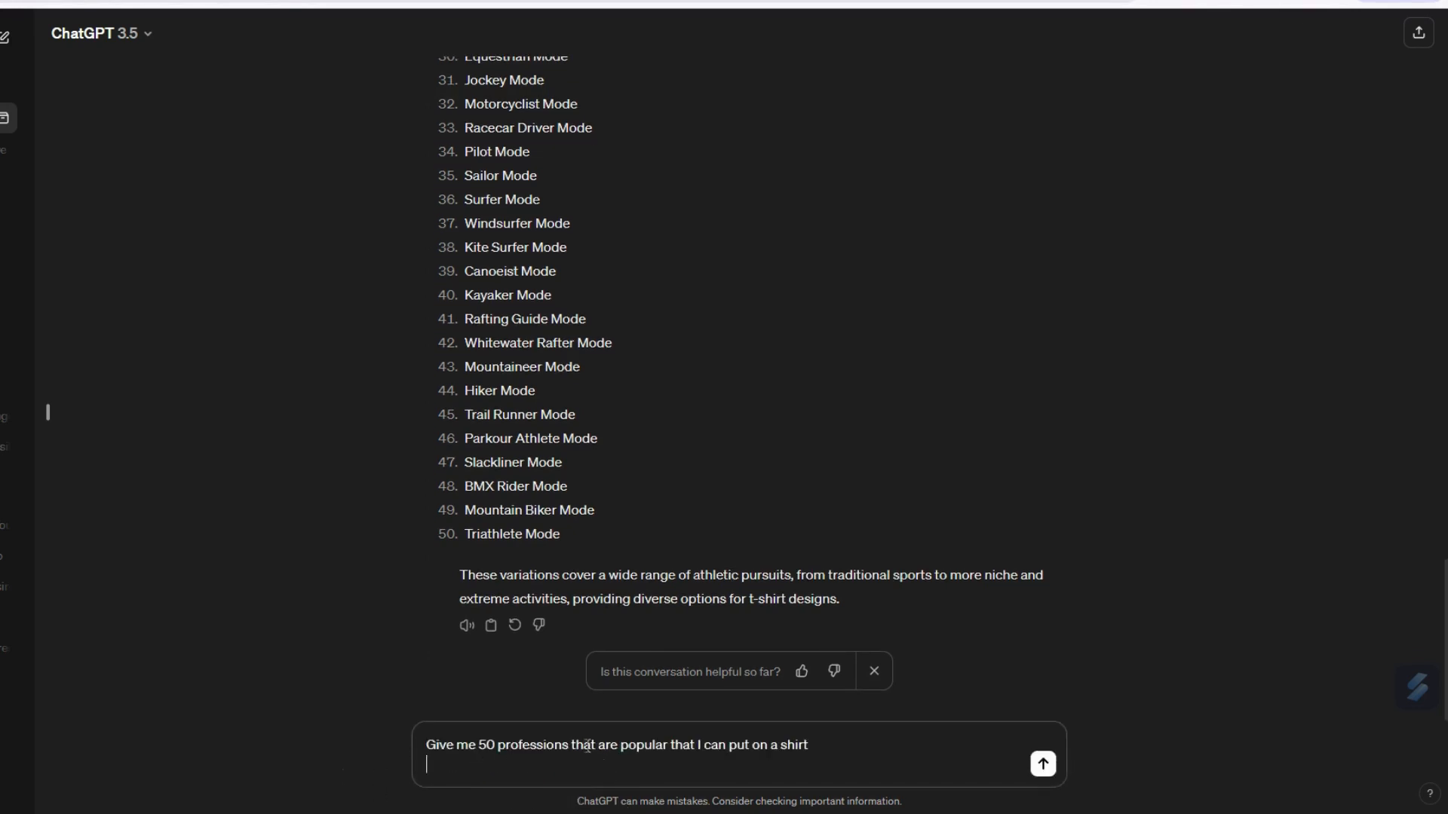
pyautogui.moveTo(964, 762)
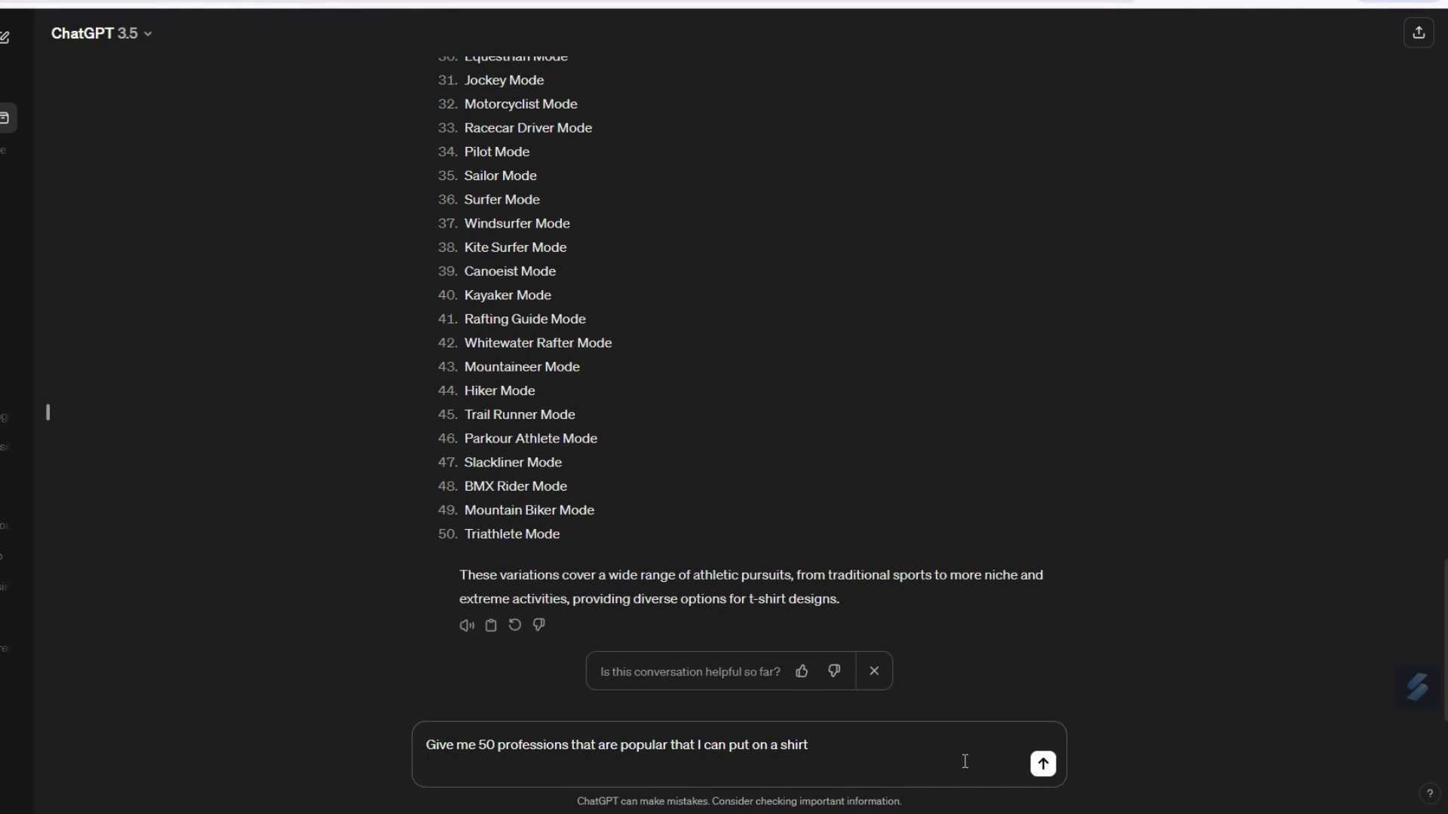
pyautogui.click(1041, 763)
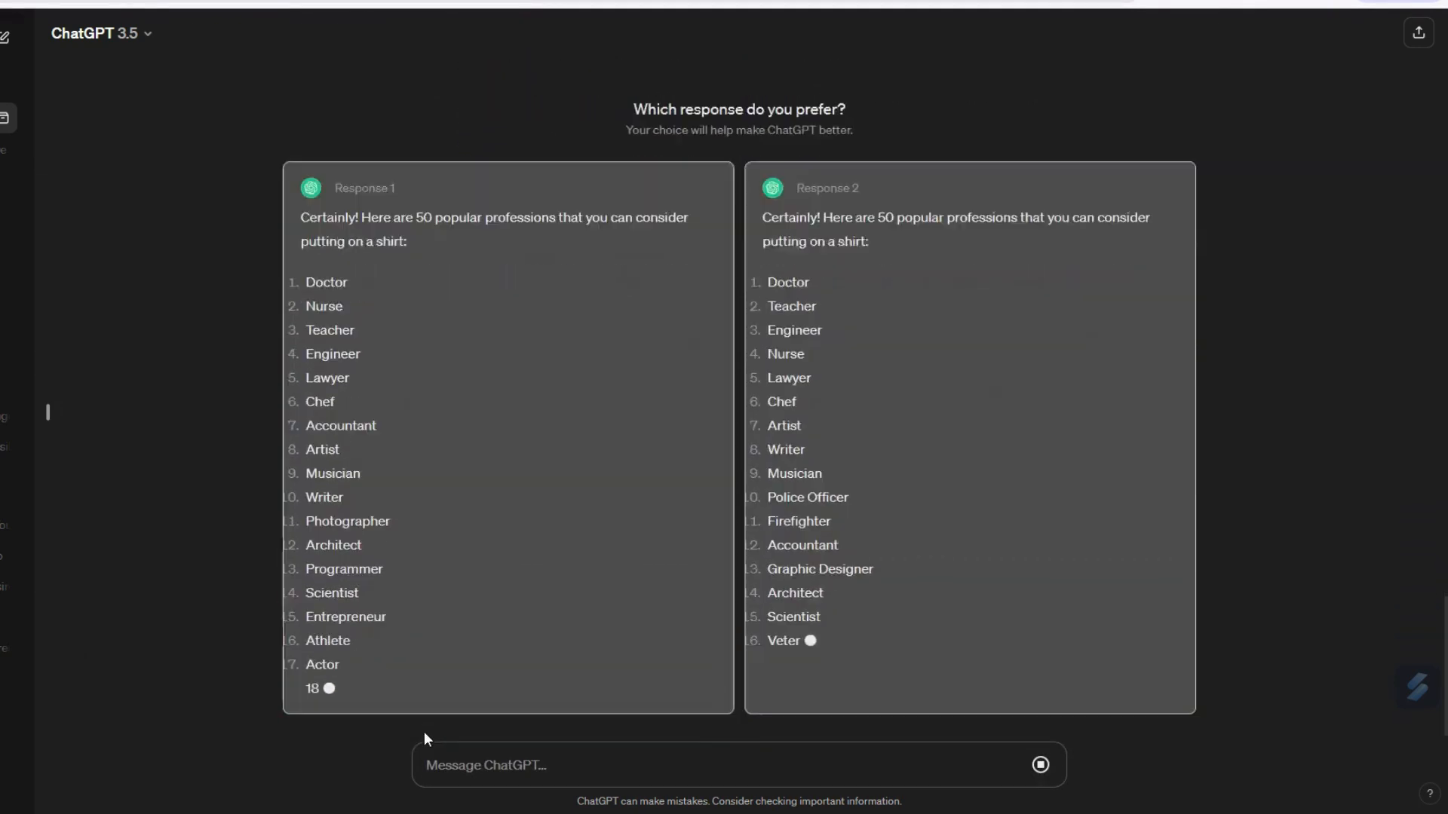
pyautogui.scroll(-3)
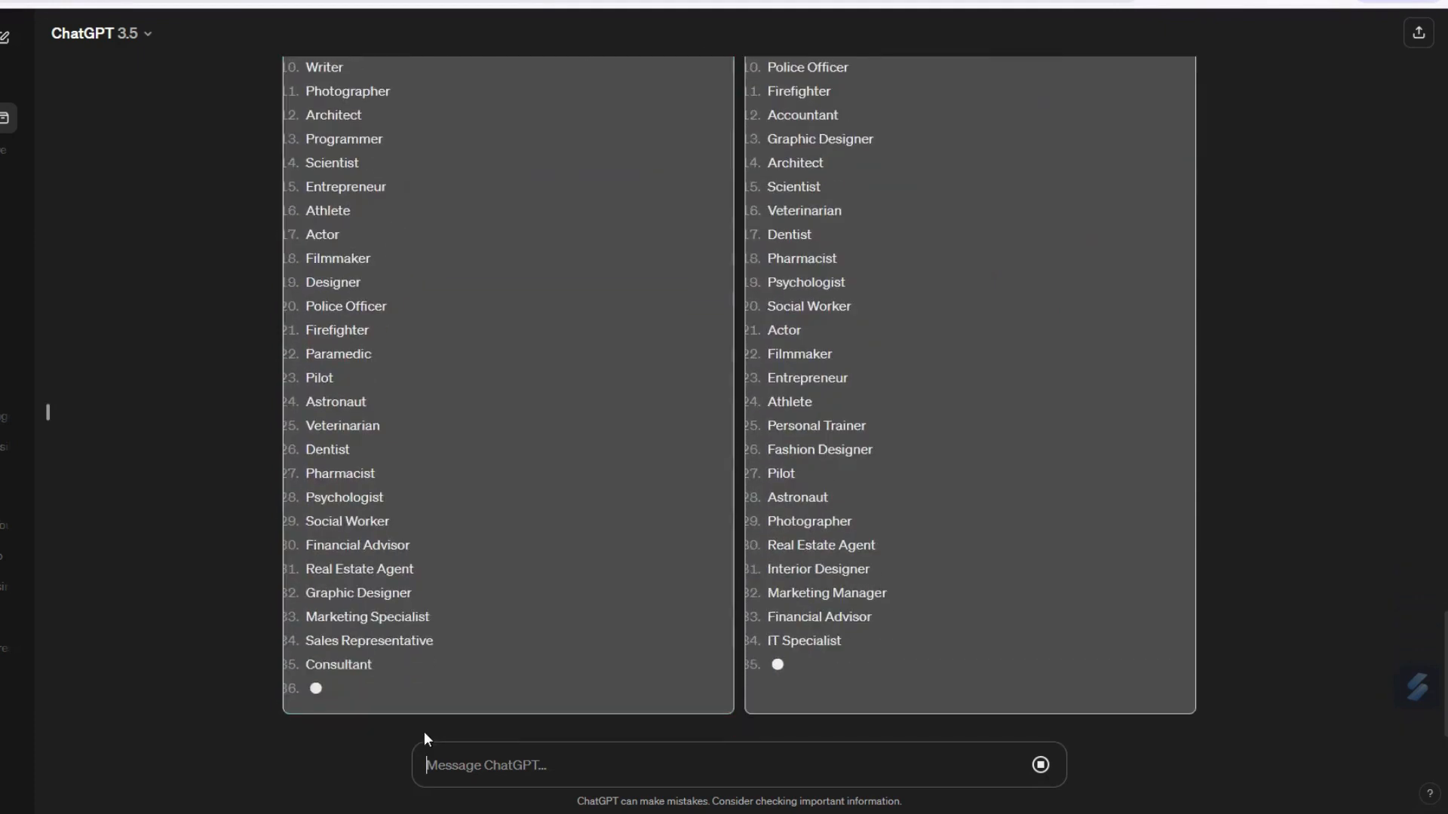
pyautogui.scroll(-3)
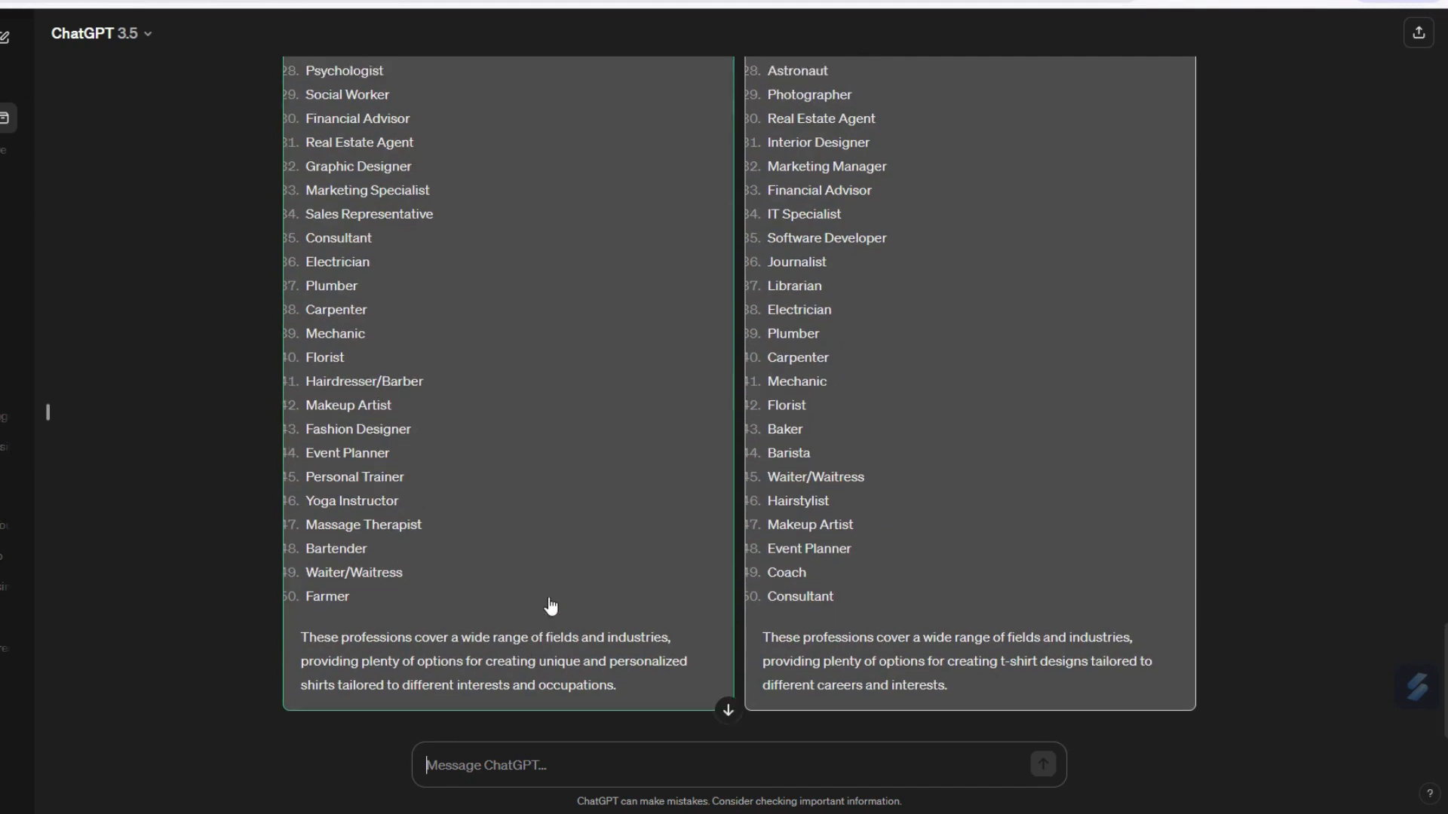
pyautogui.scroll(3)
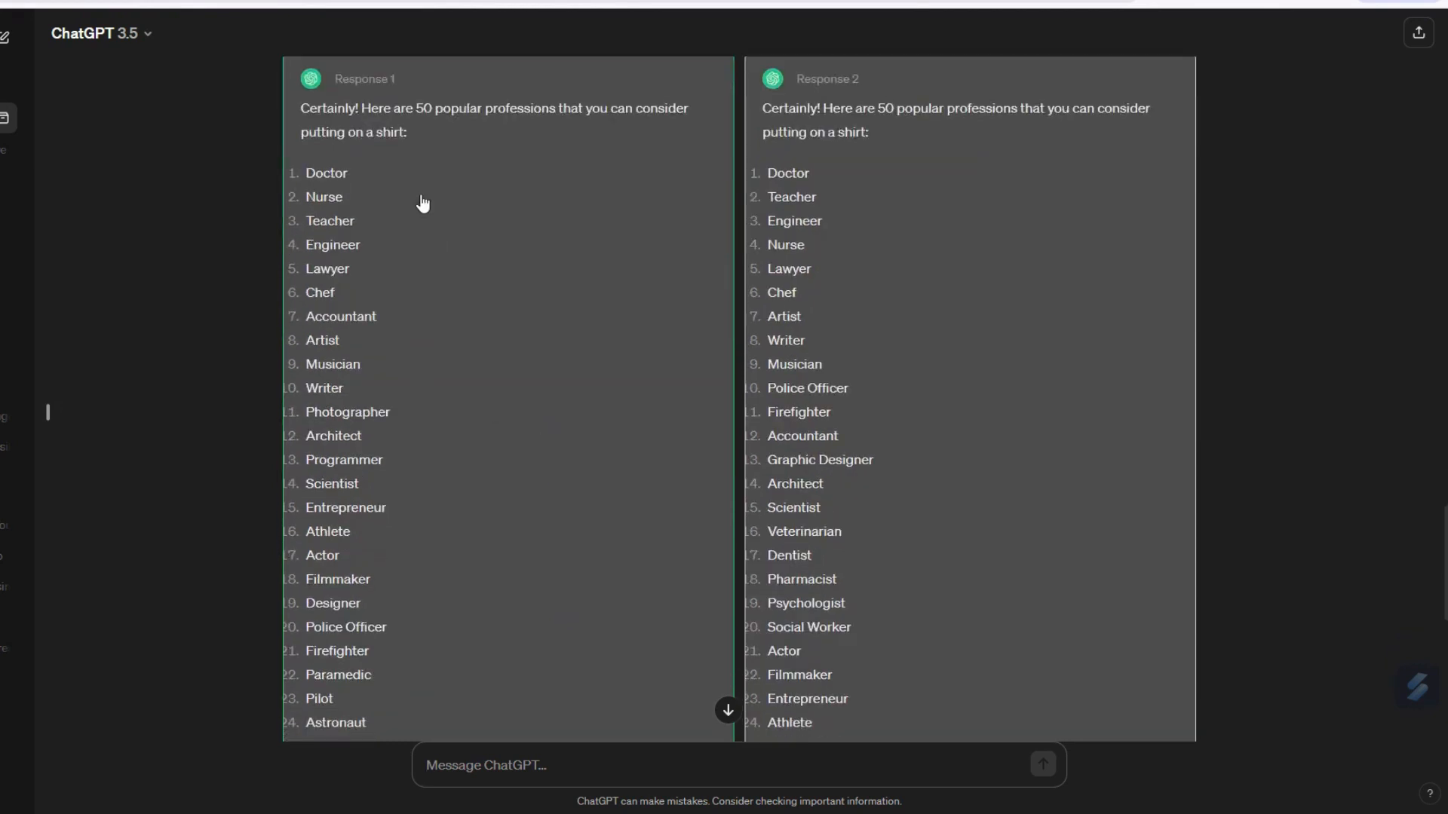
pyautogui.moveTo(453, 456)
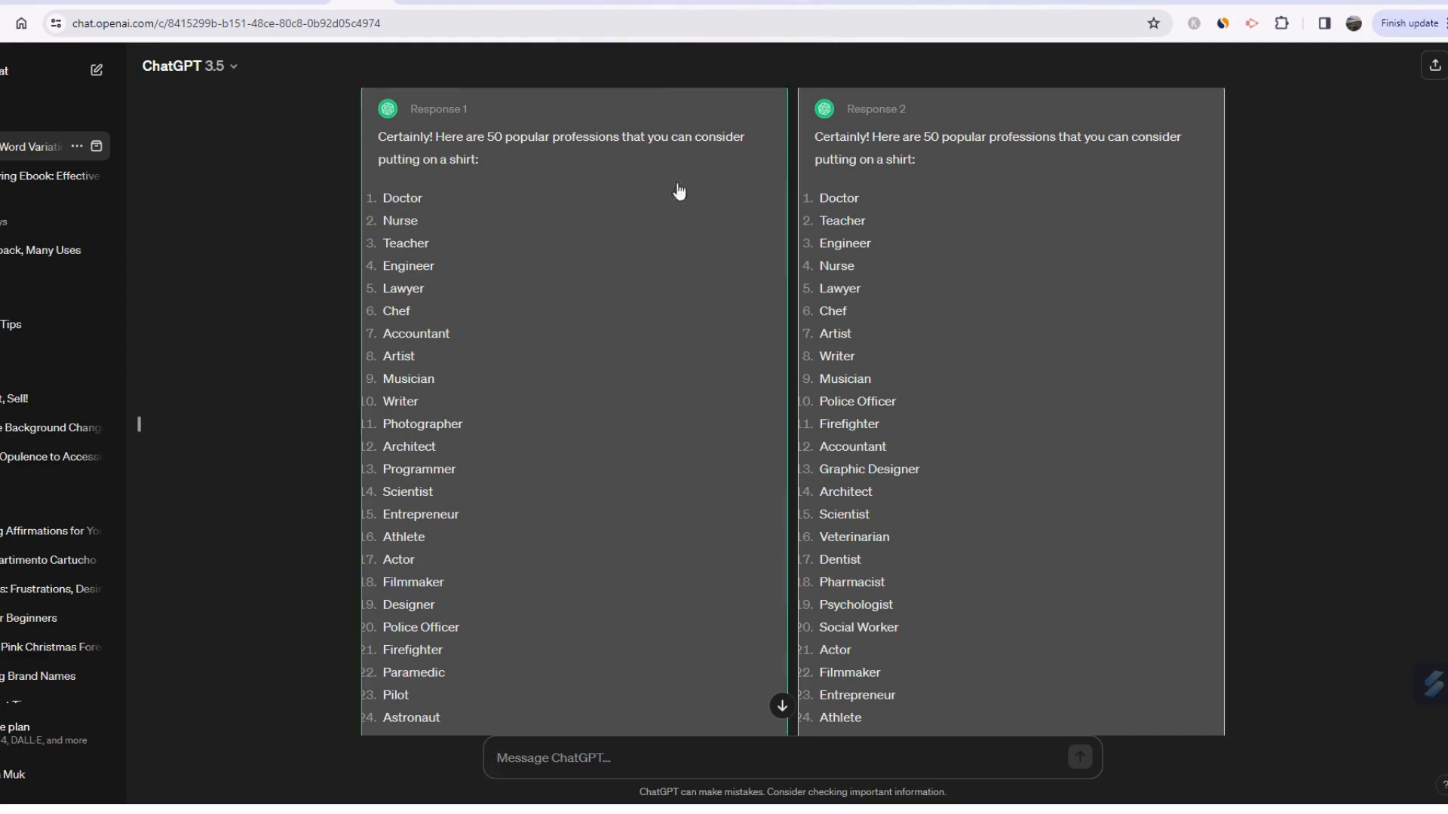
pyautogui.moveTo(674, 186)
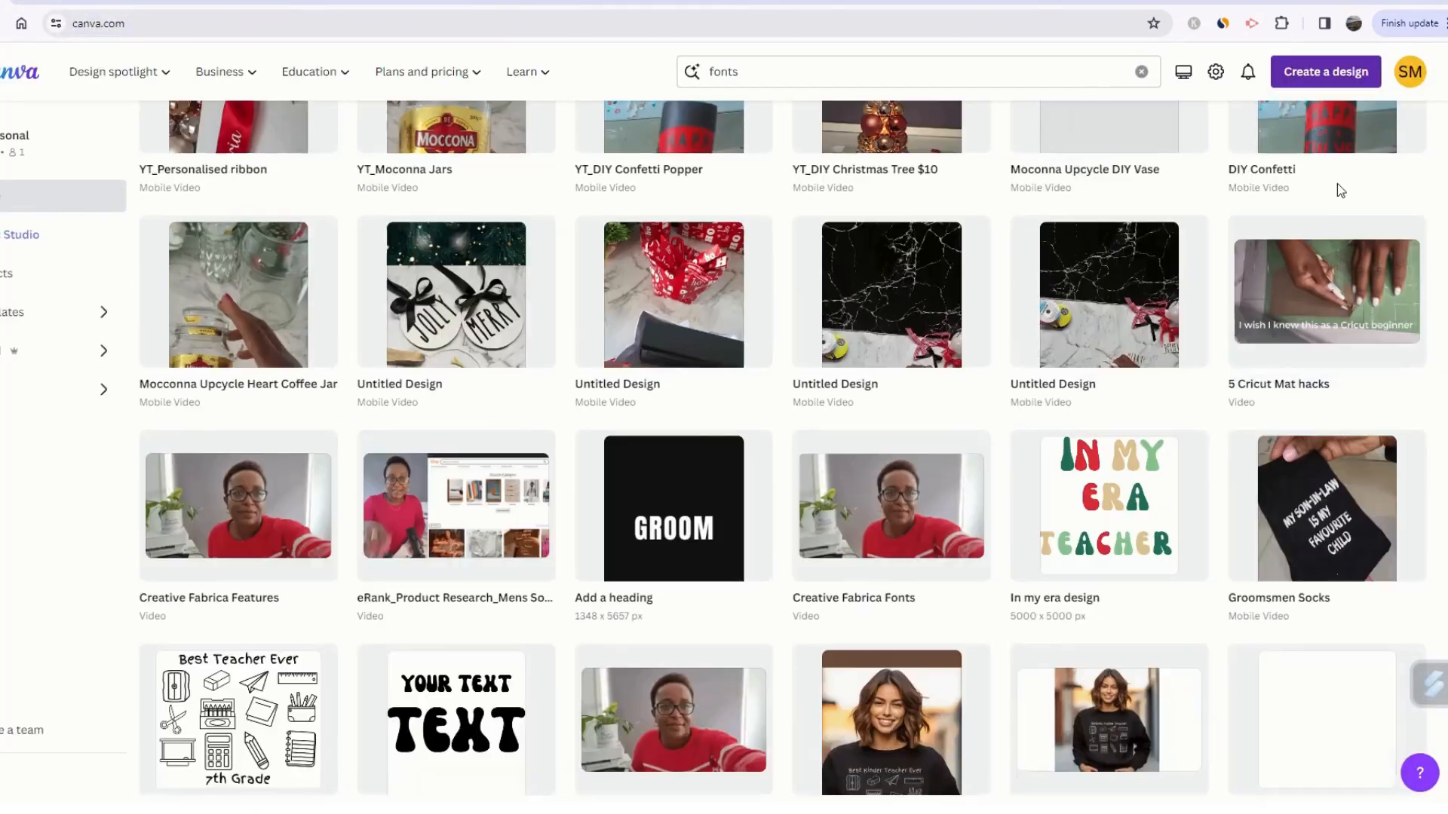
# Step: Start a blank design from the recent 4500 × 5400 px custom size
pyautogui.click(1324, 71)
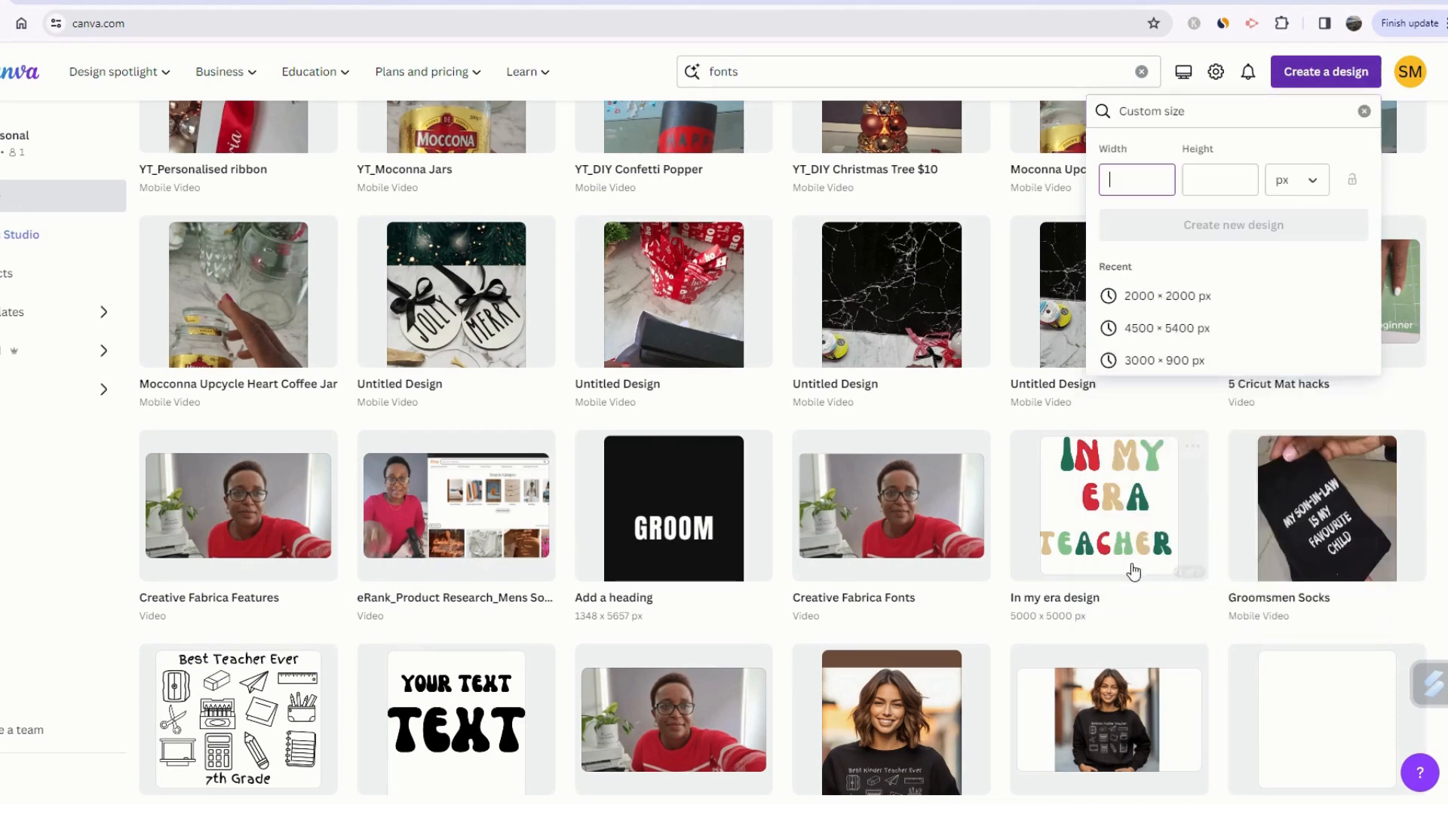
pyautogui.moveTo(1165, 328)
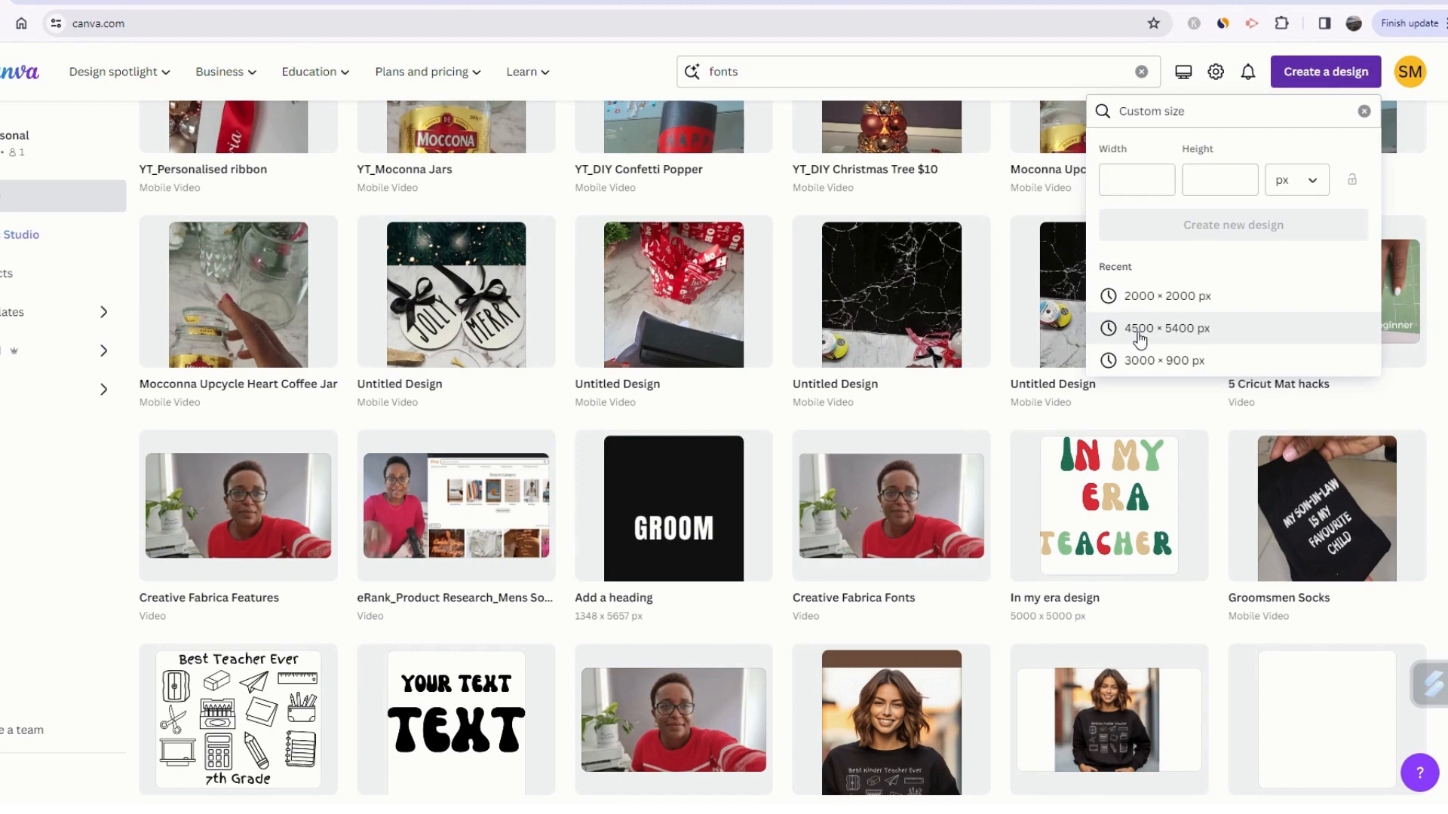
pyautogui.click(1167, 328)
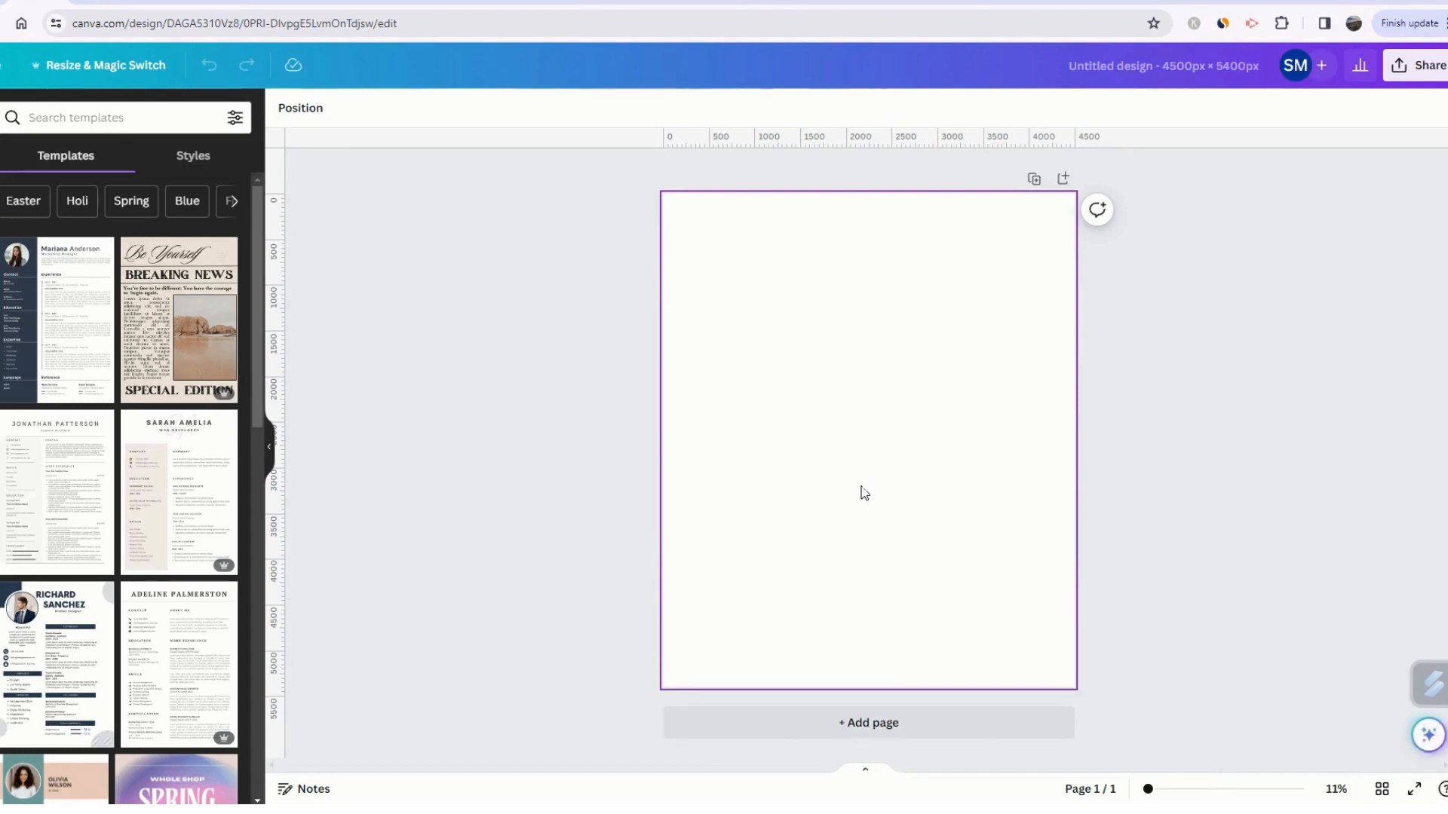
pyautogui.moveTo(797, 349)
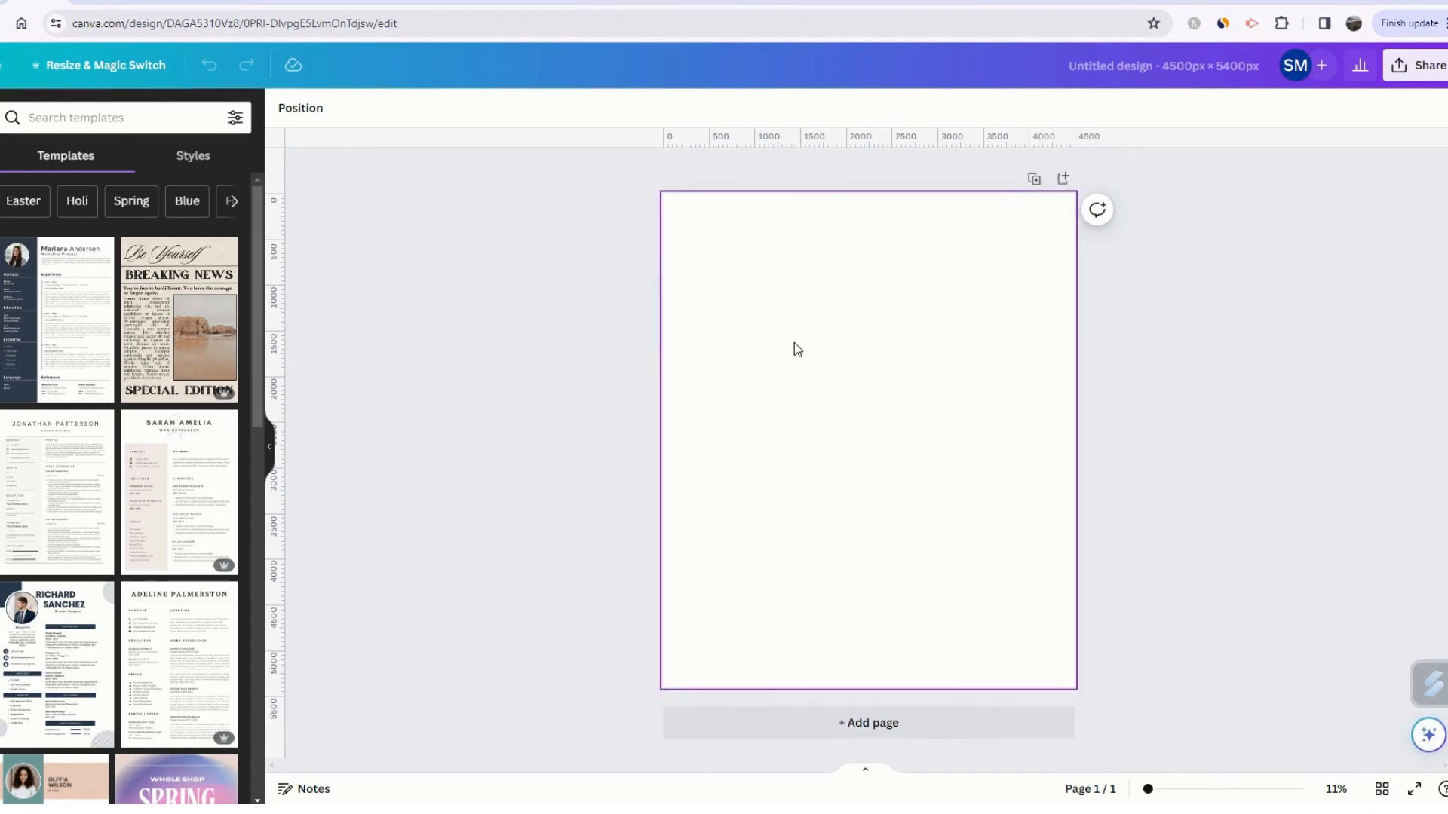
pyautogui.moveTo(749, 348)
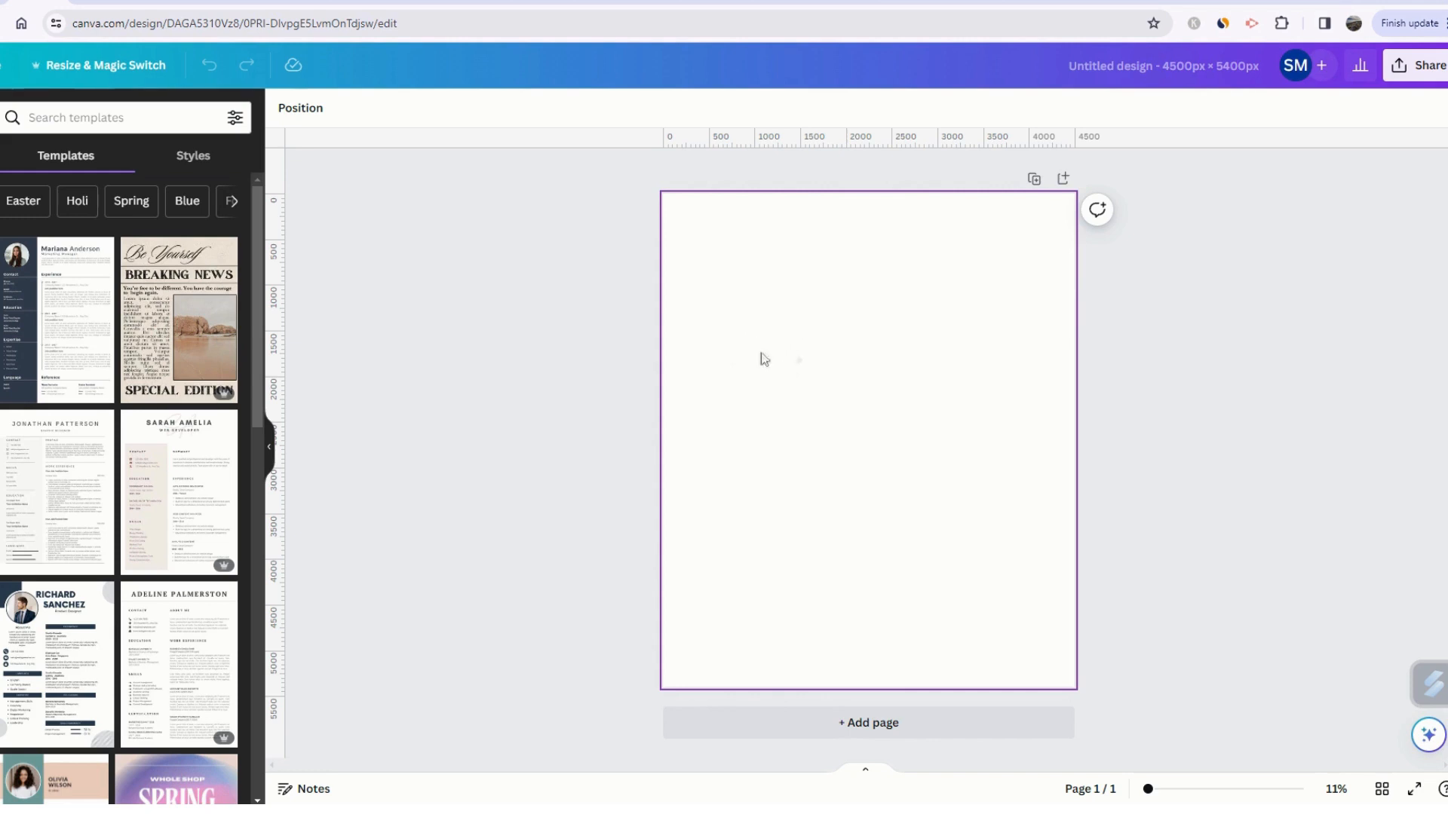
pyautogui.moveTo(754, 334)
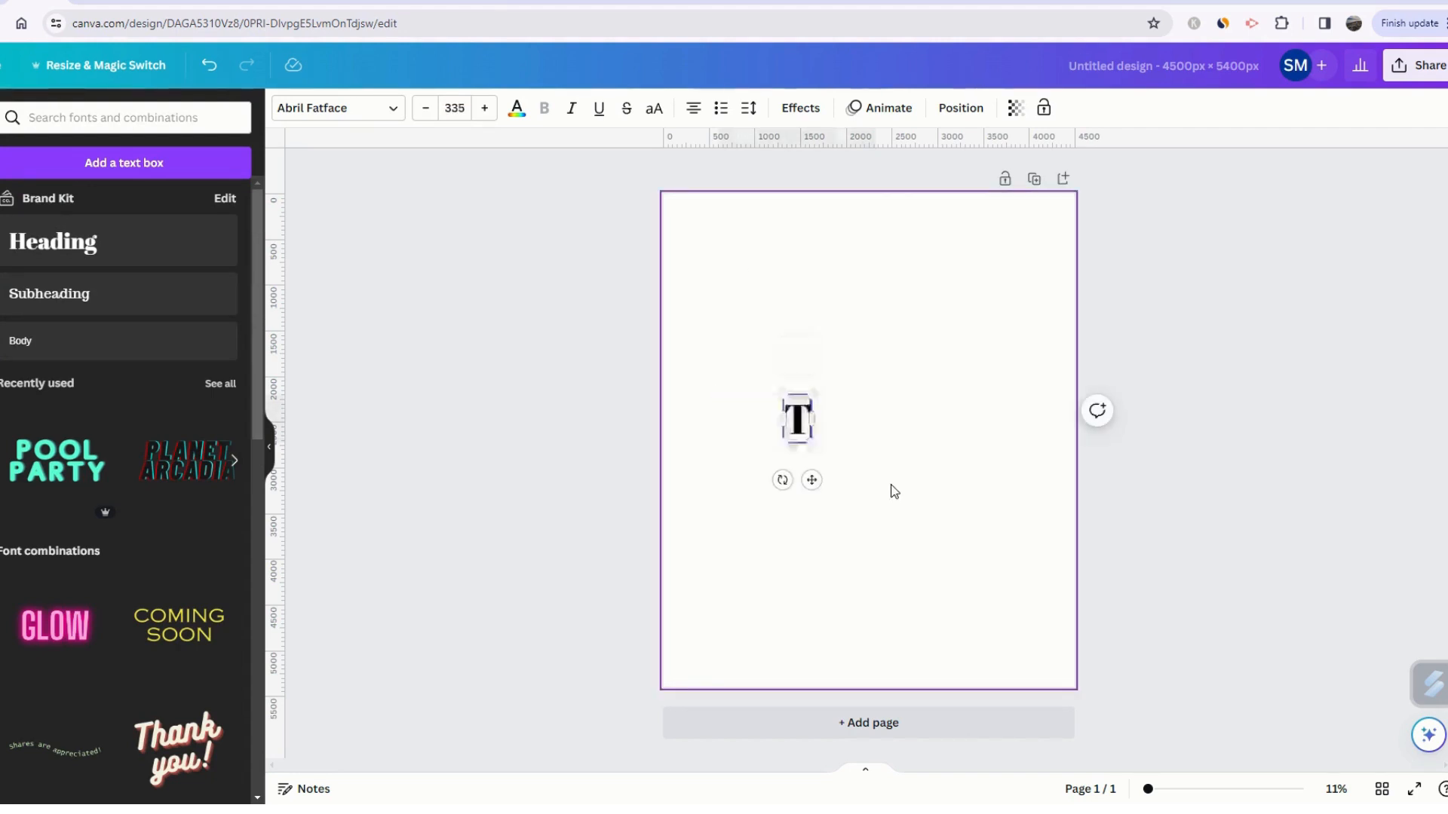
# Step: Add the word TEACHER in Six Caps with wider letter spacing
pyautogui.write('TEACH')
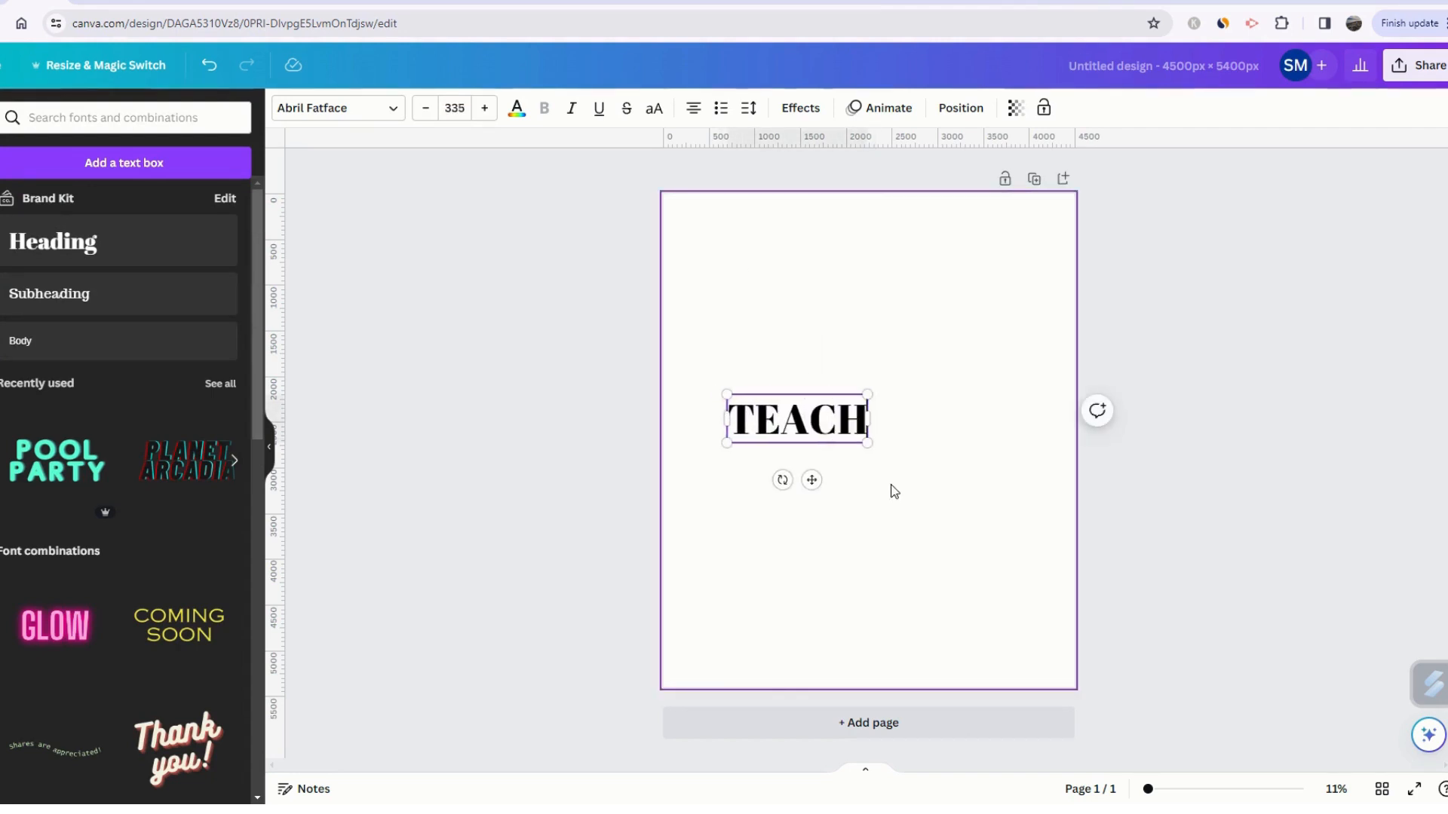
pyautogui.write('ER')
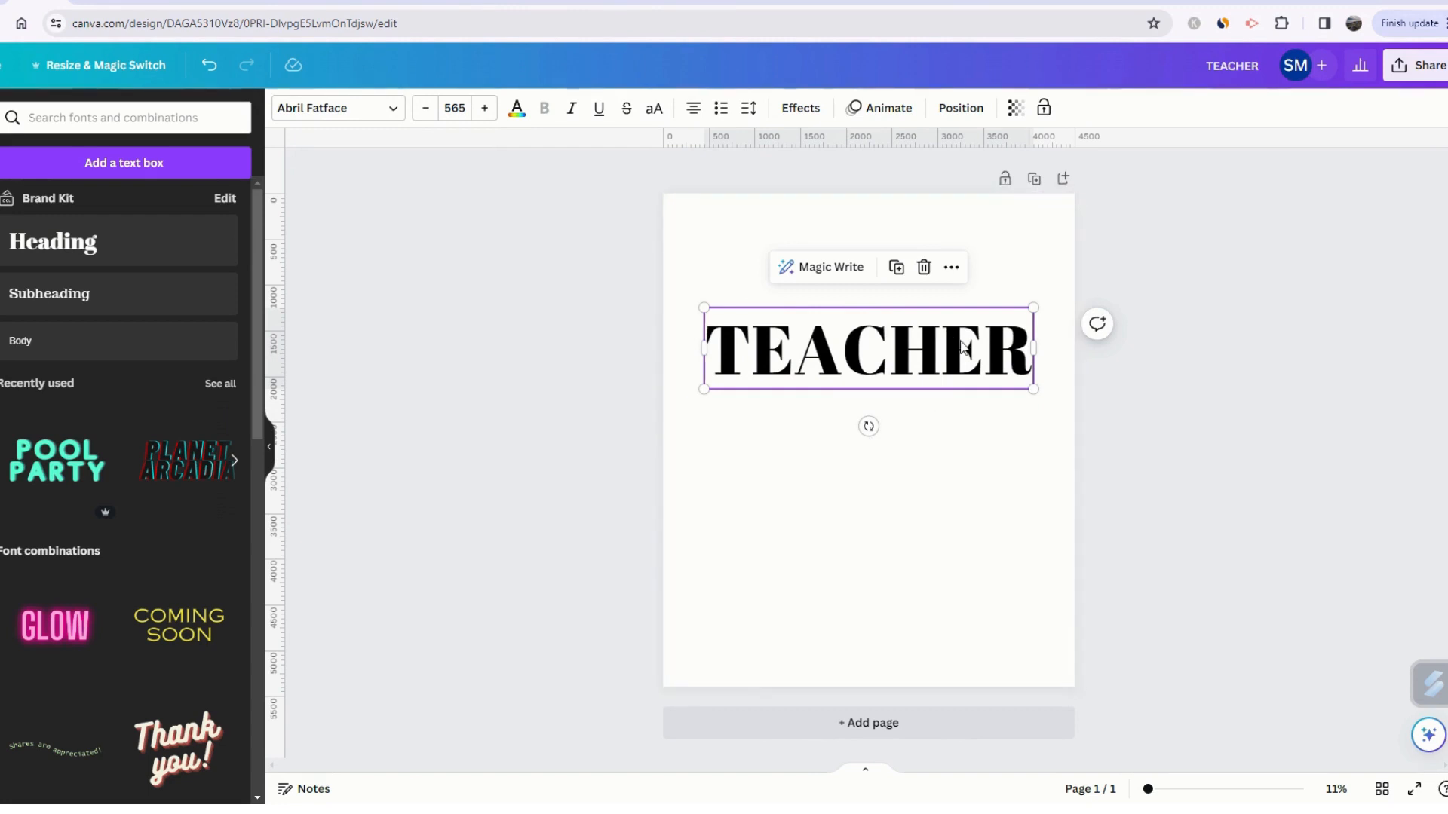
pyautogui.moveTo(857, 308)
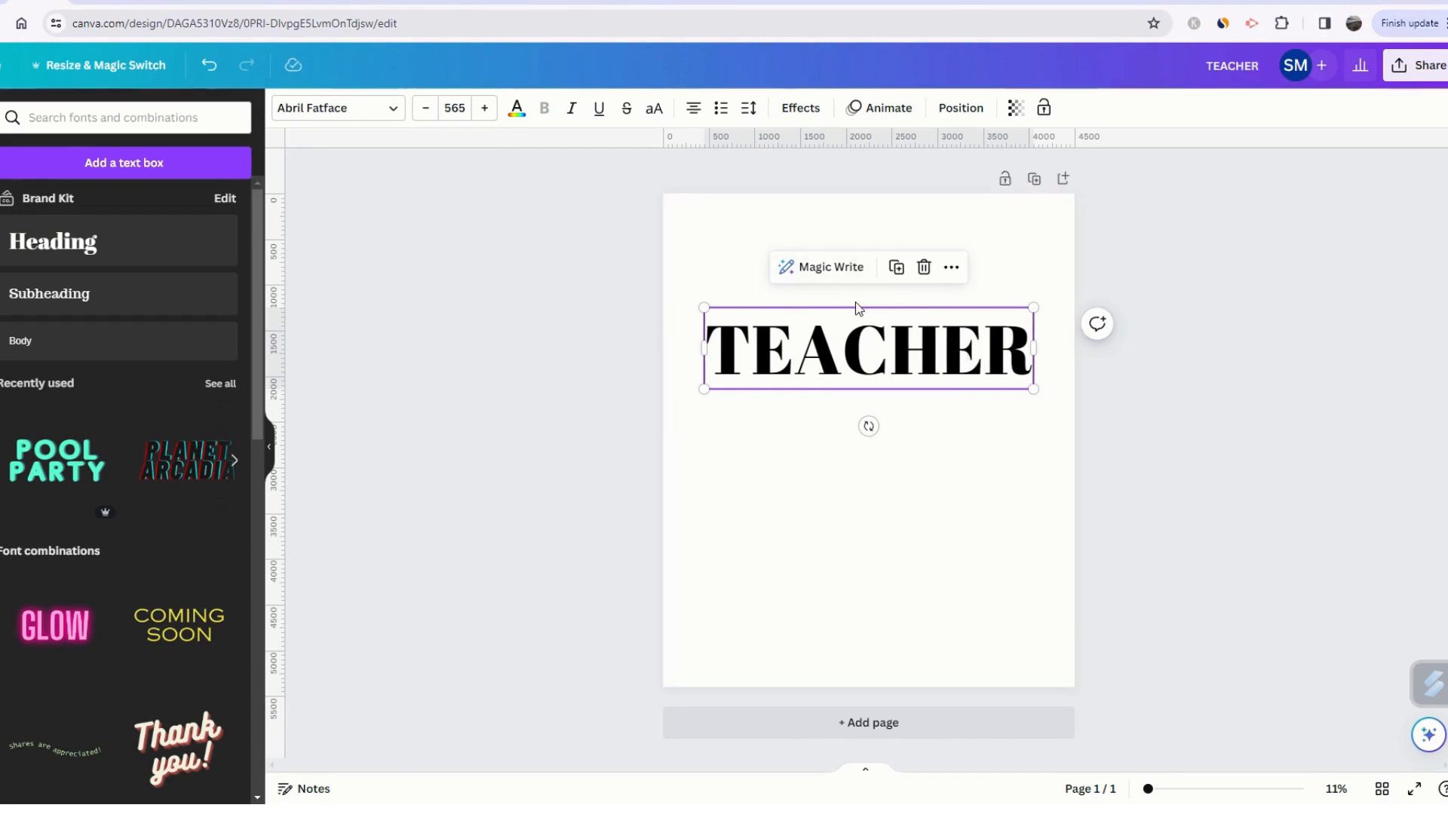
pyautogui.moveTo(339, 83)
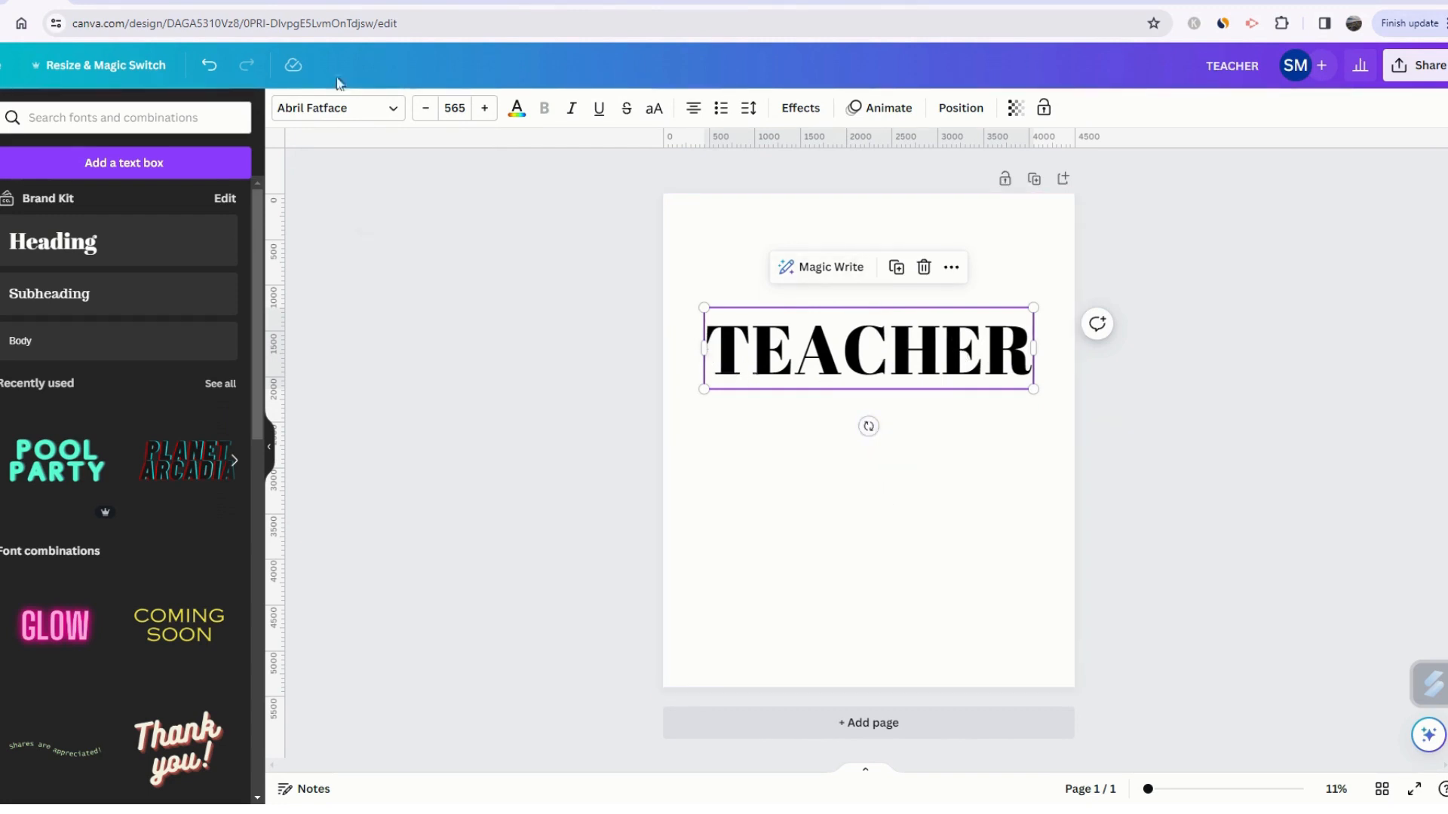
pyautogui.click(337, 108)
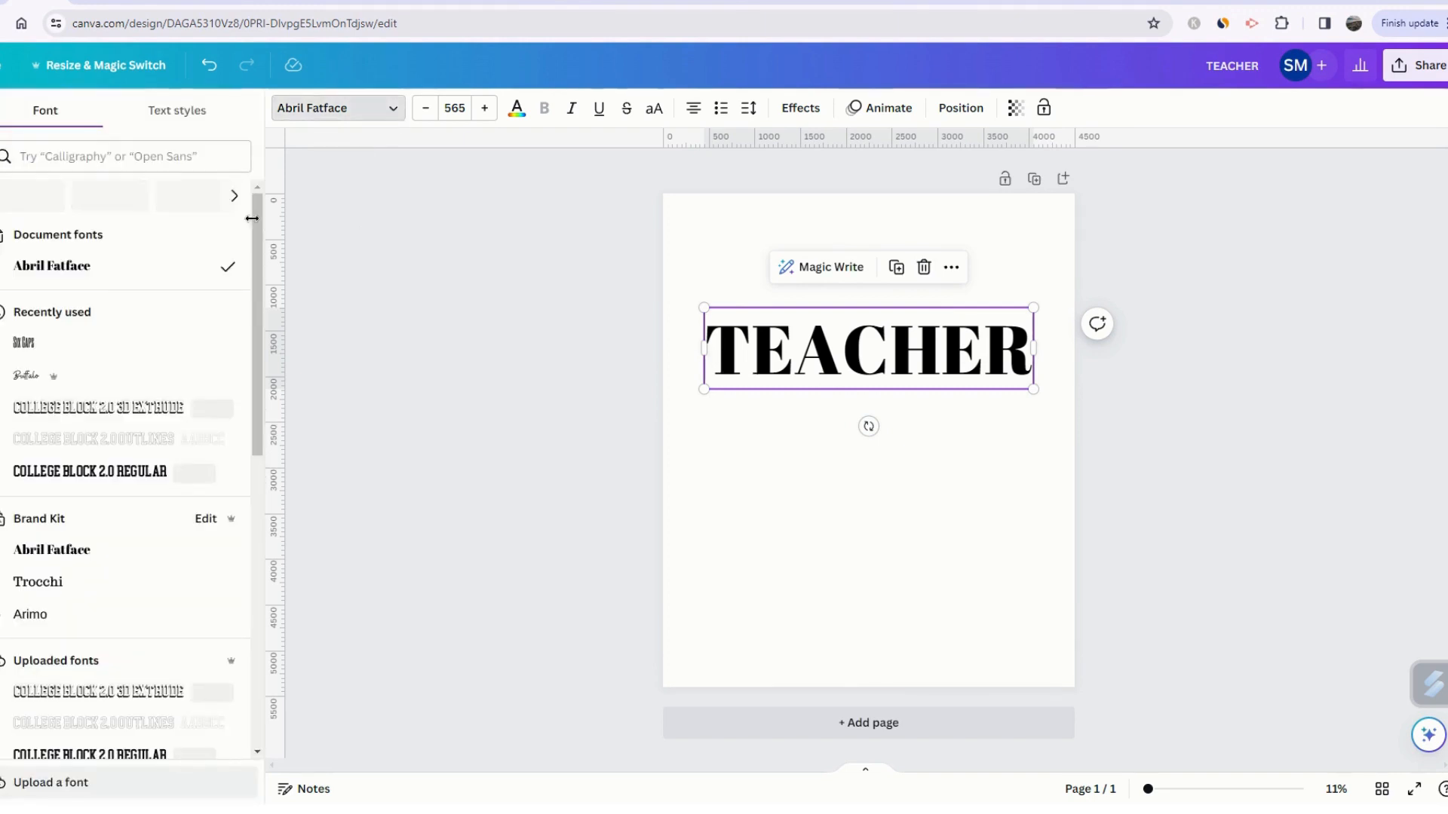
pyautogui.click(23, 343)
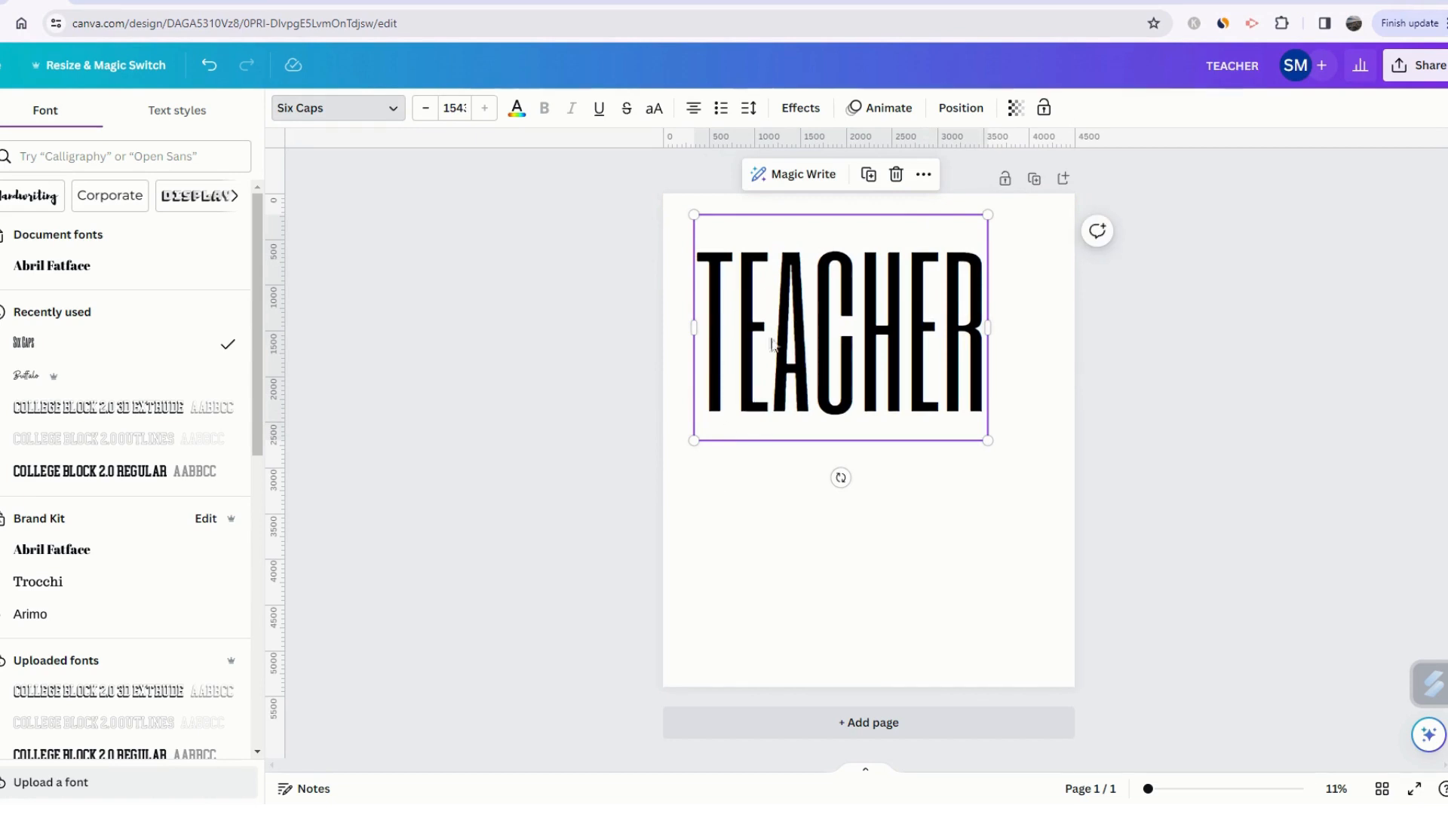
pyautogui.moveTo(638, 121)
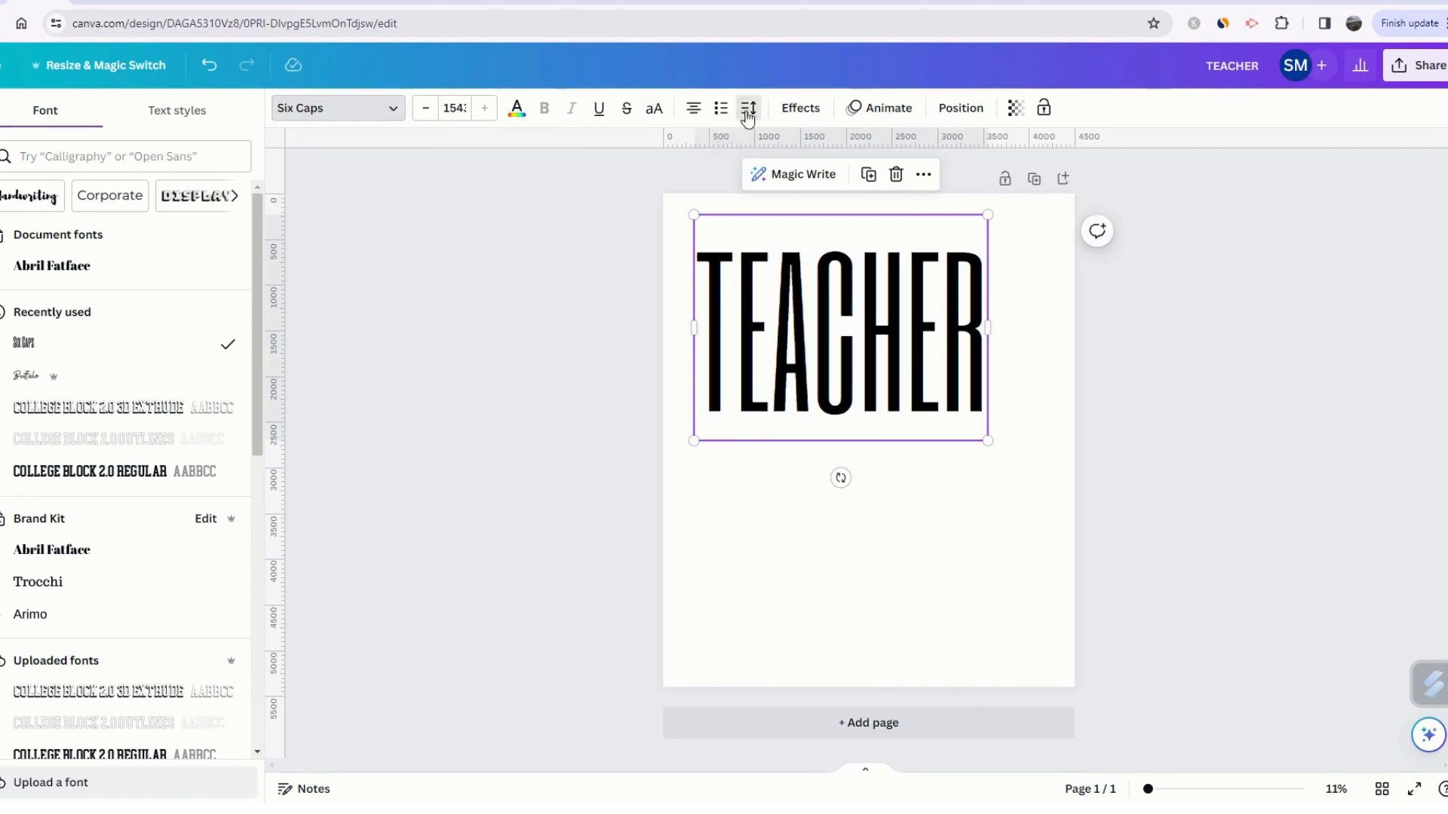
pyautogui.click(749, 107)
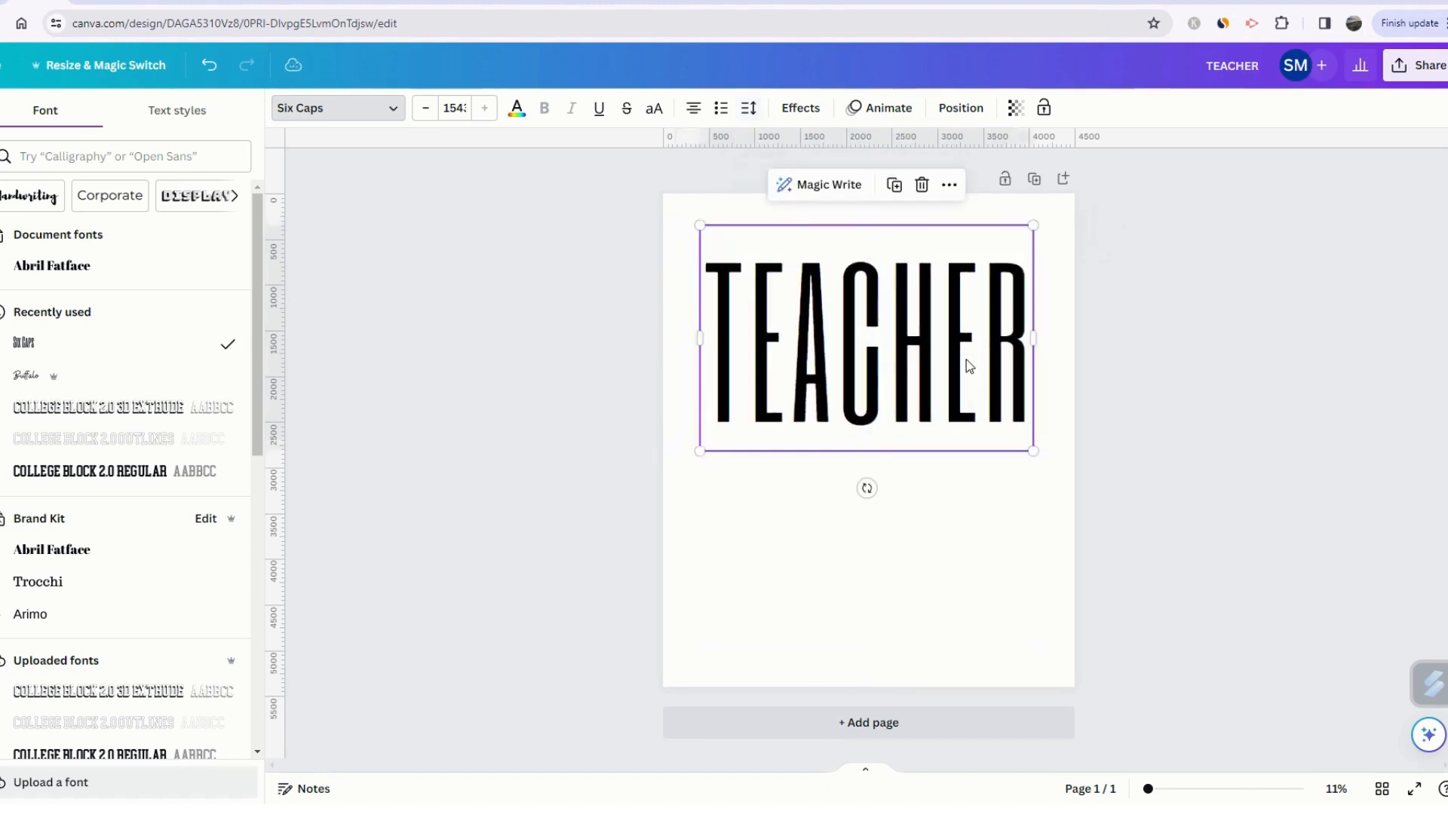
pyautogui.moveTo(27, 379)
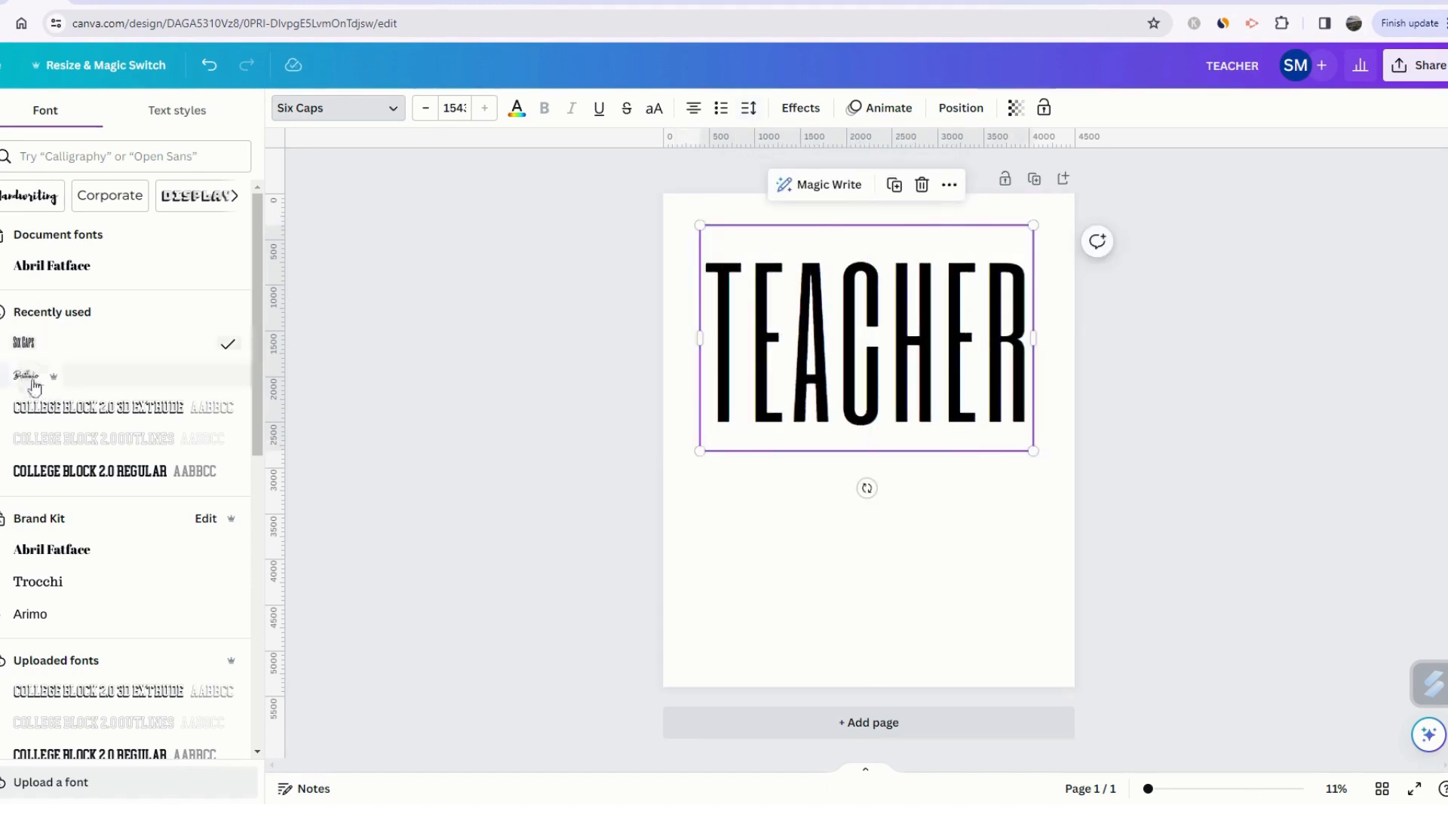
pyautogui.click(25, 375)
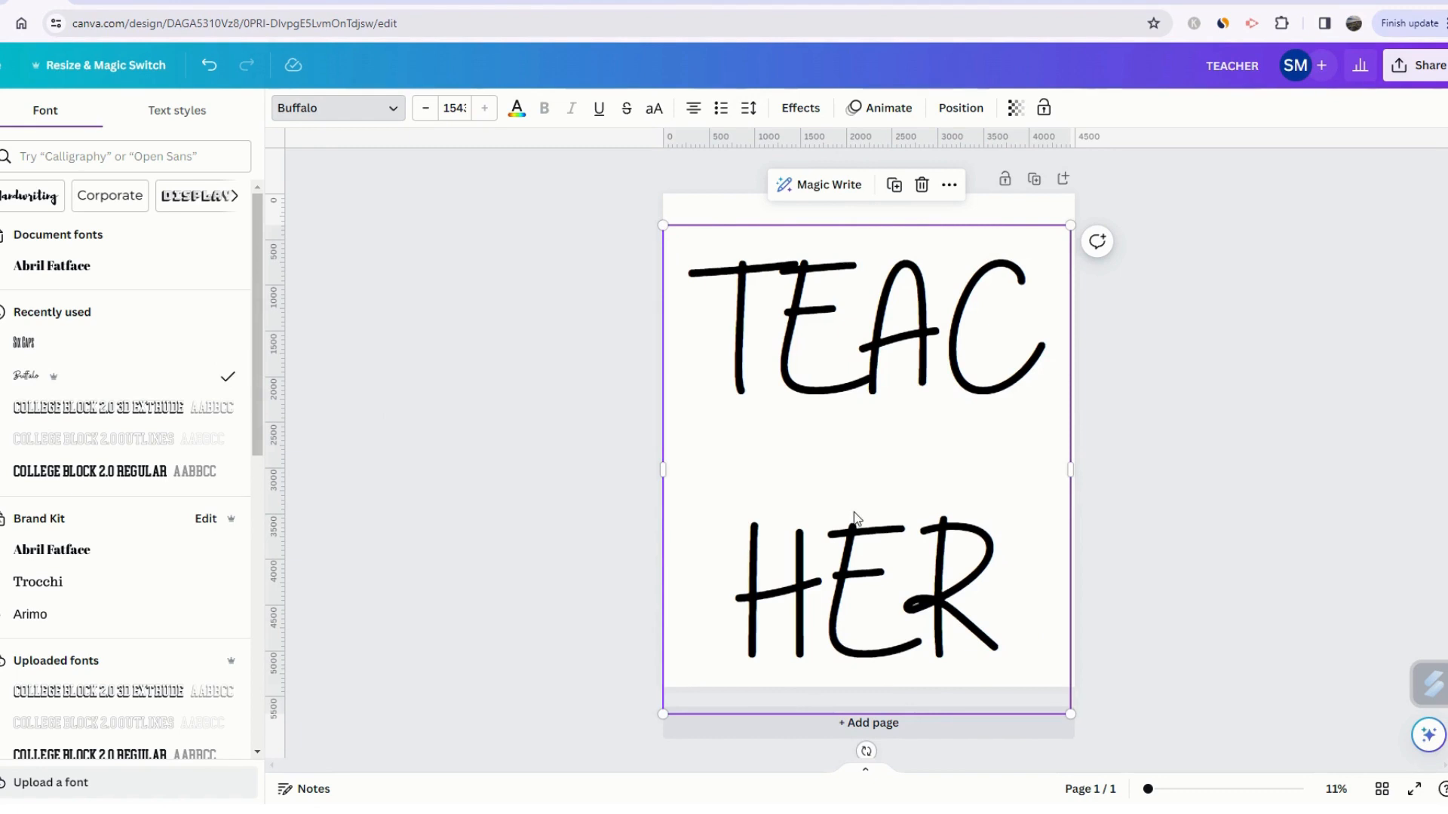
pyautogui.click(24, 342)
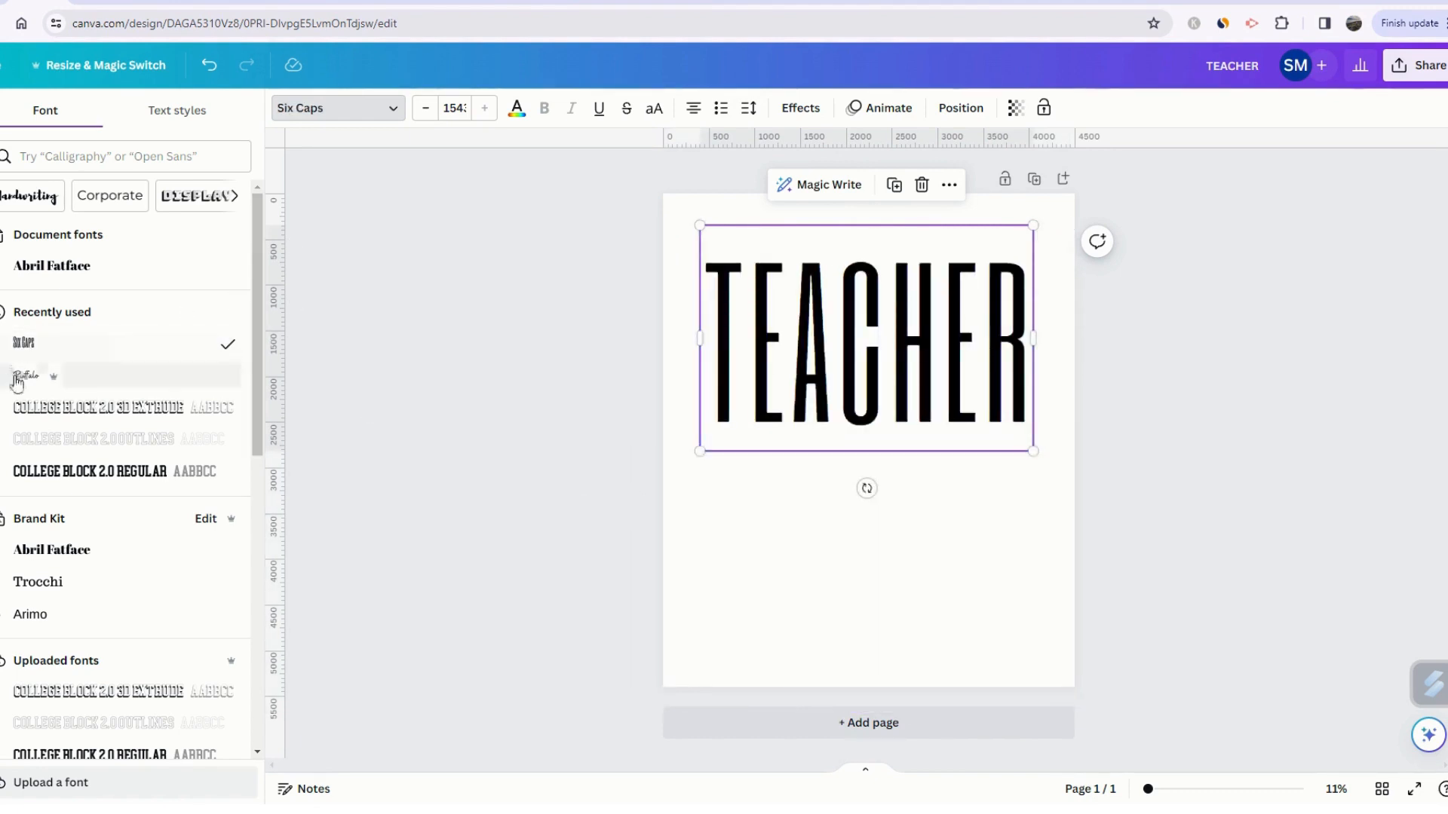
pyautogui.click(651, 478)
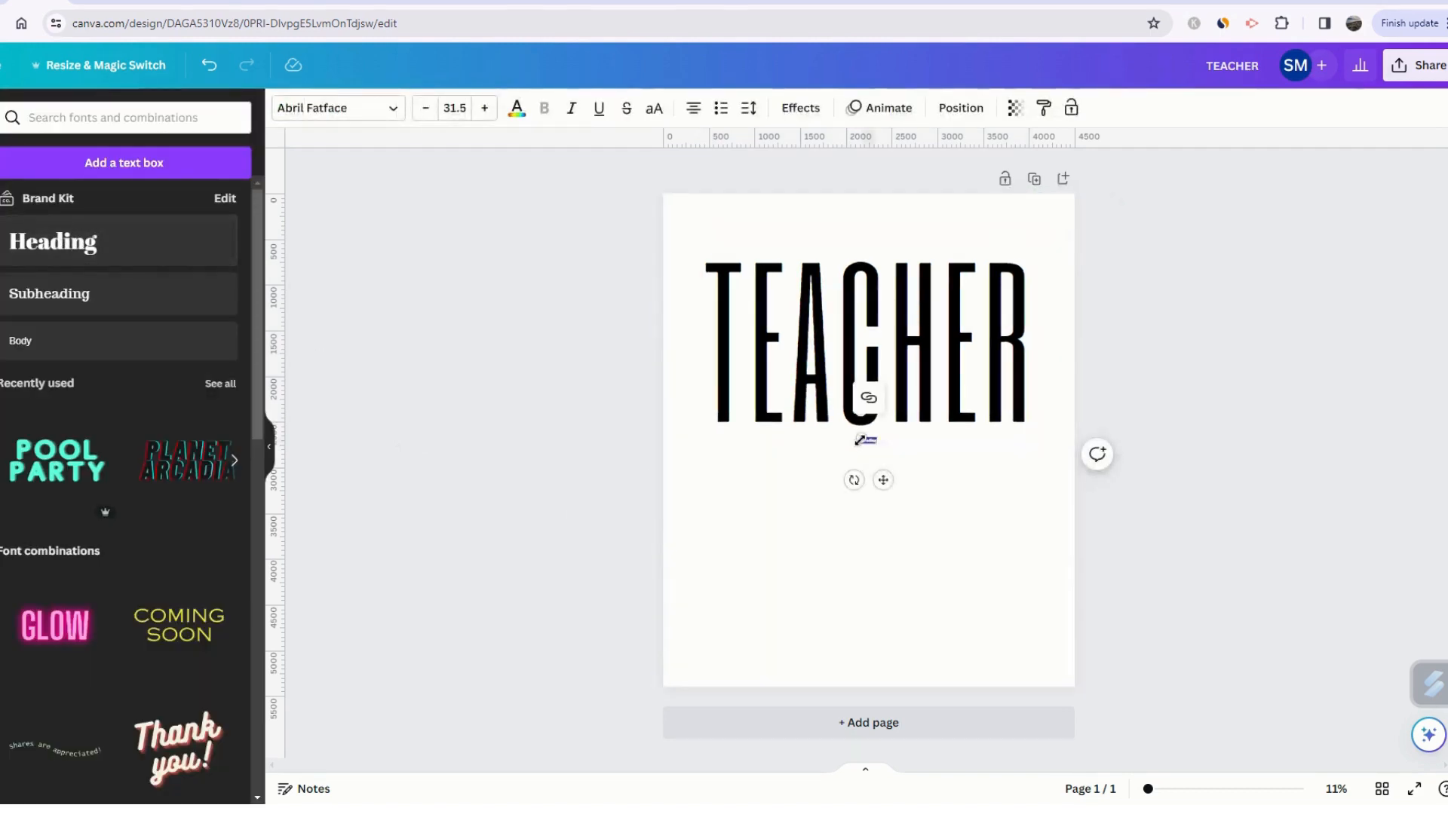
# Step: Add a heading reading 'mode' and switch its font to Buffalo
pyautogui.click(53, 241)
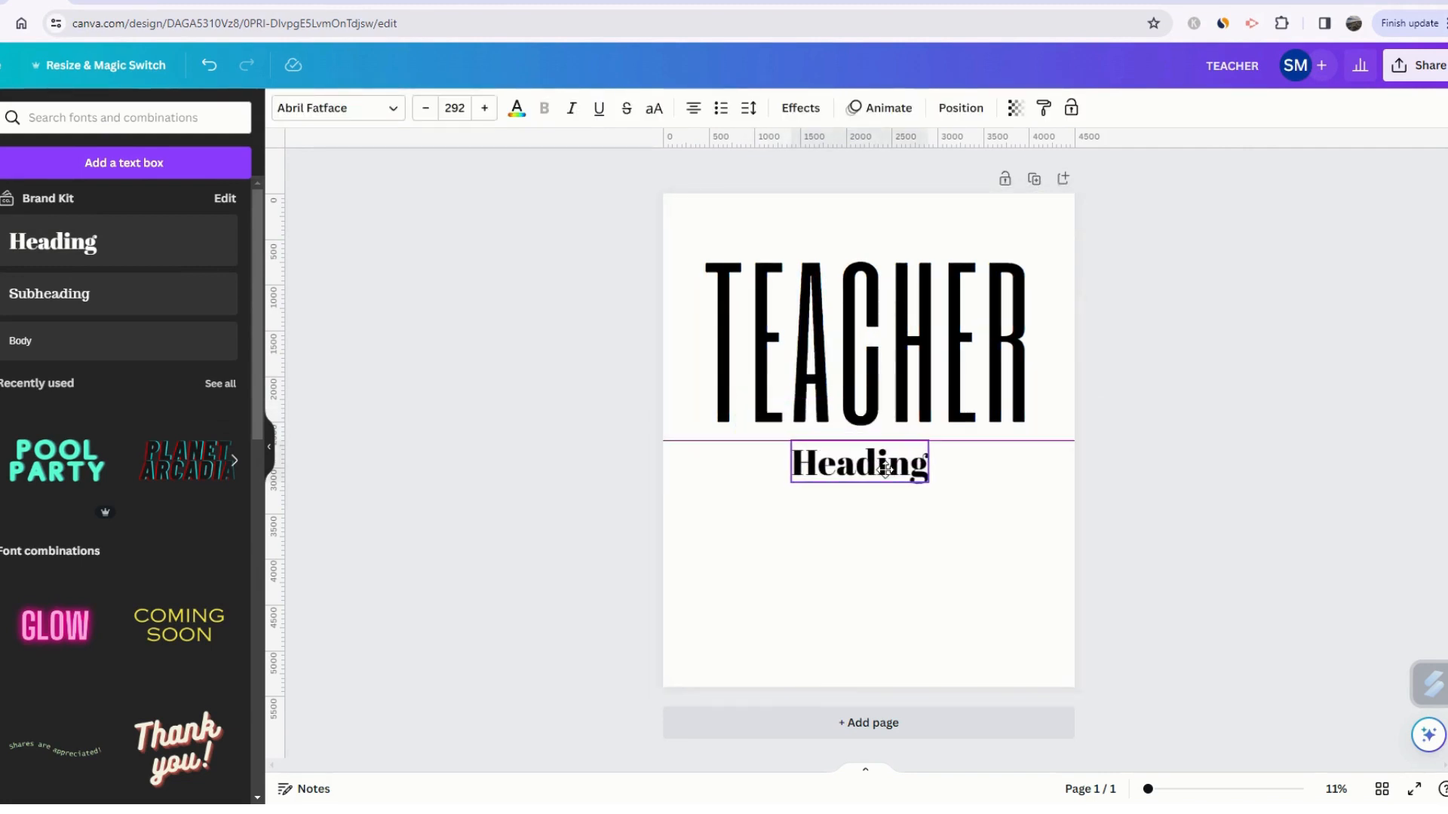
pyautogui.click(857, 462)
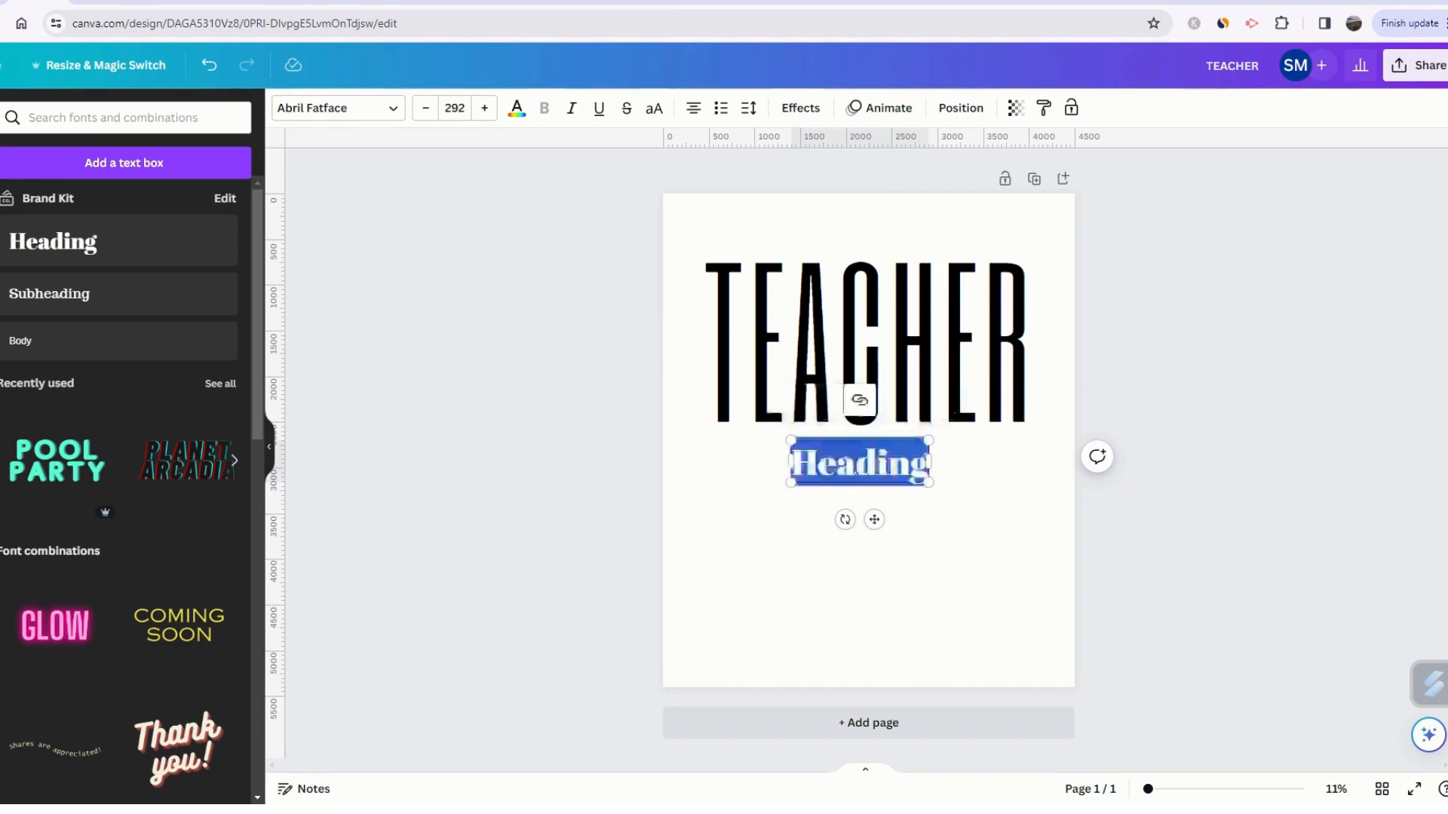
pyautogui.write('mode')
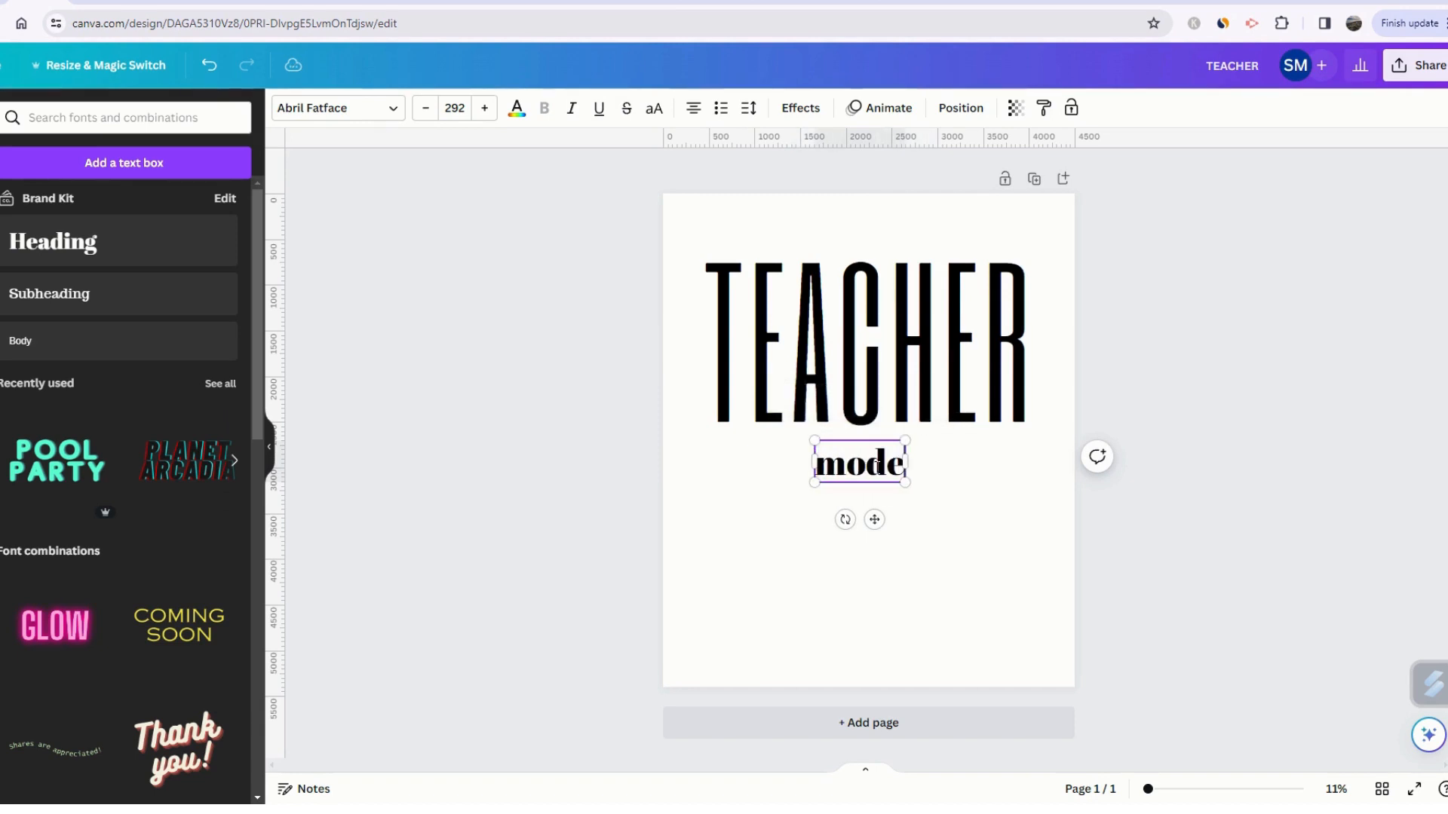
pyautogui.moveTo(132, 600)
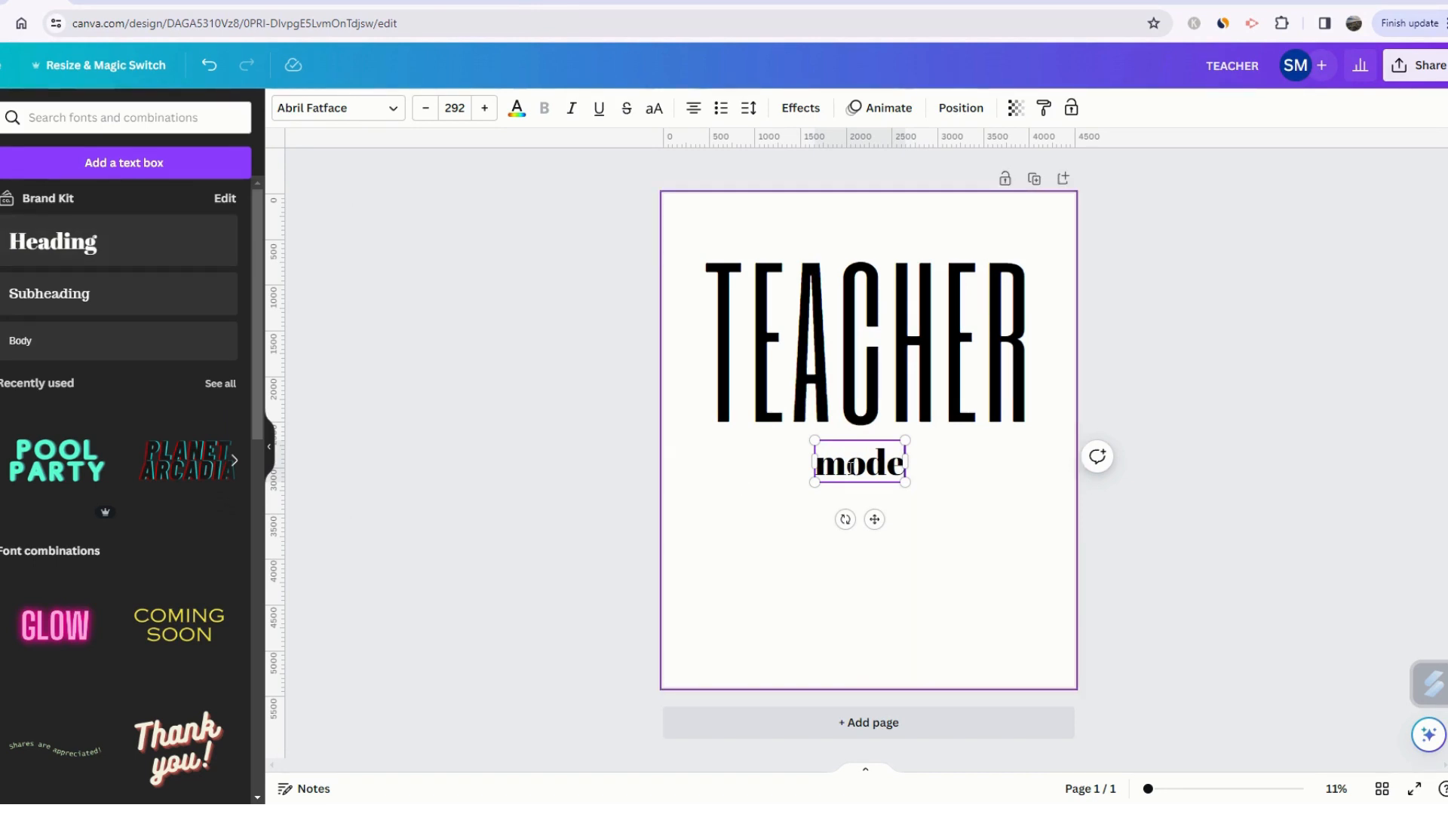
pyautogui.click(333, 107)
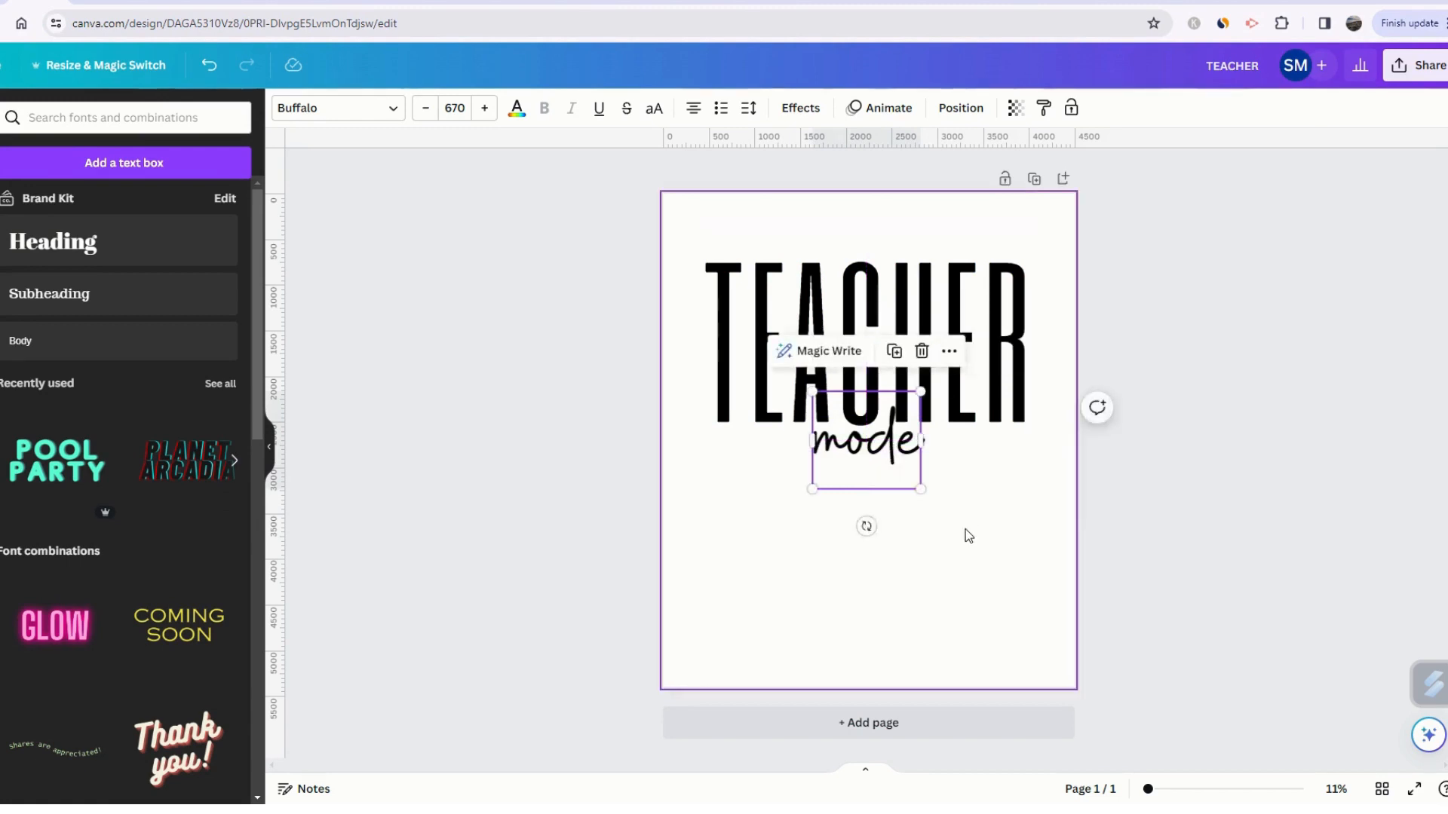
# Step: Recolour the script word 'mode' light blue, leaving TEACHER black
pyautogui.click(883, 575)
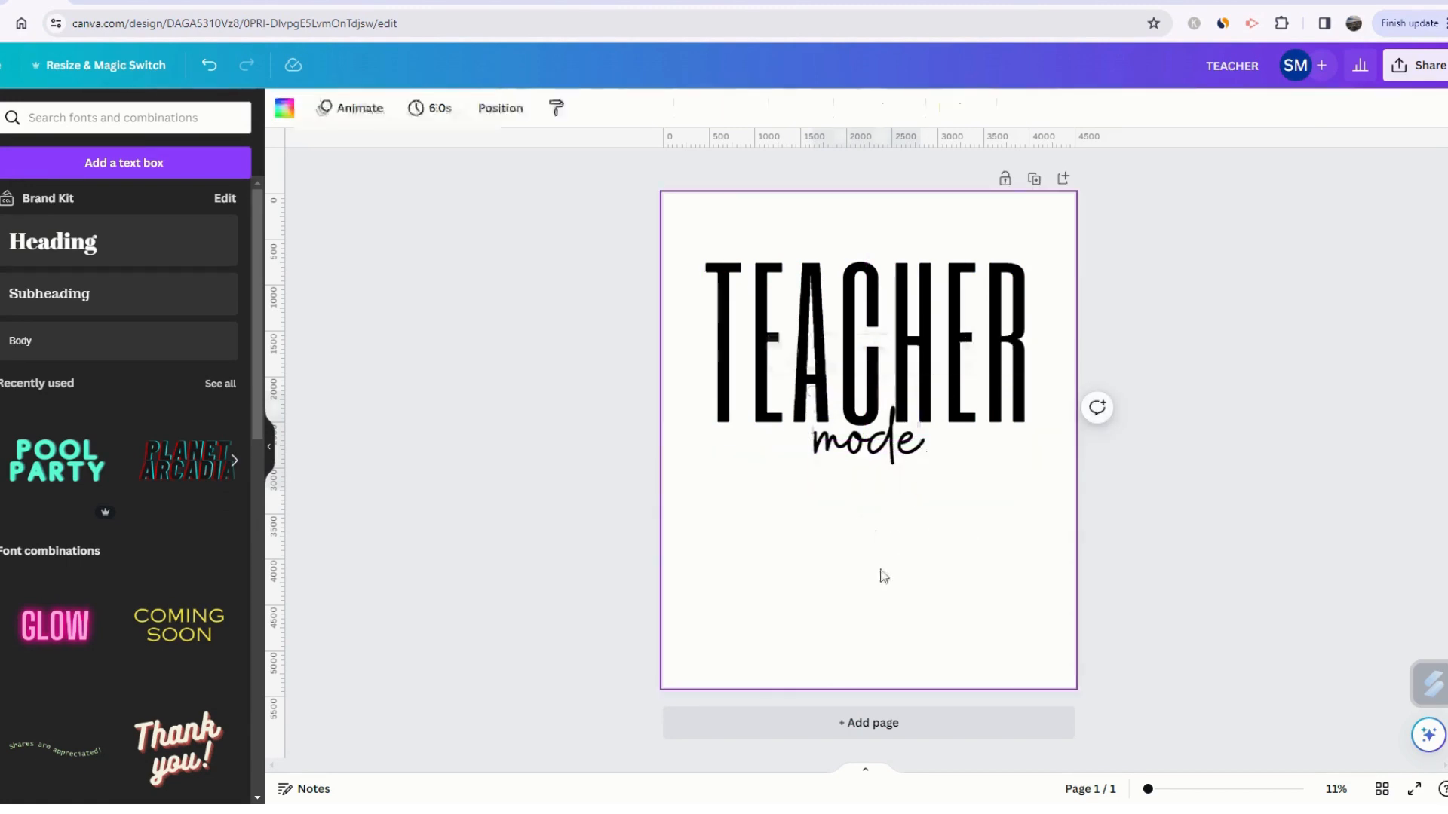
pyautogui.click(748, 333)
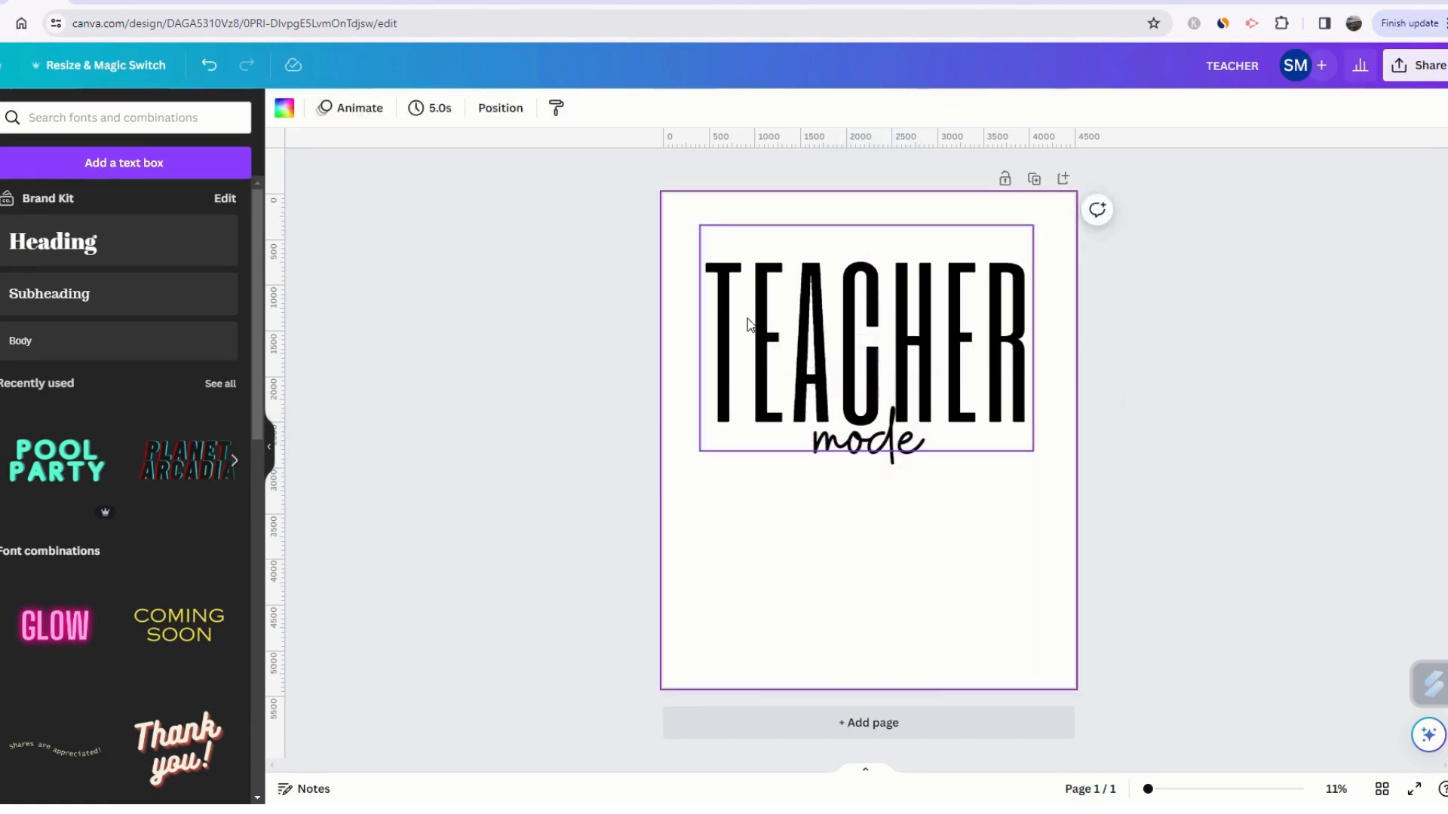
pyautogui.click(863, 441)
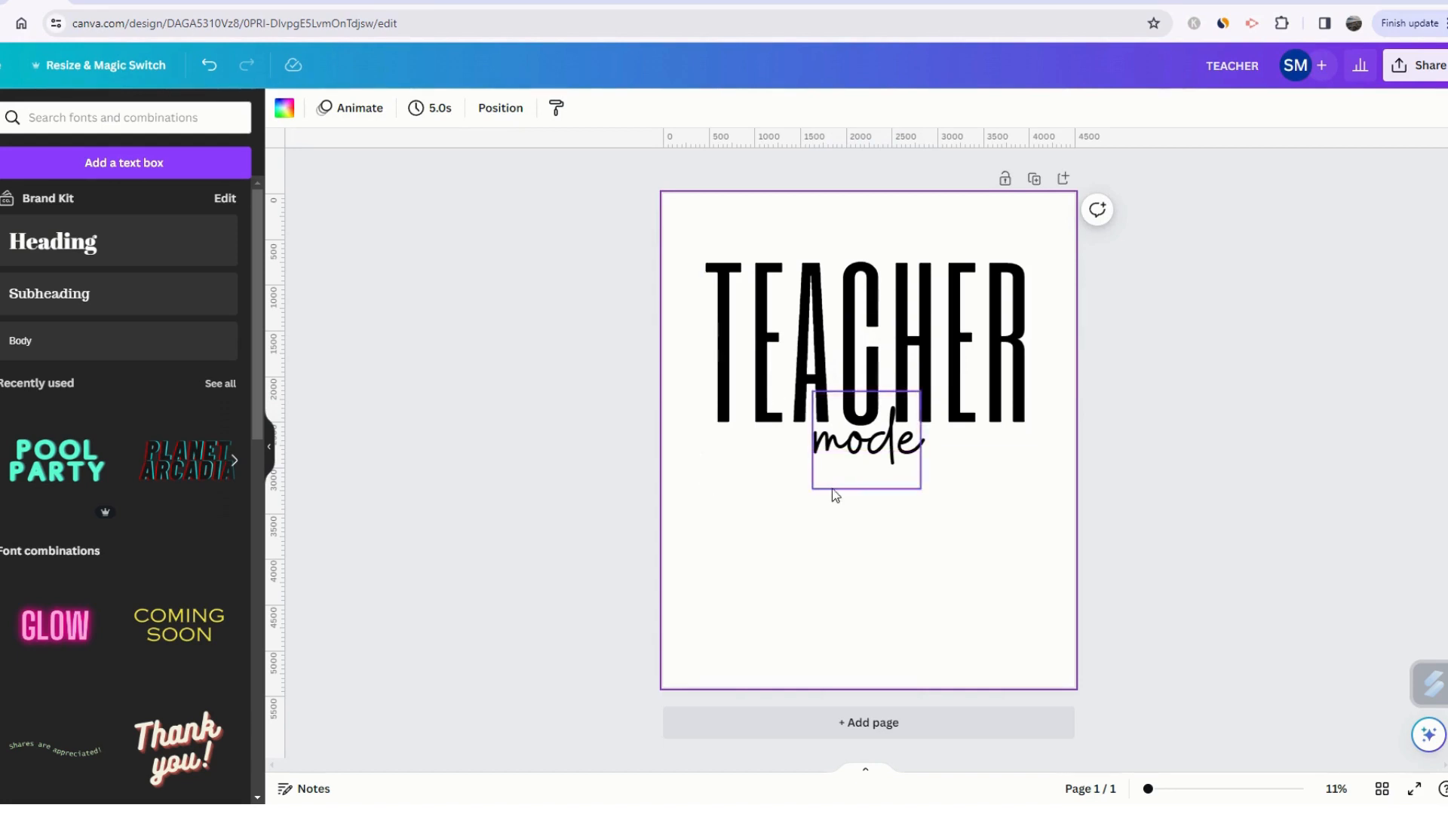
pyautogui.moveTo(848, 473)
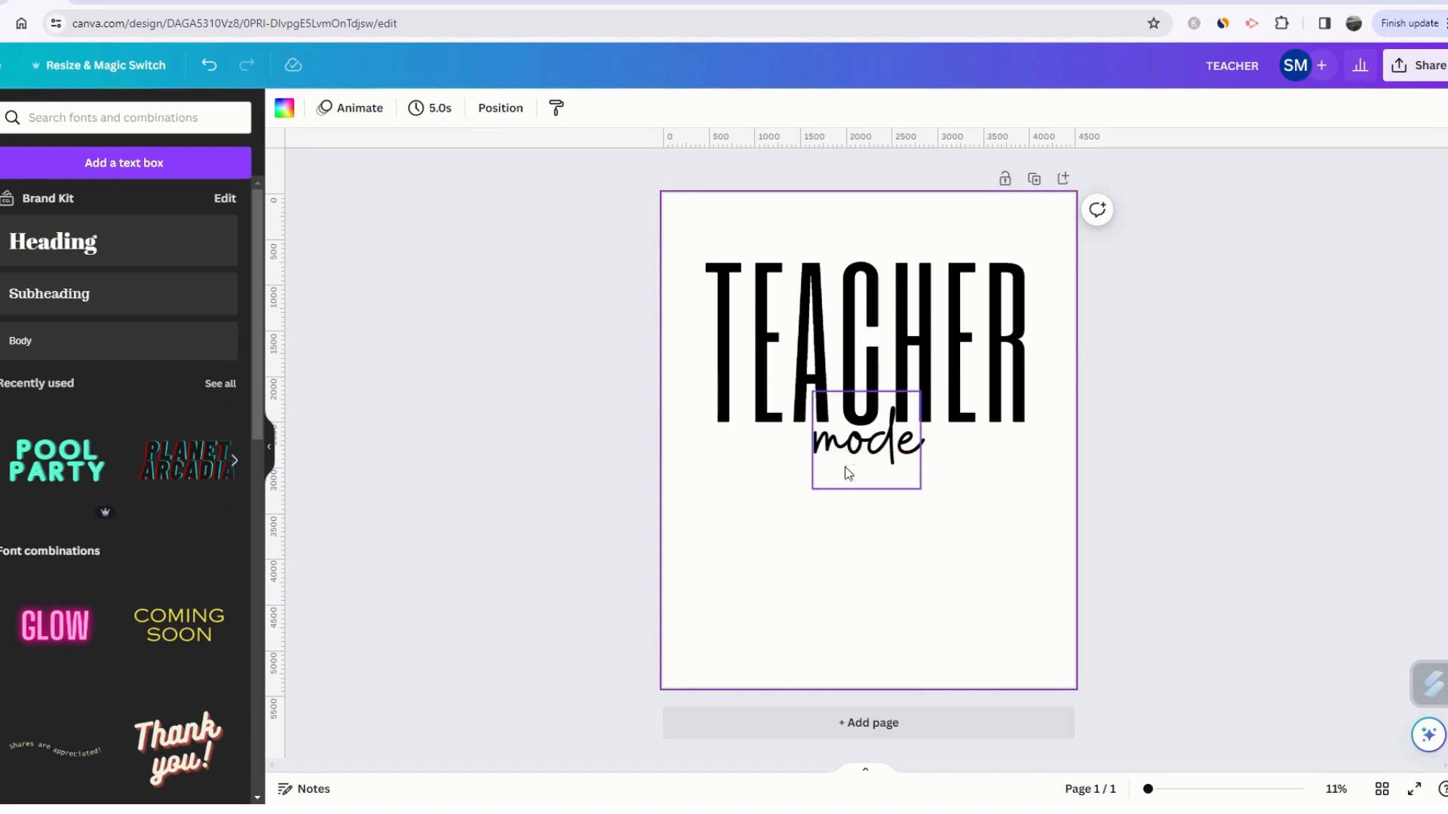
pyautogui.moveTo(284, 108)
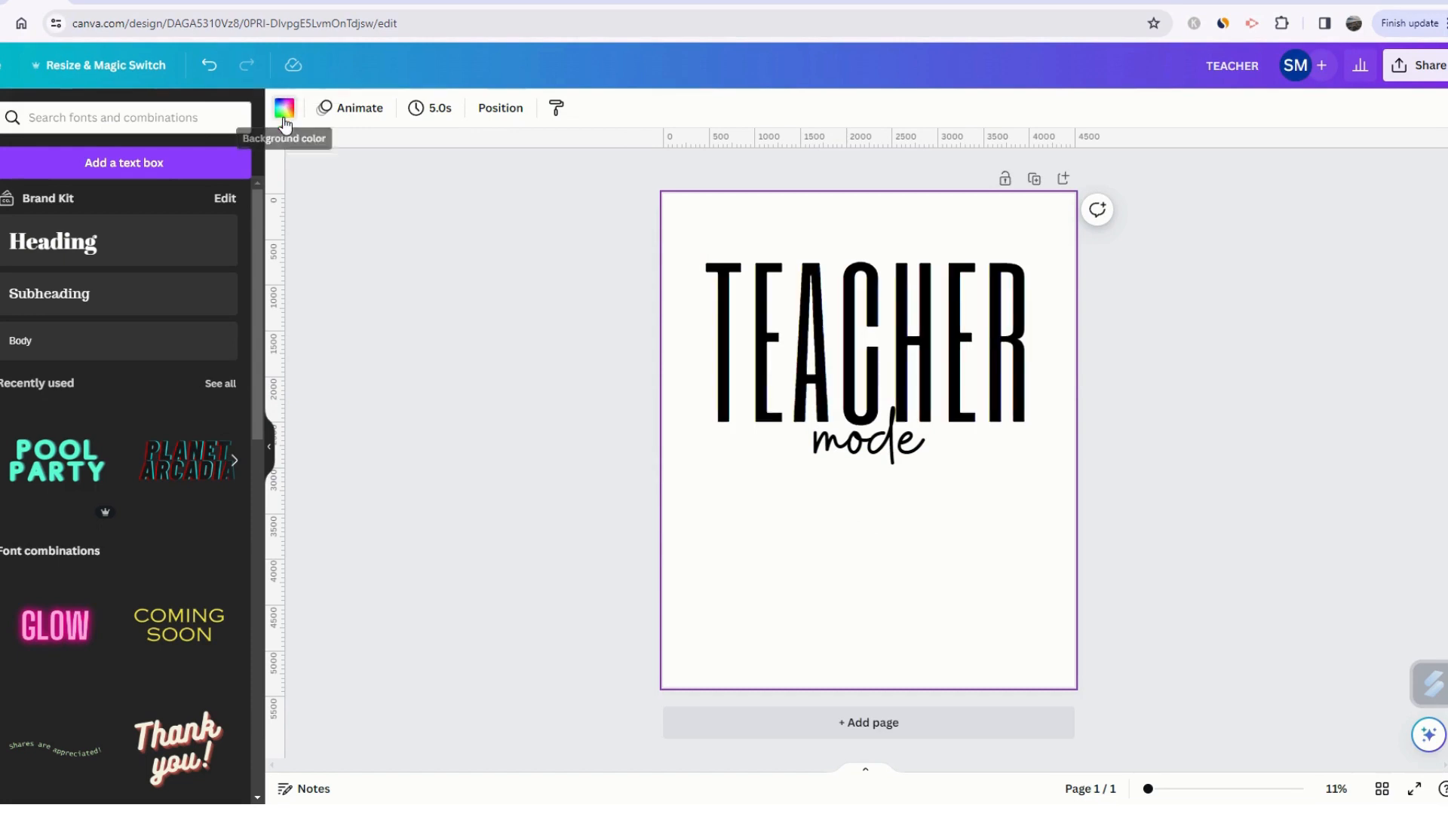
pyautogui.click(283, 108)
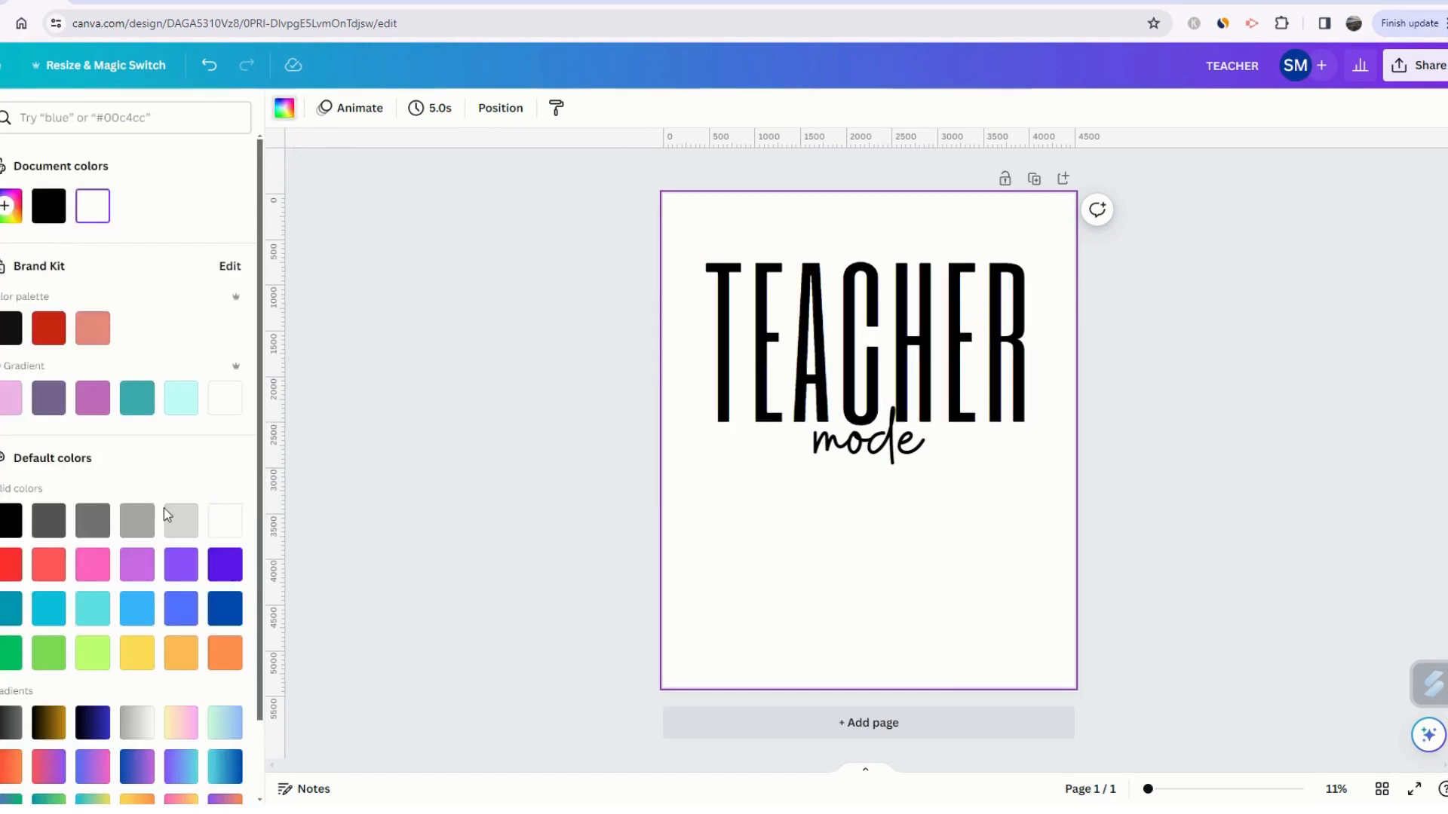
pyautogui.moveTo(92, 564)
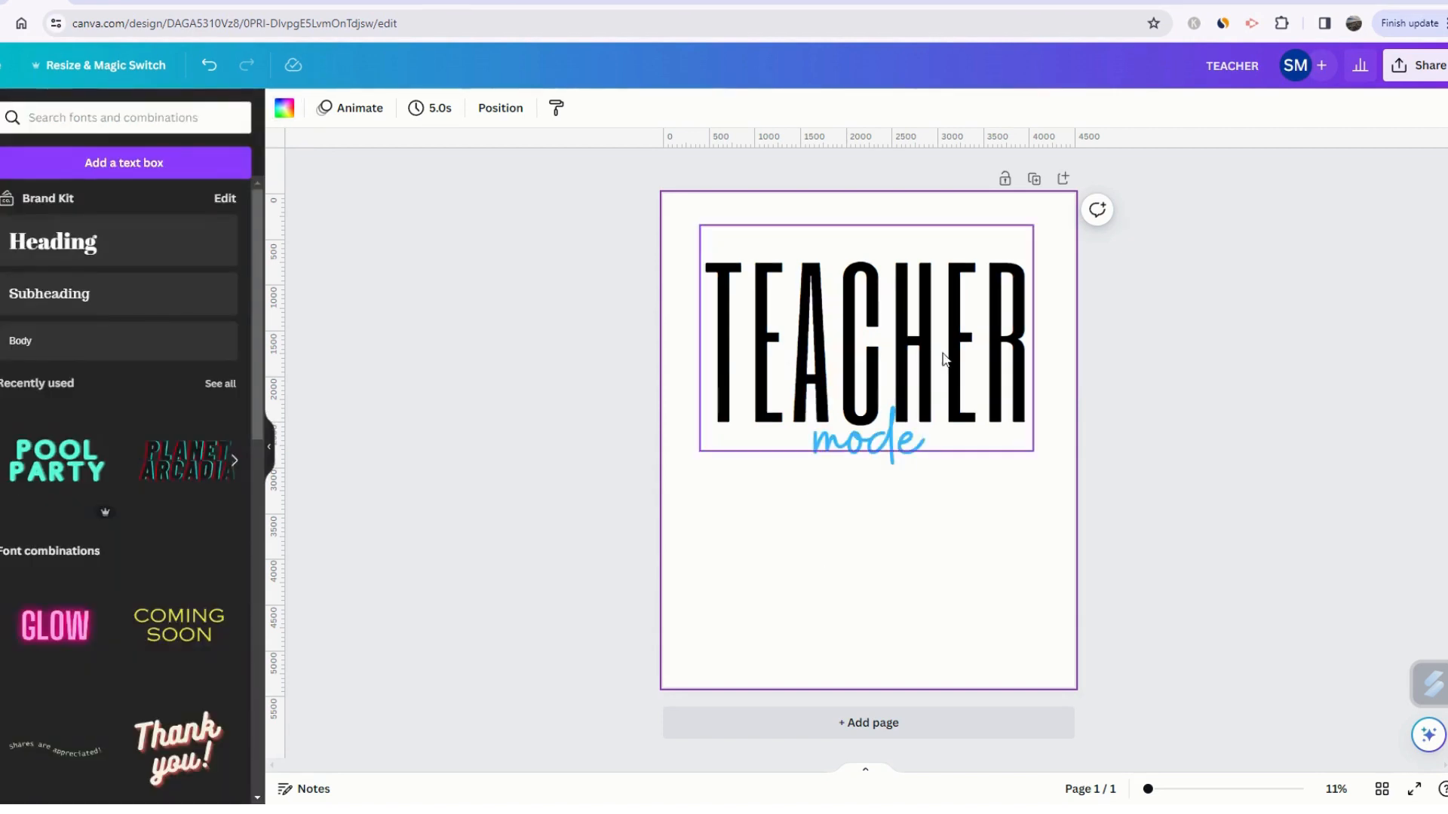
pyautogui.click(868, 598)
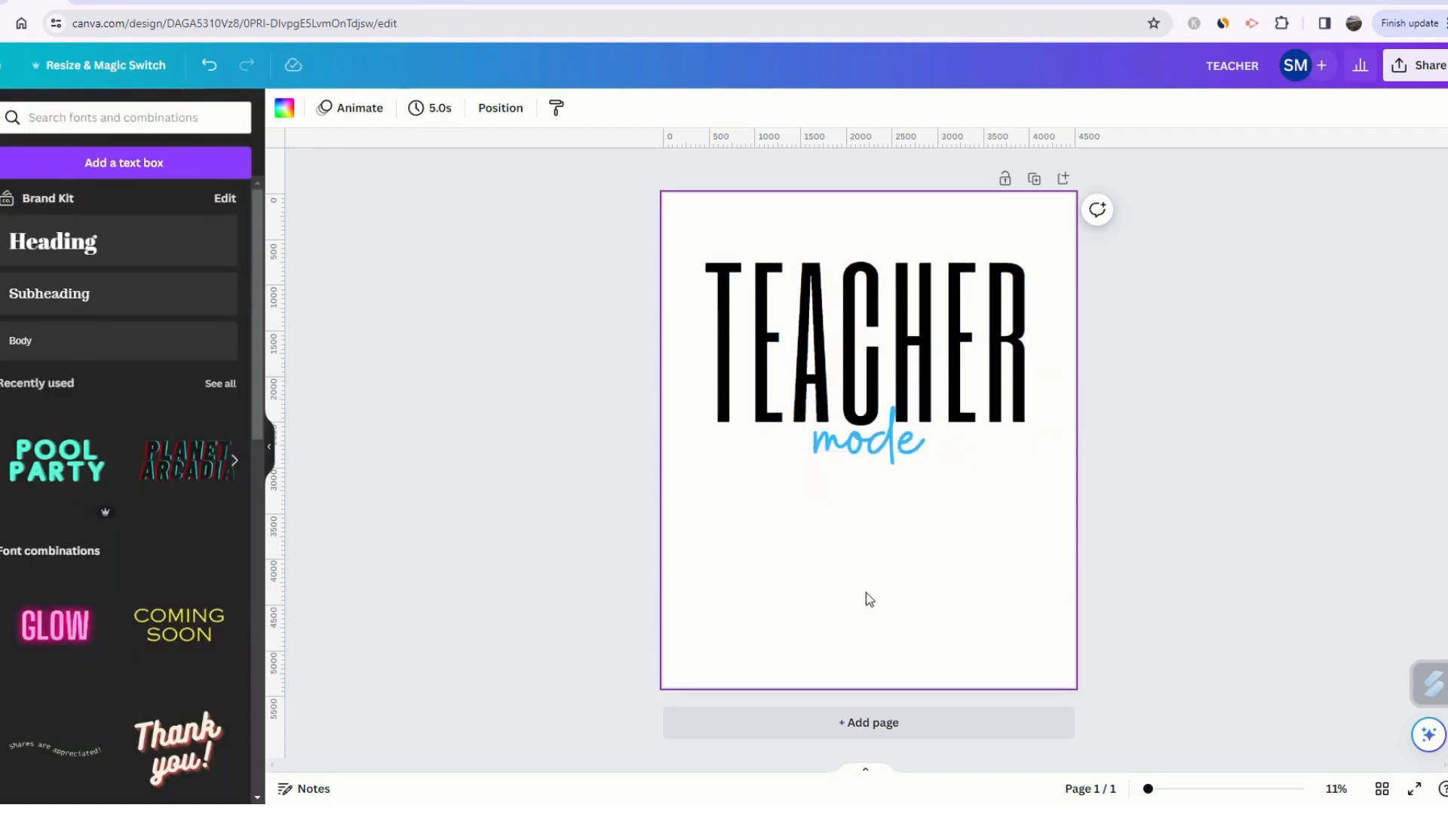
pyautogui.click(864, 438)
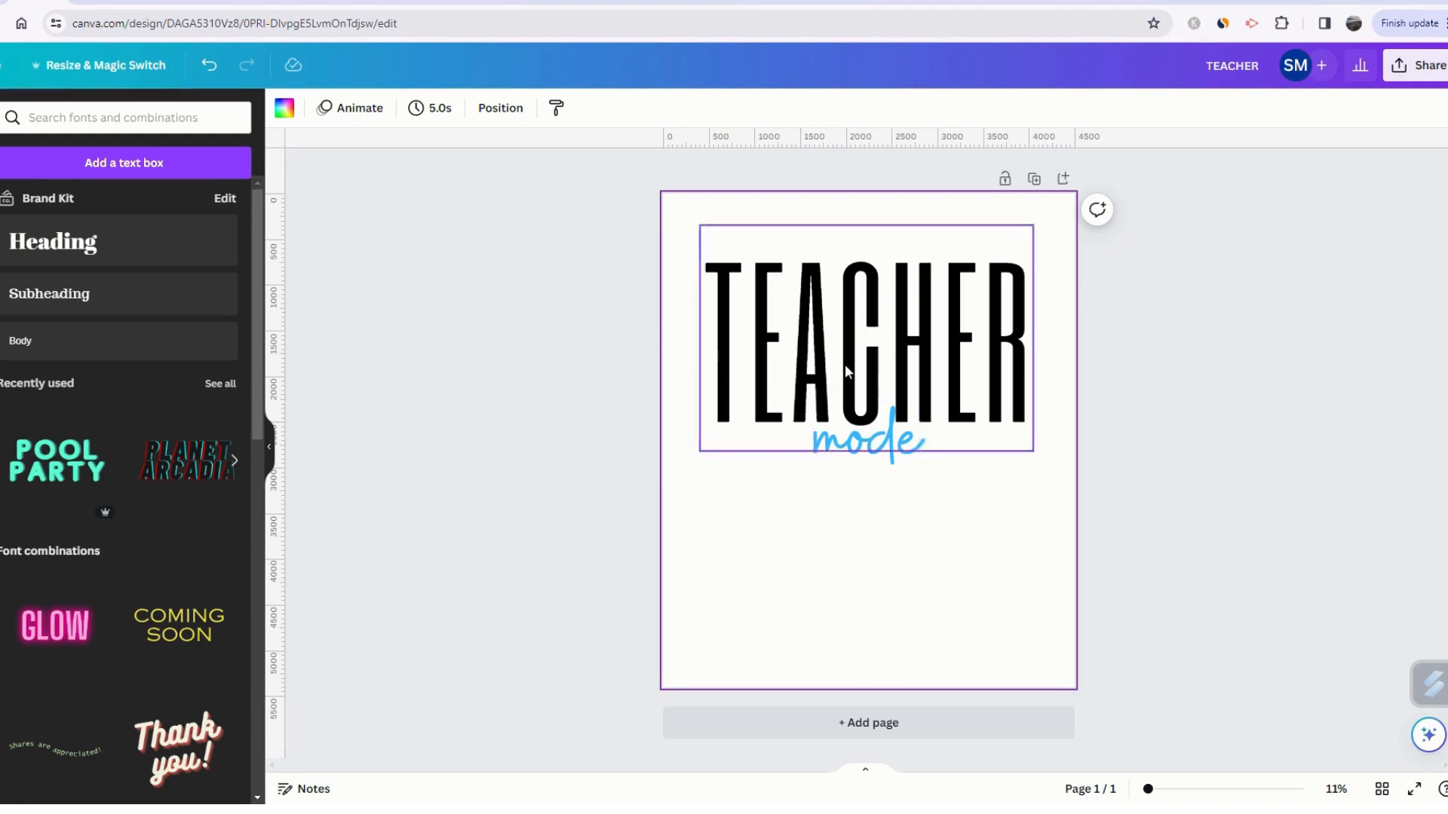
pyautogui.click(943, 517)
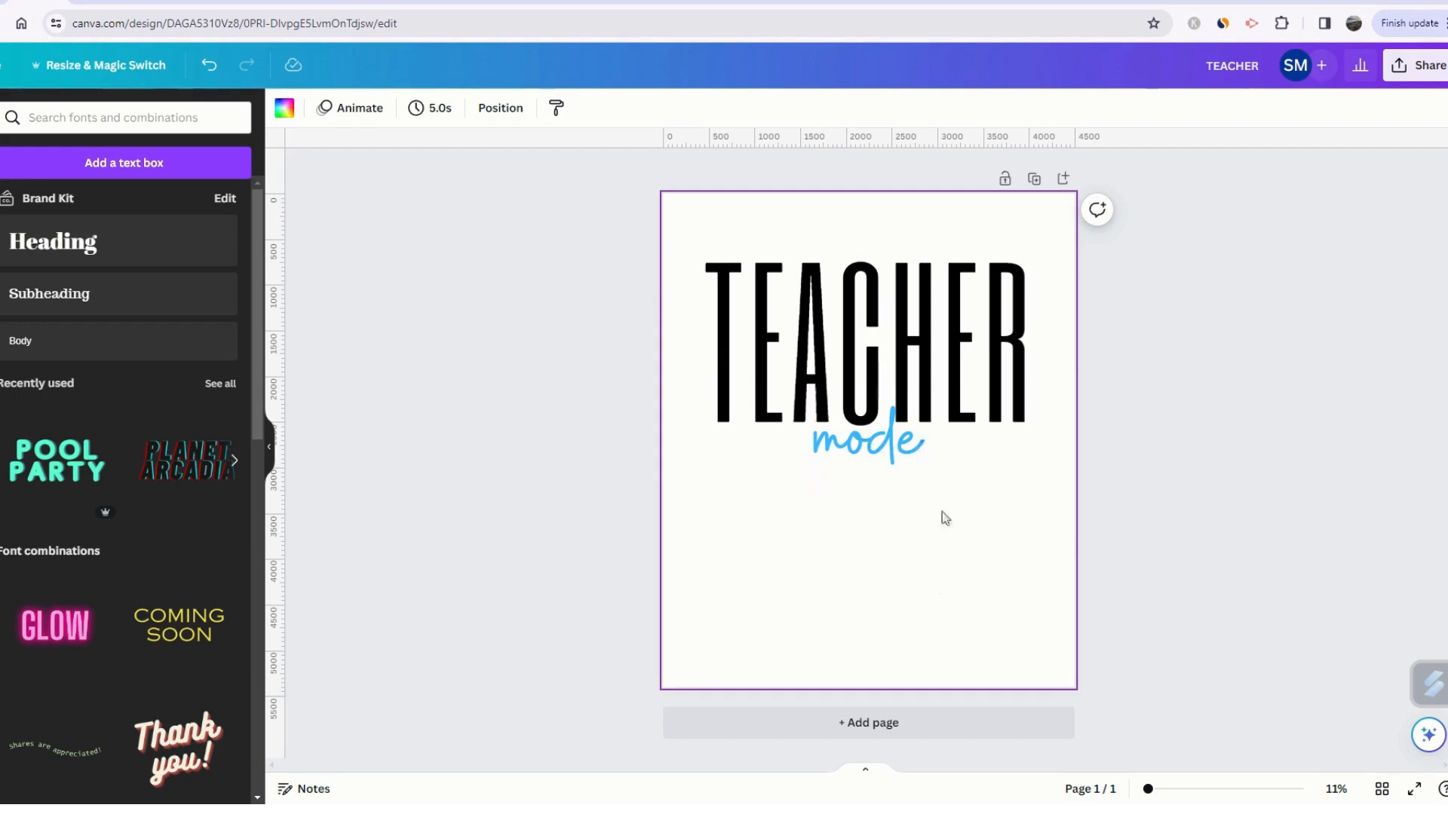
pyautogui.click(868, 337)
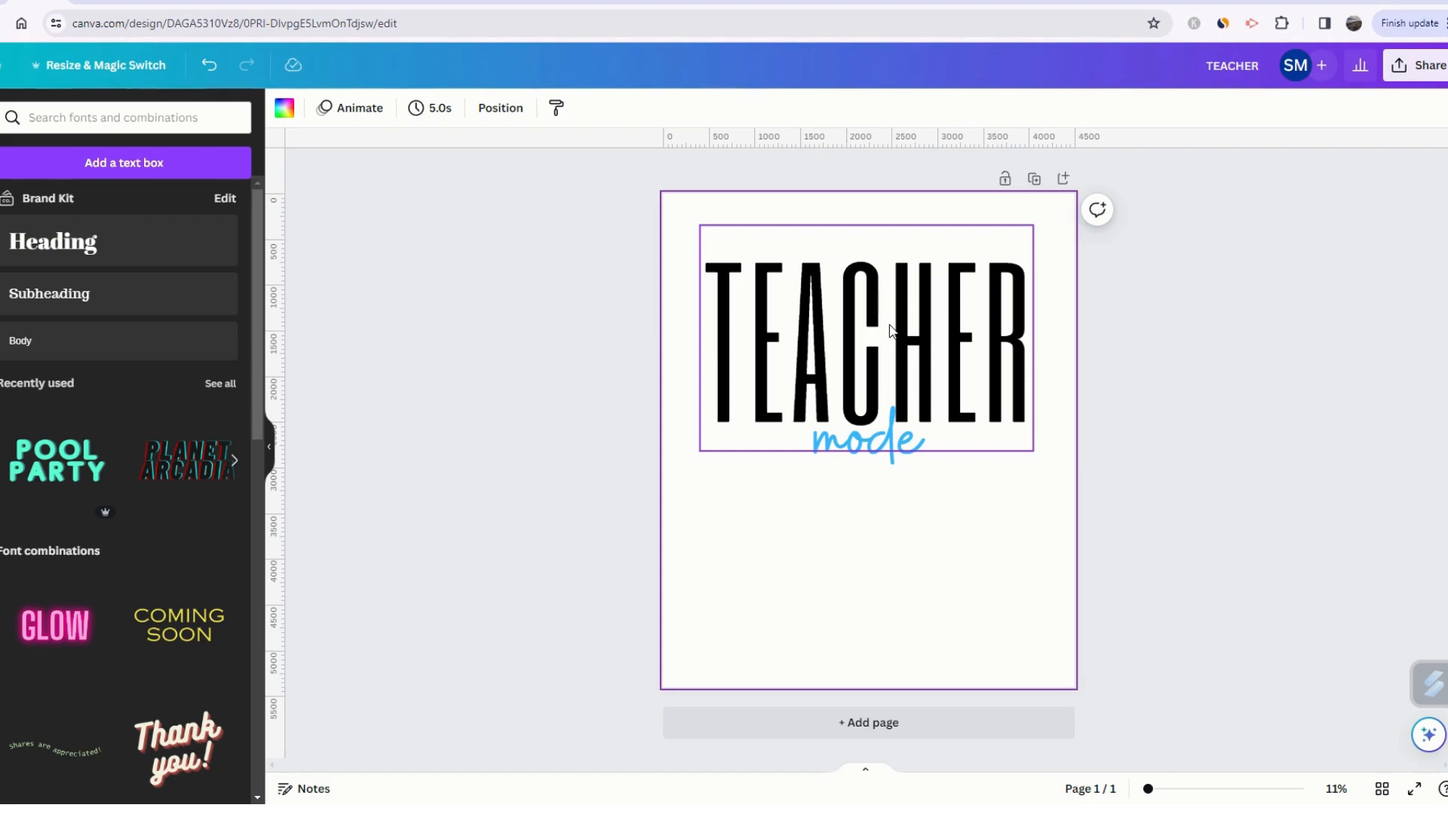
pyautogui.moveTo(926, 370)
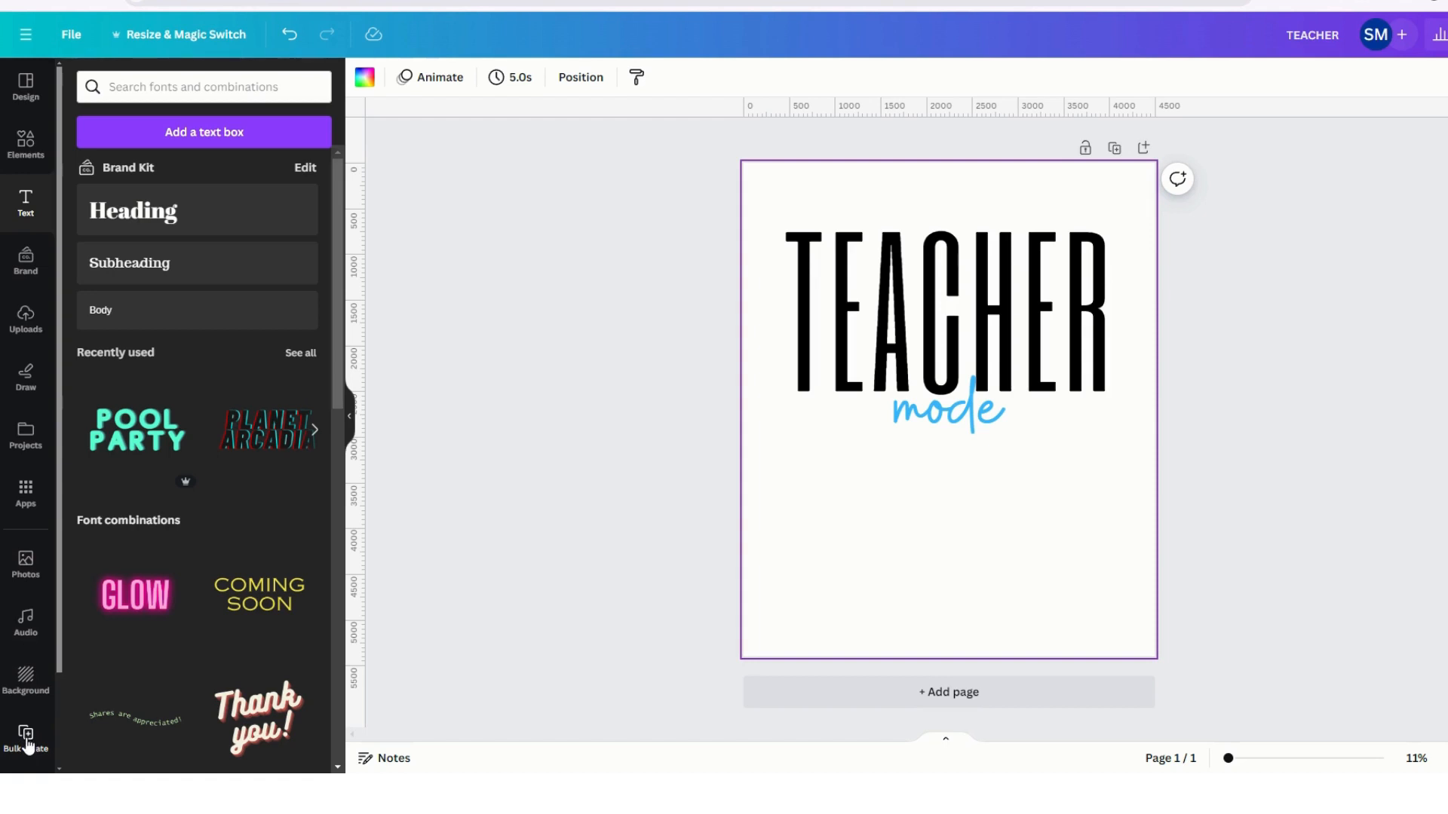
pyautogui.moveTo(14, 484)
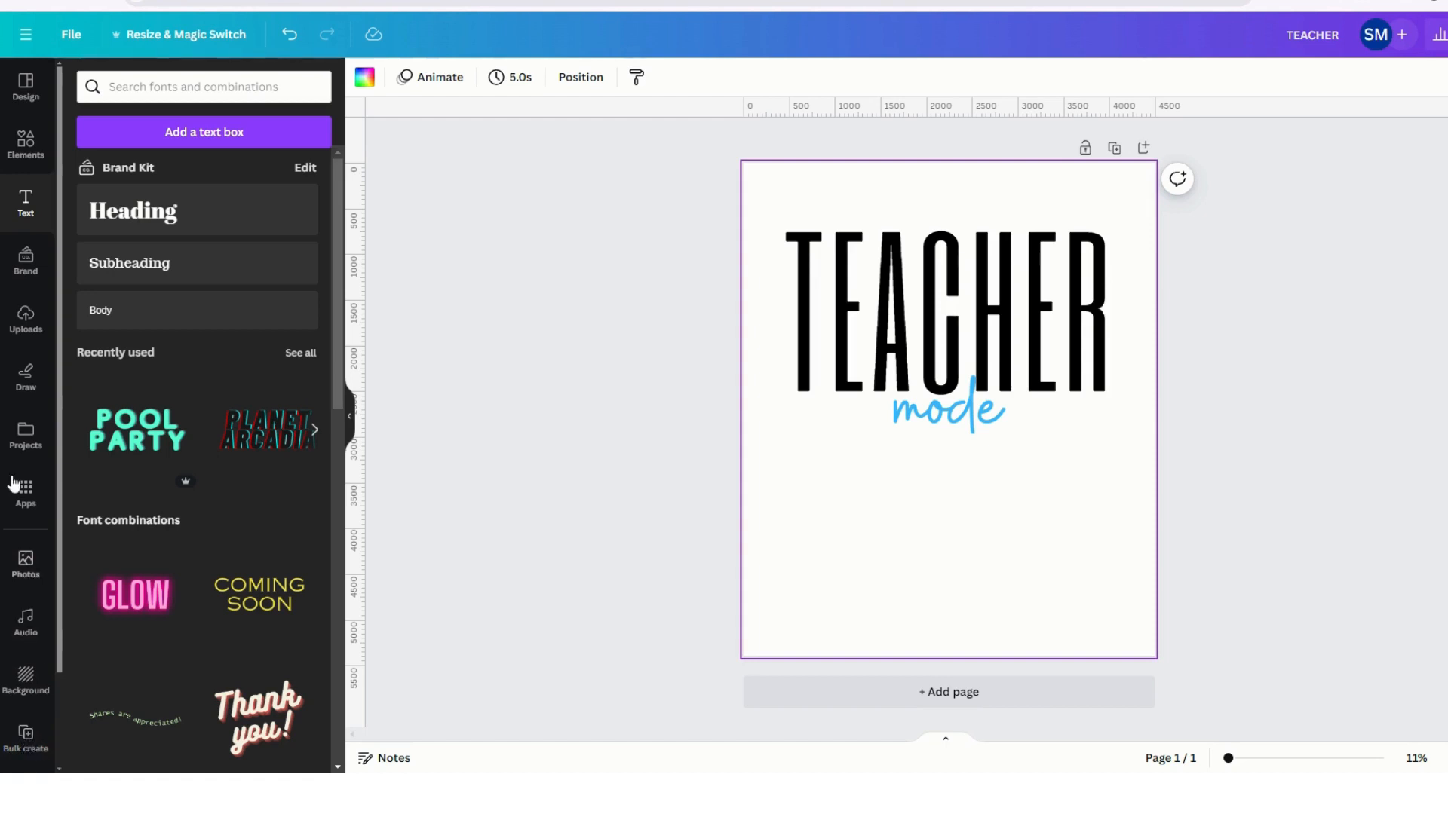
pyautogui.moveTo(25, 486)
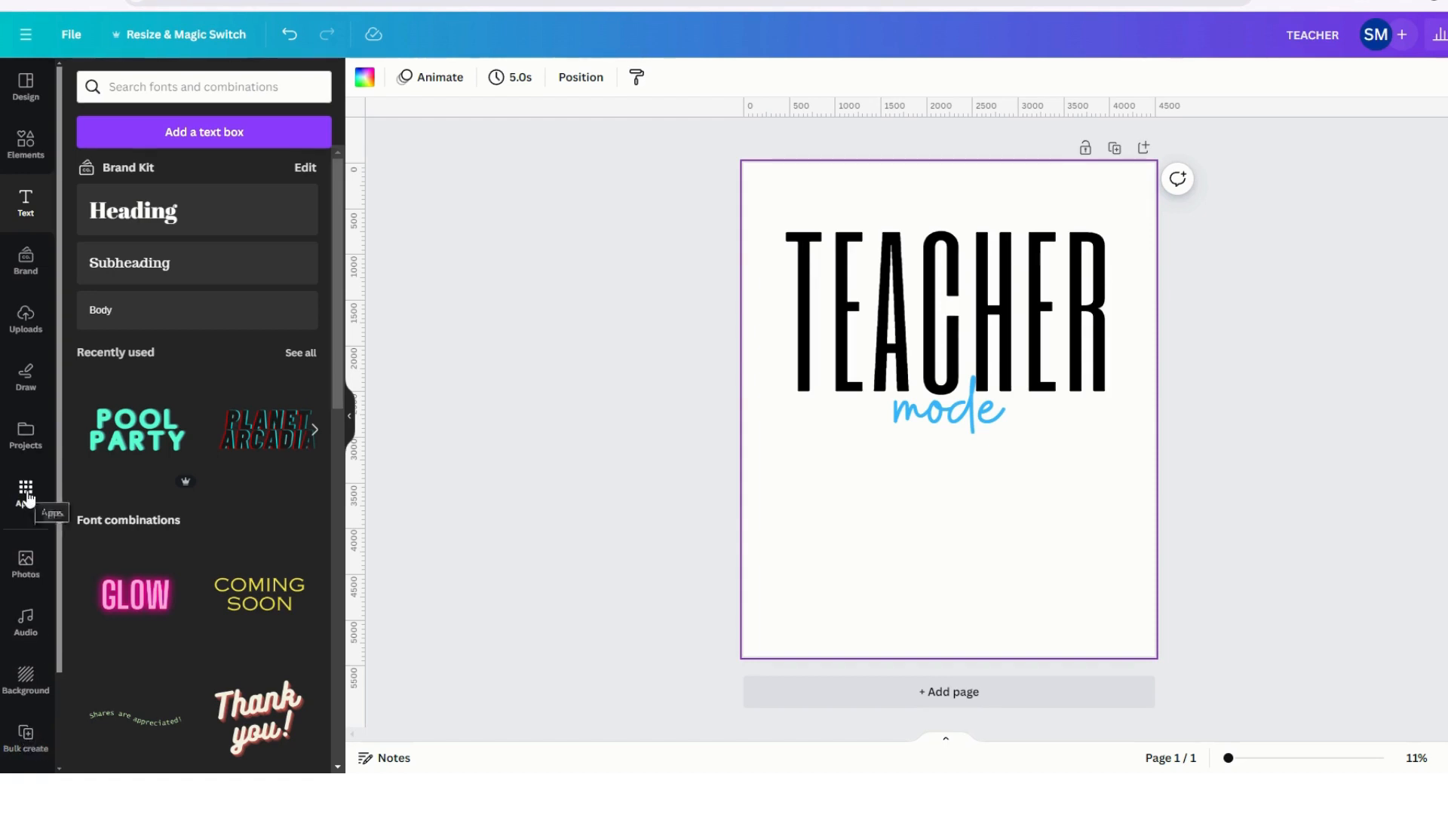
pyautogui.moveTo(26, 739)
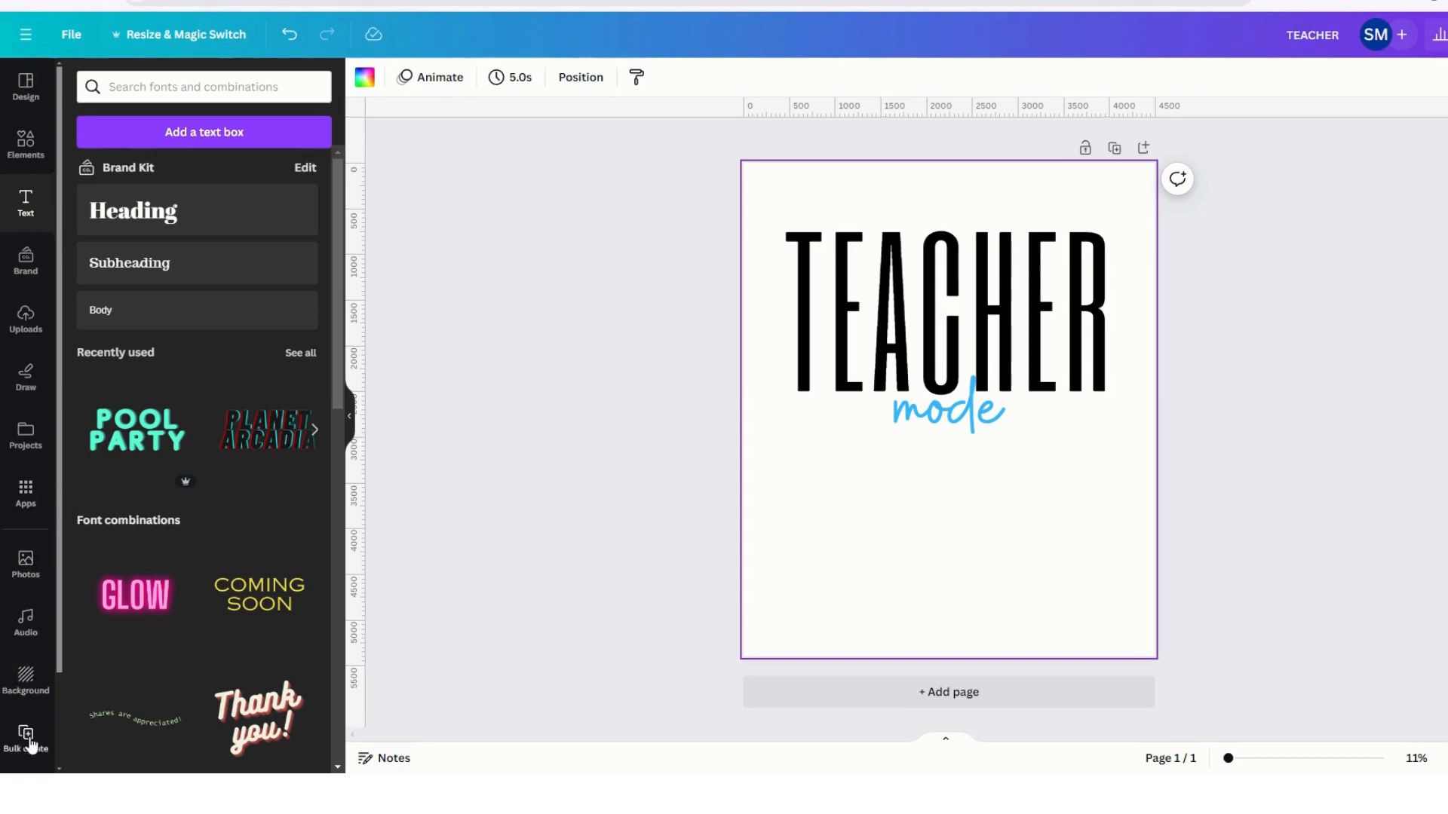
pyautogui.moveTo(28, 743)
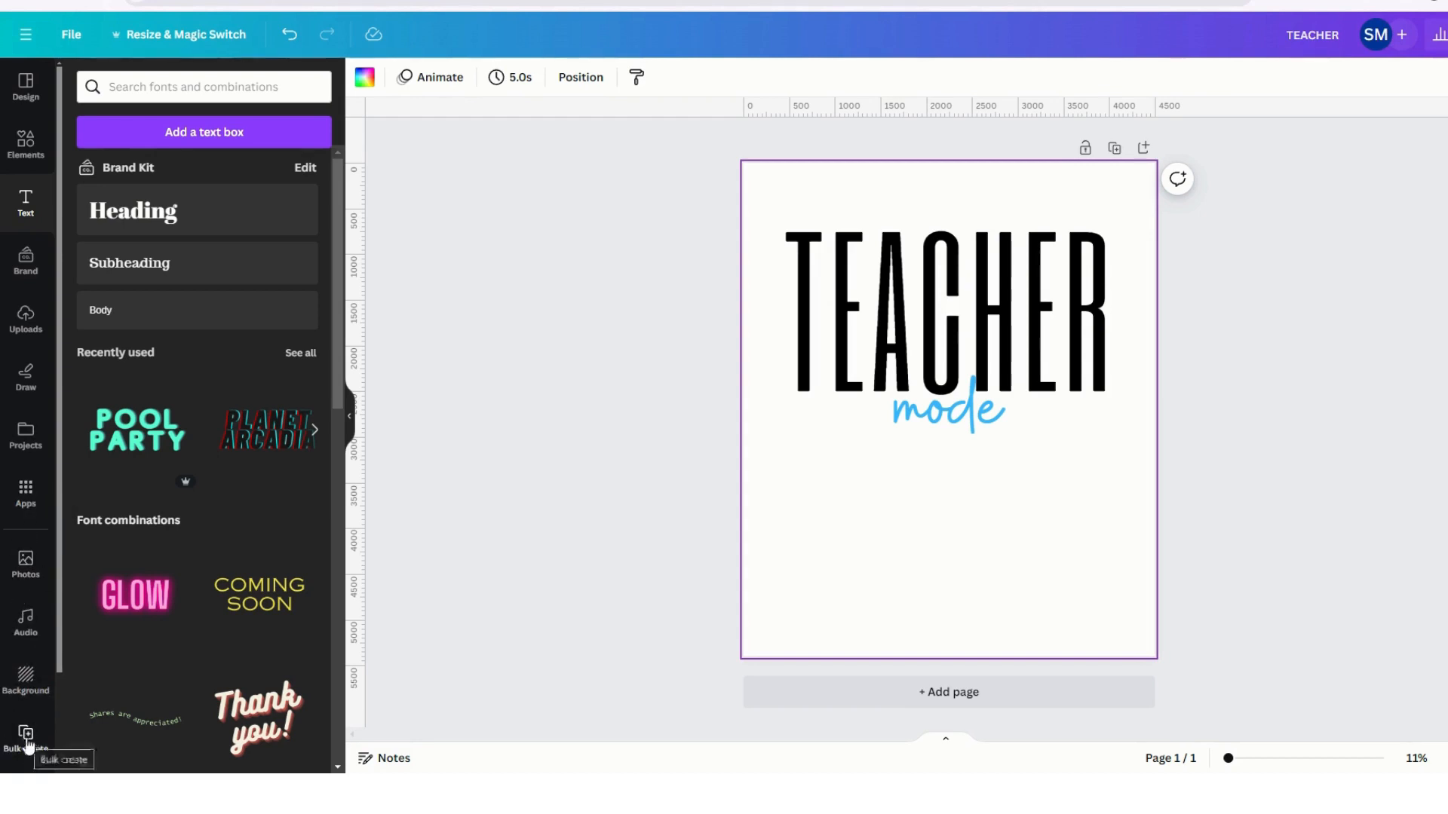
# Step: Open the Bulk create panel from the left sidebar
pyautogui.click(25, 739)
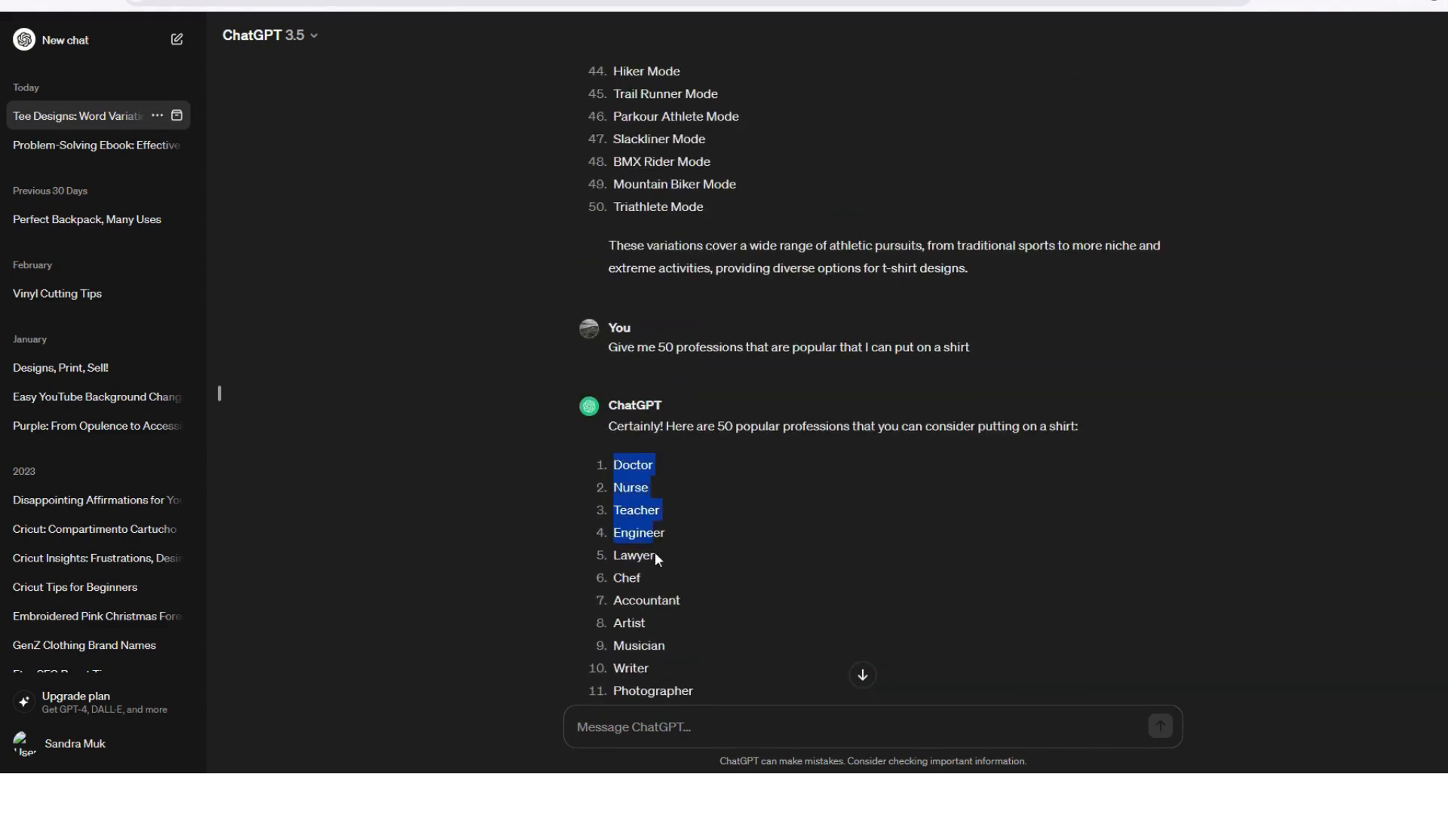
# Step: Scroll ChatGPT to the answer listing 50 professions, starting Doctor, Nurse, Teacher
pyautogui.scroll(-3)
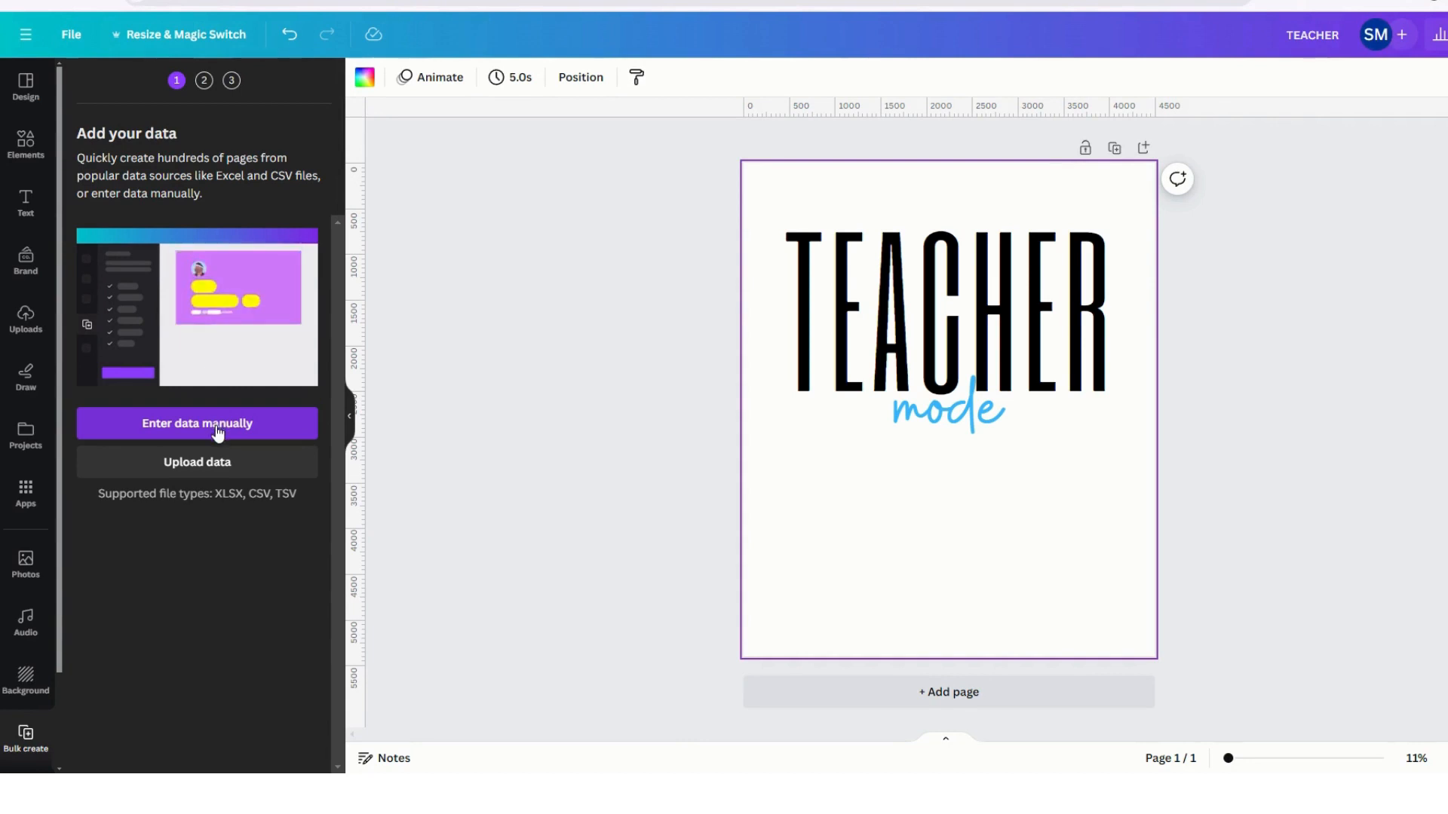
# Step: Enter bulk data manually, clear the sample table, and rename the column 'word'
pyautogui.click(197, 423)
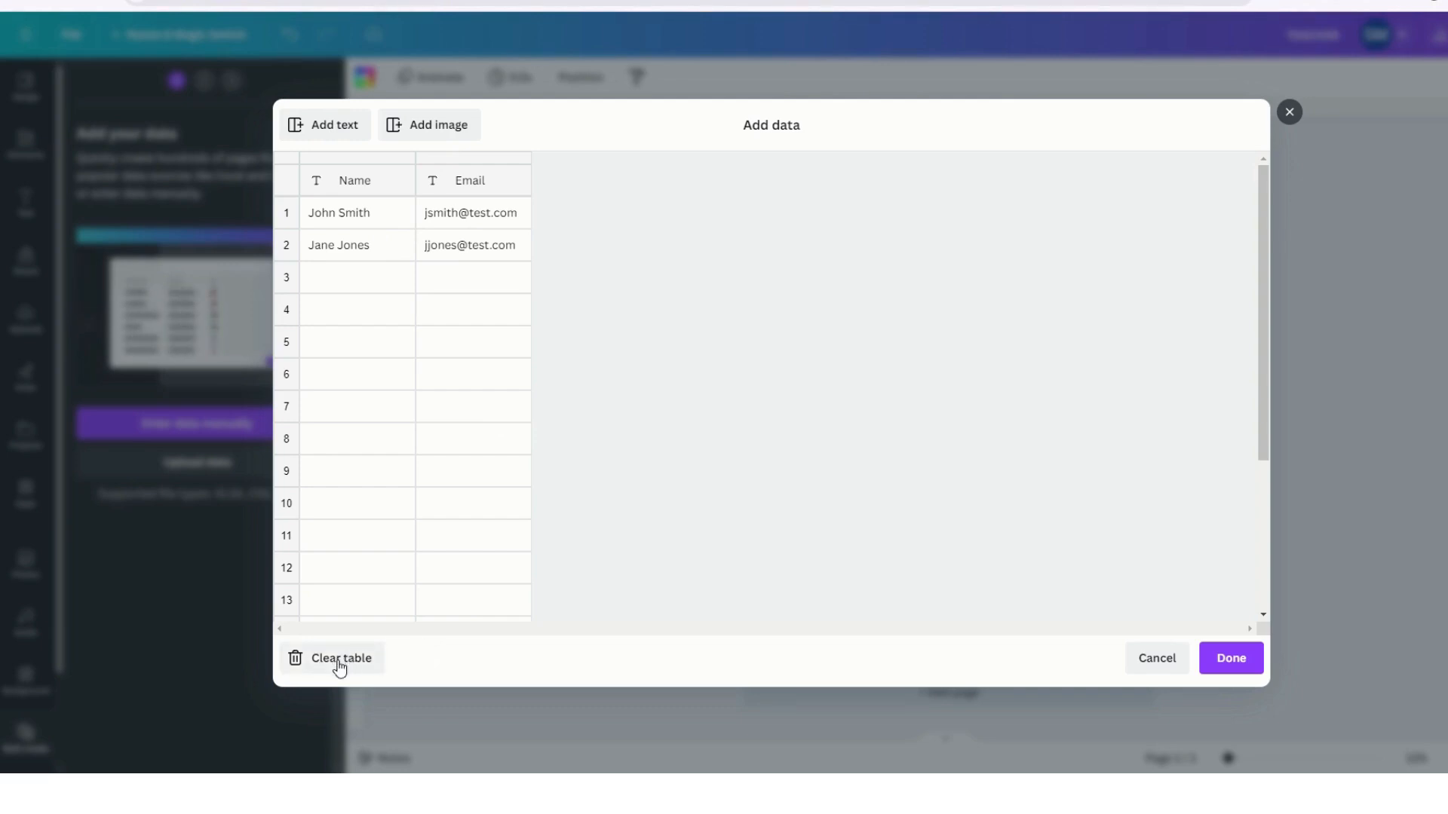
pyautogui.click(341, 663)
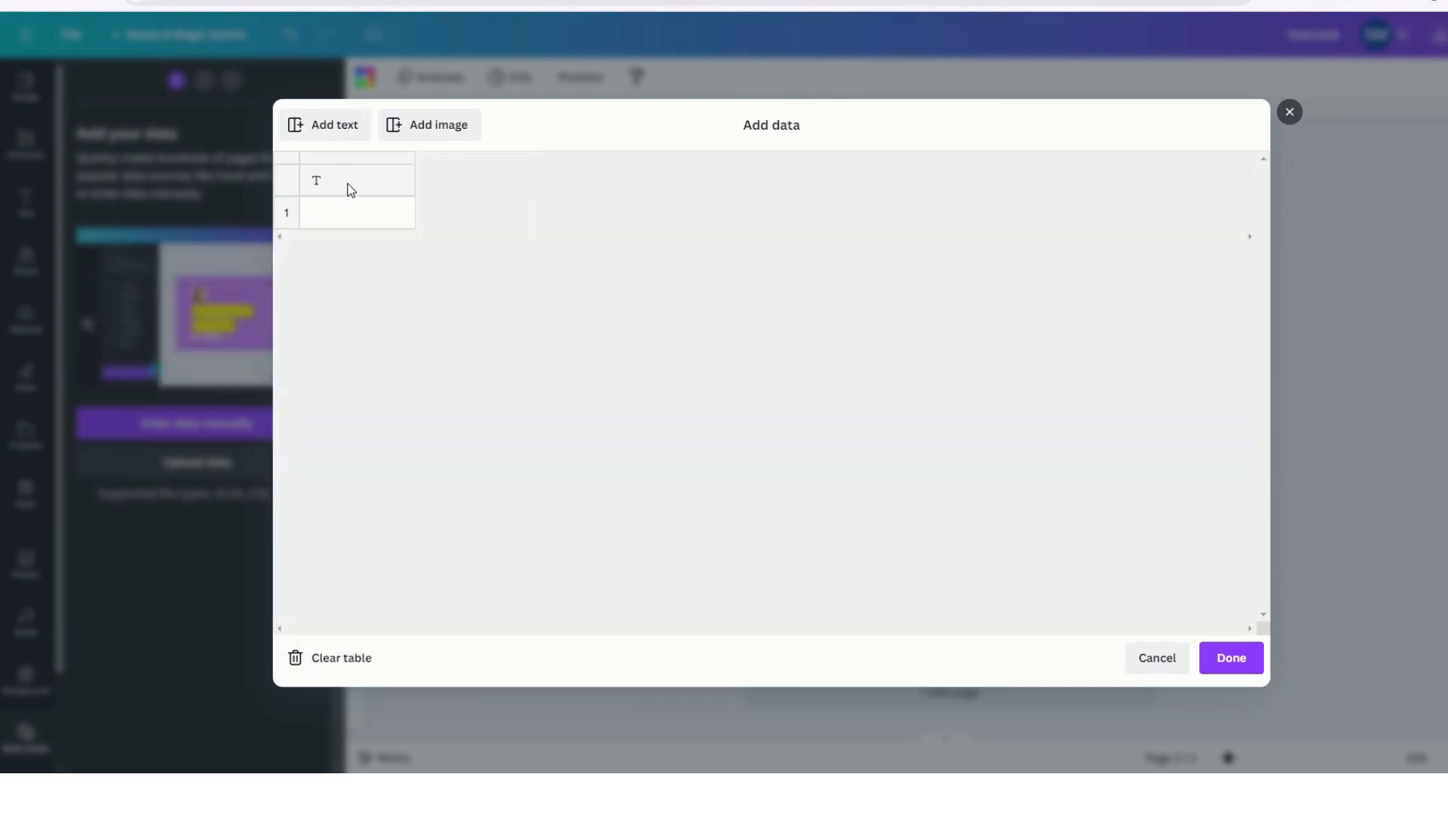
pyautogui.click(357, 180)
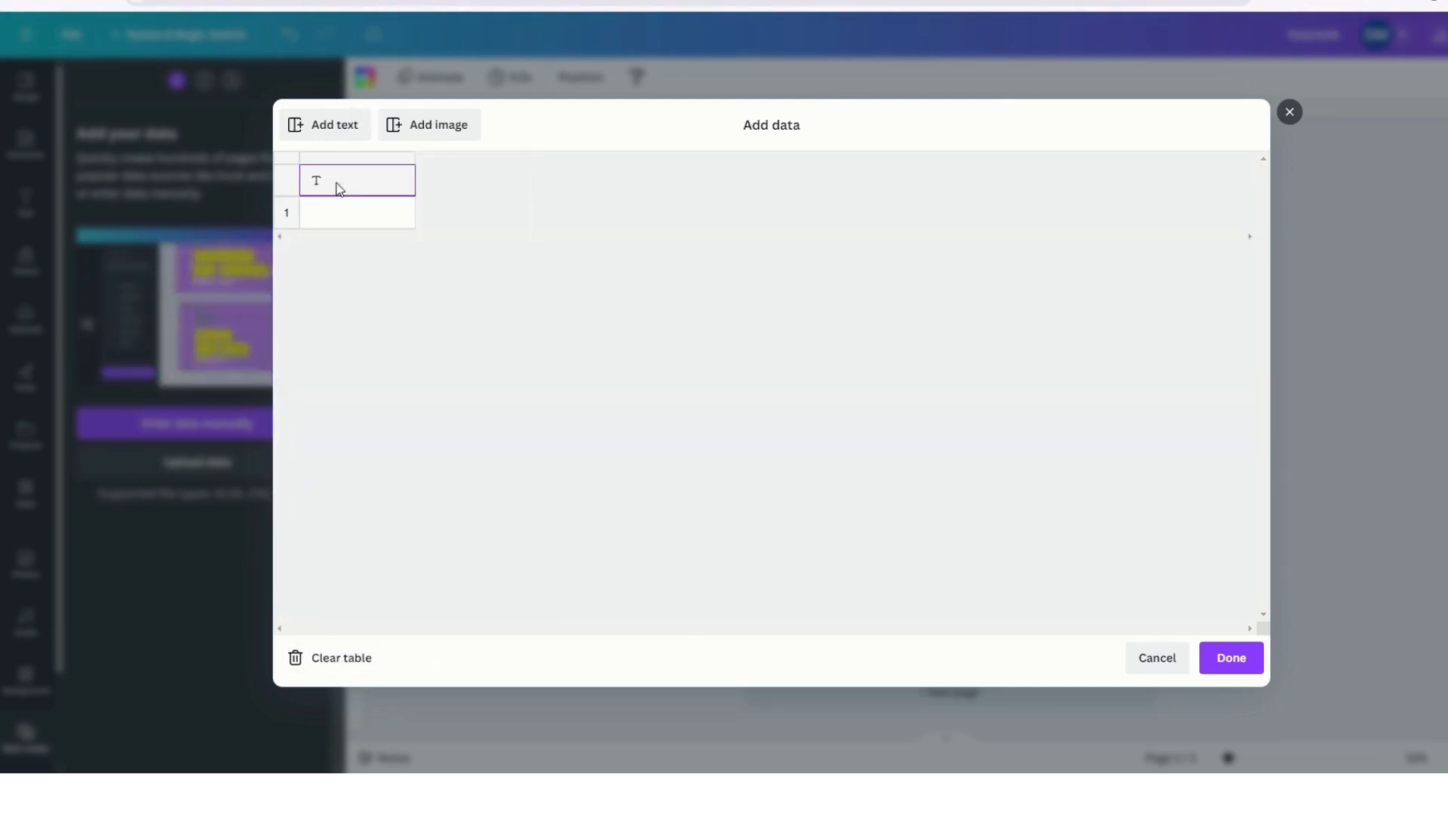
pyautogui.write('word')
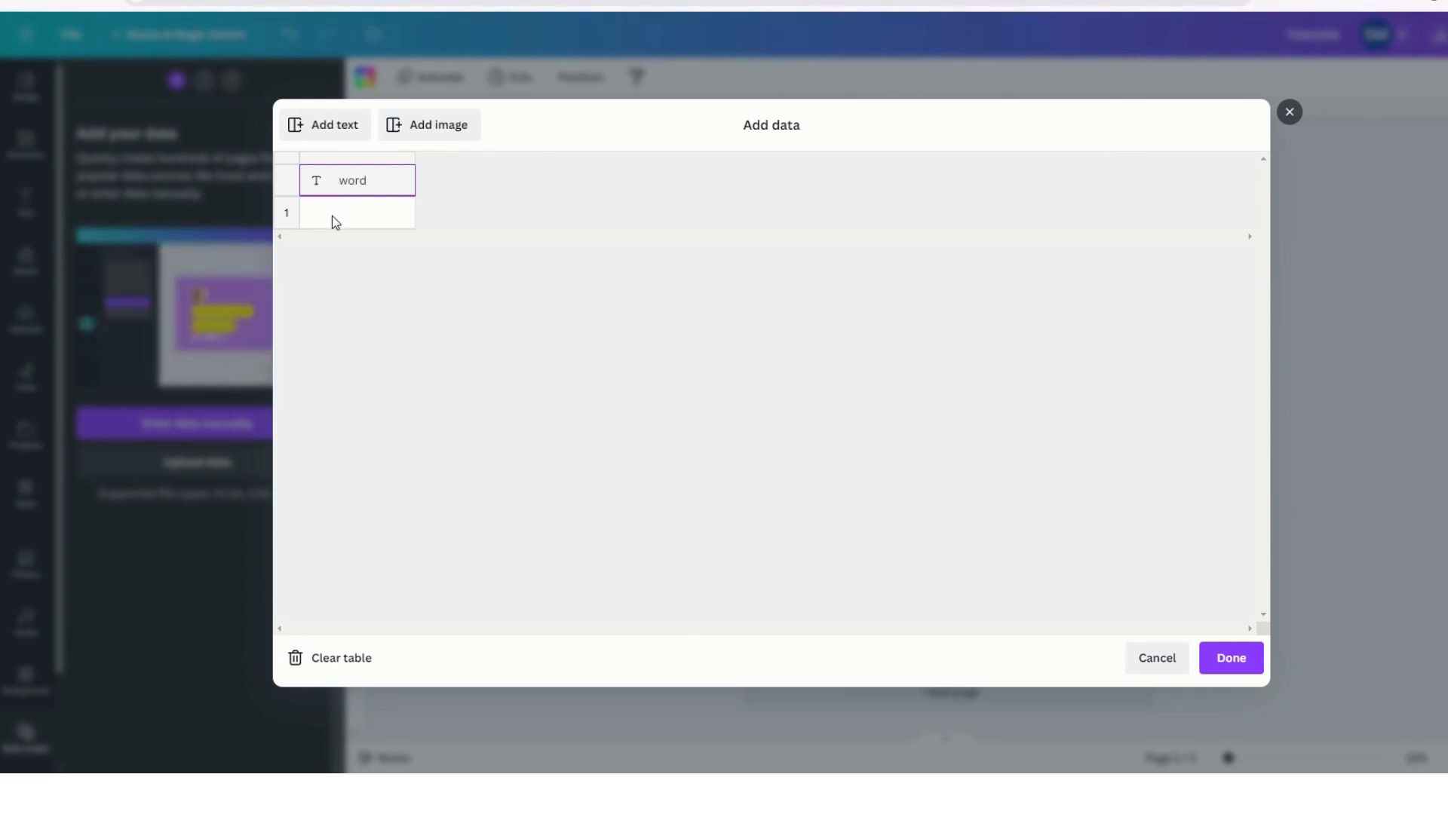
# Step: Paste the copied professions into row 1 of the word column and finish the table
pyautogui.click(357, 213)
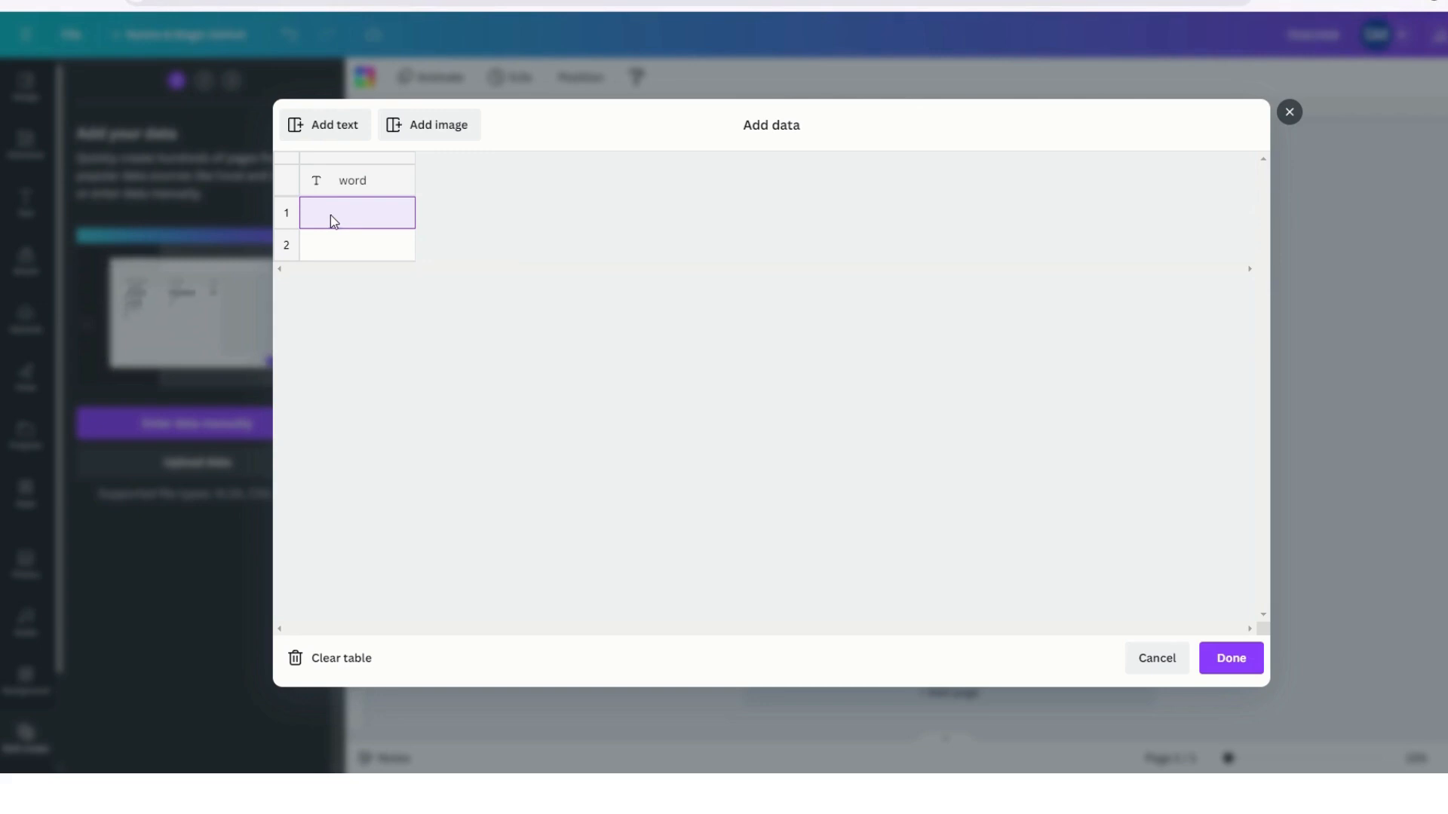
pyautogui.rightClick(357, 212)
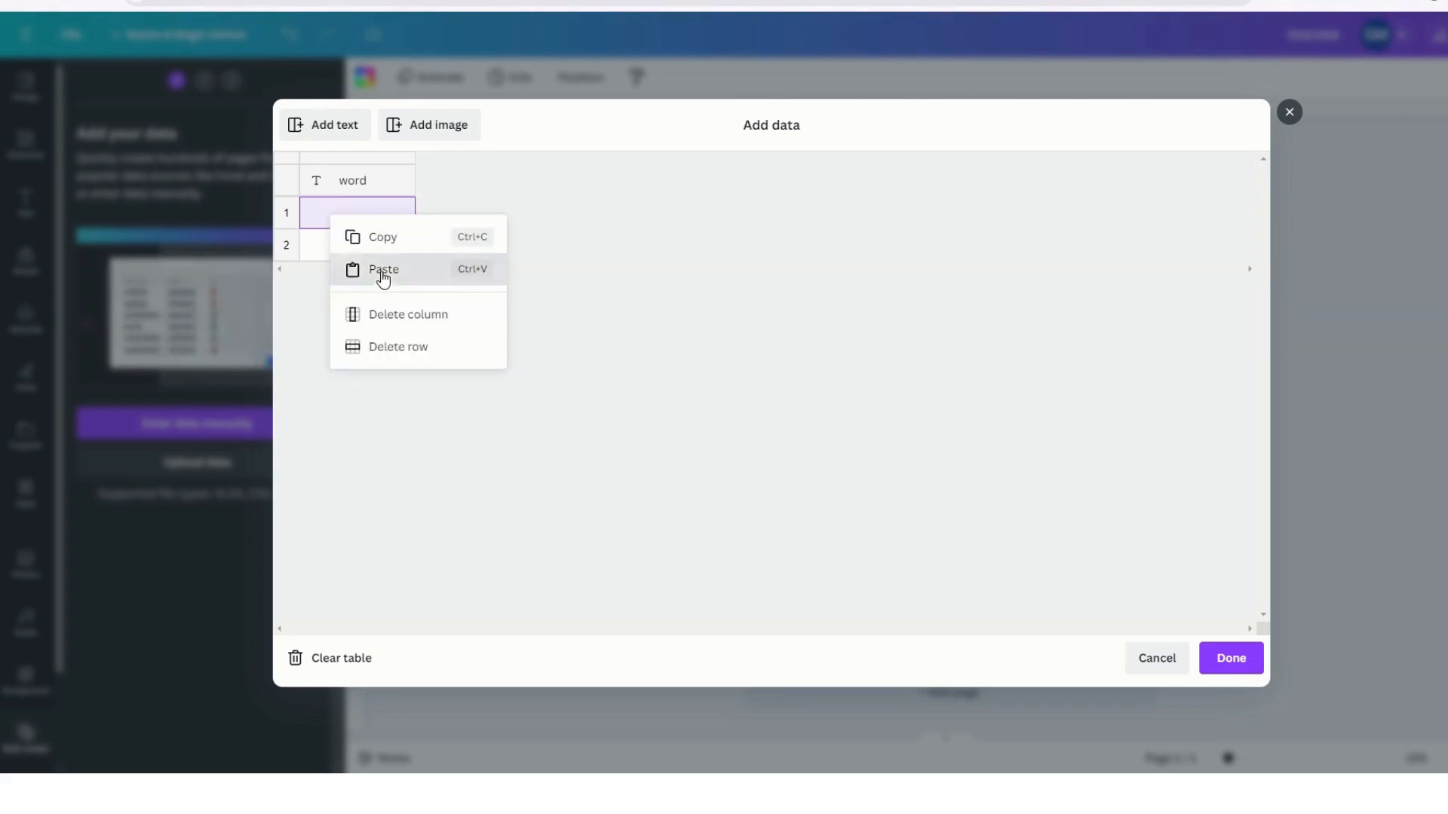
pyautogui.click(382, 269)
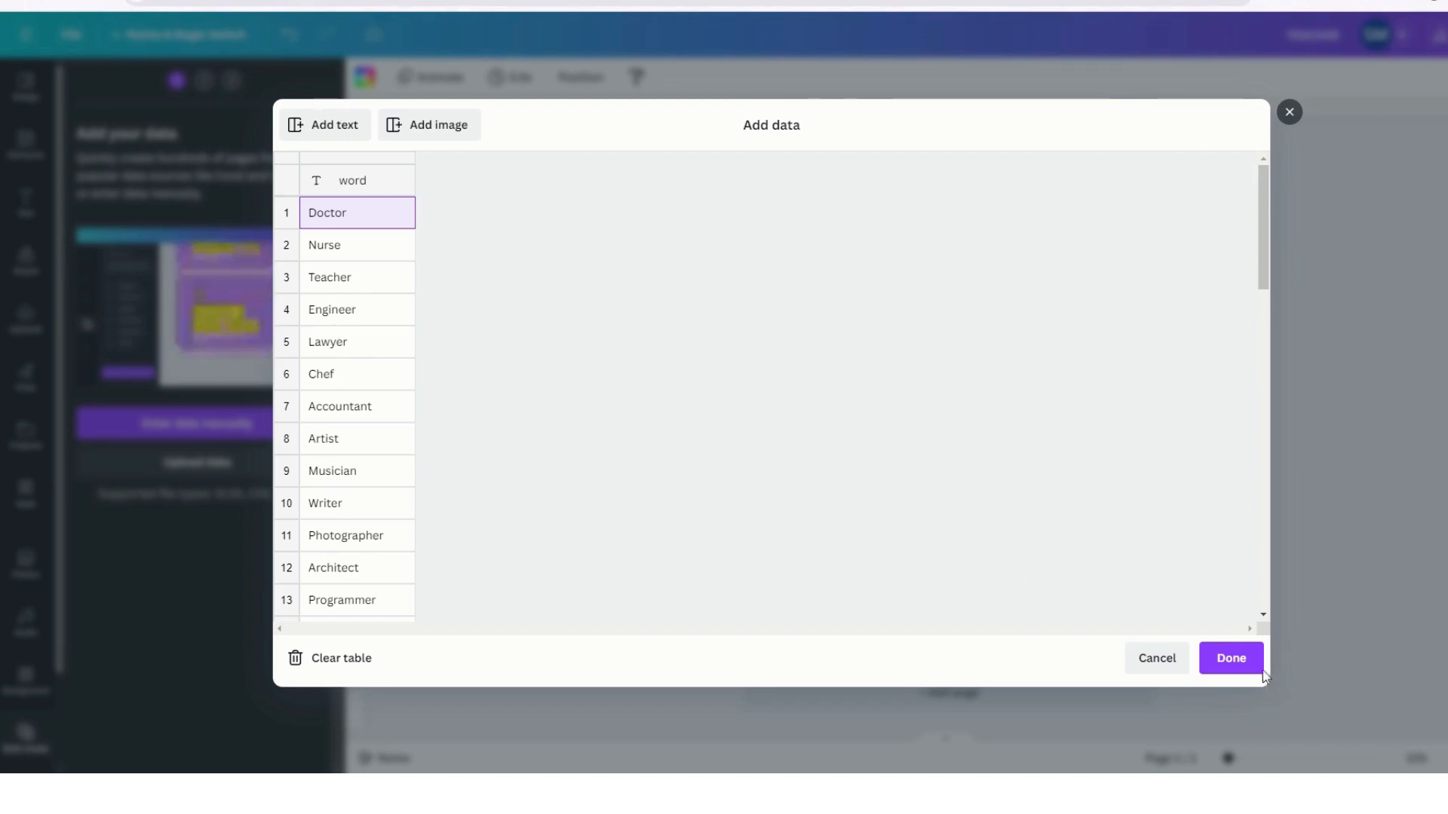
pyautogui.click(1230, 659)
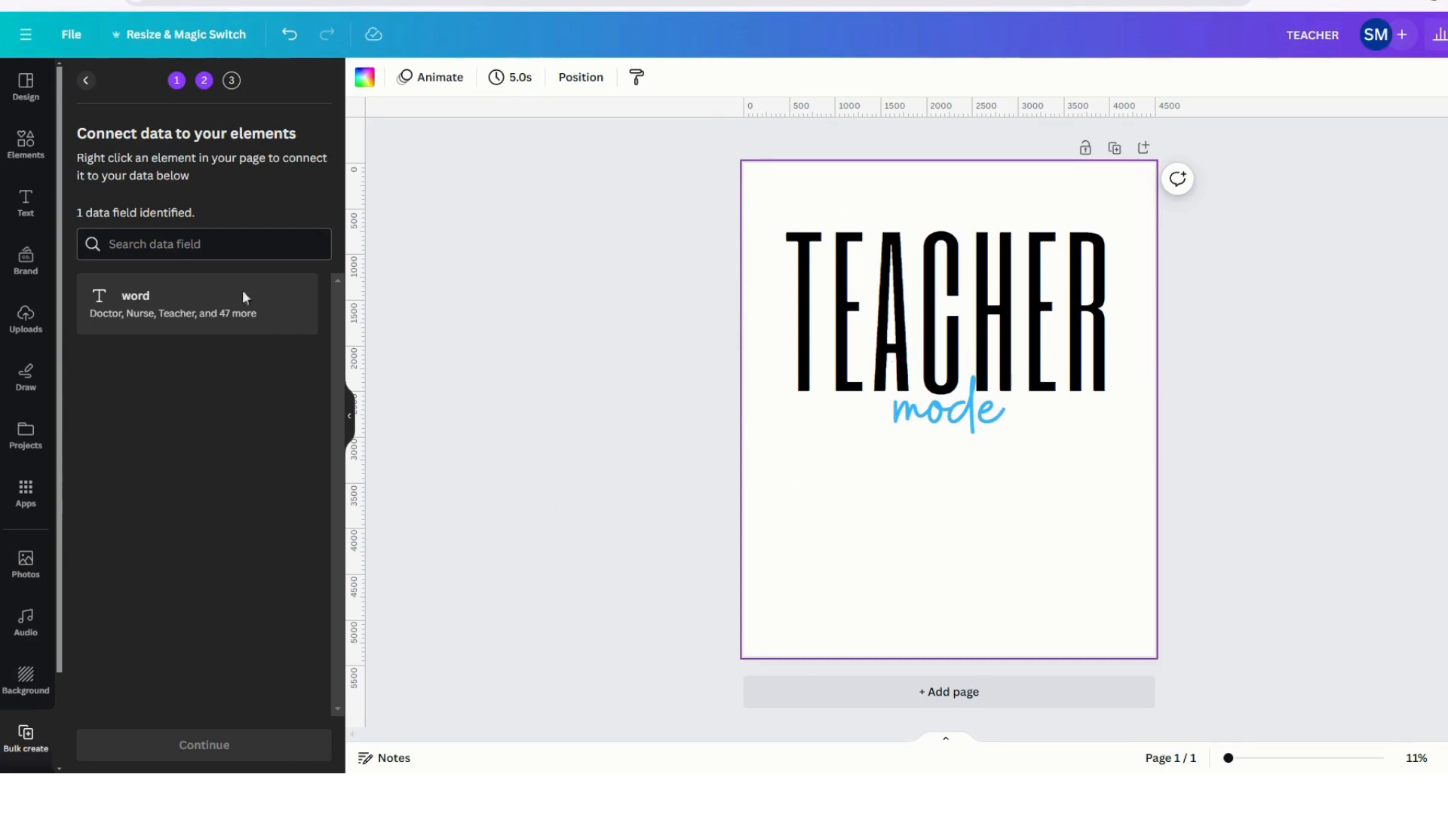
# Step: Connect the TEACHER heading to the 'word' data field, showing [WORD]
pyautogui.click(946, 305)
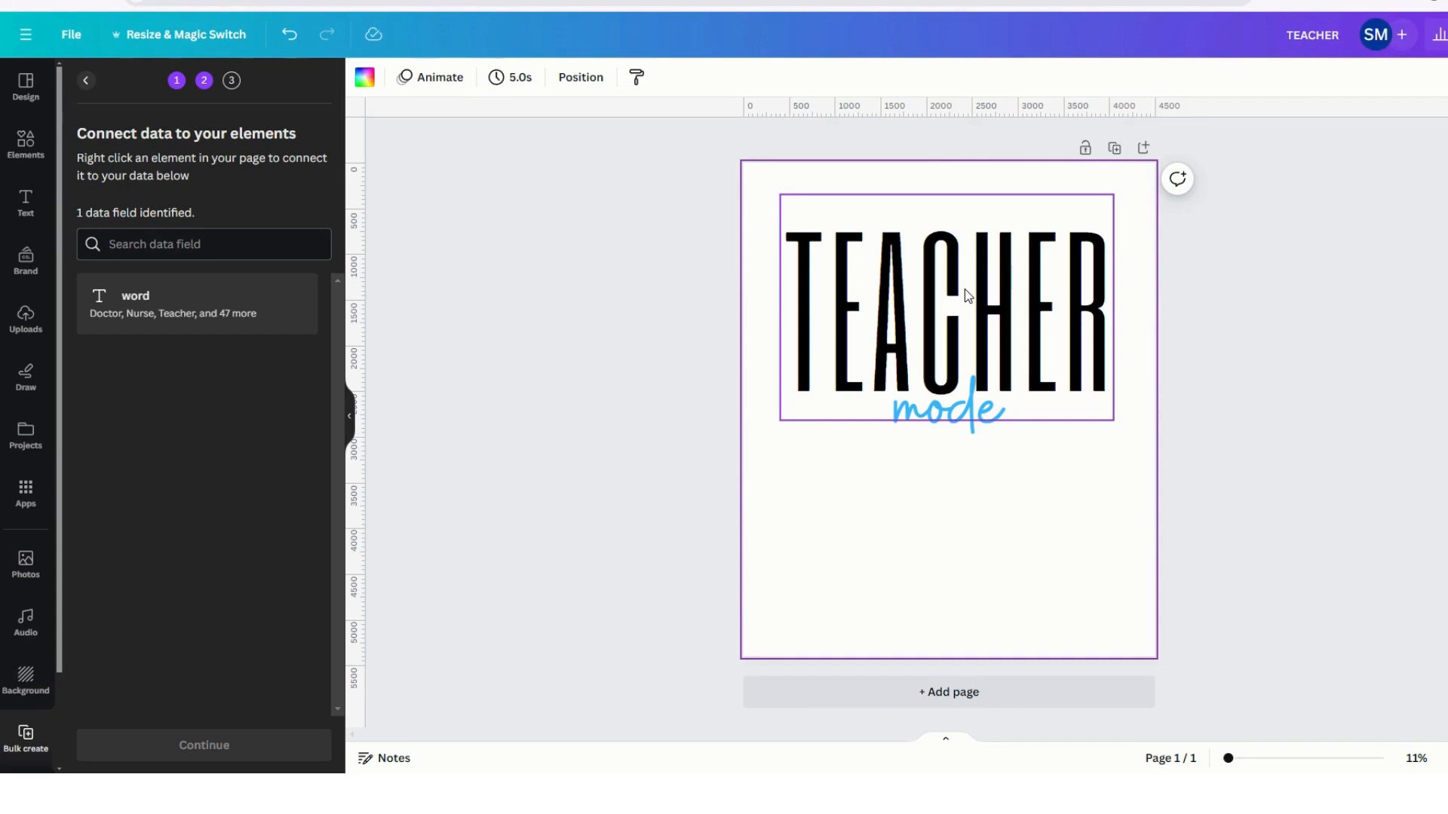
pyautogui.rightClick(941, 295)
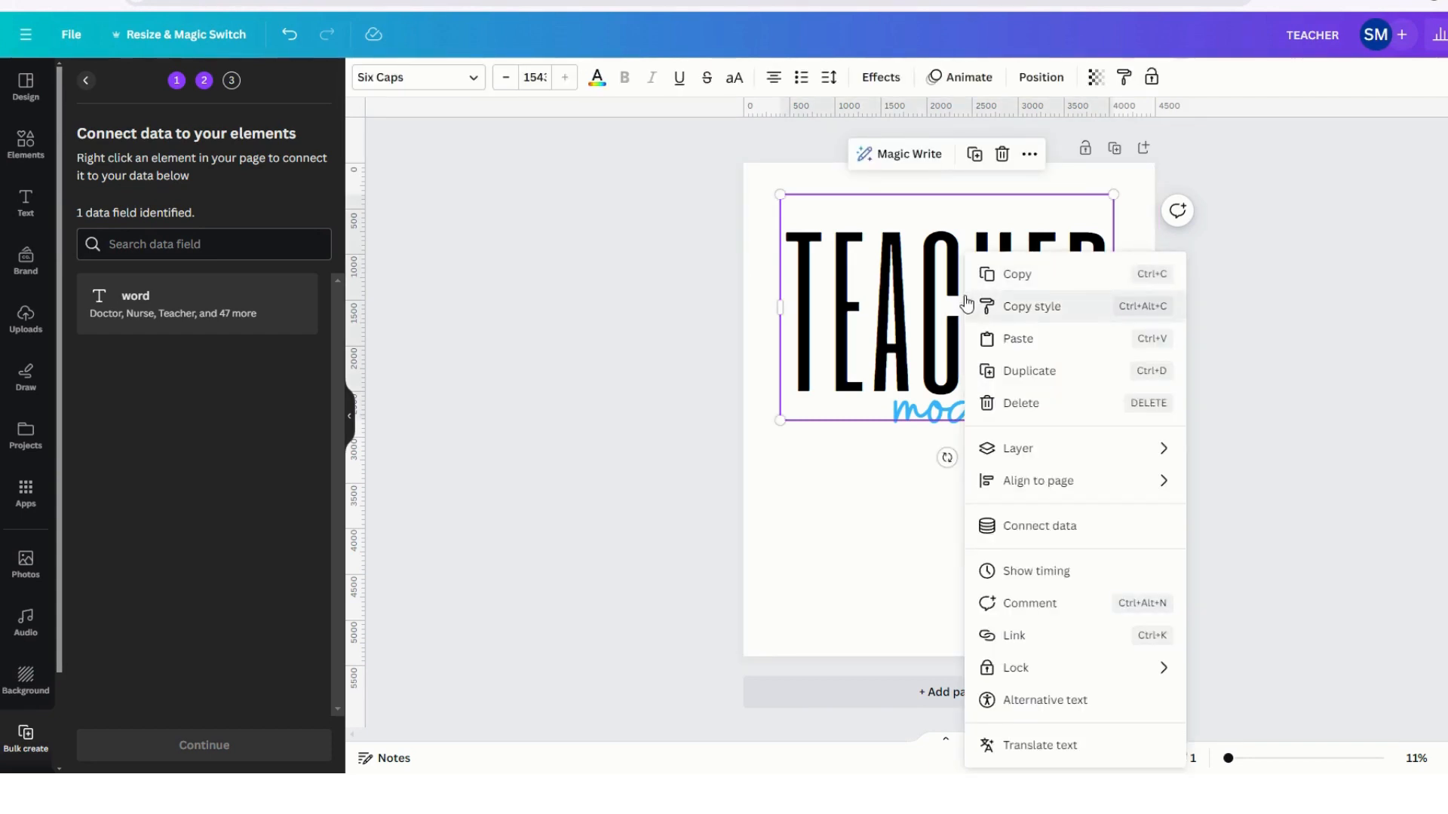
pyautogui.moveTo(1041, 530)
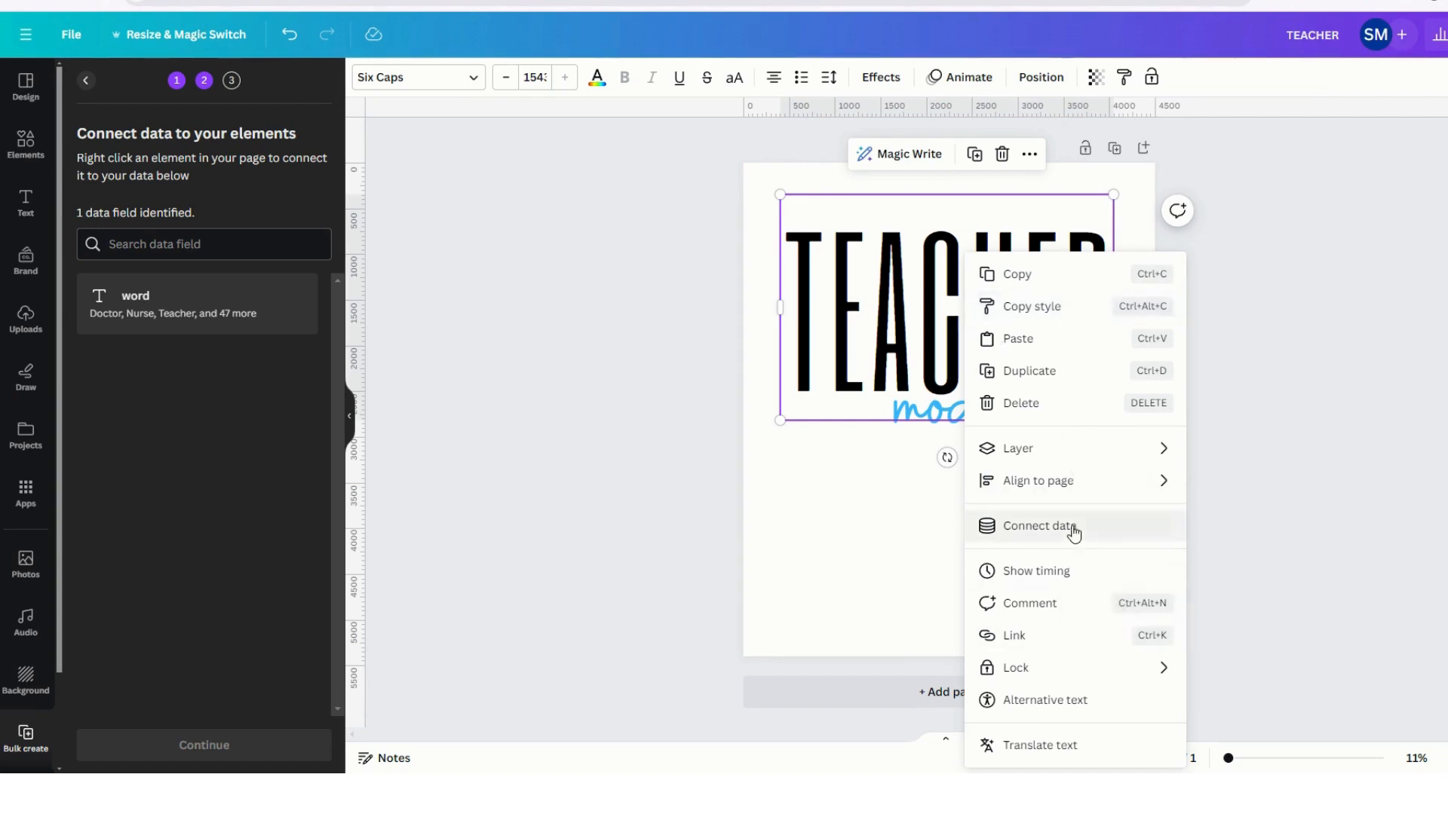
pyautogui.click(1037, 527)
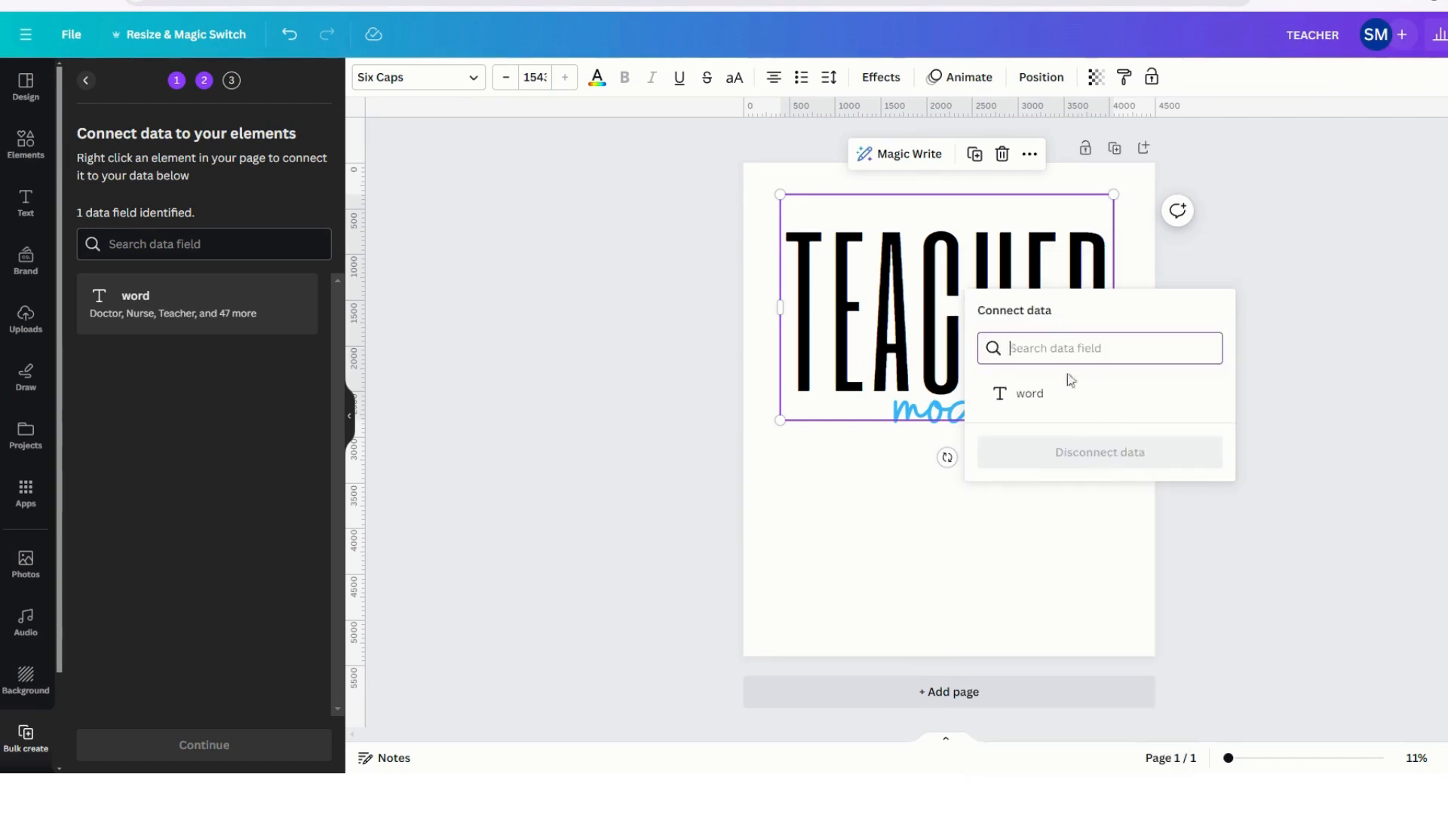
pyautogui.moveTo(1034, 398)
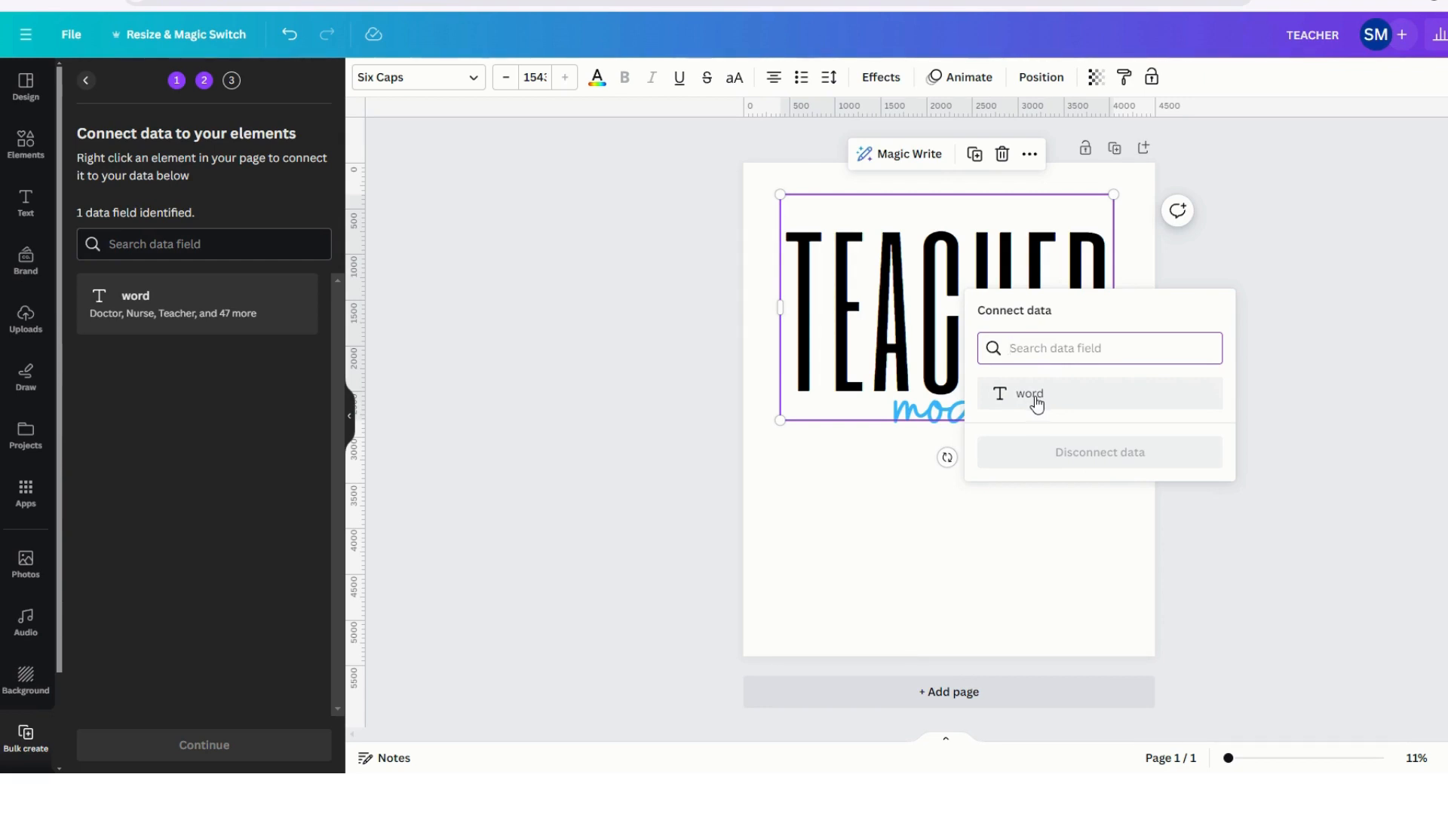
pyautogui.click(1029, 395)
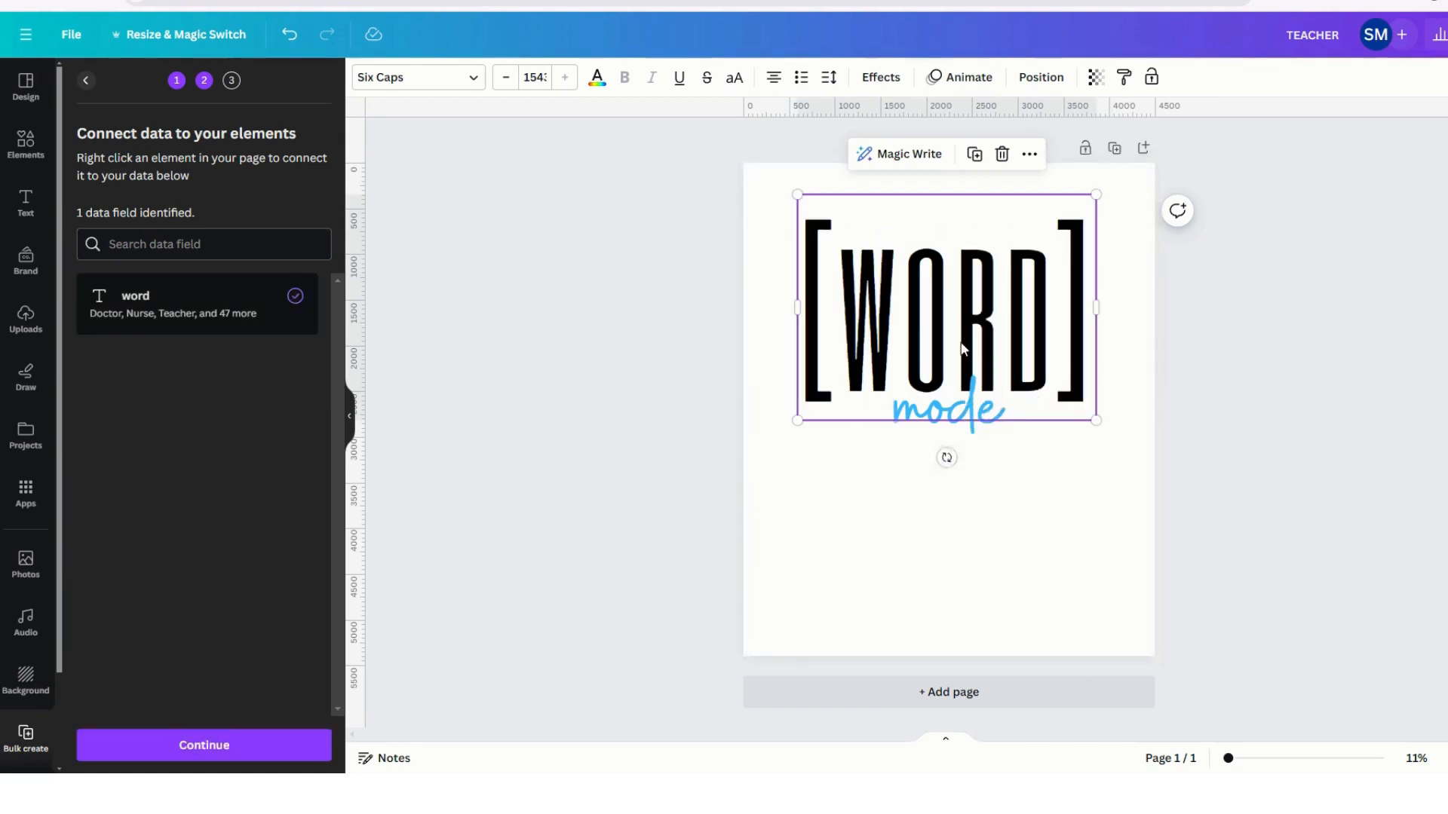
pyautogui.moveTo(1028, 317)
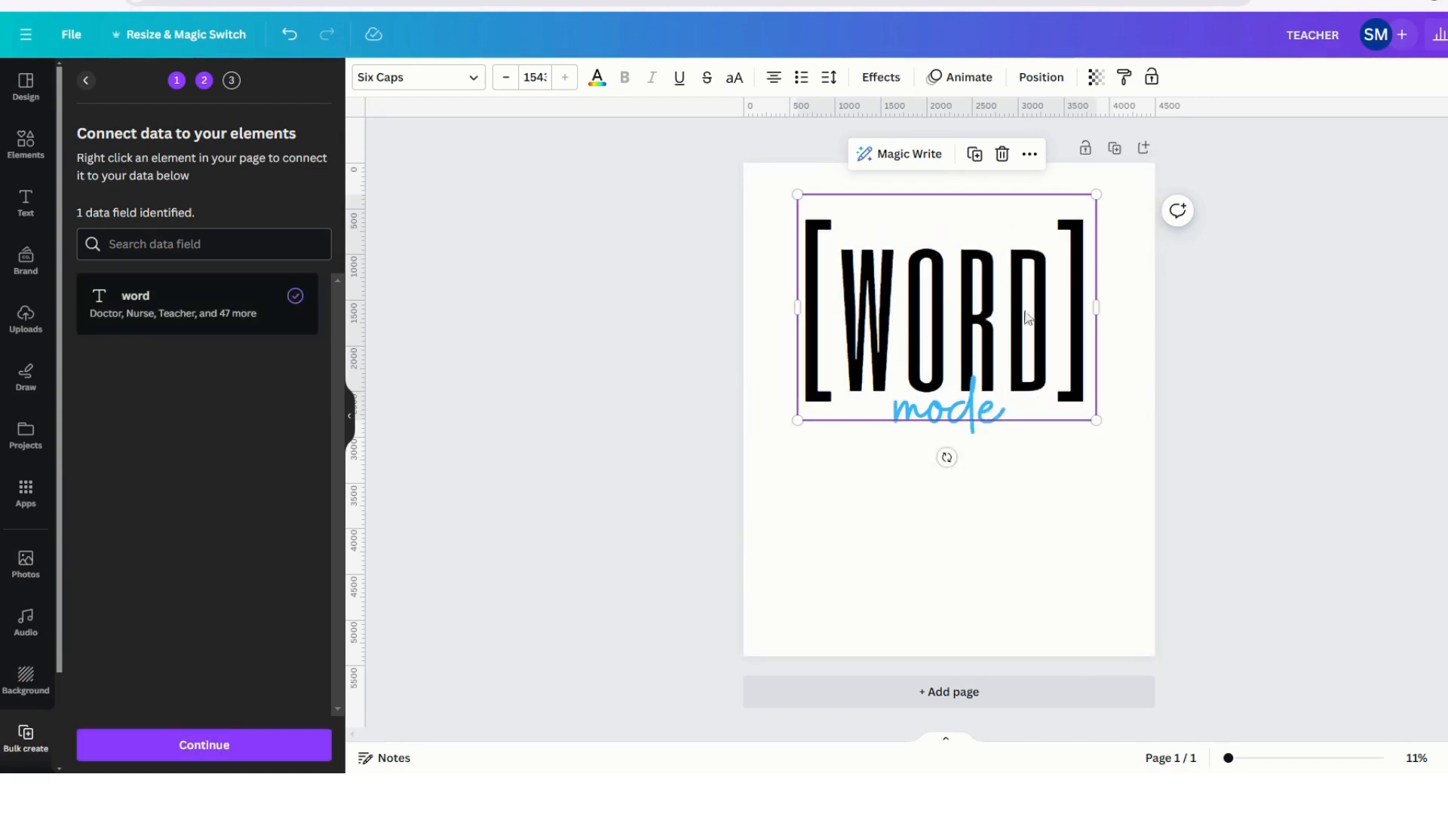
pyautogui.moveTo(976, 333)
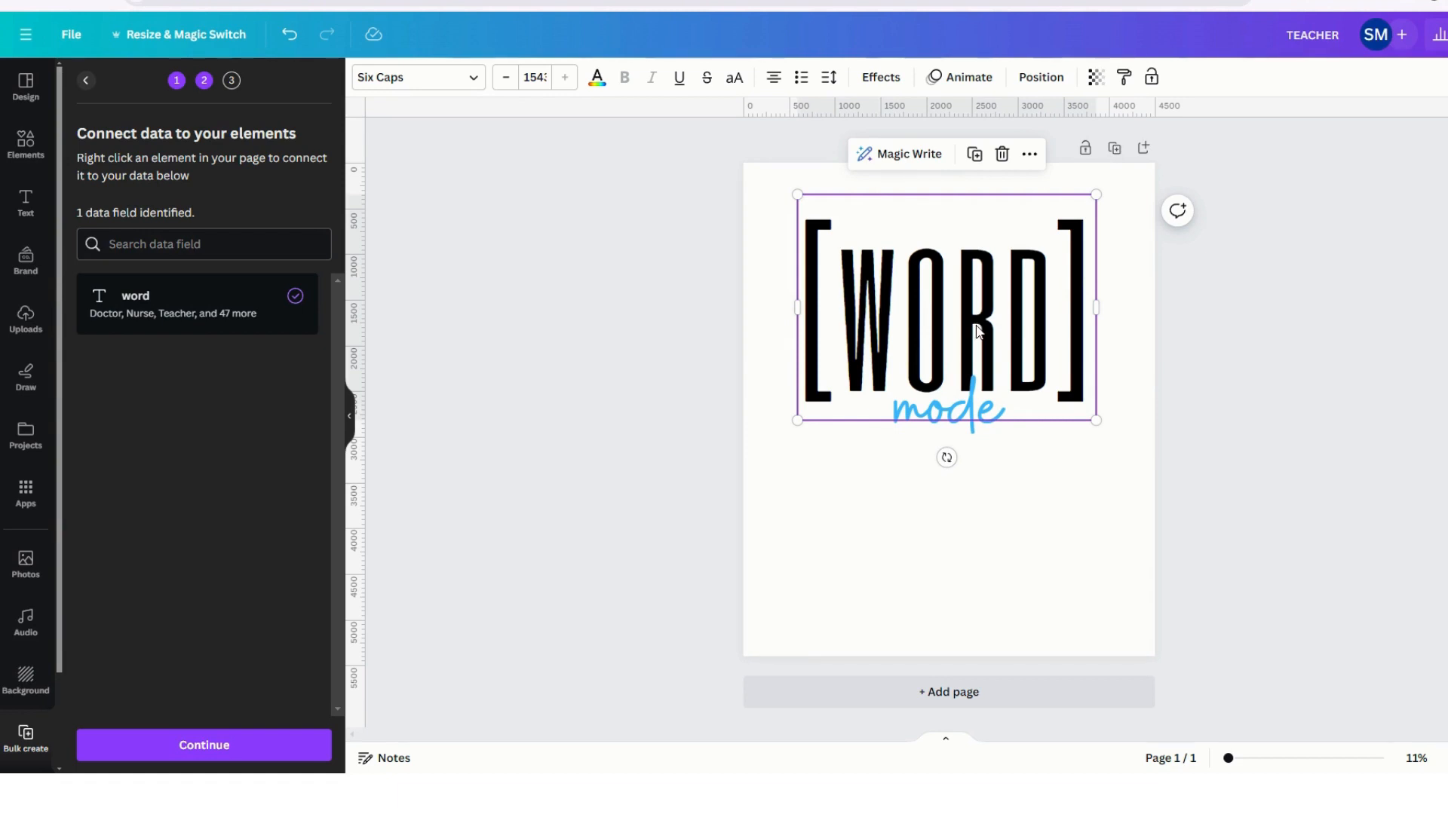
pyautogui.moveTo(1048, 376)
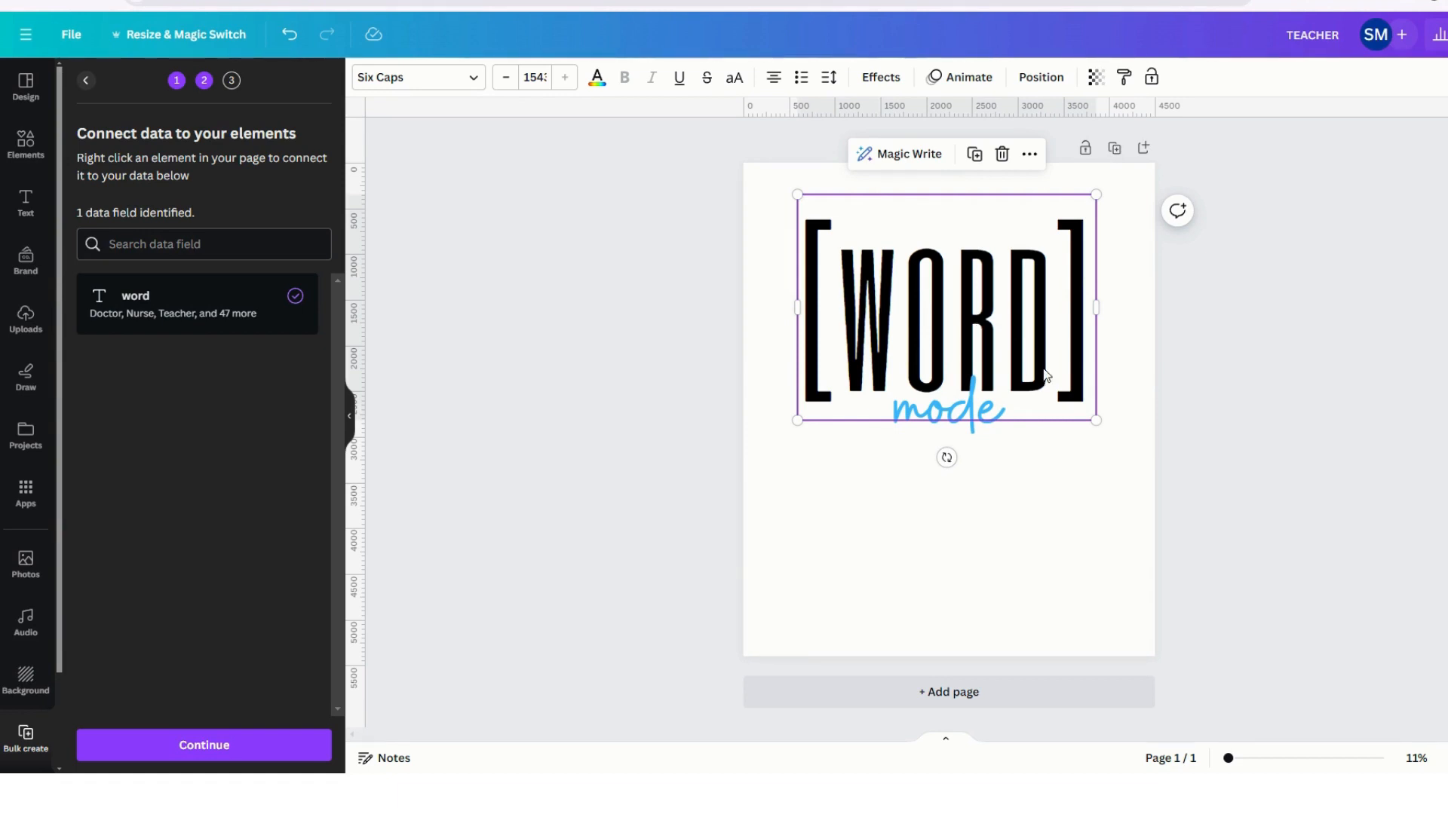
pyautogui.moveTo(1013, 365)
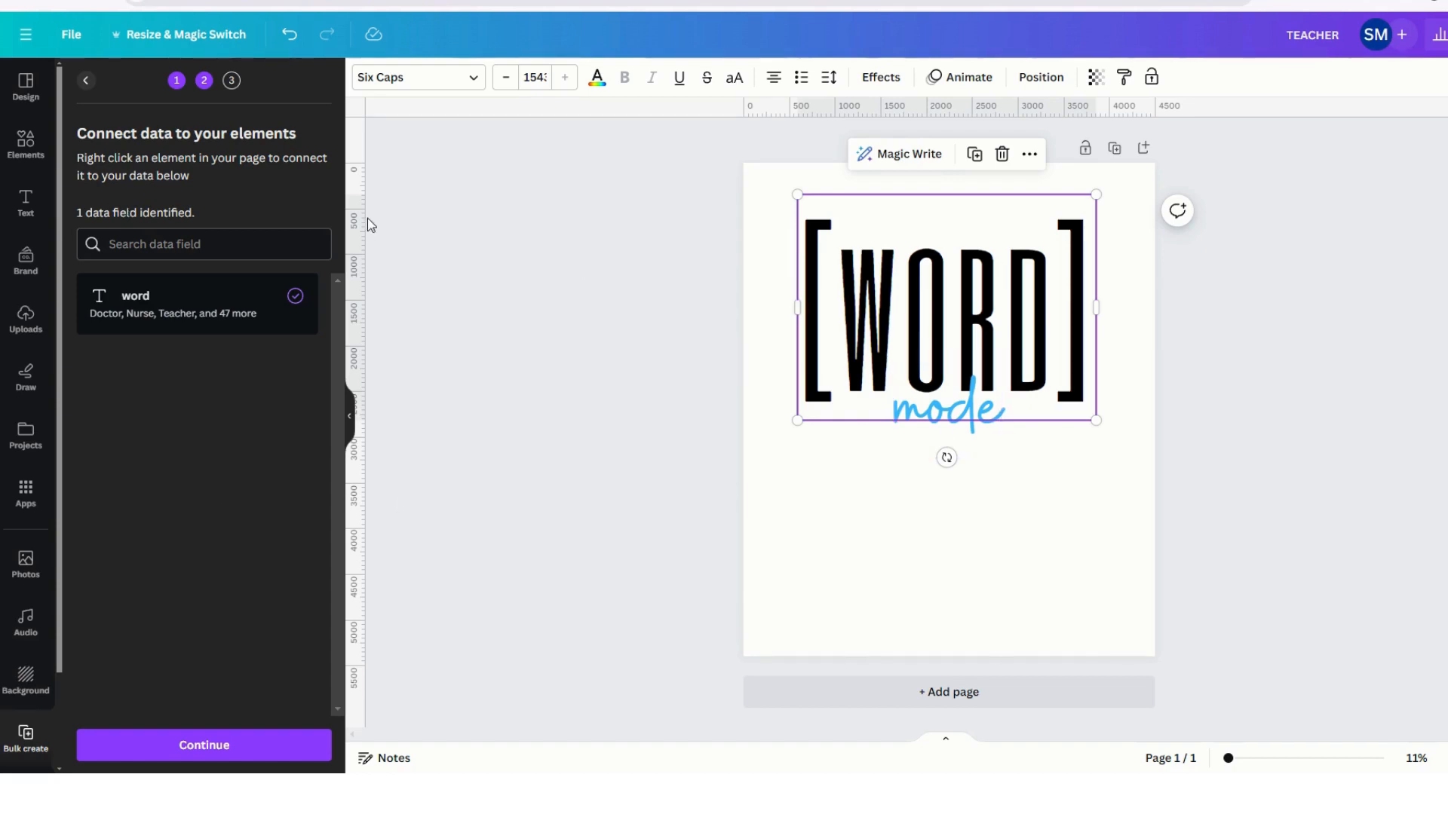
pyautogui.moveTo(111, 319)
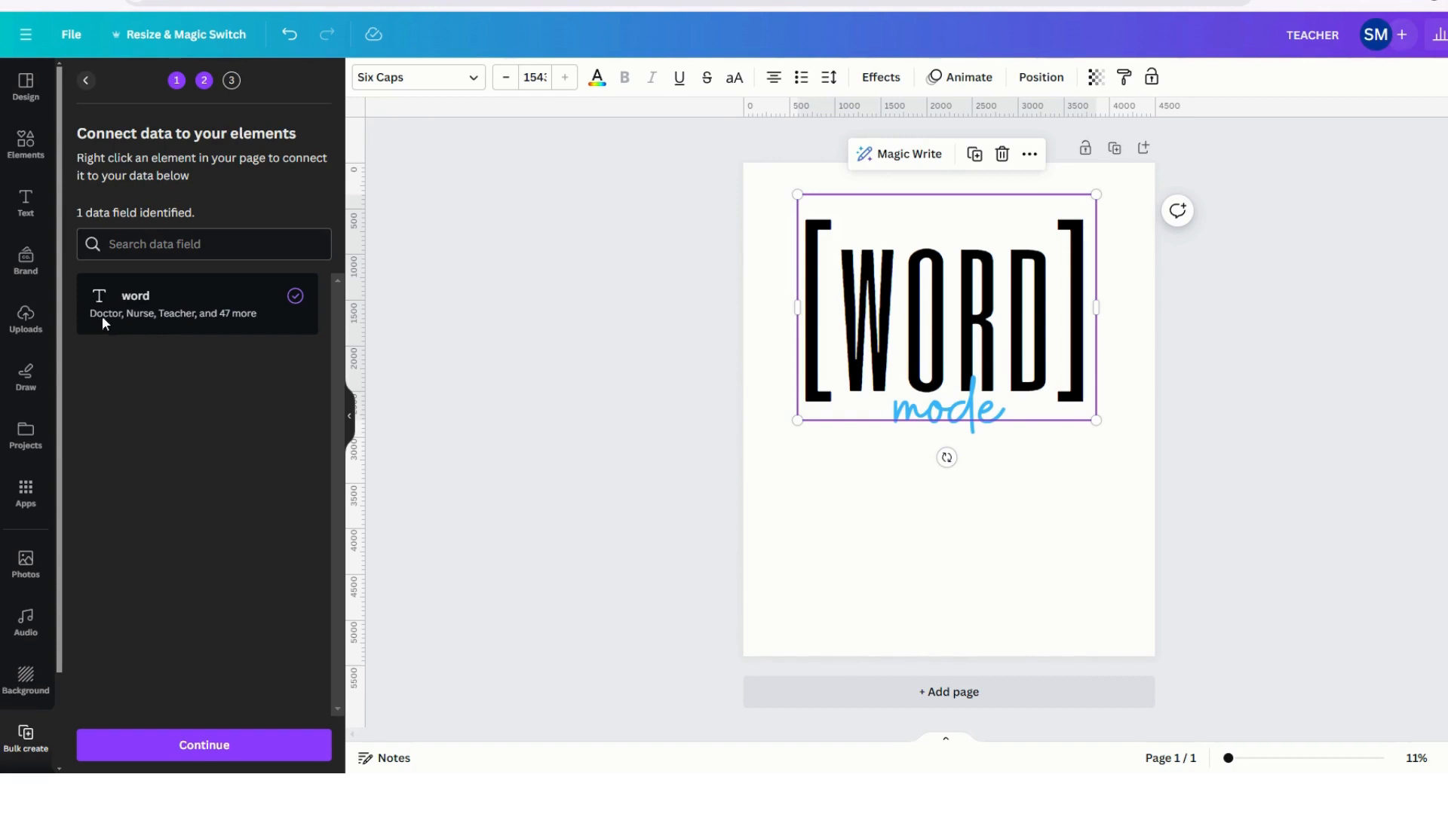
pyautogui.moveTo(135, 330)
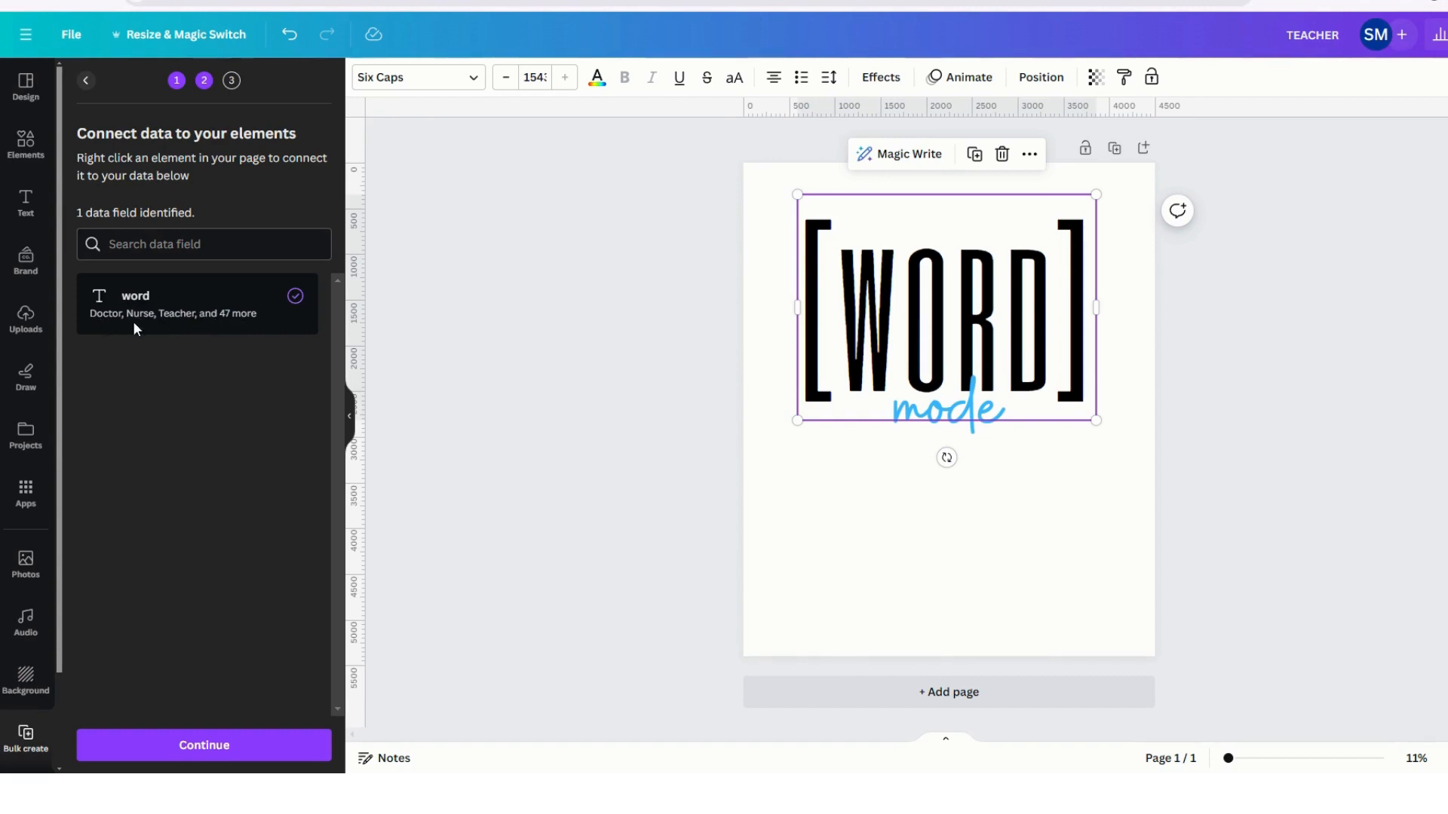
pyautogui.moveTo(244, 320)
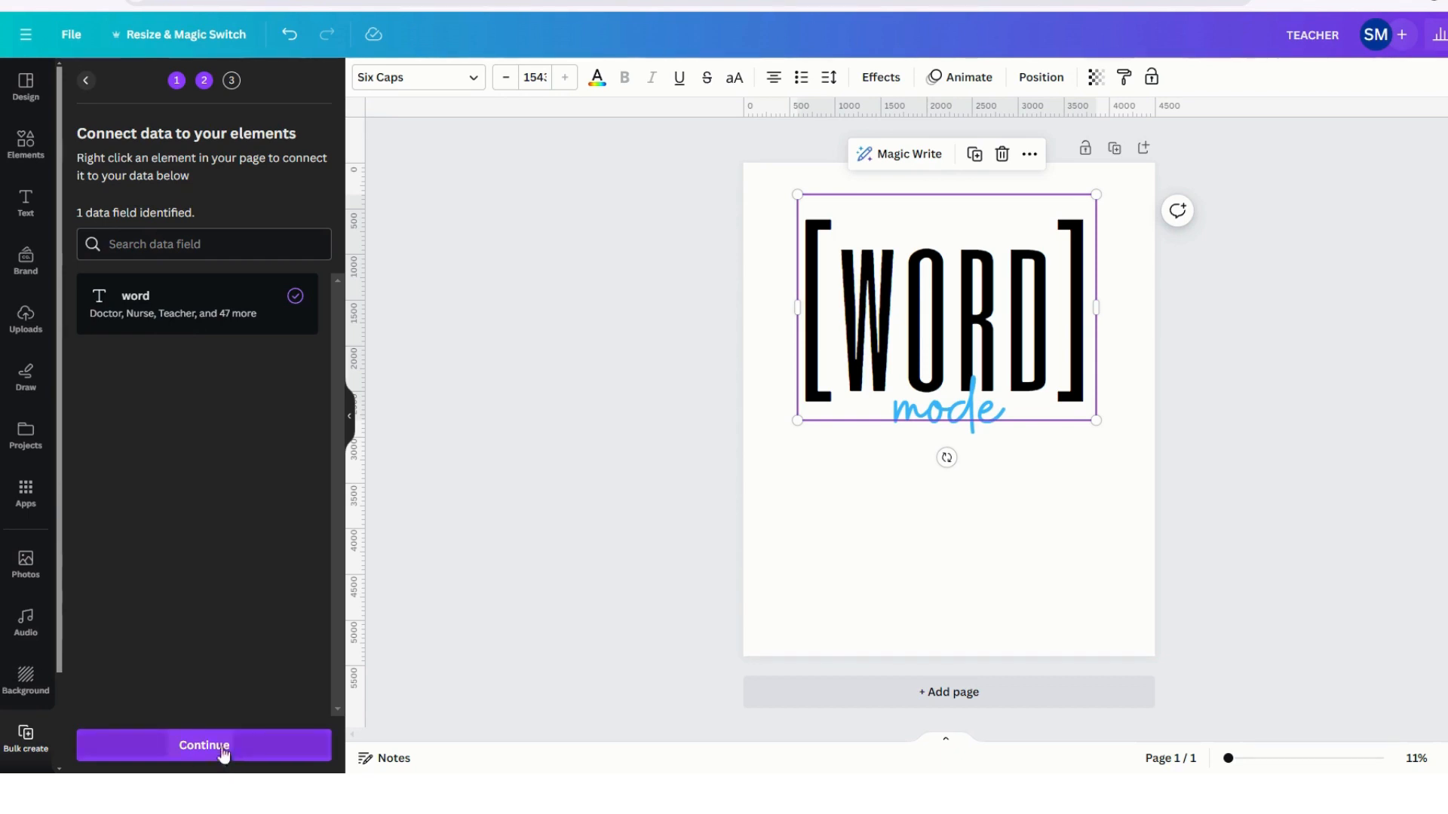
# Step: Continue with all rows selected and generate 50 designs, page 1 reading Doctor
pyautogui.click(202, 745)
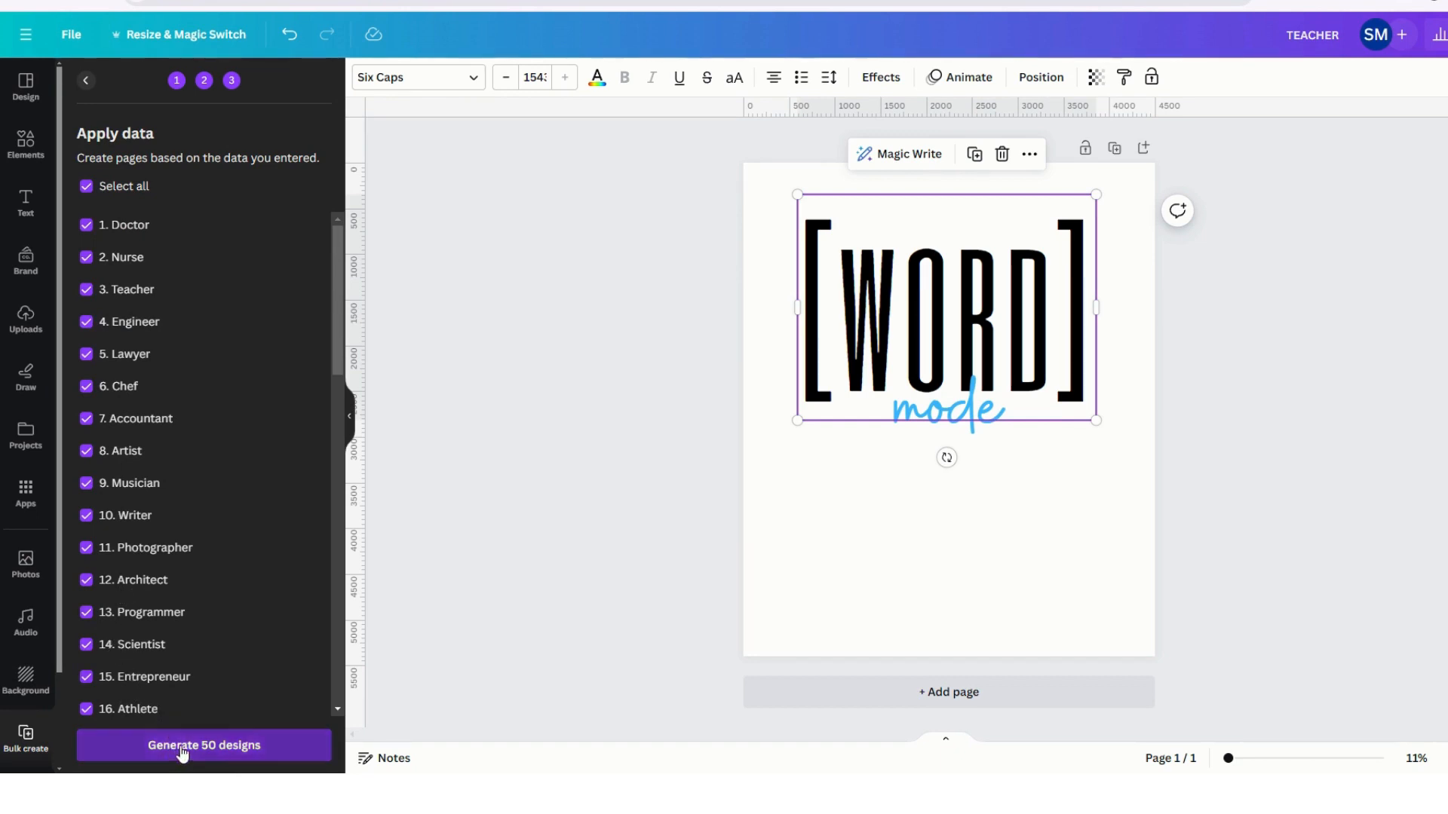
pyautogui.click(203, 745)
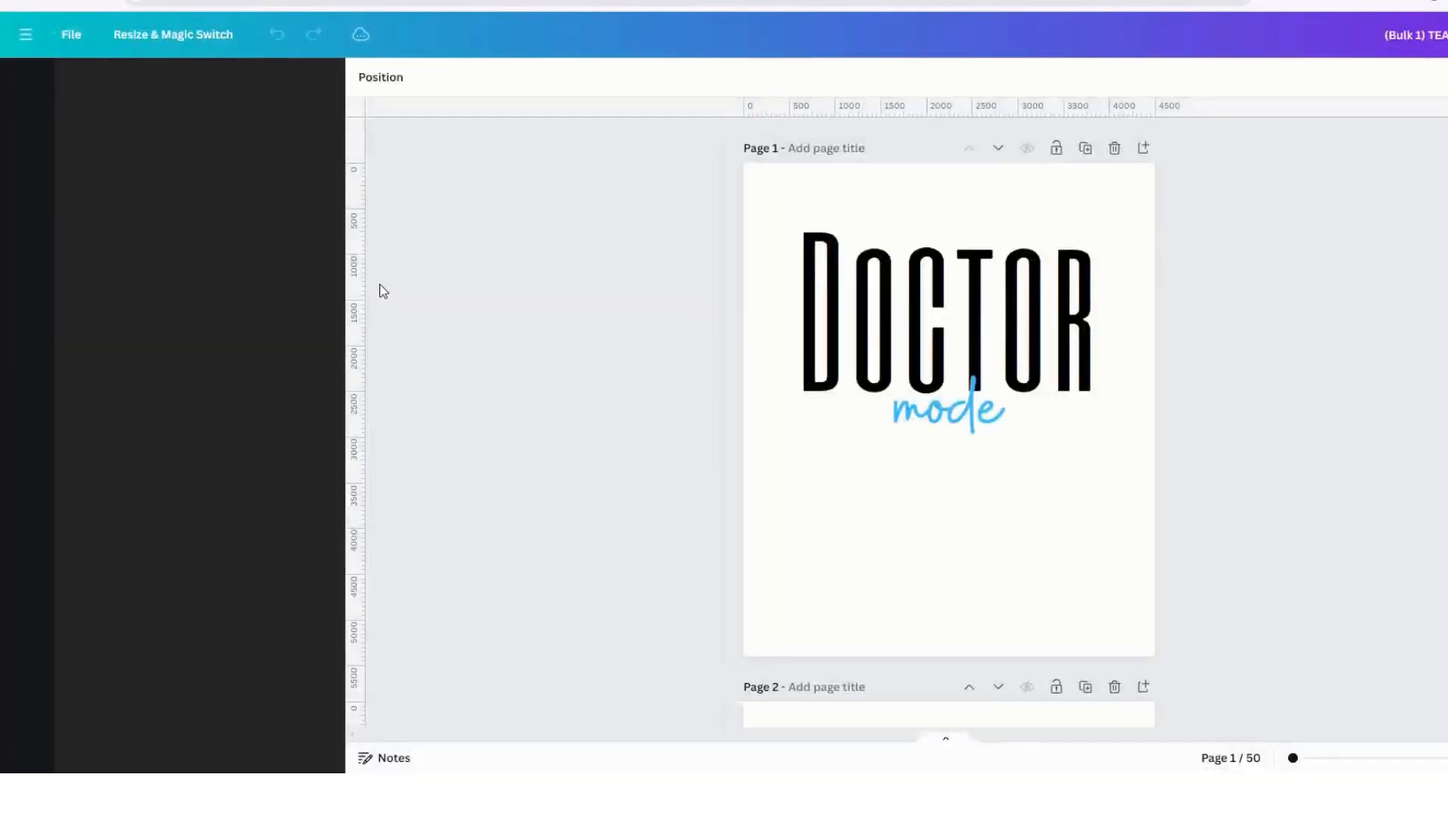
pyautogui.click(942, 411)
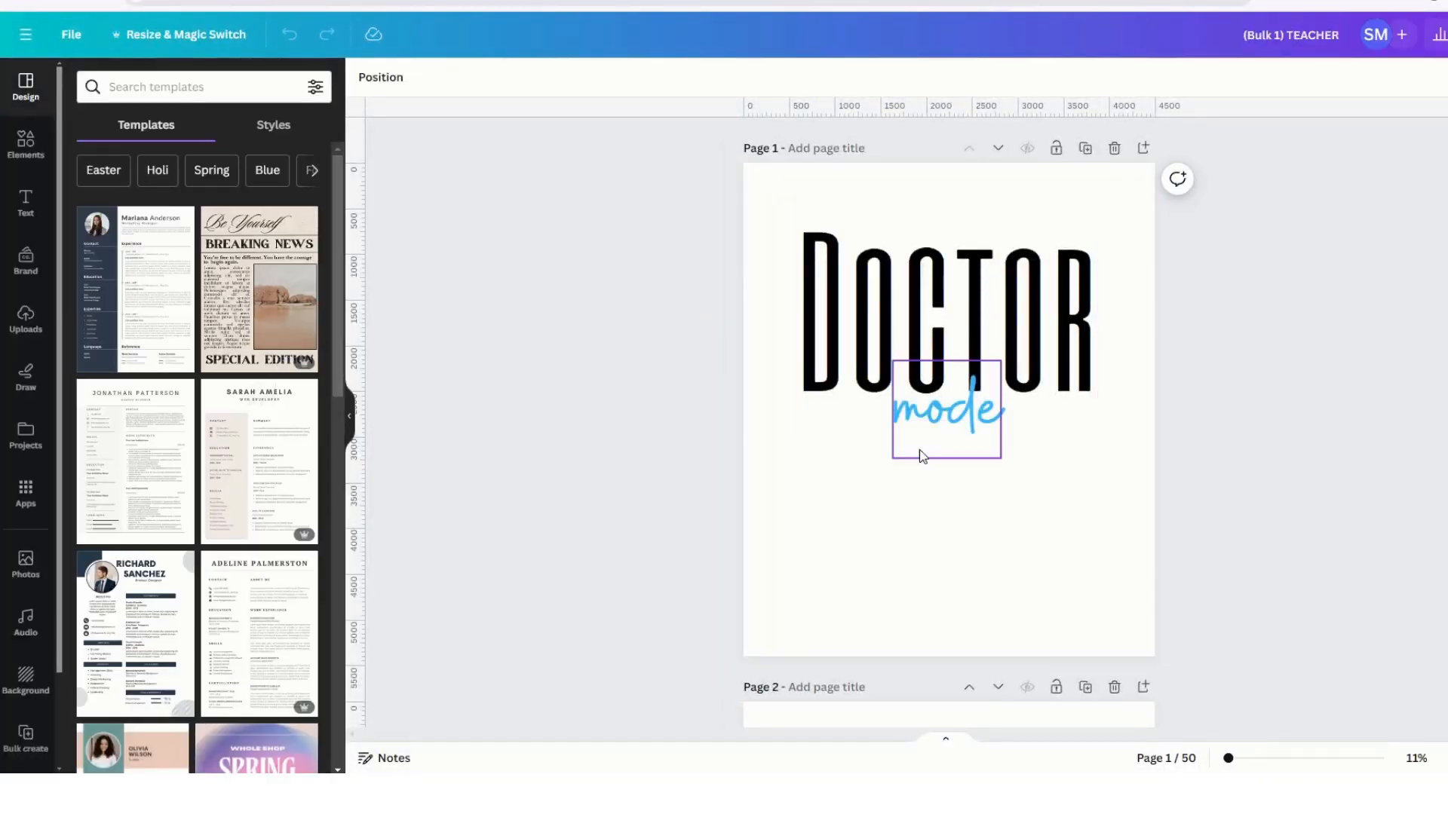
pyautogui.click(1039, 533)
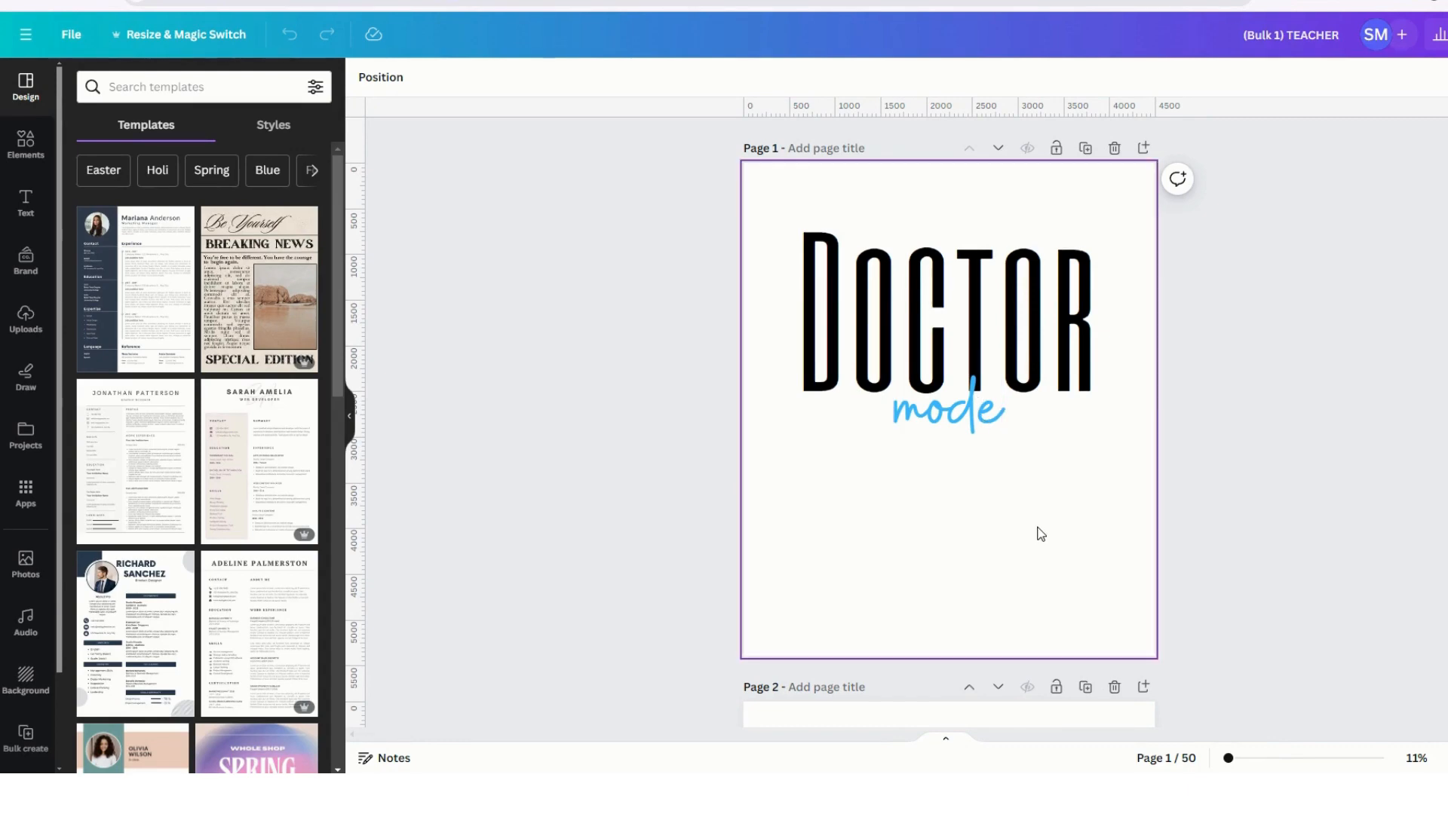
pyautogui.scroll(-3)
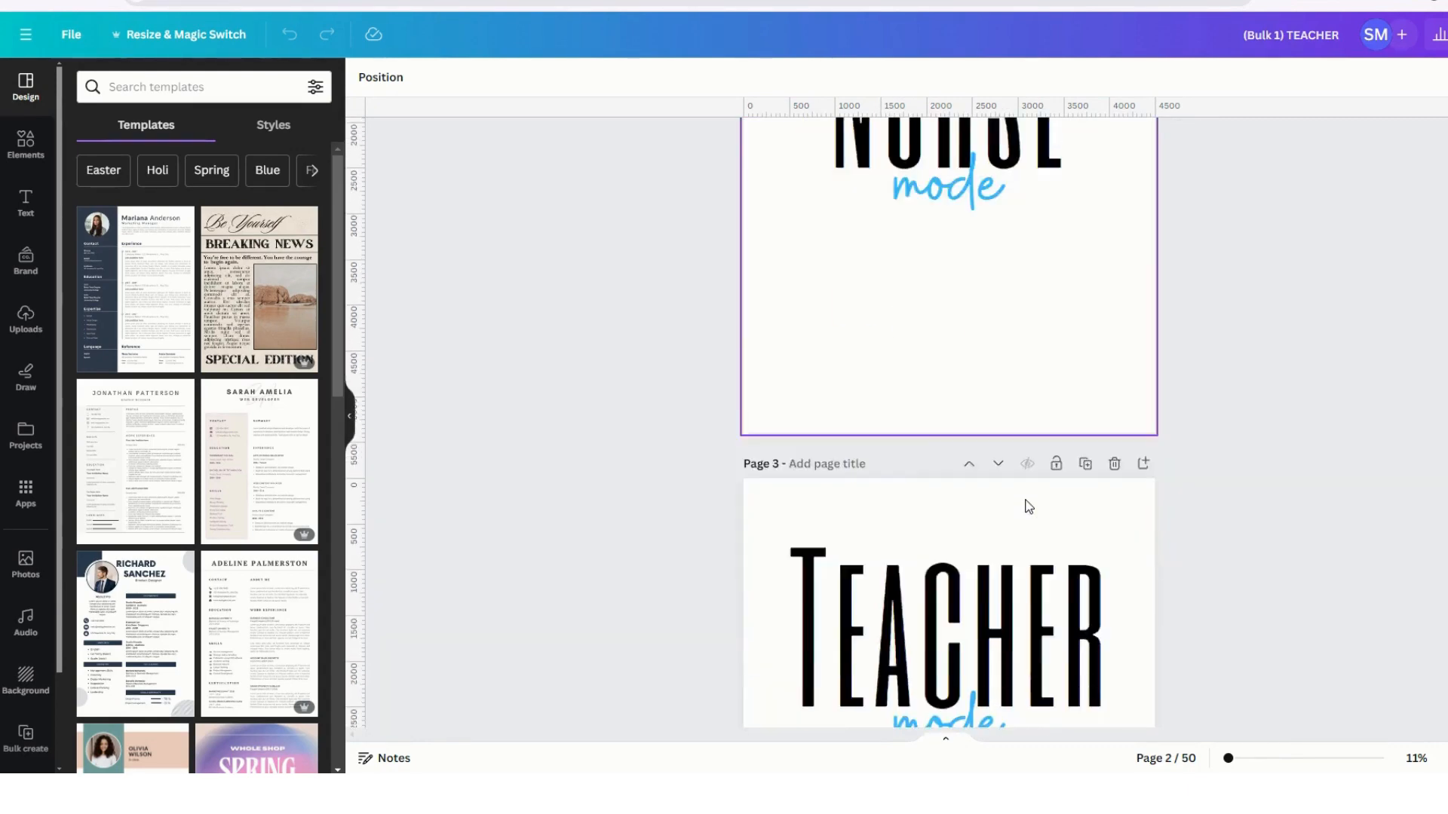
pyautogui.scroll(-3)
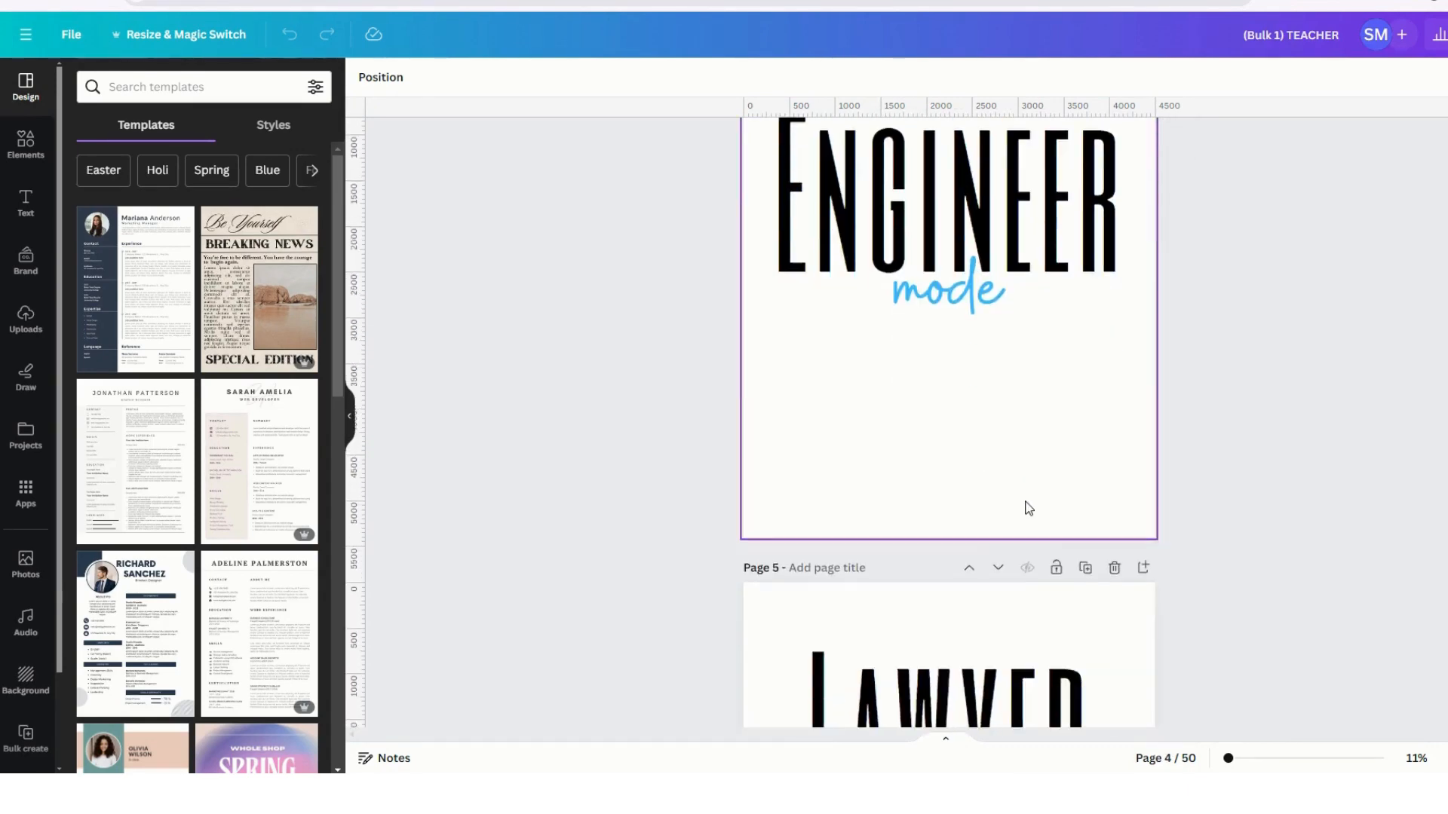
pyautogui.scroll(-3)
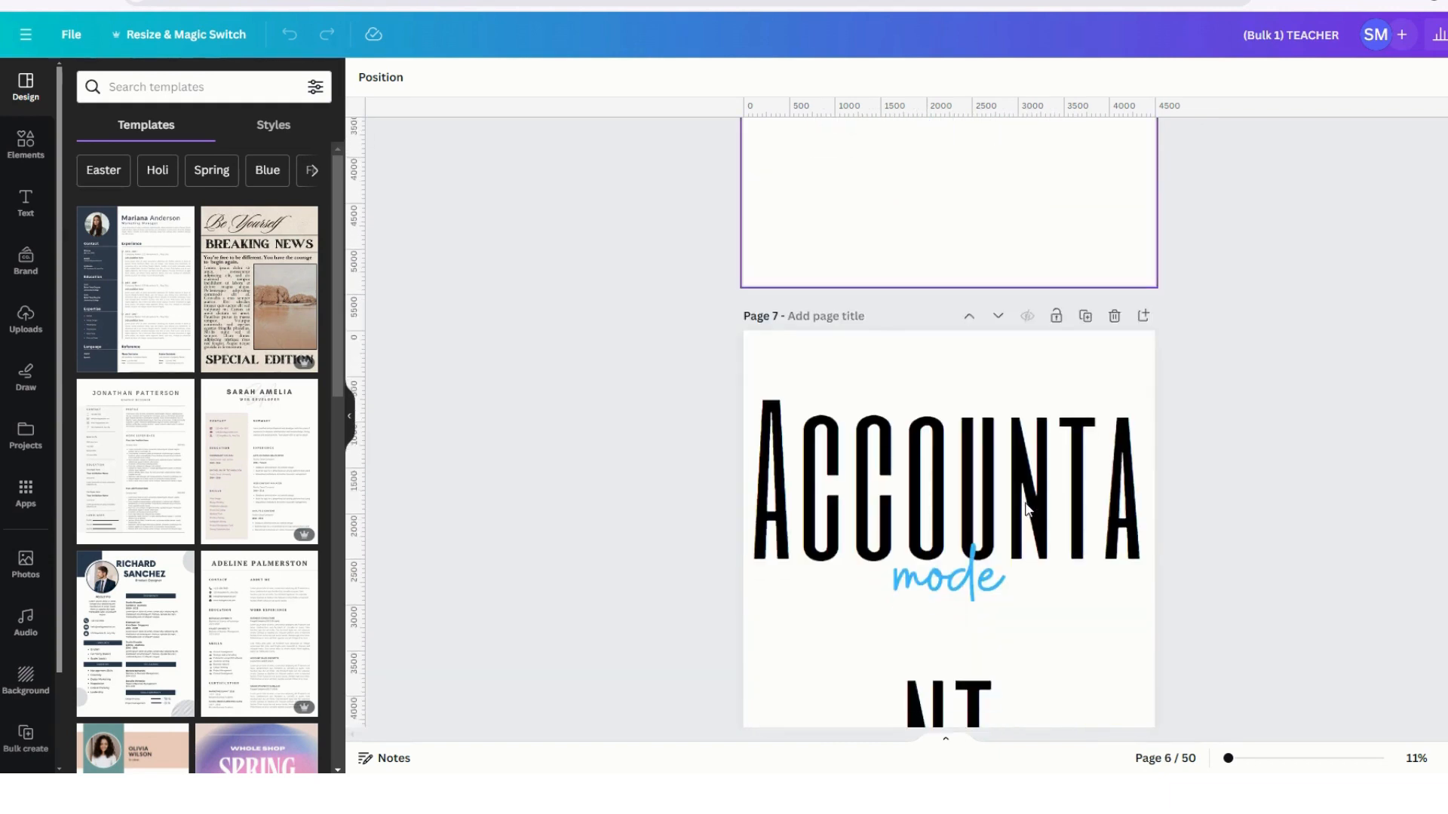
pyautogui.scroll(-3)
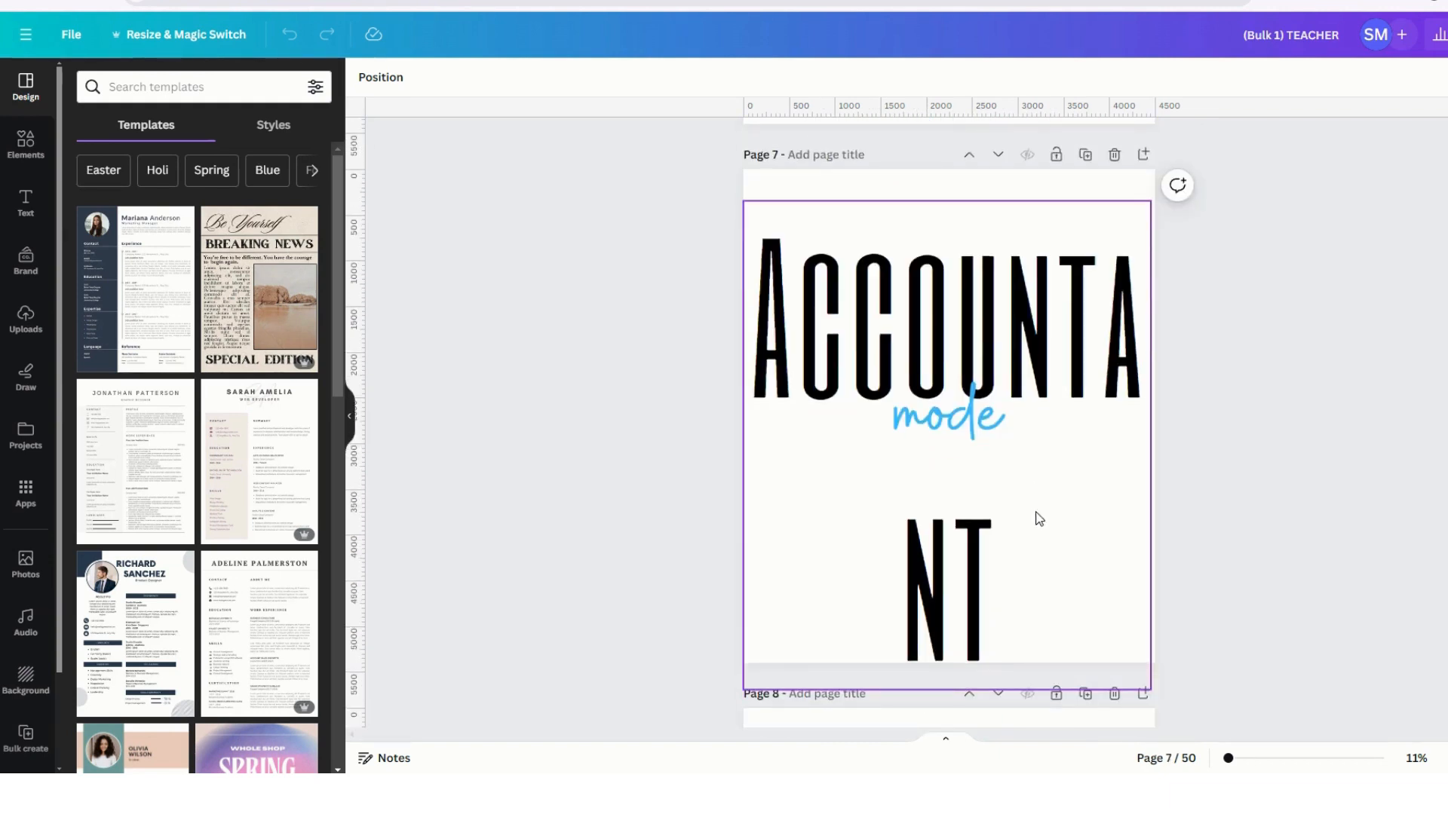
pyautogui.moveTo(1057, 362)
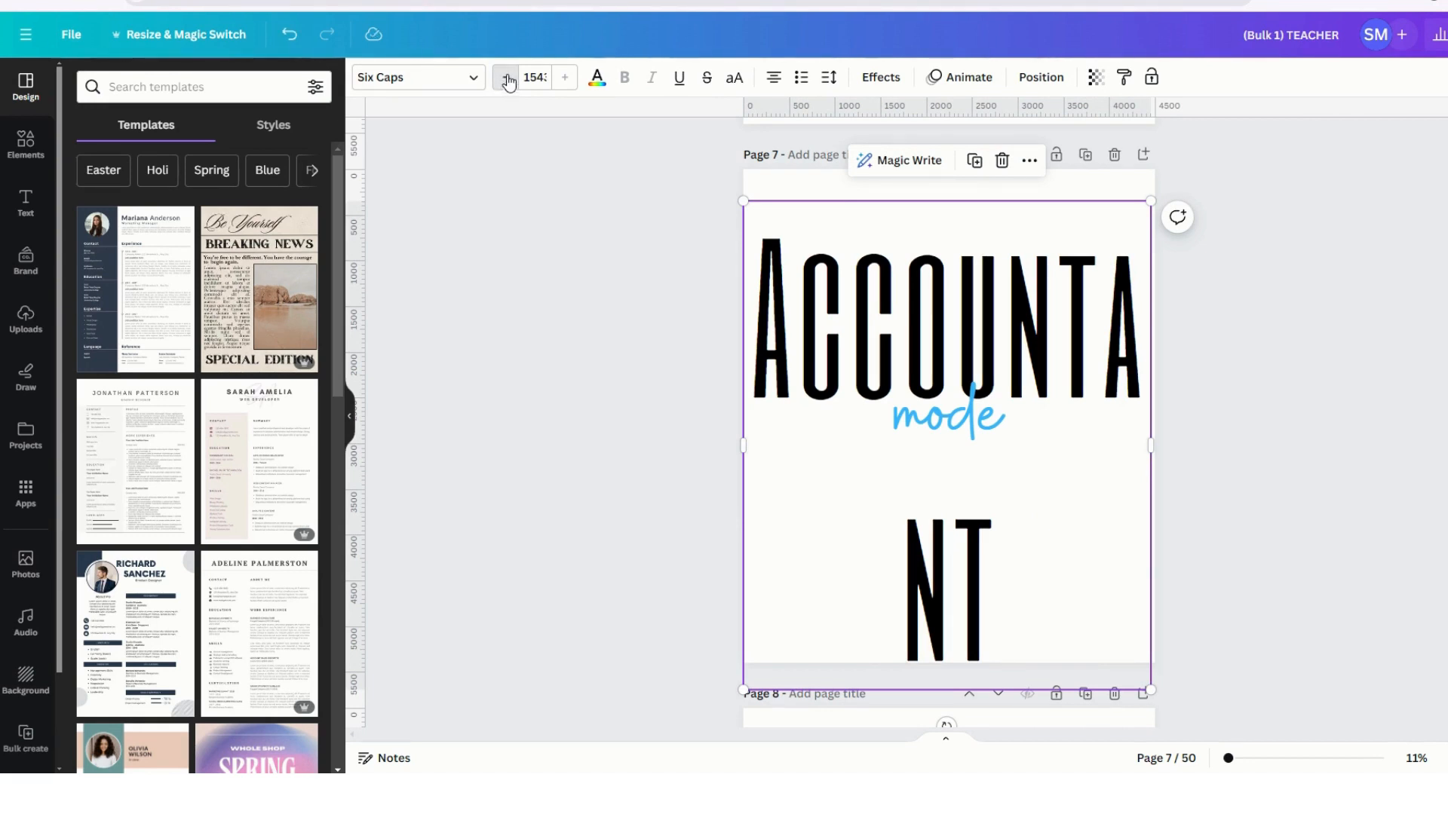
pyautogui.click(504, 77)
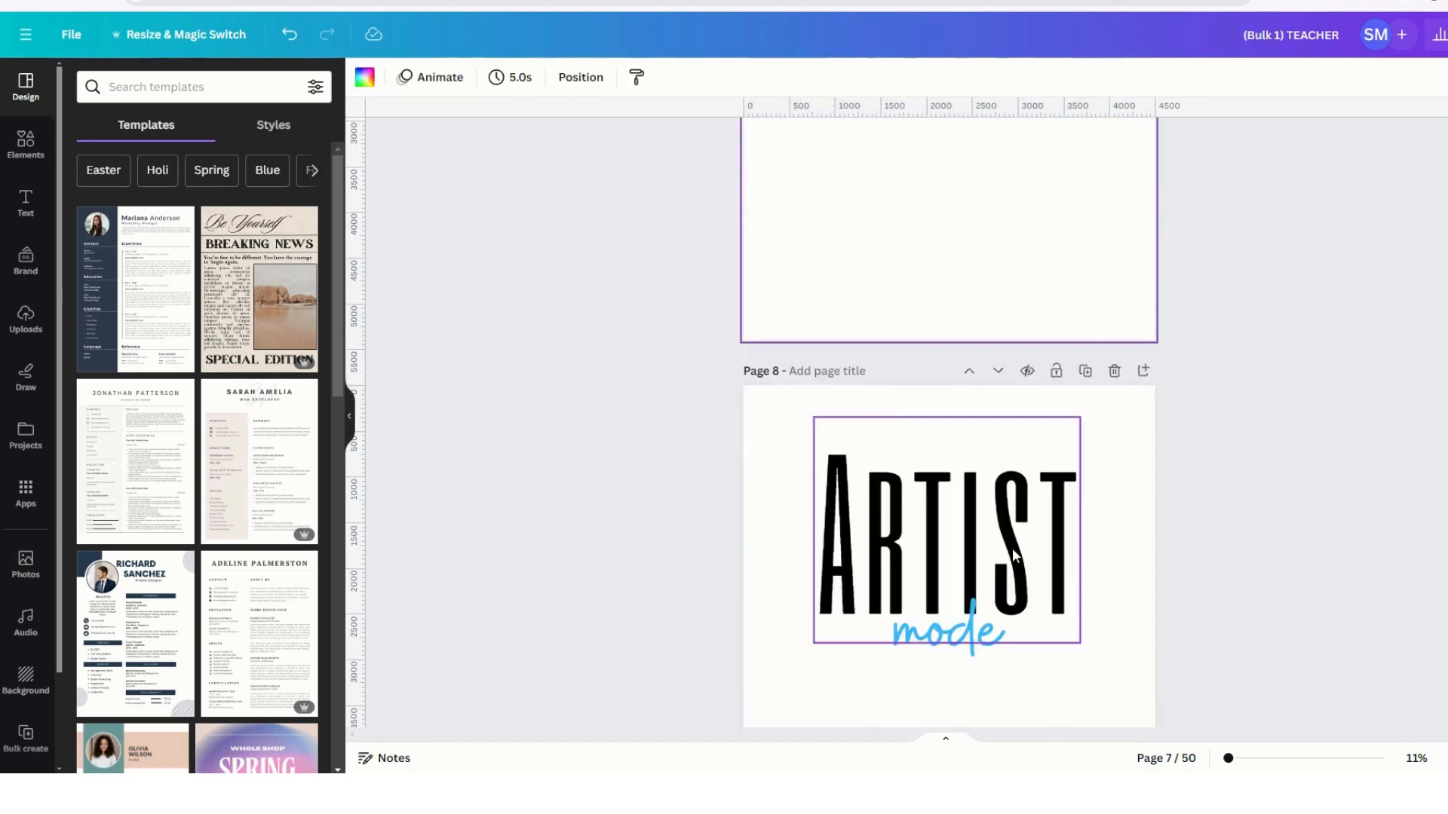
pyautogui.scroll(-3)
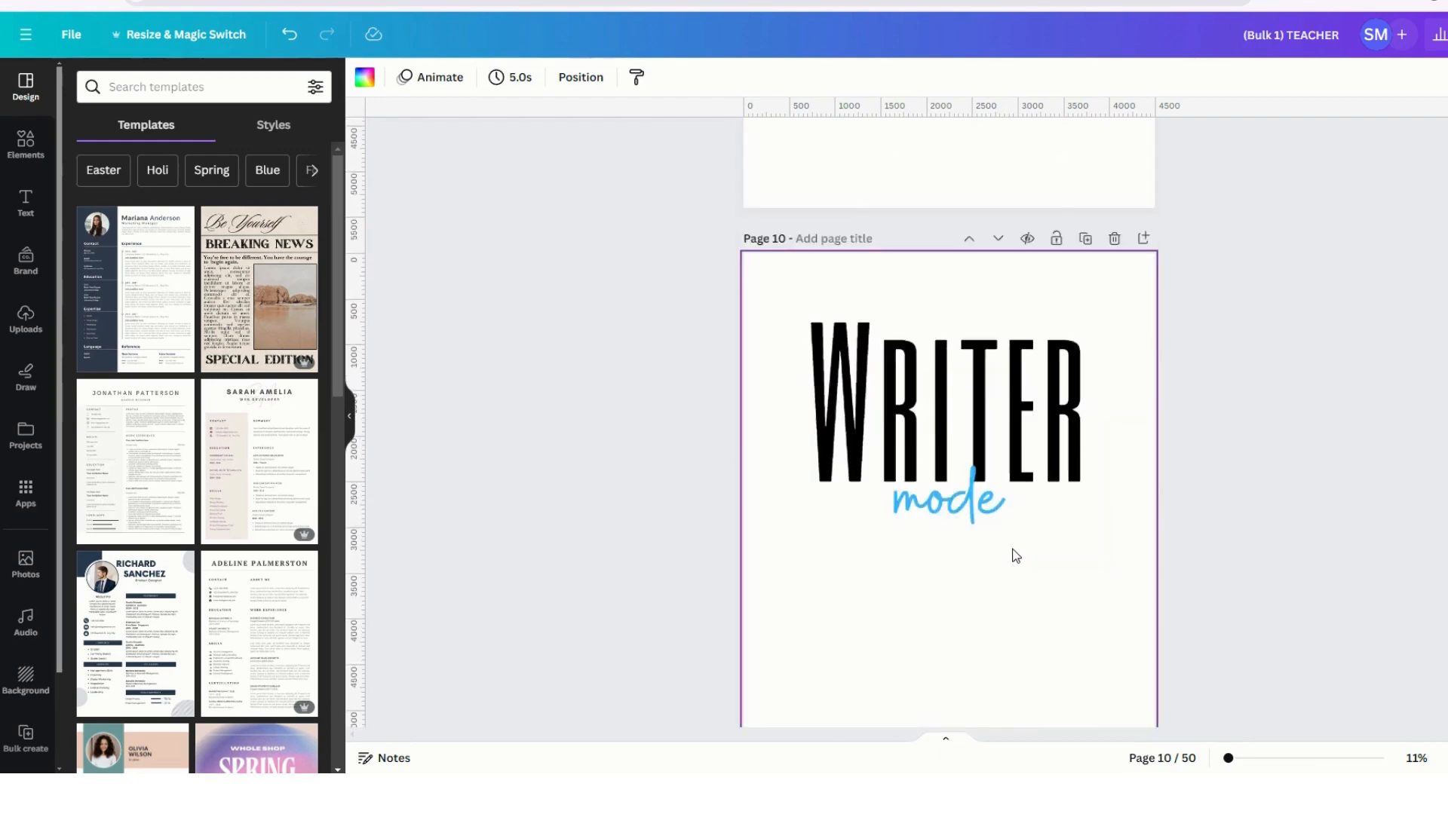
pyautogui.scroll(-3)
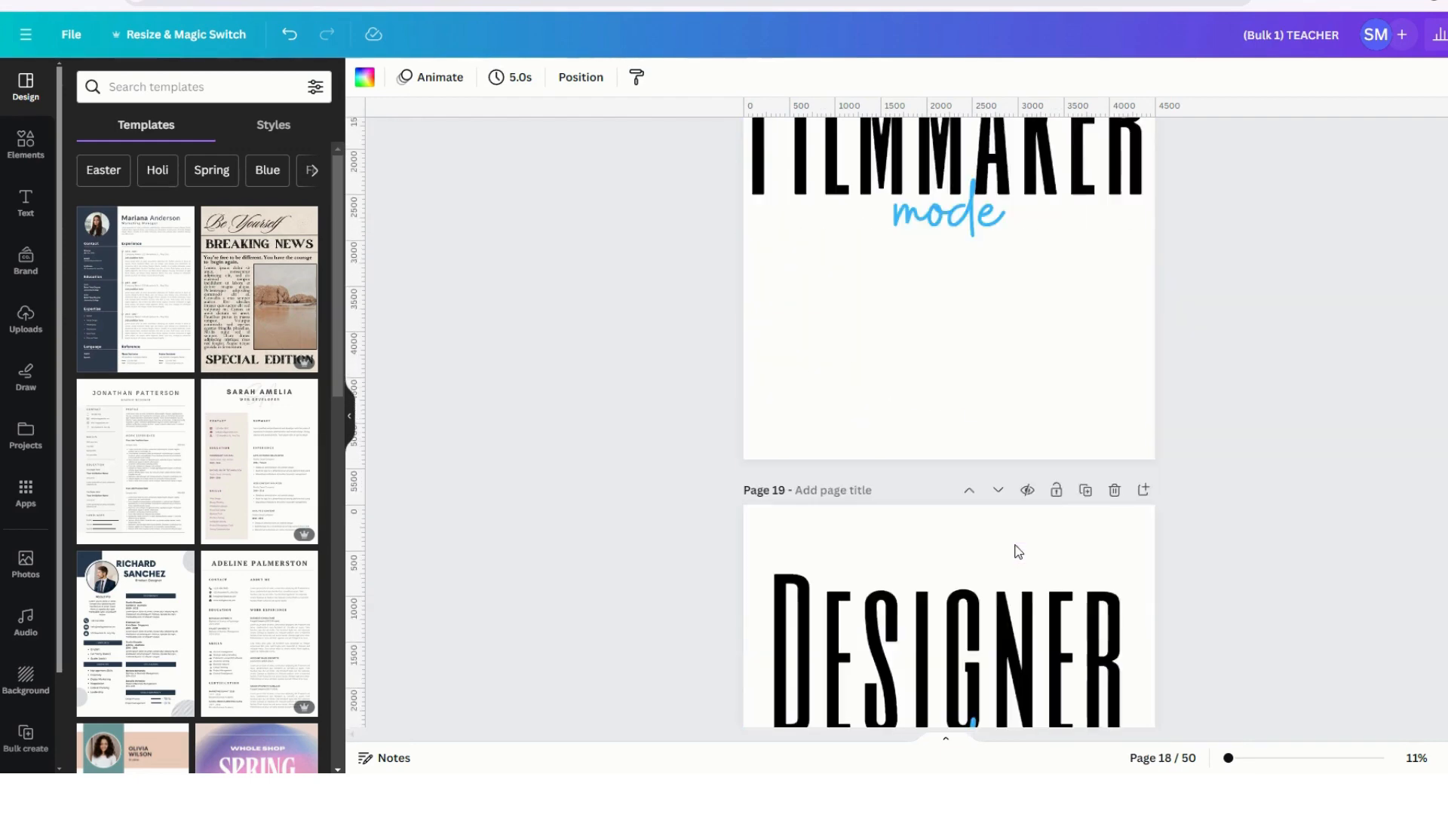
pyautogui.scroll(-3)
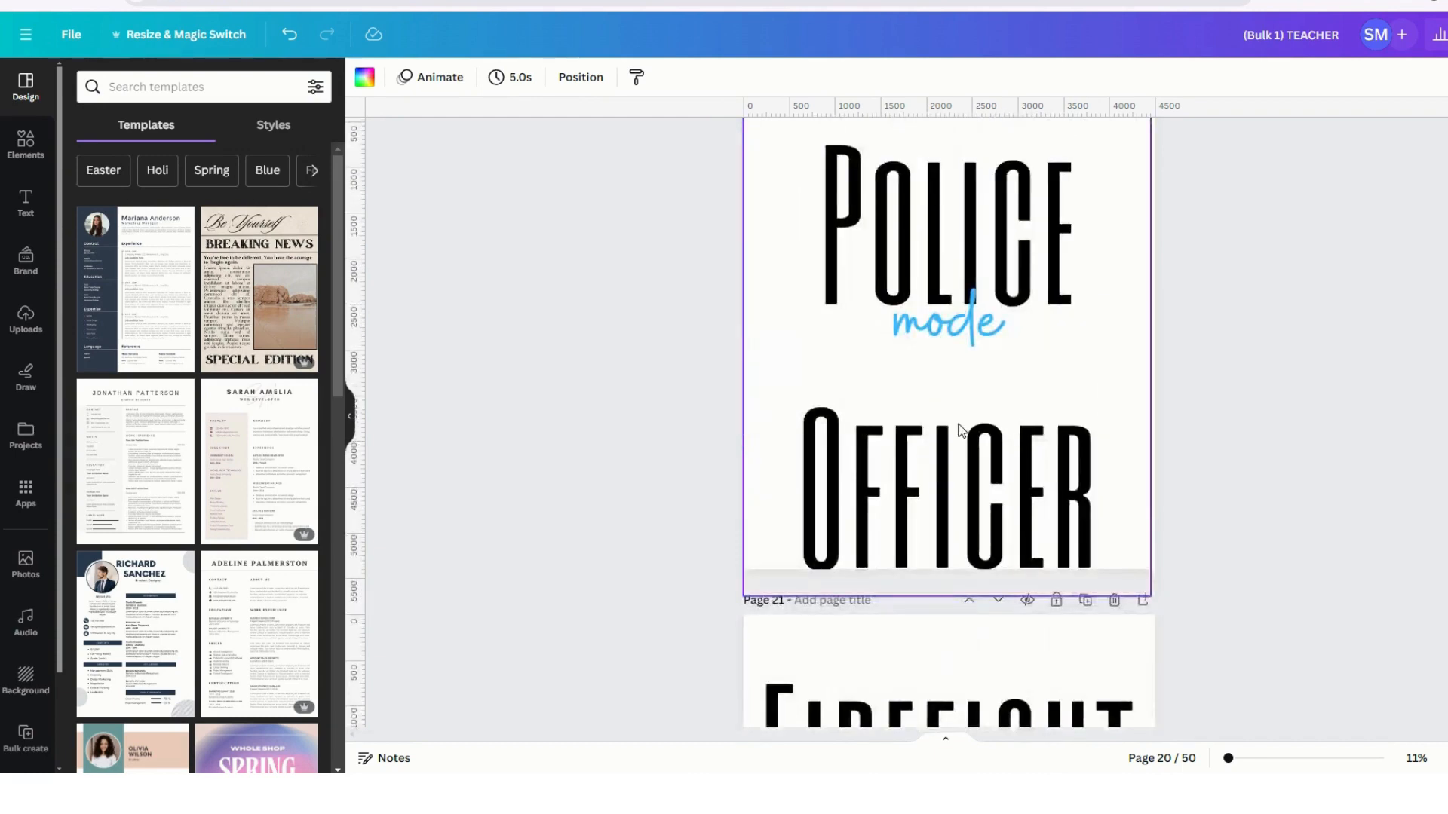
pyautogui.scroll(-3)
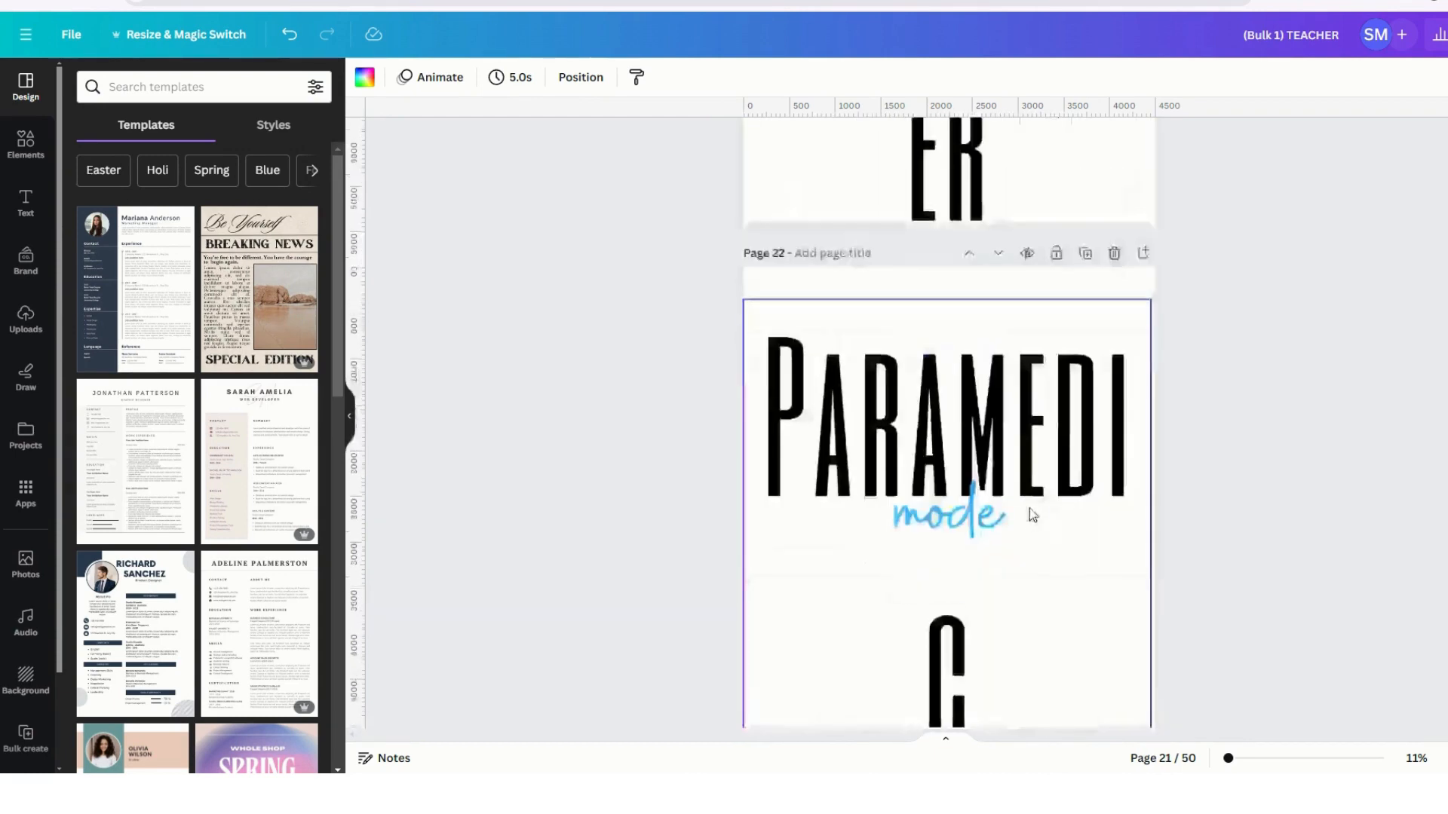
pyautogui.scroll(3)
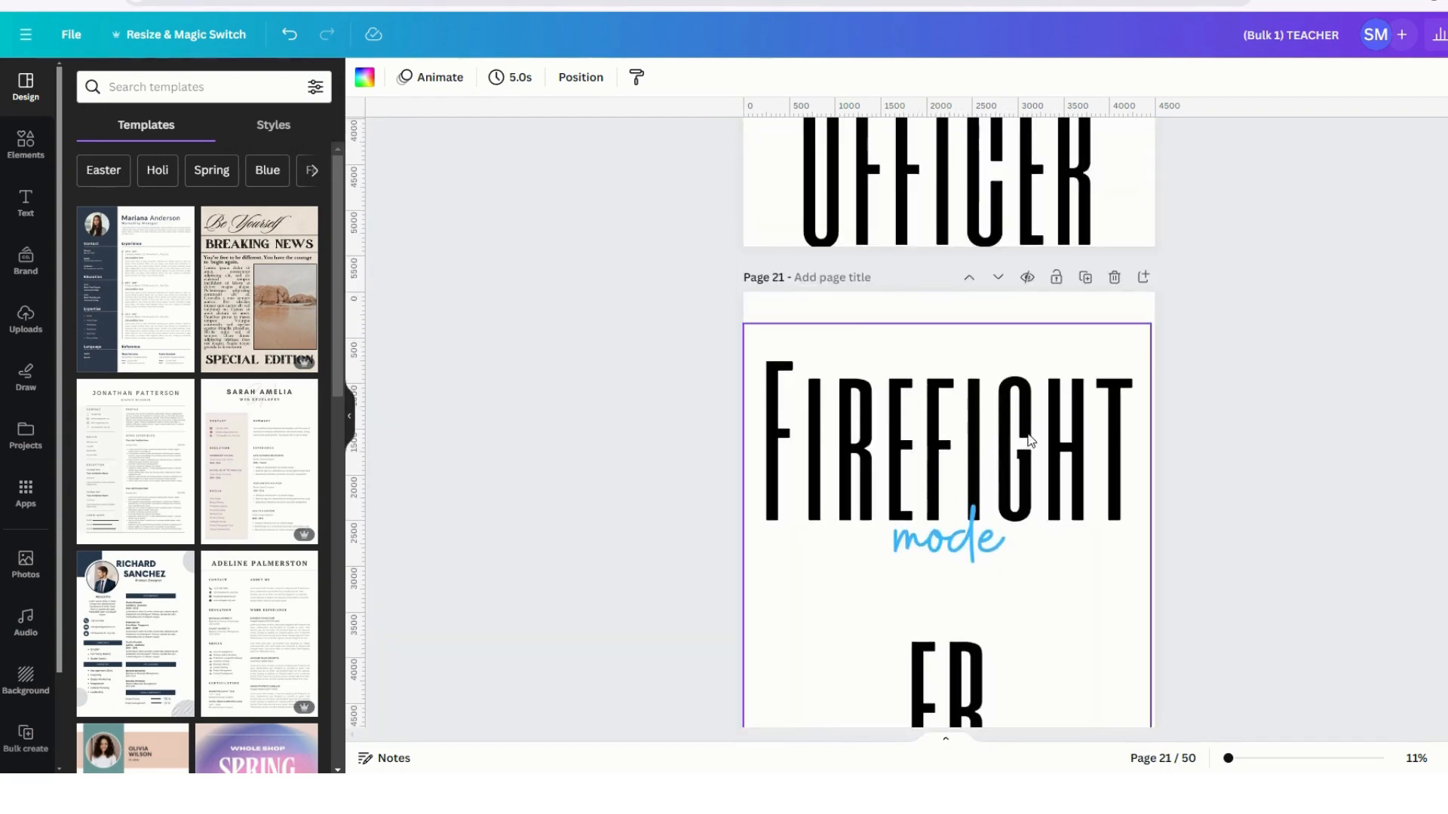
pyautogui.scroll(3)
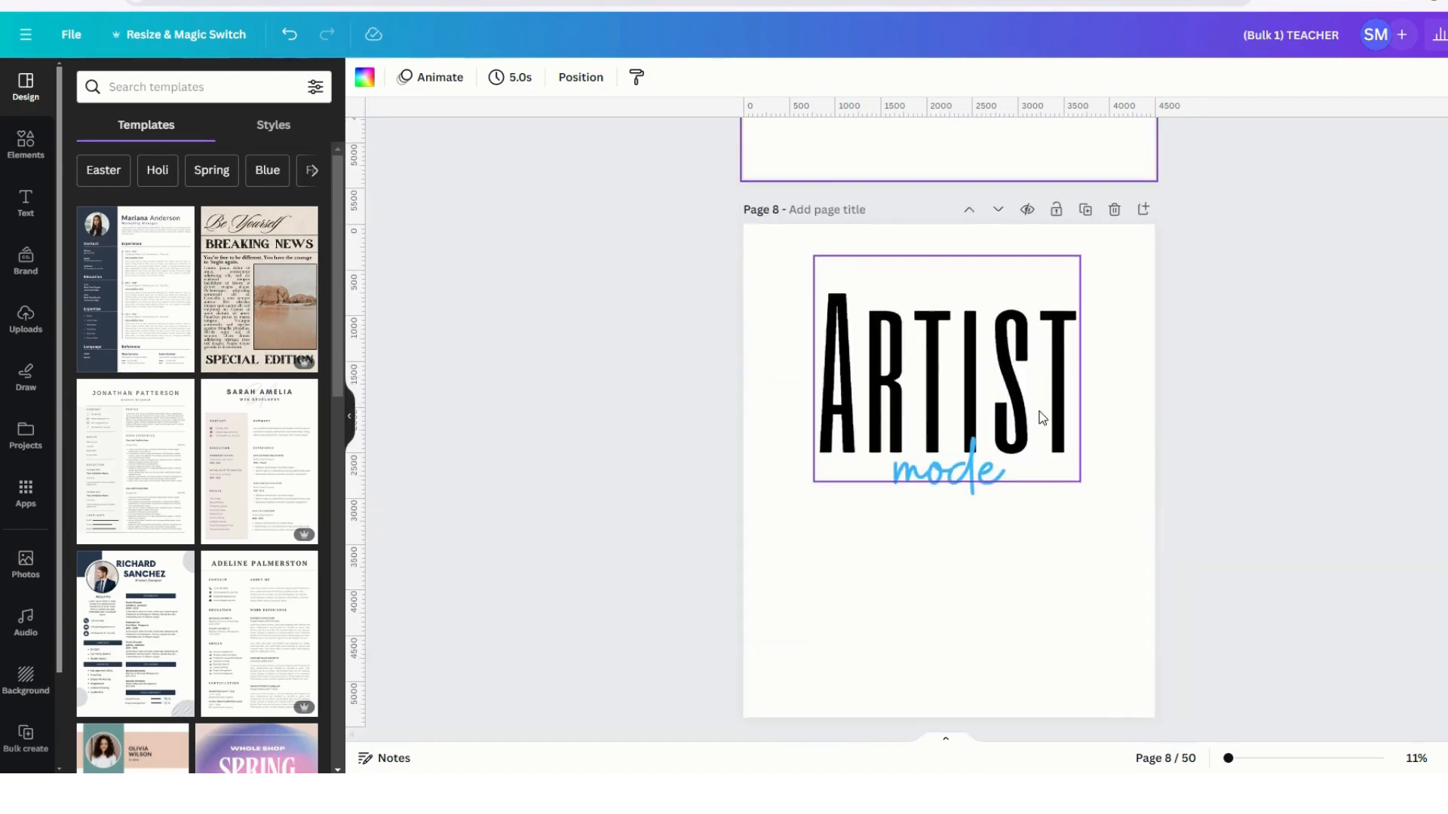
pyautogui.scroll(3)
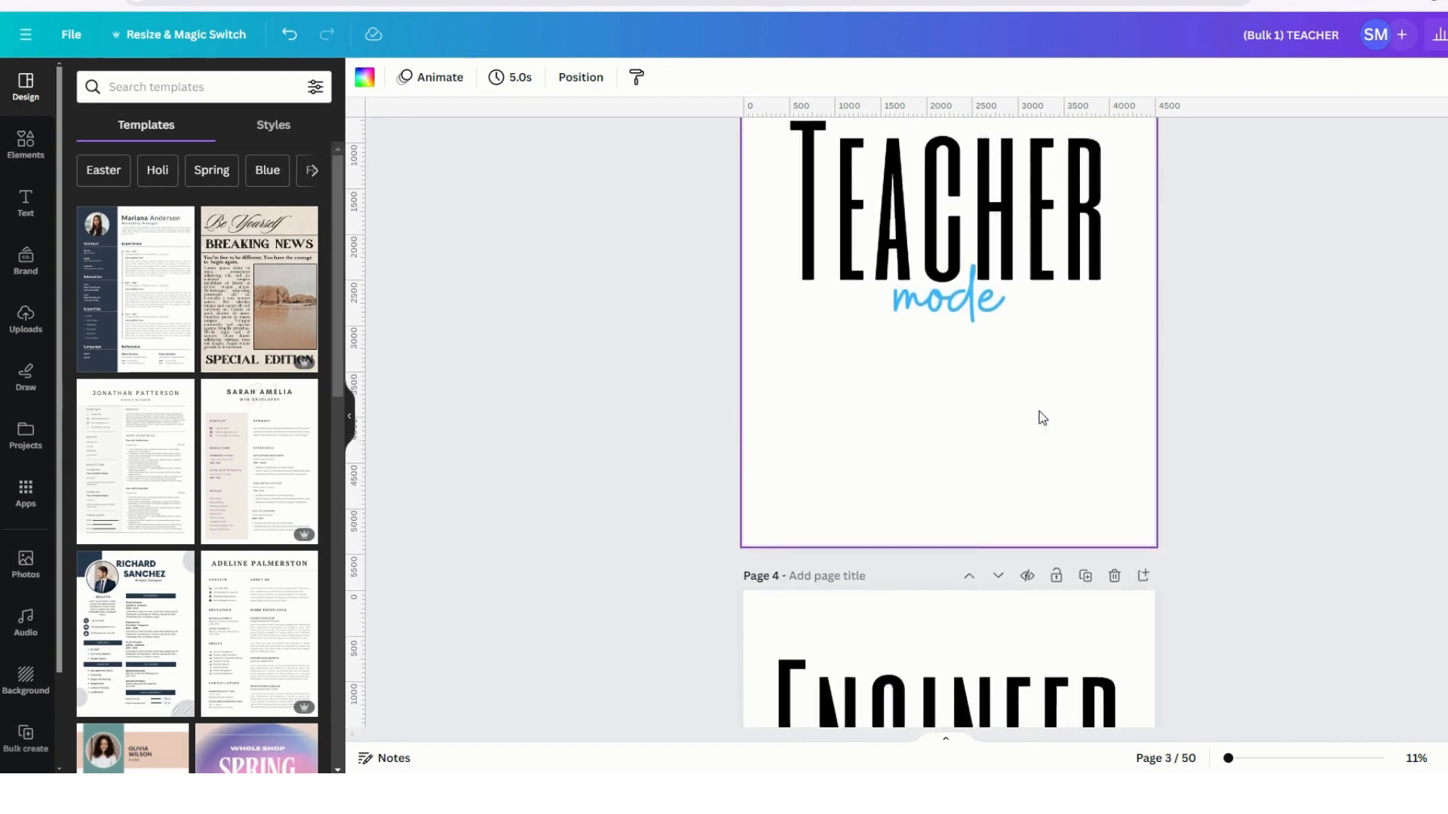
pyautogui.scroll(3)
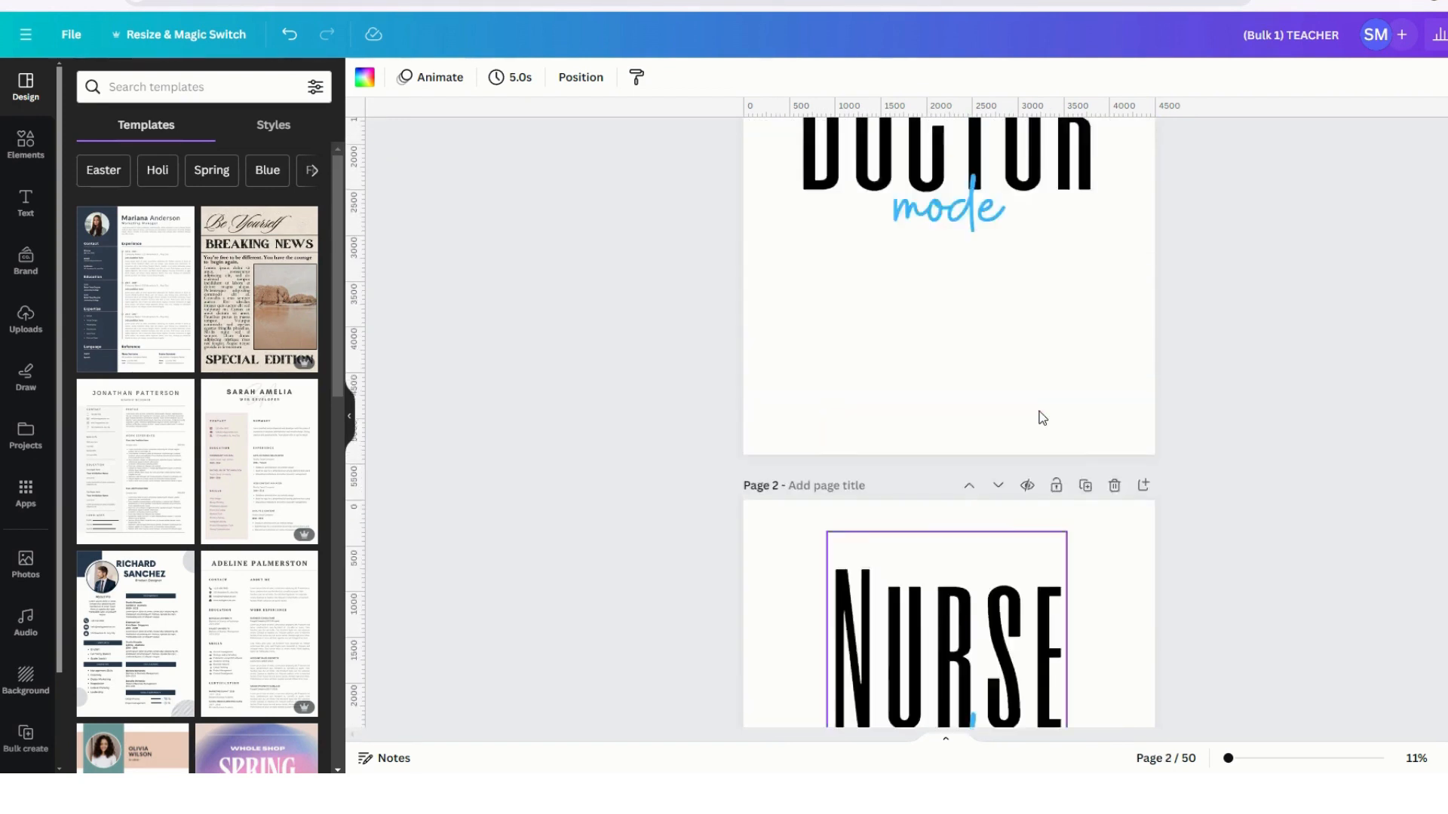
pyautogui.scroll(3)
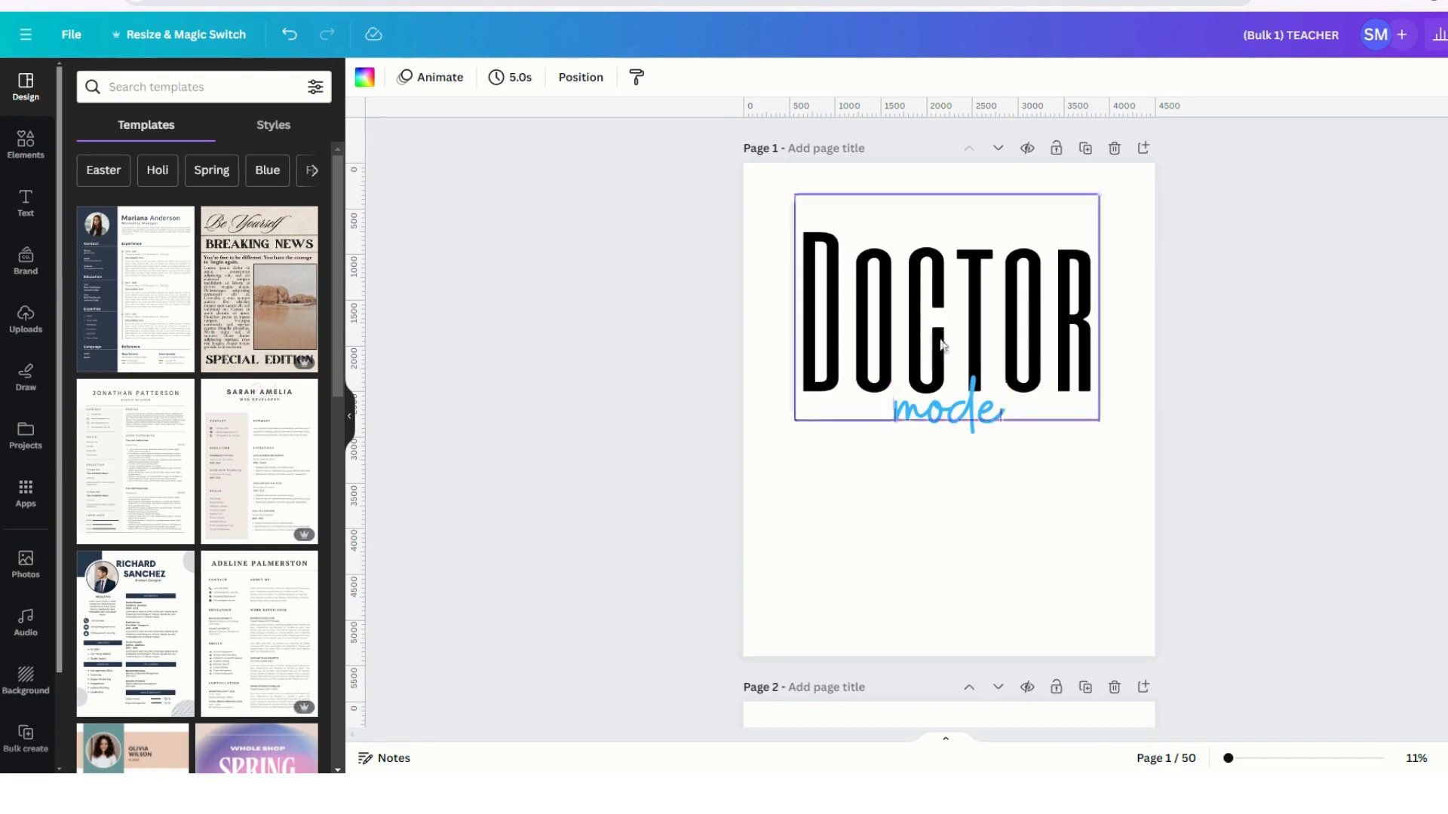
pyautogui.scroll(-3)
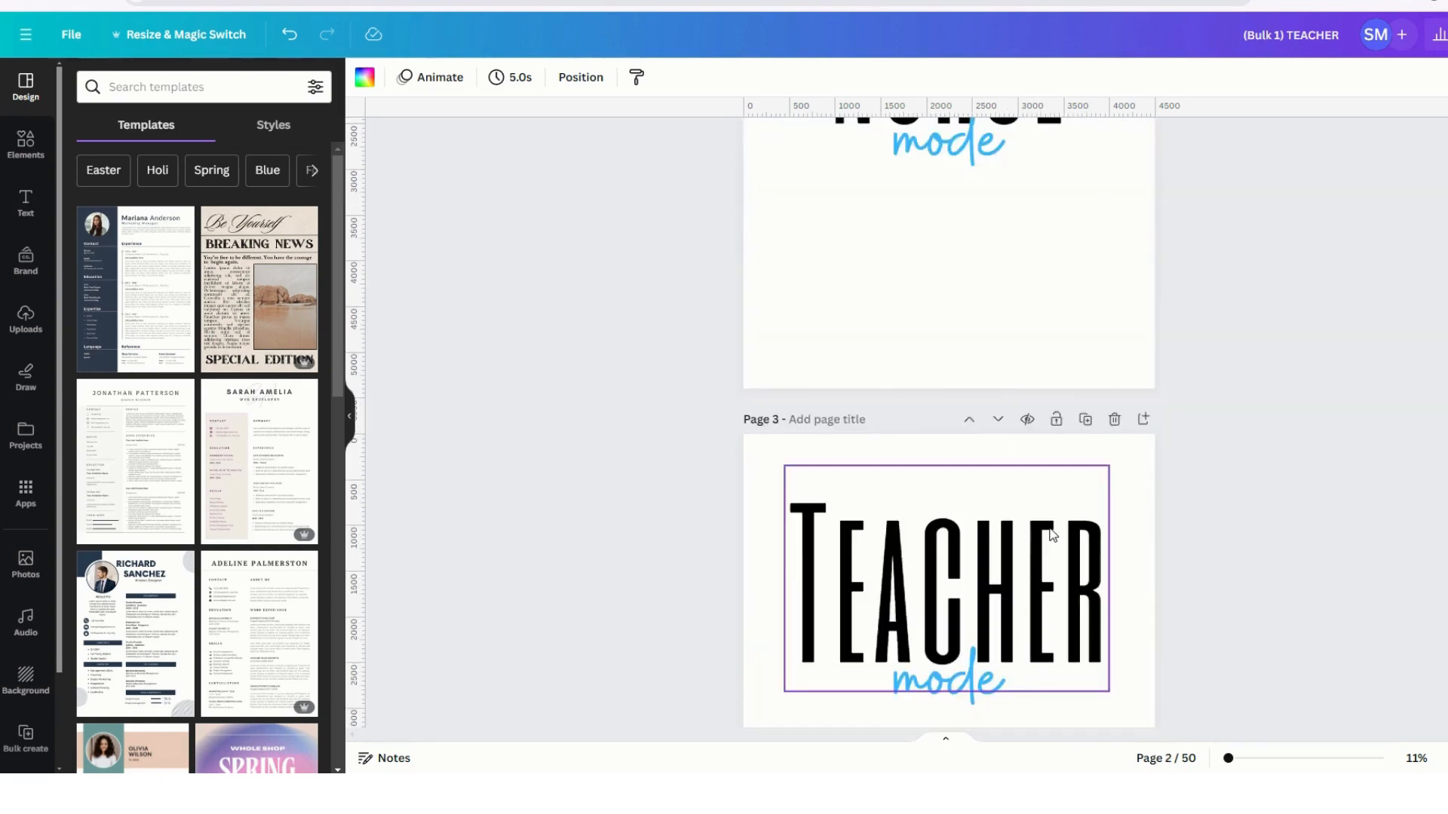
pyautogui.scroll(-3)
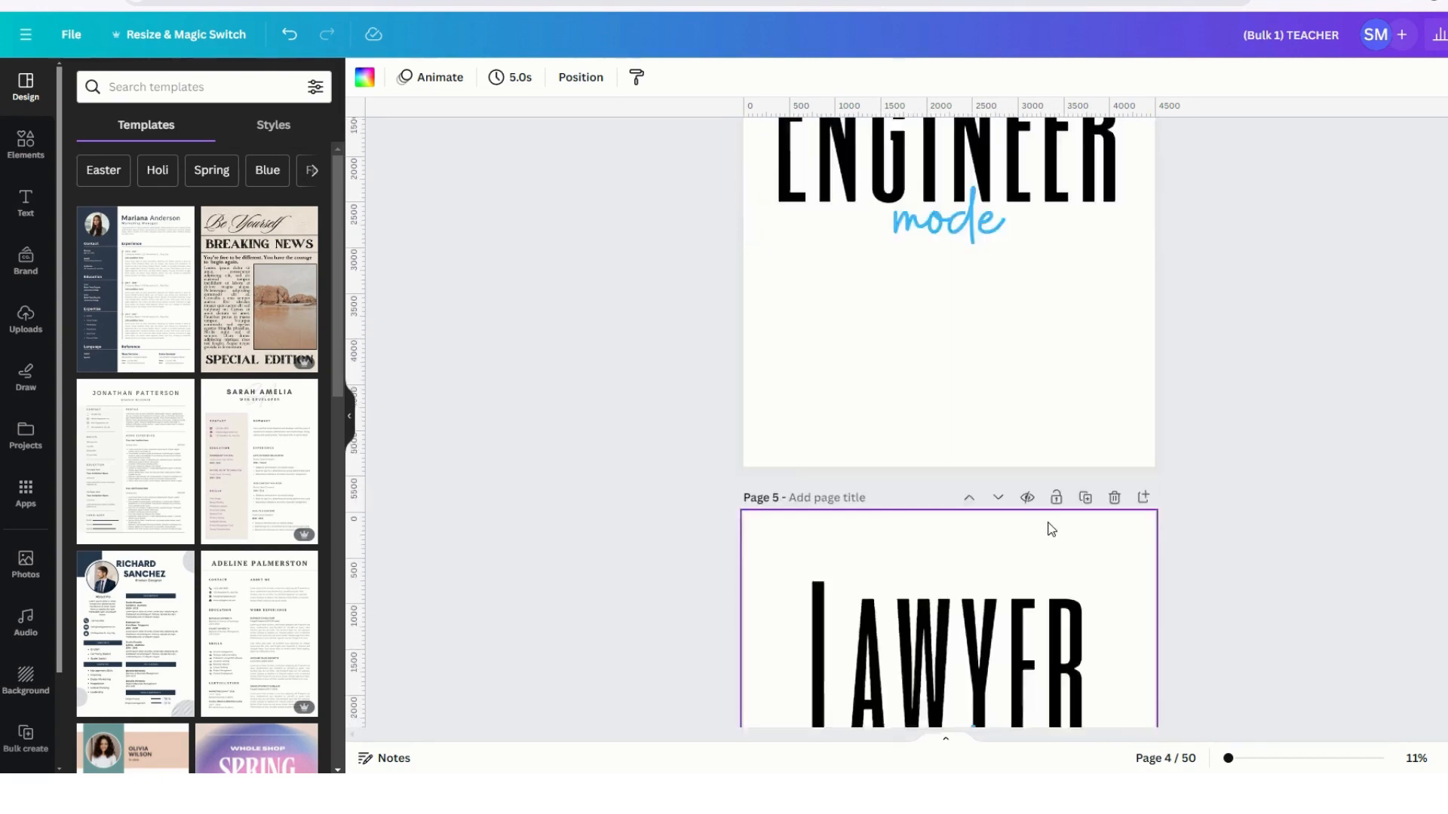
pyautogui.scroll(-3)
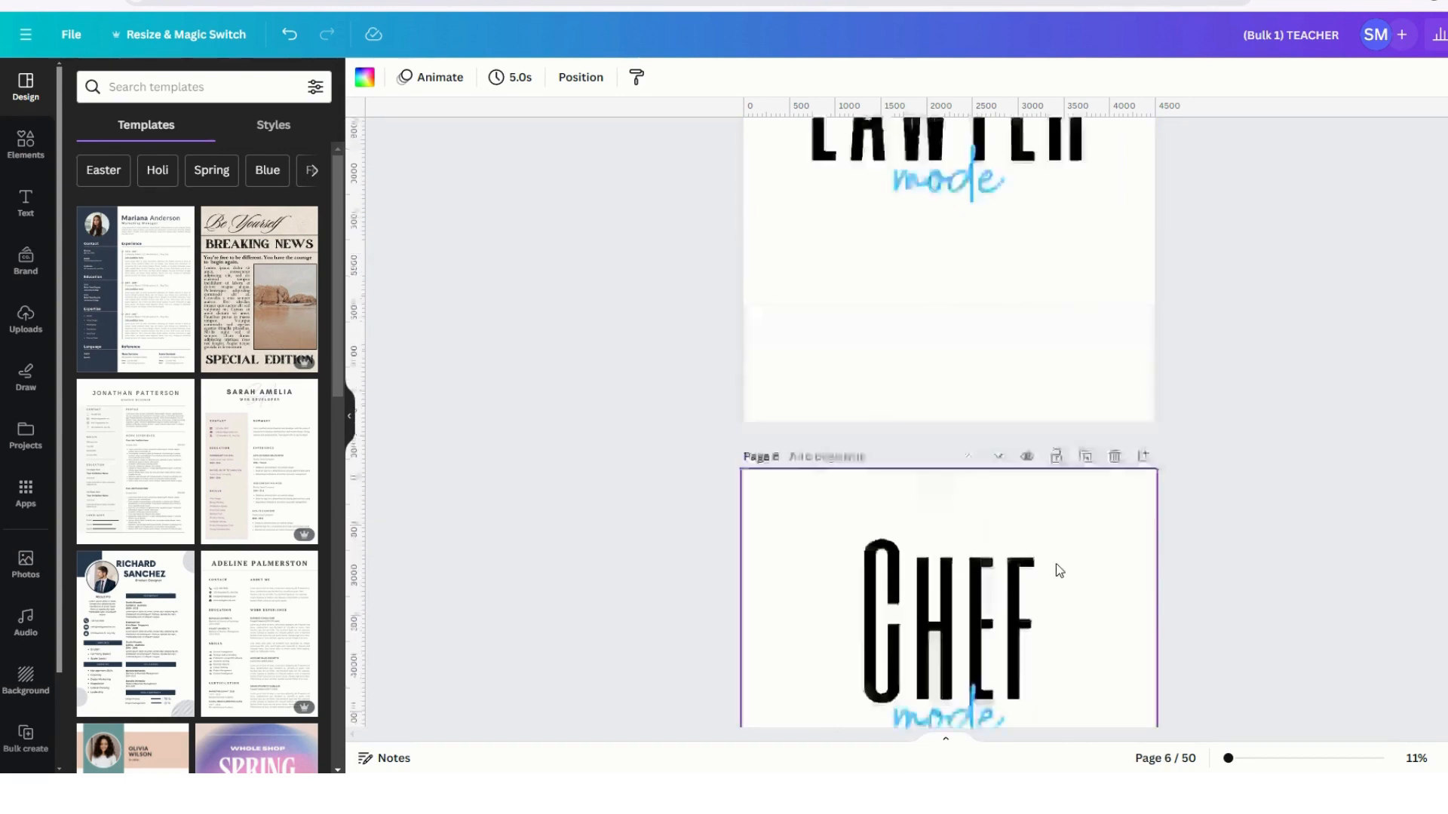
pyautogui.scroll(3)
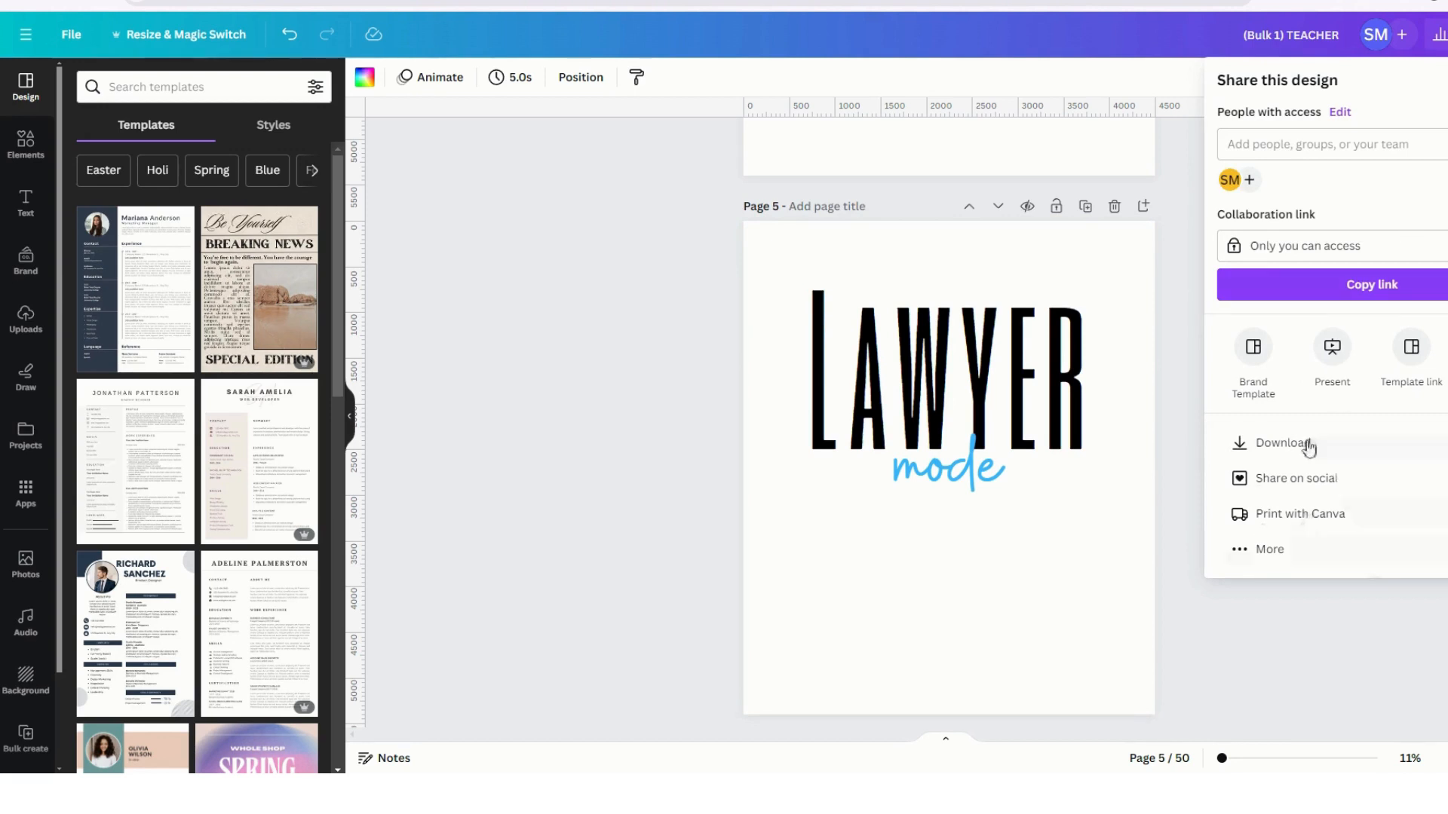
pyautogui.moveTo(1379, 447)
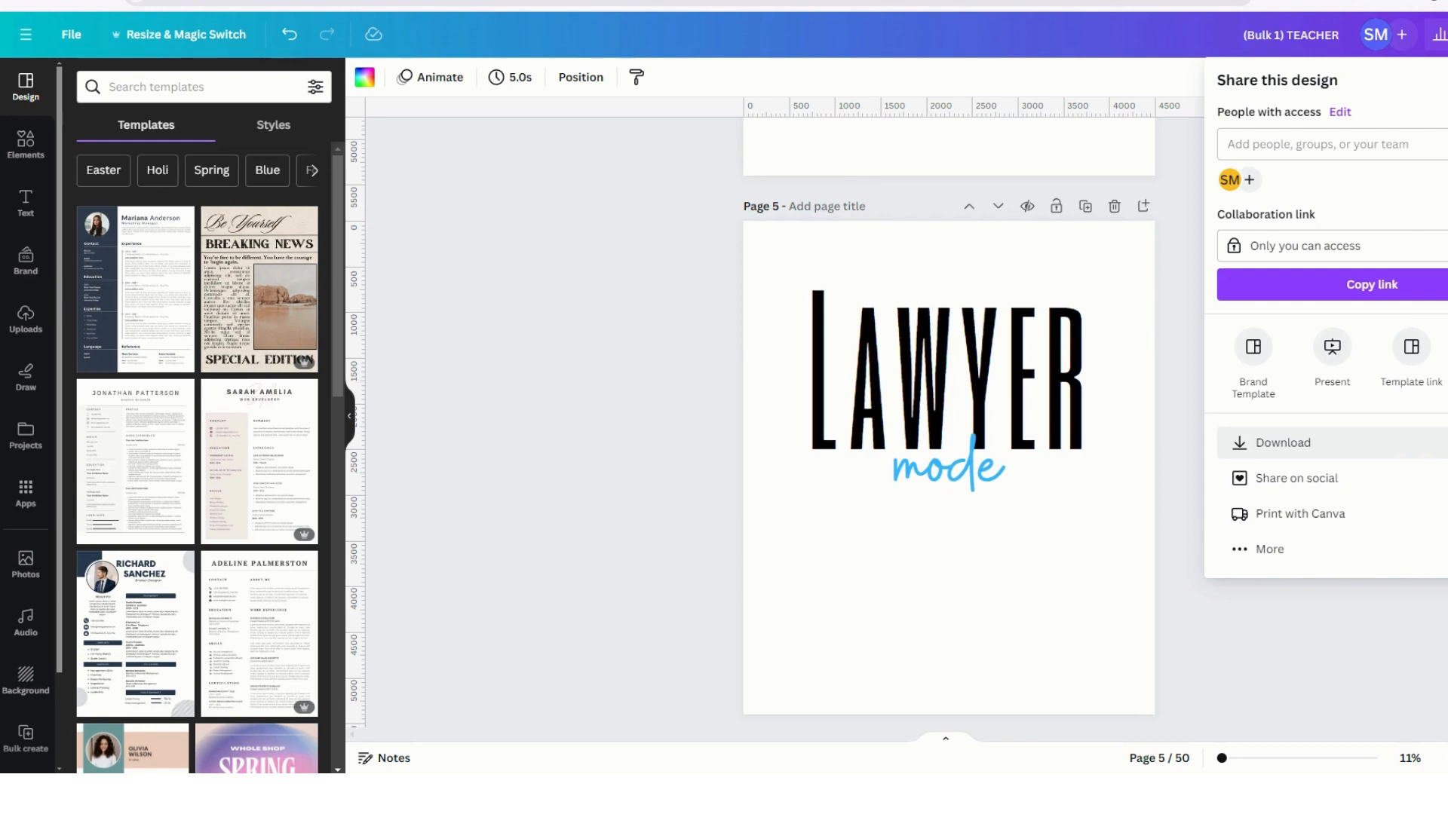
# Step: Open the download settings: PNG, 4500 × 5400 px, all 50 pages
pyautogui.click(1282, 443)
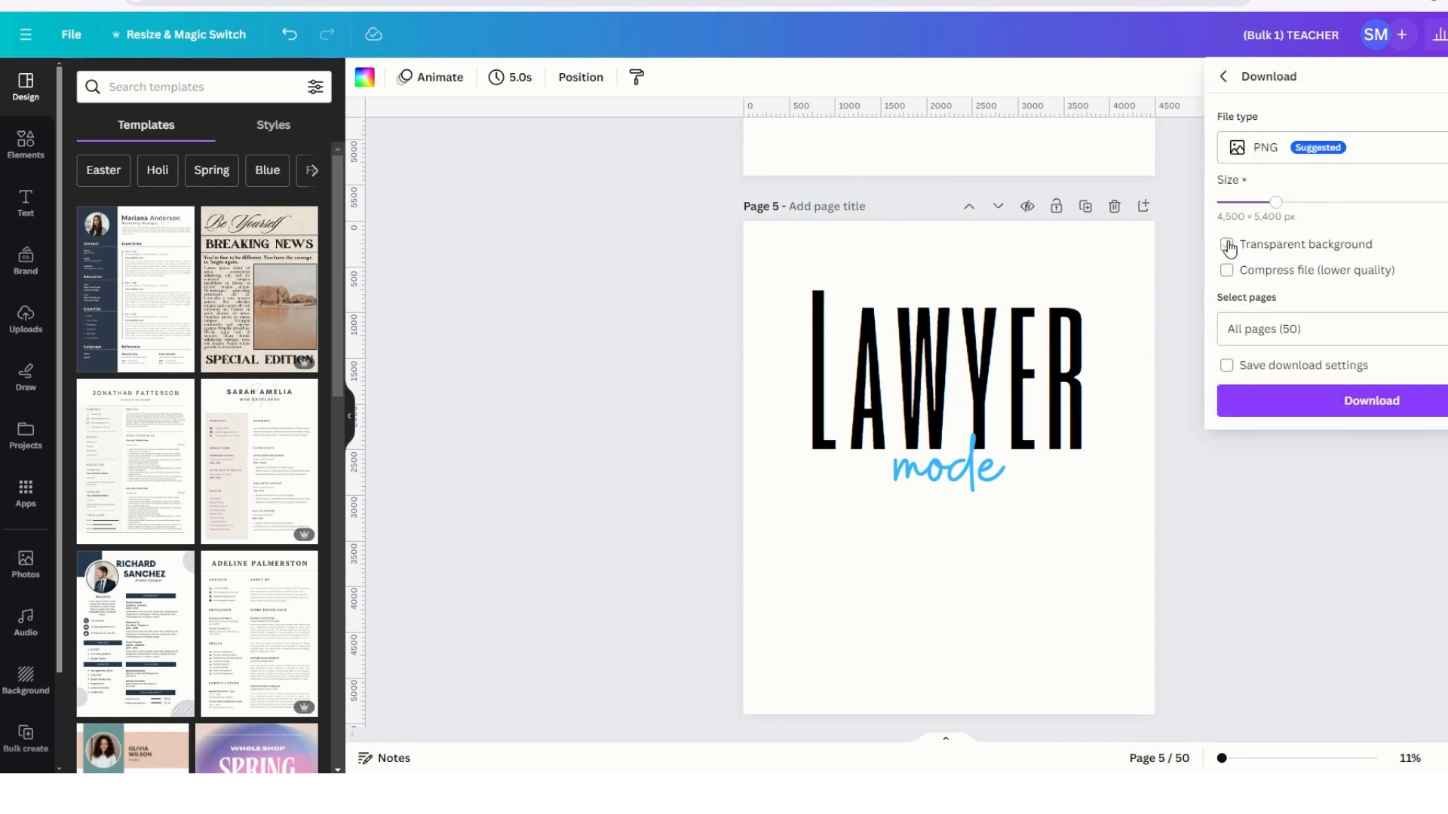
# Step: Tick Transparent background for the 50-page PNG download
pyautogui.click(1226, 243)
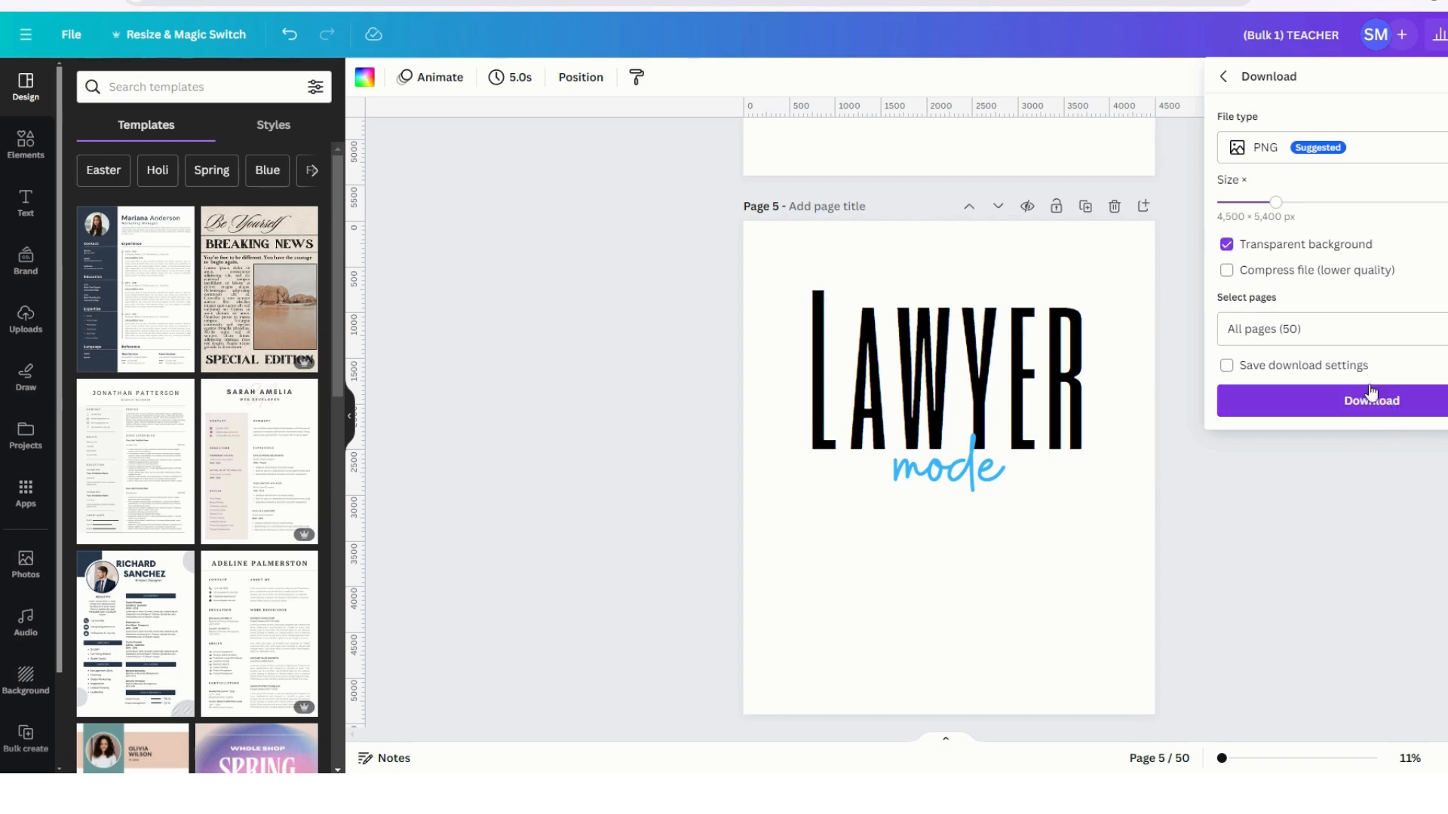
pyautogui.moveTo(1371, 407)
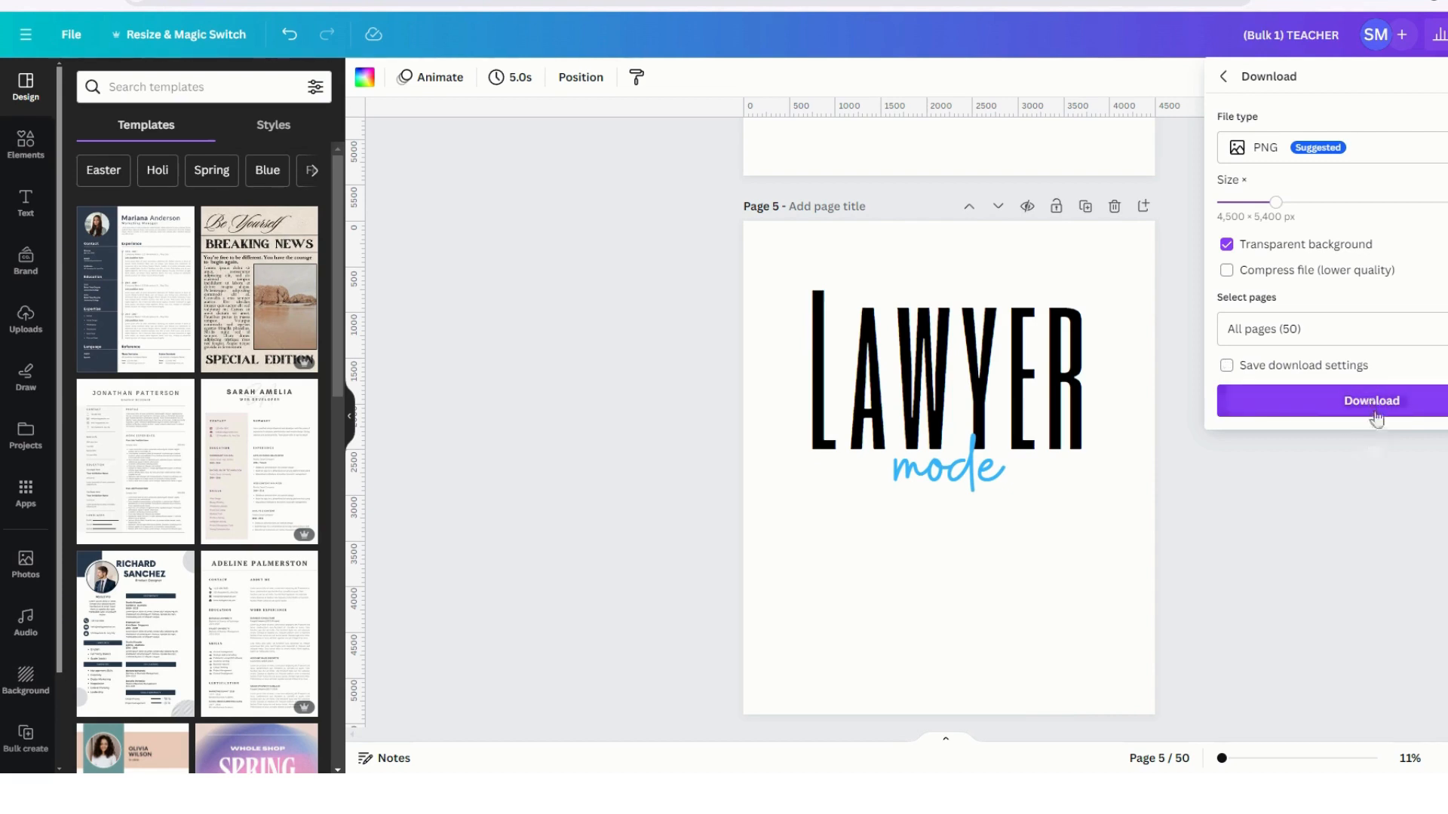
pyautogui.moveTo(1381, 409)
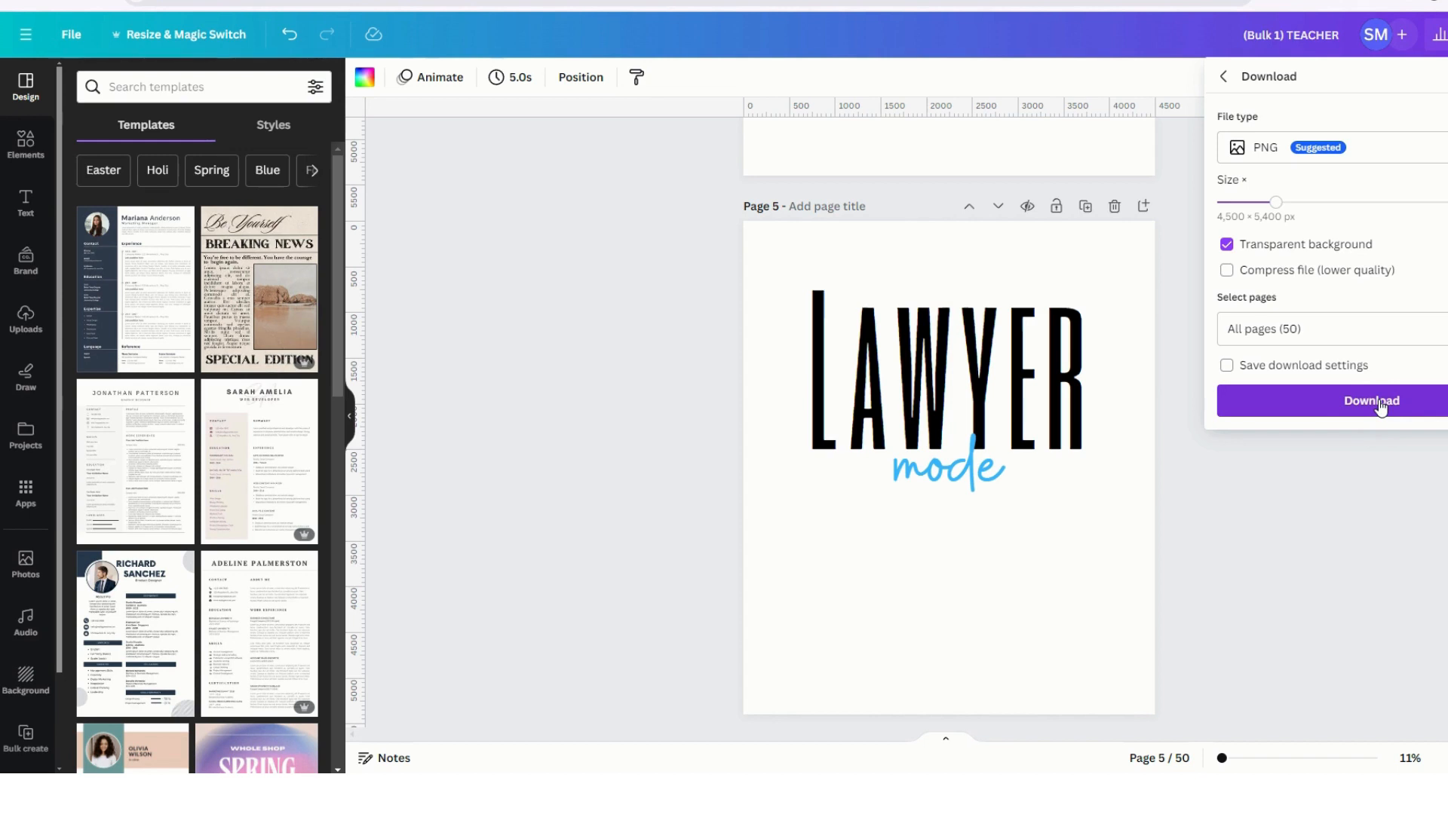
pyautogui.moveTo(1336, 472)
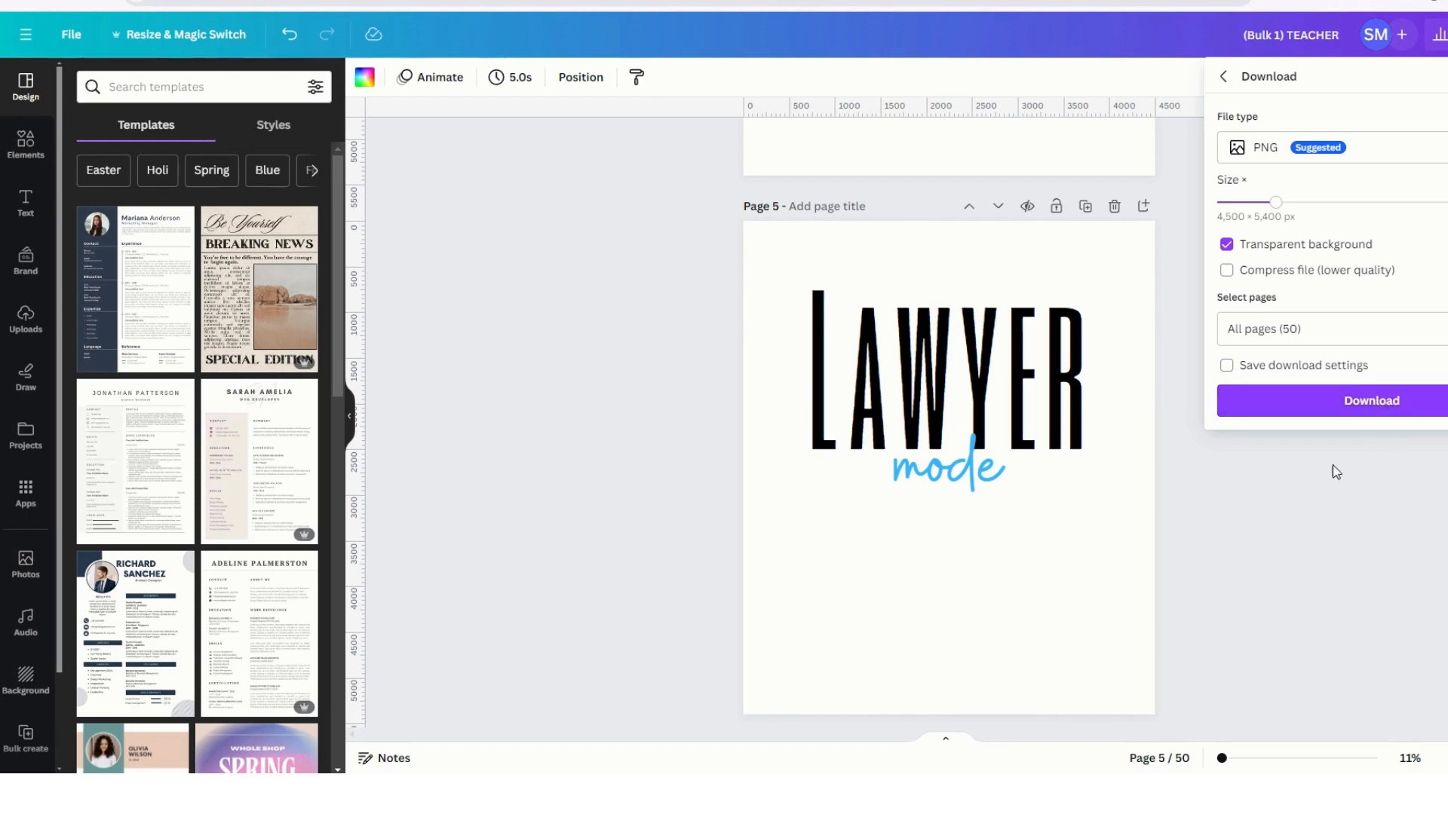
pyautogui.moveTo(1345, 519)
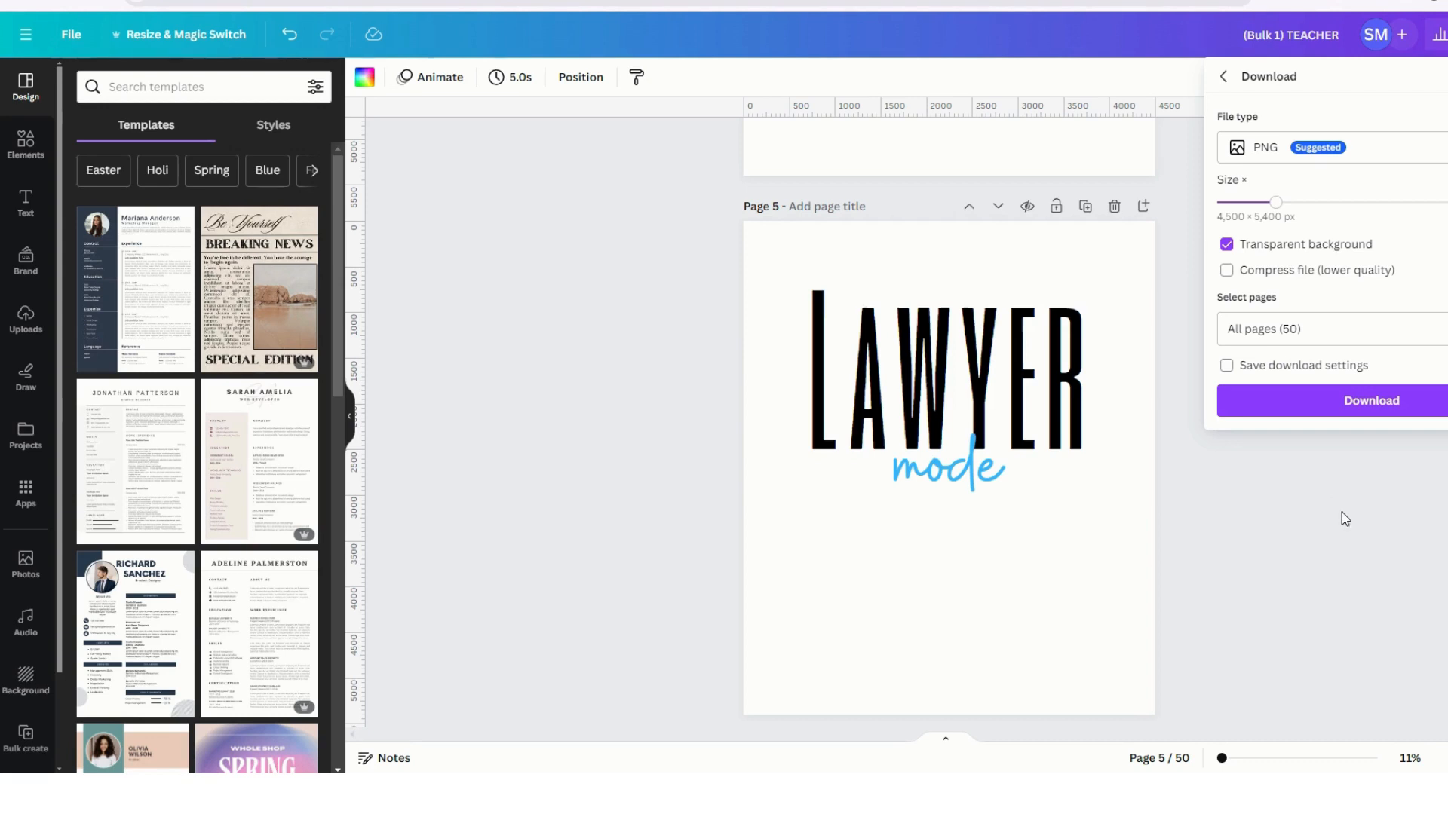
pyautogui.moveTo(1371, 494)
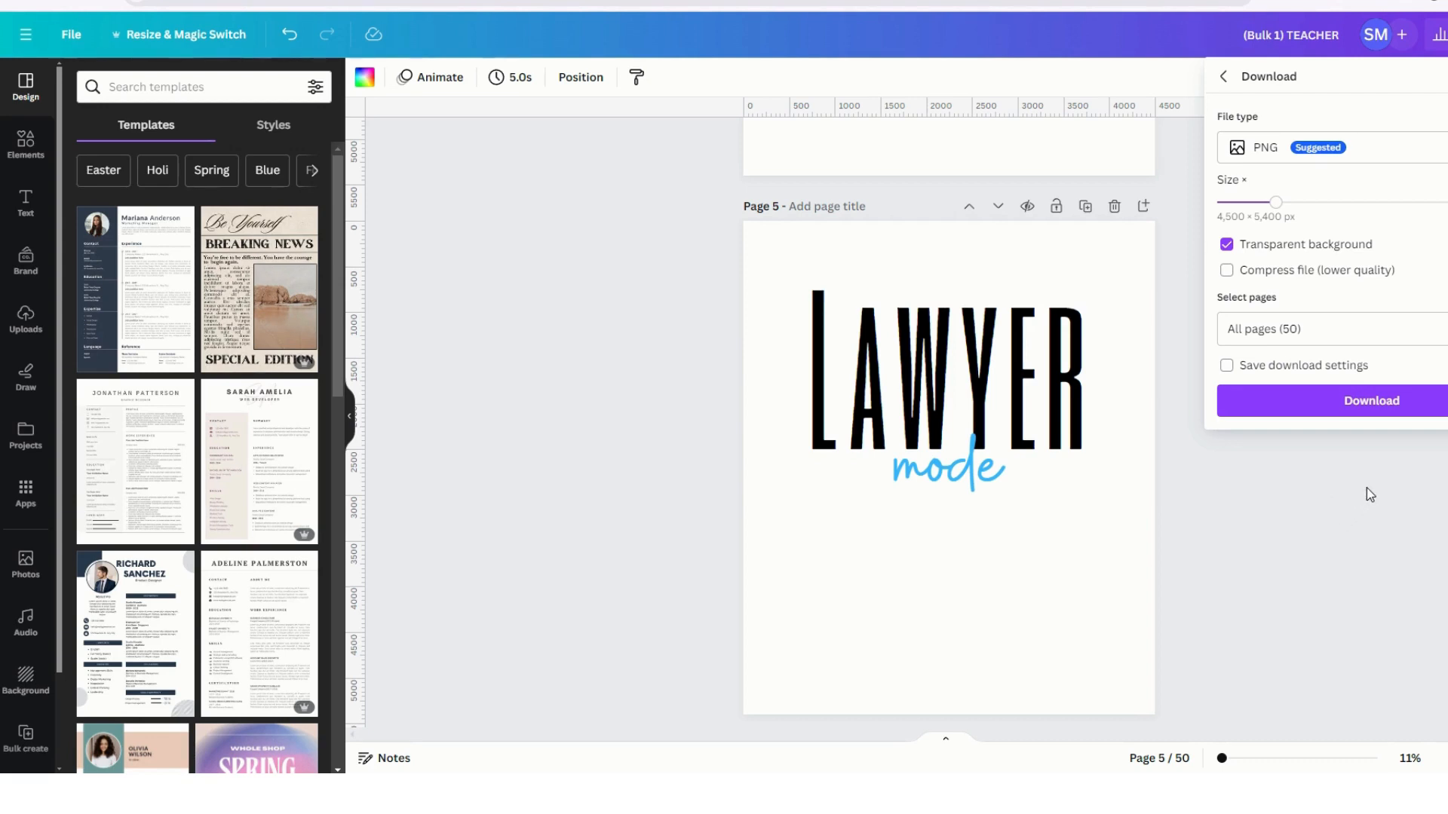
pyautogui.moveTo(1345, 481)
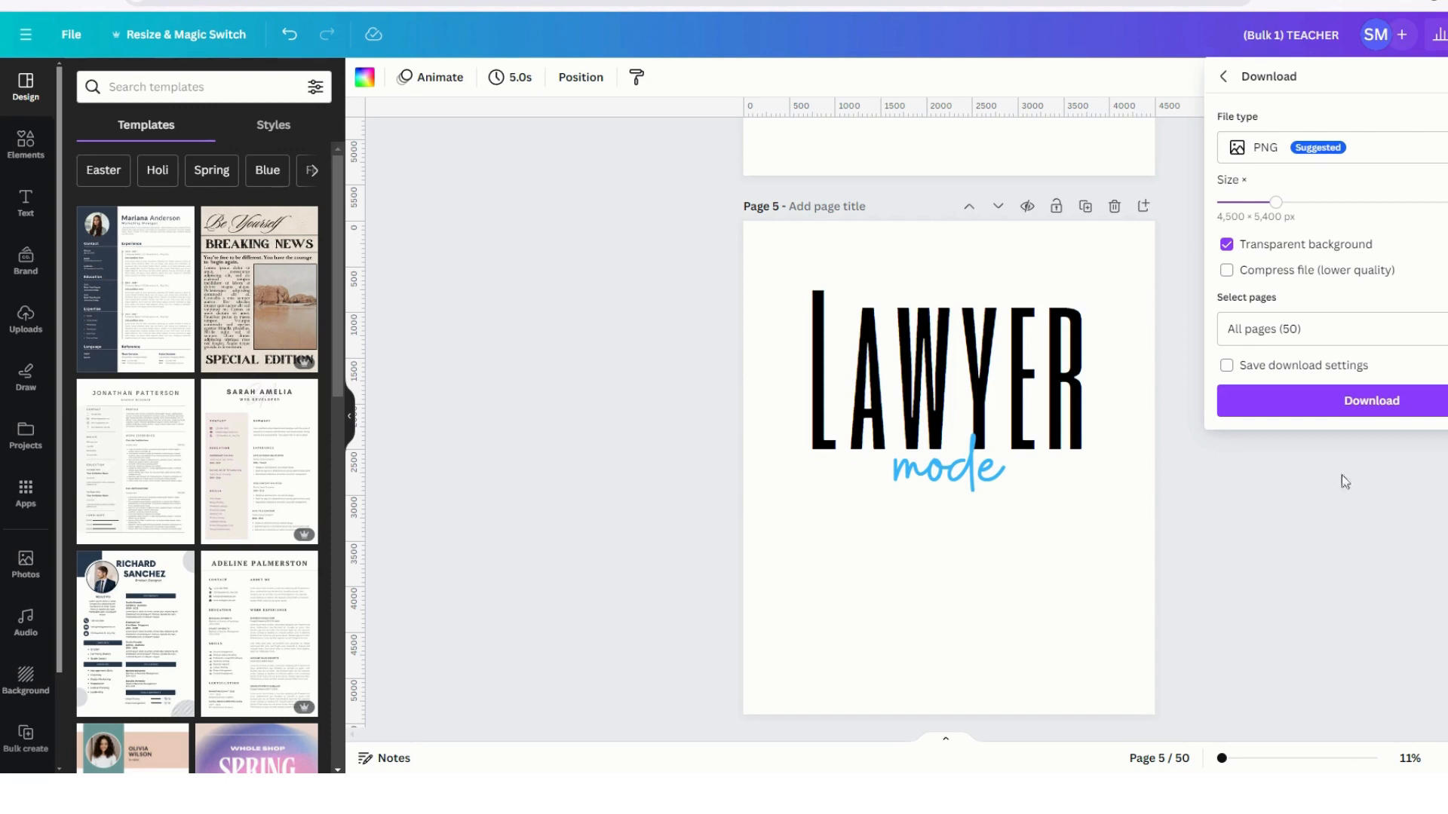
pyautogui.moveTo(1338, 513)
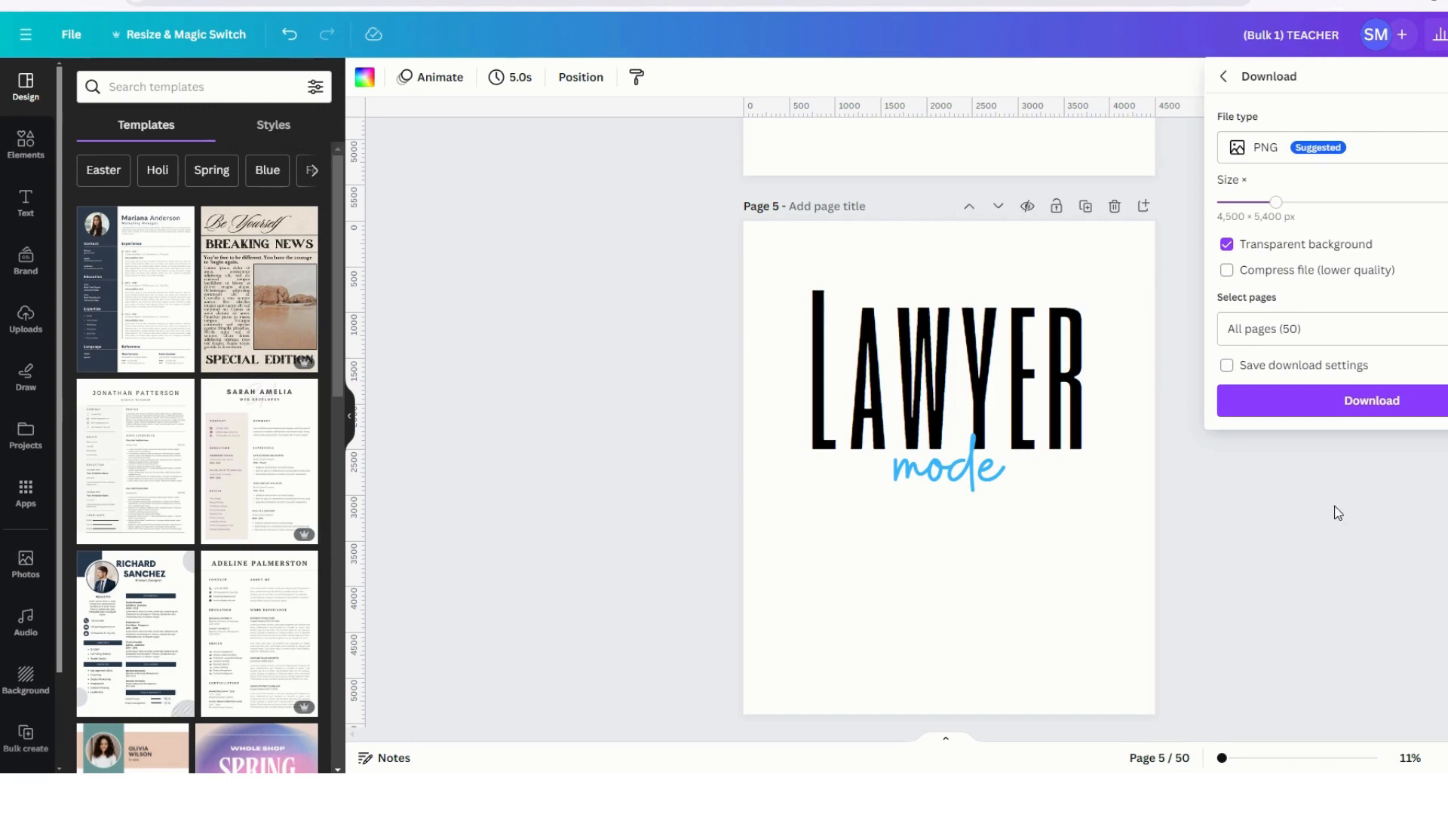
pyautogui.moveTo(1340, 525)
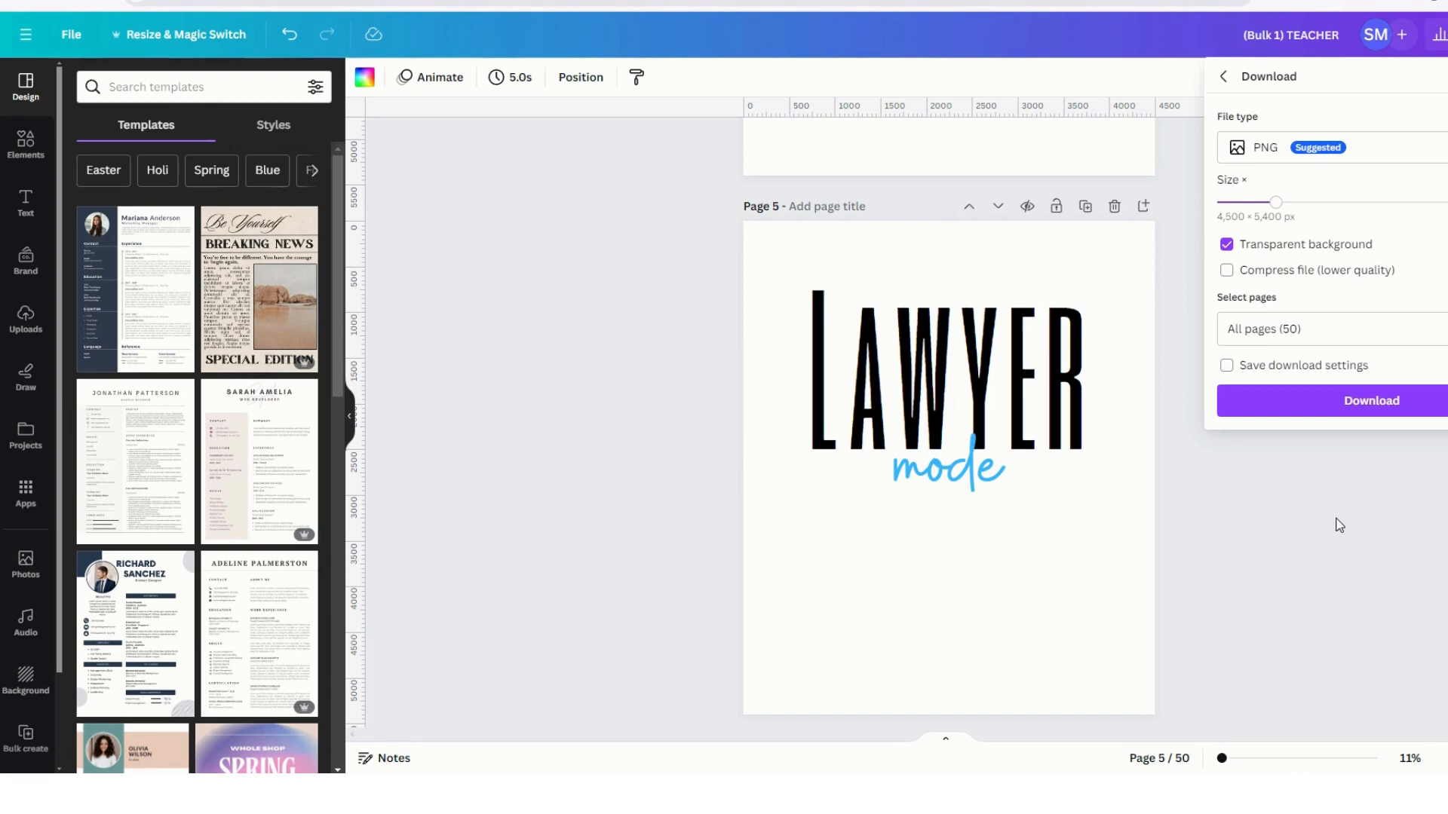
pyautogui.moveTo(1341, 542)
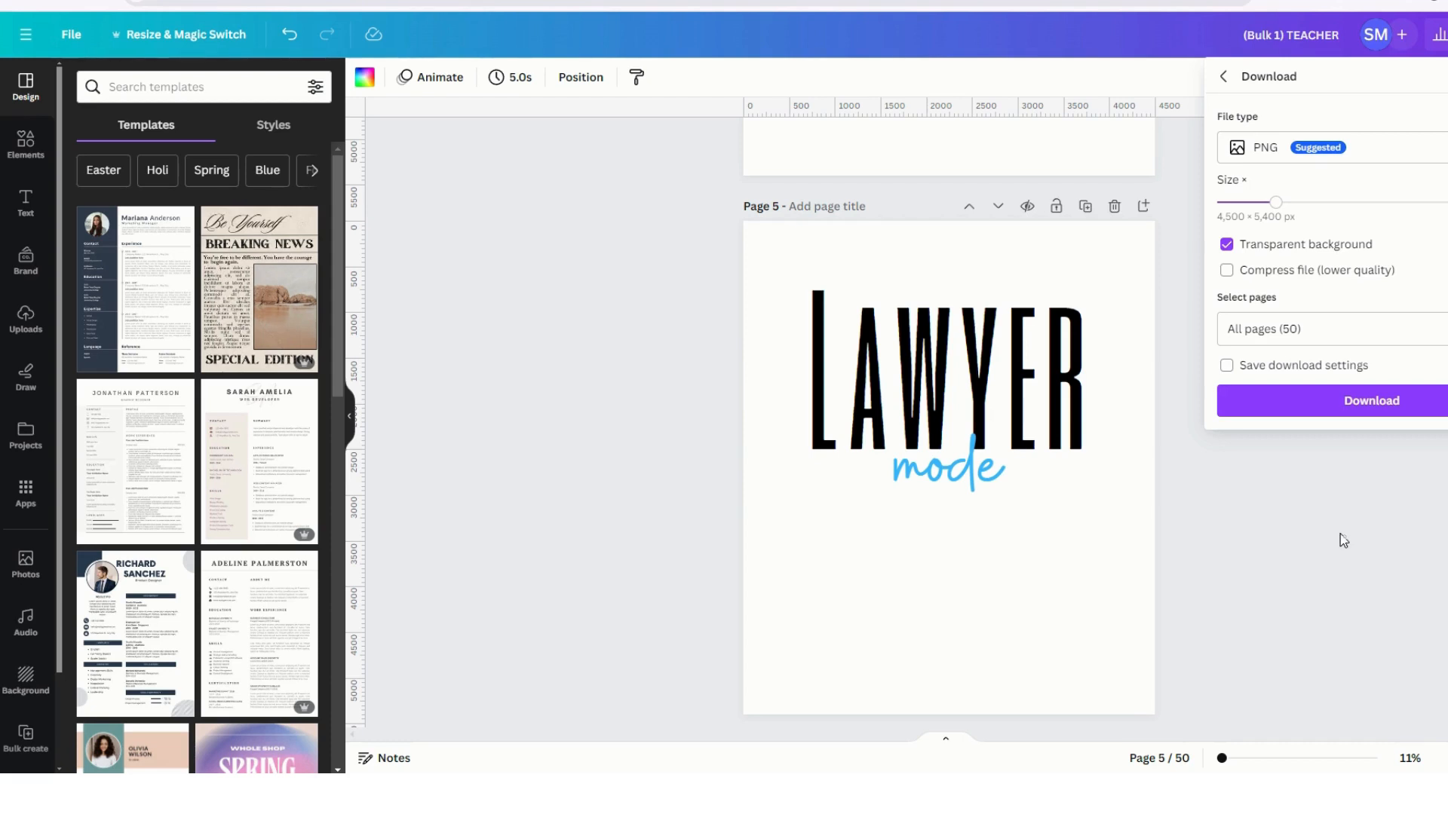
pyautogui.moveTo(1340, 531)
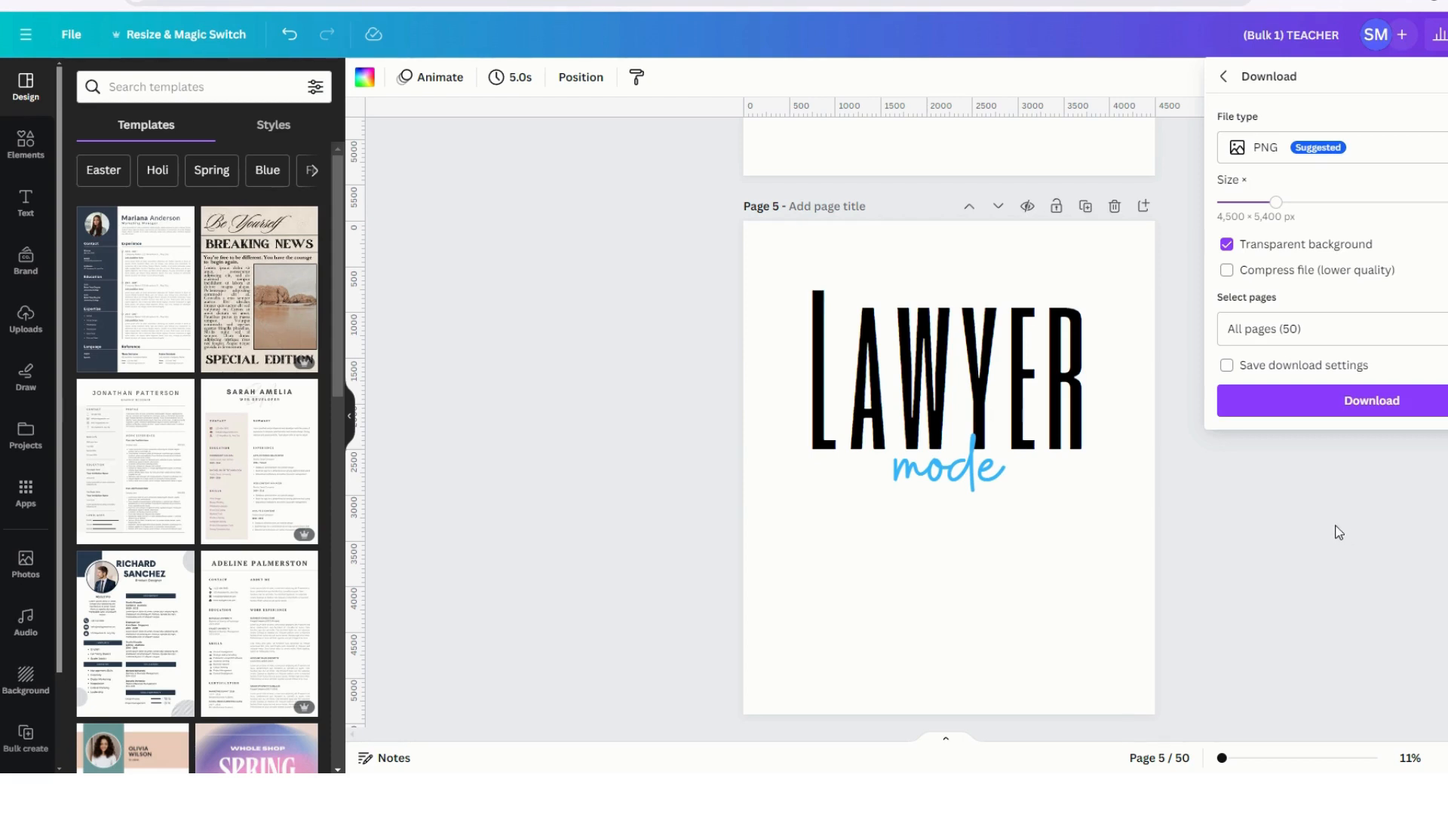
pyautogui.moveTo(1359, 526)
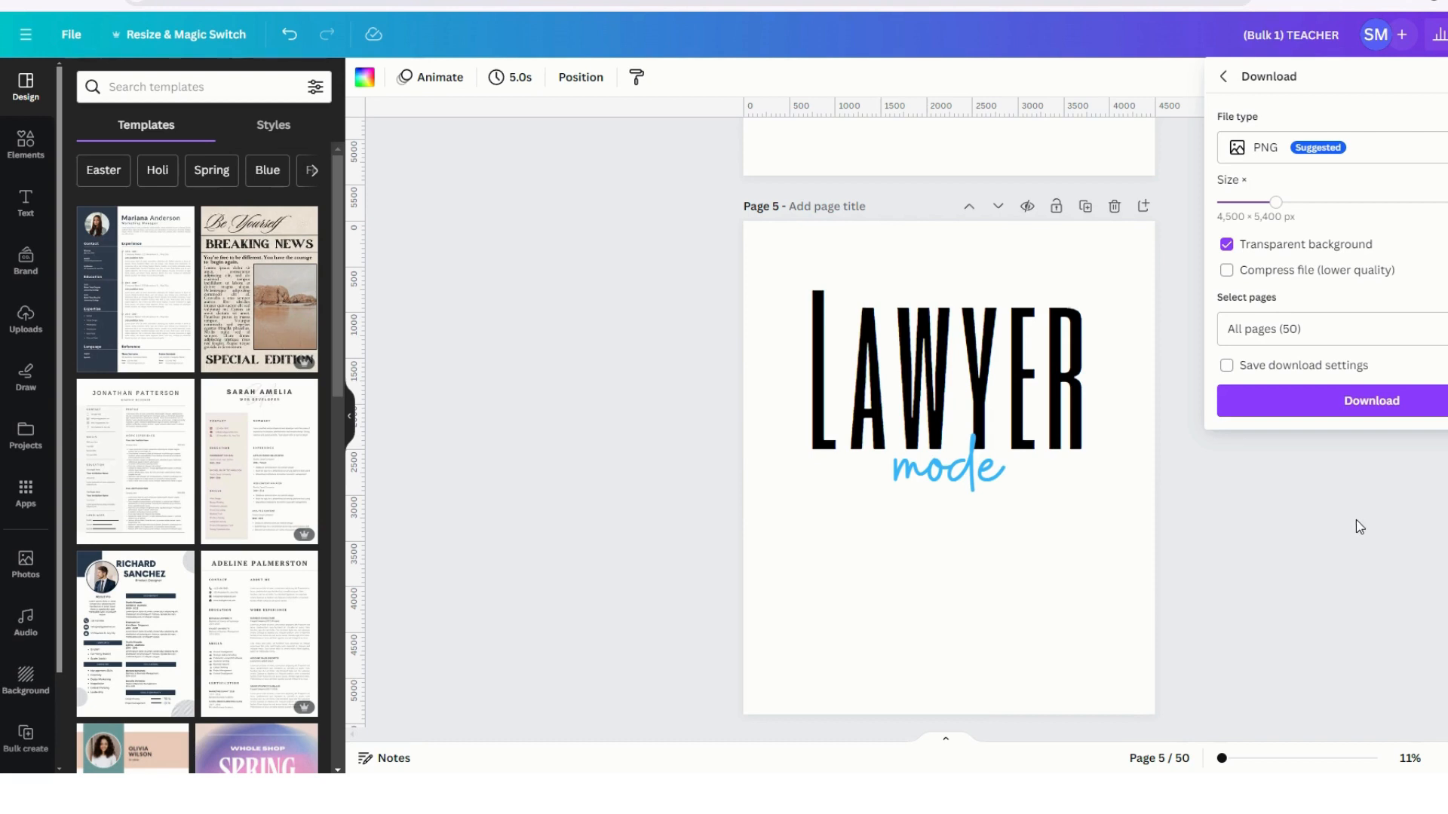
pyautogui.moveTo(1416, 526)
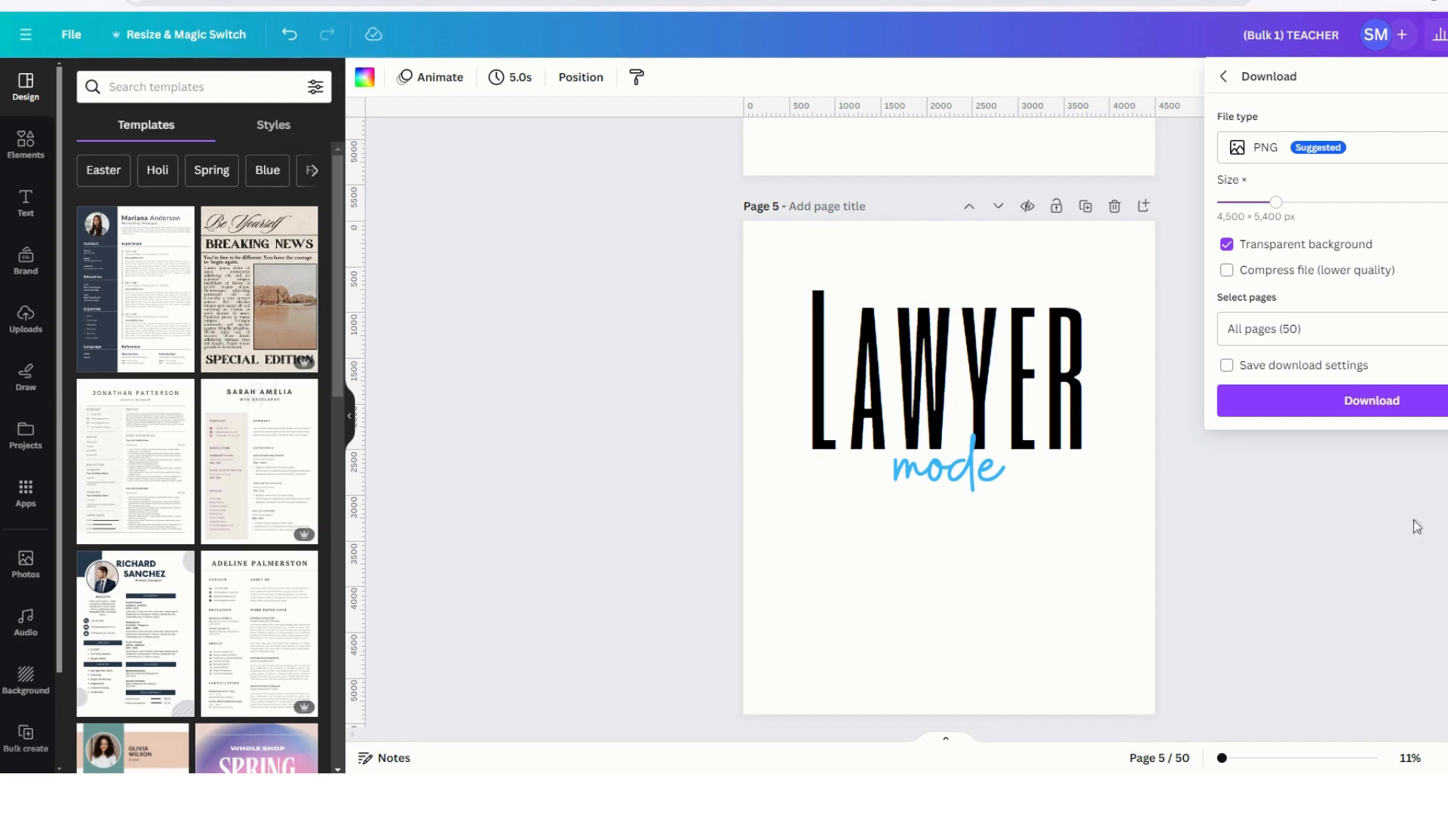
pyautogui.moveTo(1370, 551)
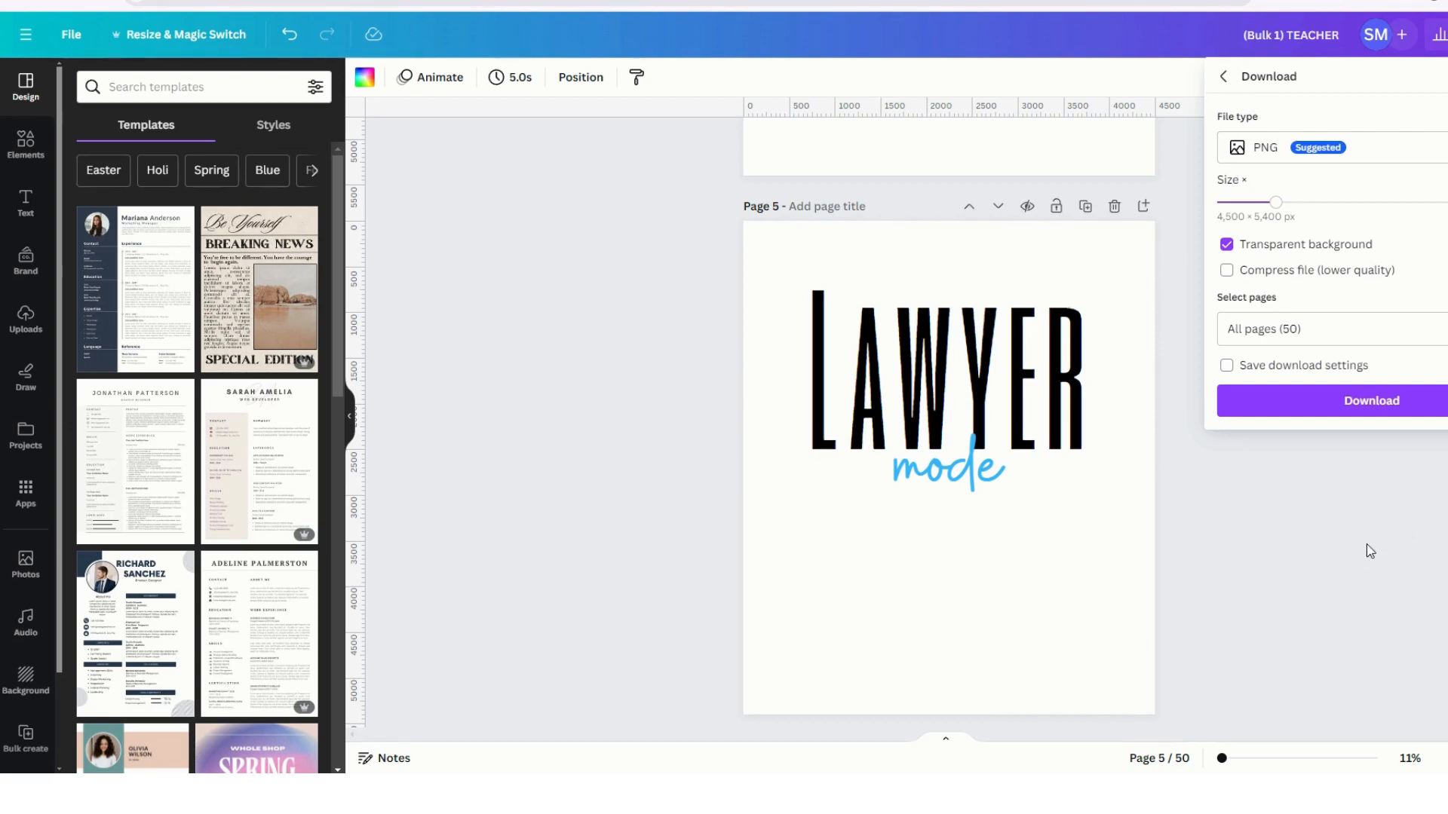
pyautogui.moveTo(1316, 538)
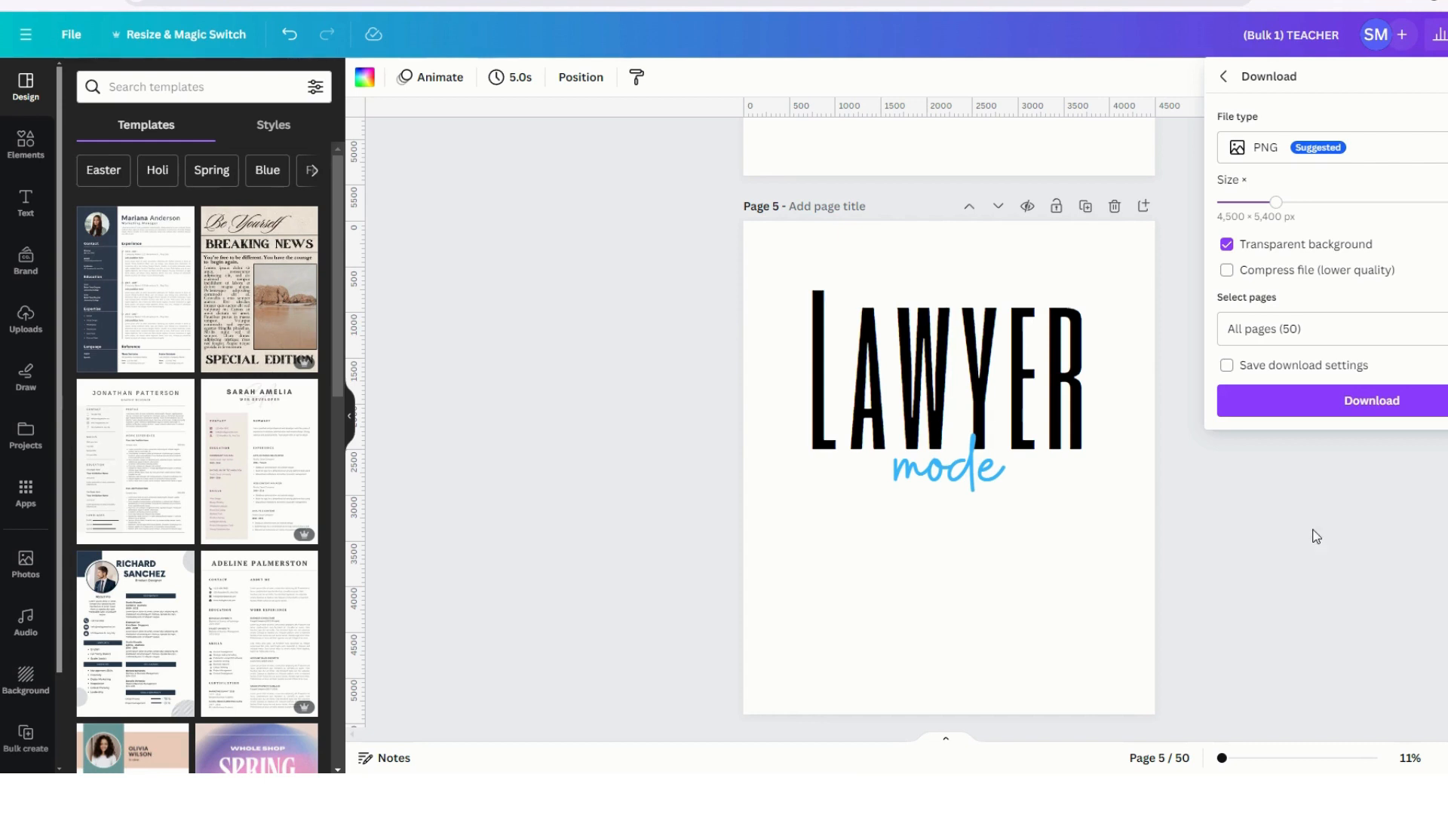
pyautogui.moveTo(1296, 540)
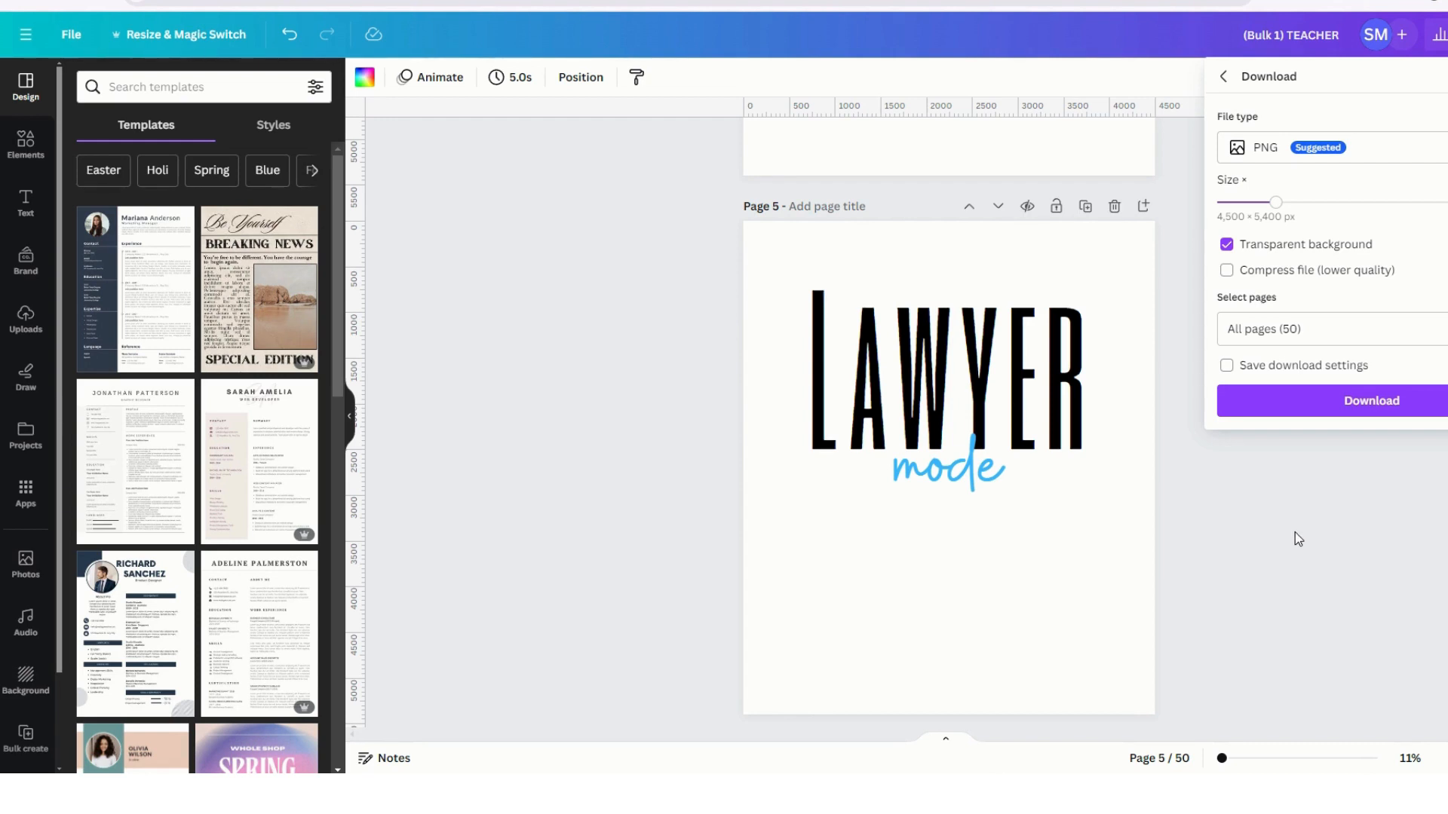
pyautogui.moveTo(1344, 514)
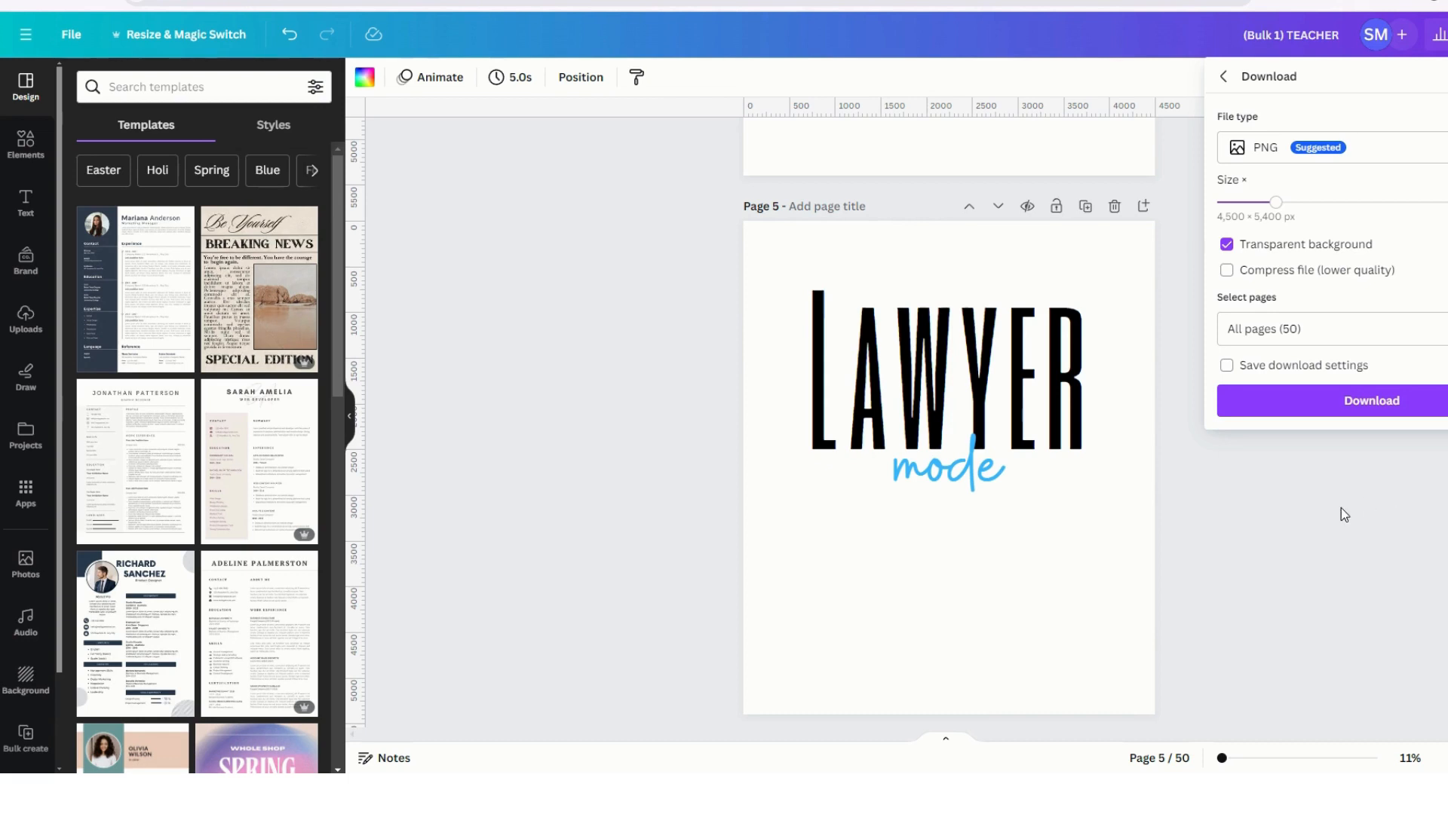
pyautogui.moveTo(699, 70)
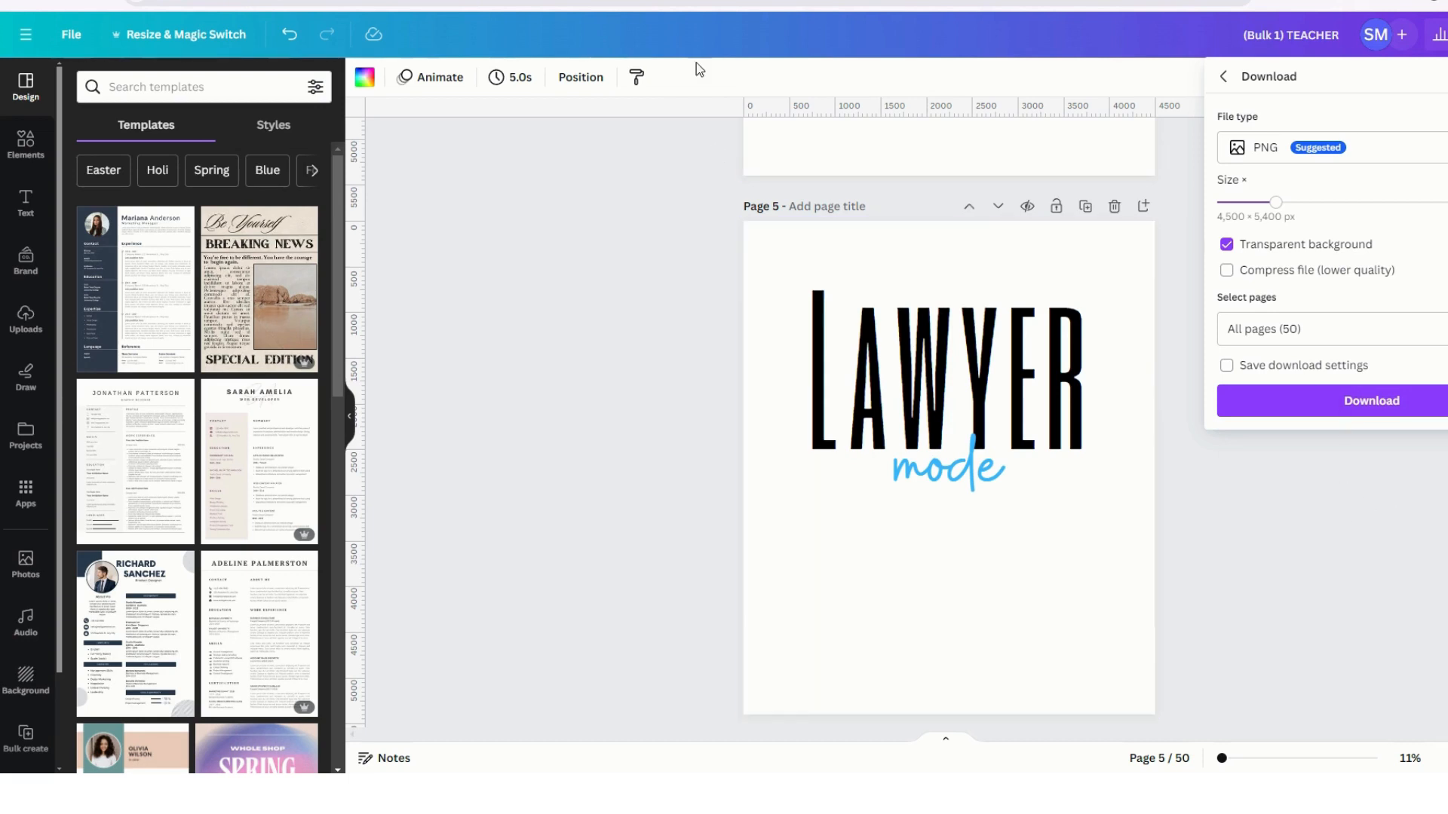